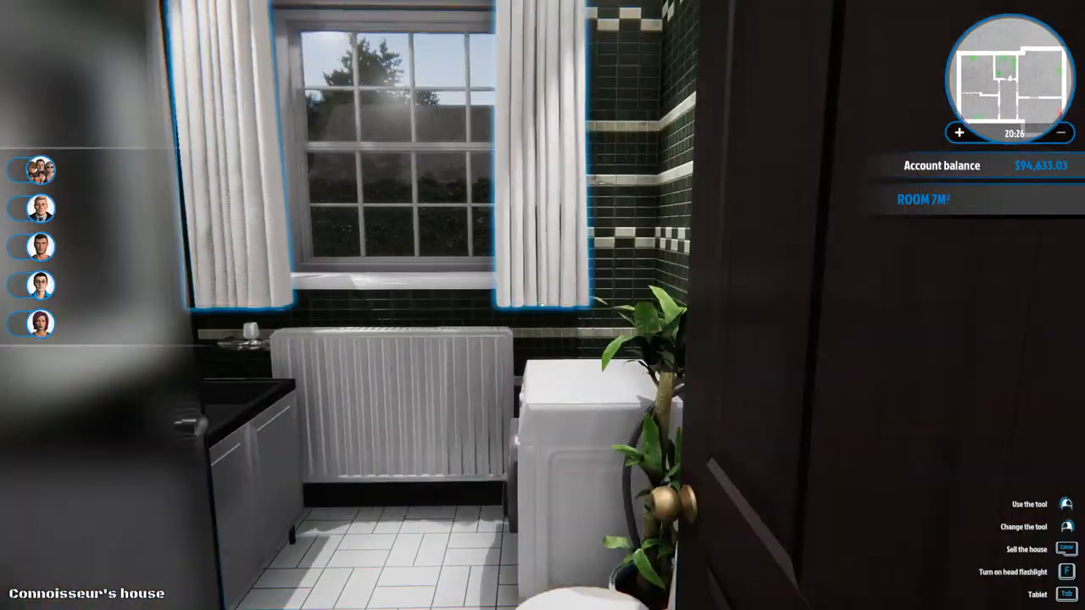
pyautogui.moveTo(543, 305)
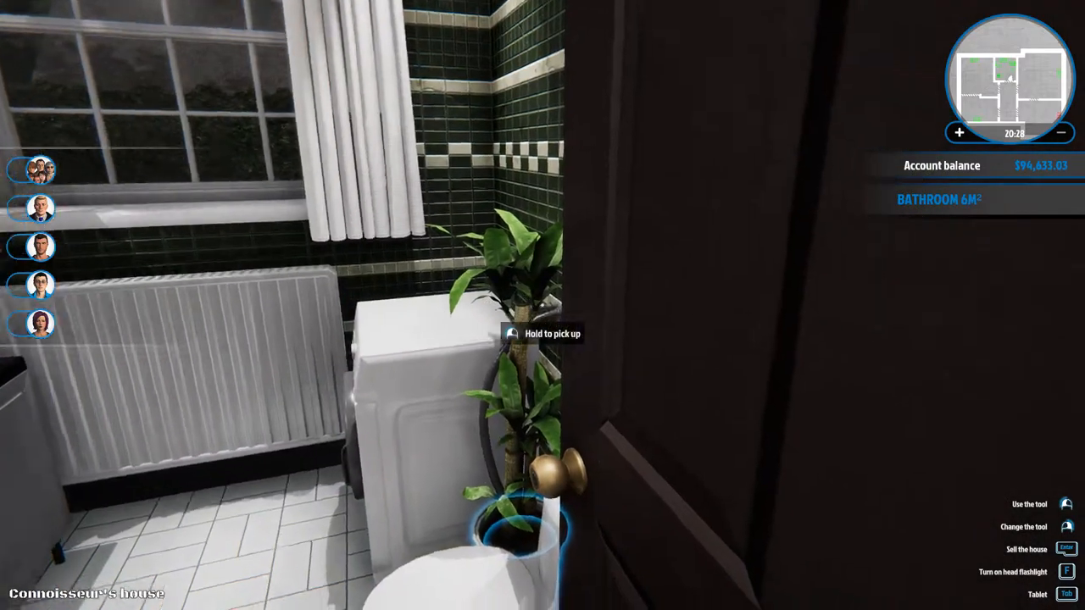
pyautogui.moveTo(543, 305)
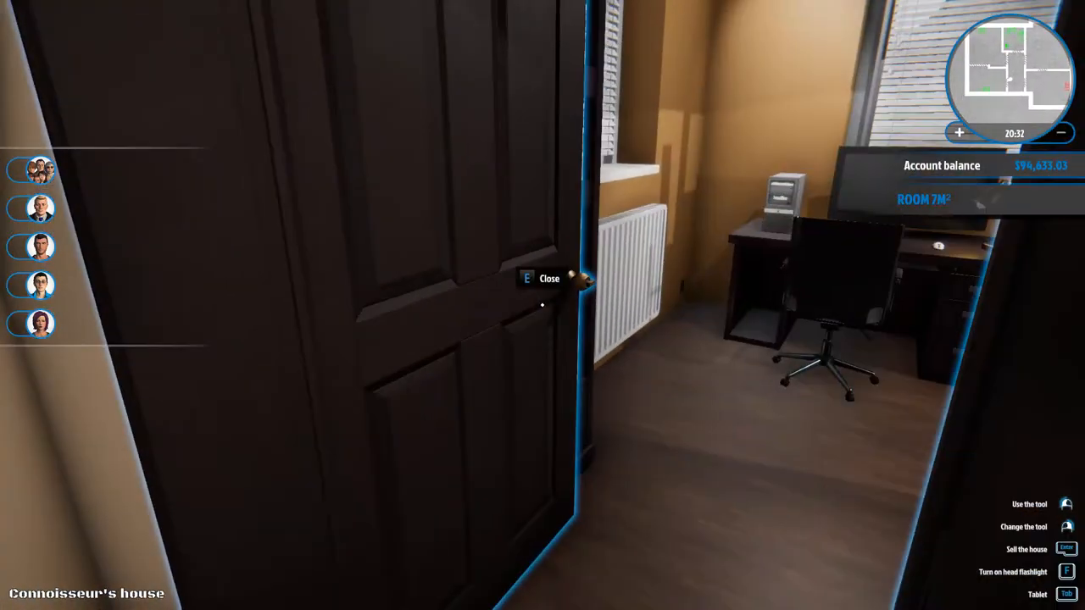
pyautogui.moveTo(543, 306)
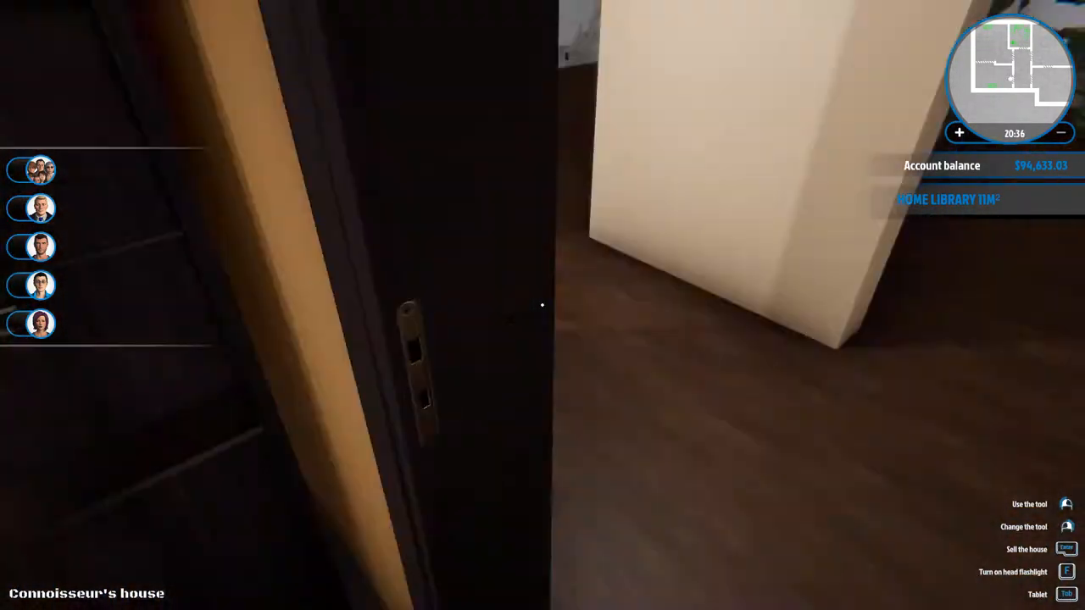
pyautogui.moveTo(542, 306)
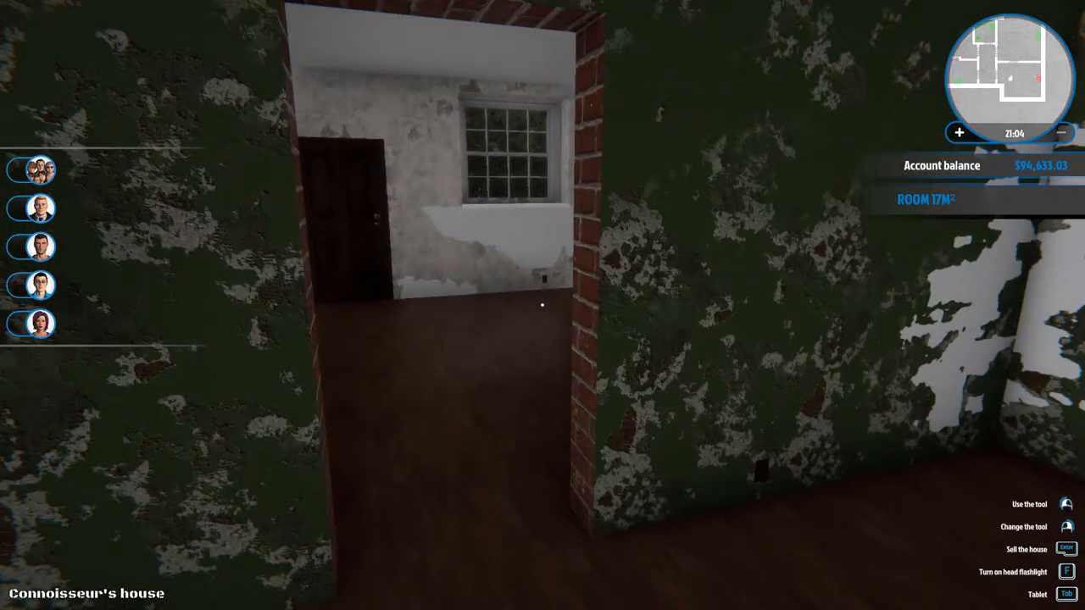
# - Walk past the bathroom, study and library into the 17 m² room with peeling walls
pyautogui.press('w')
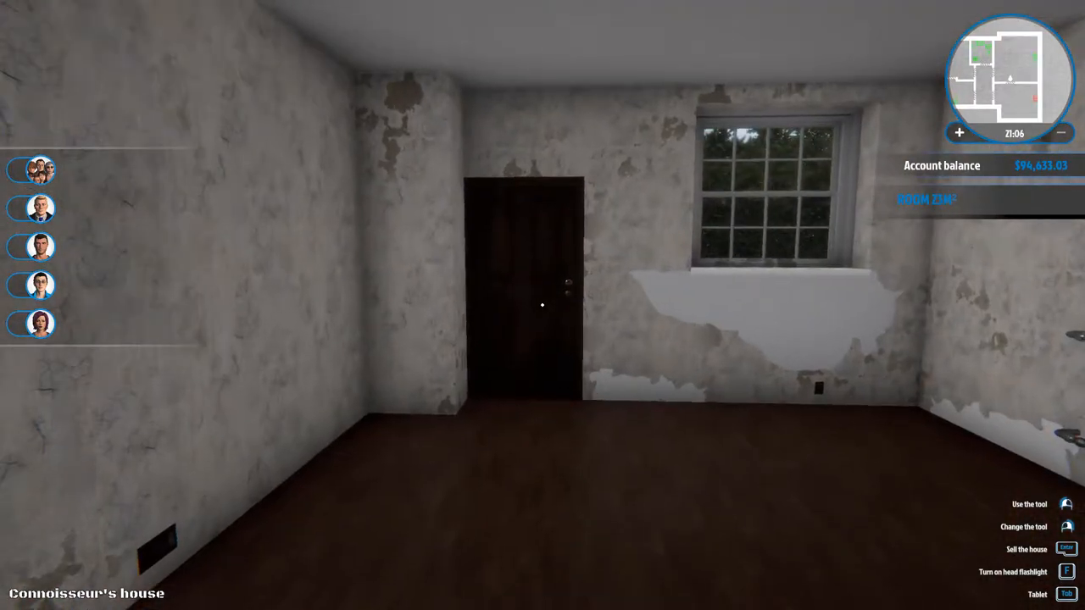
pyautogui.moveTo(542, 306)
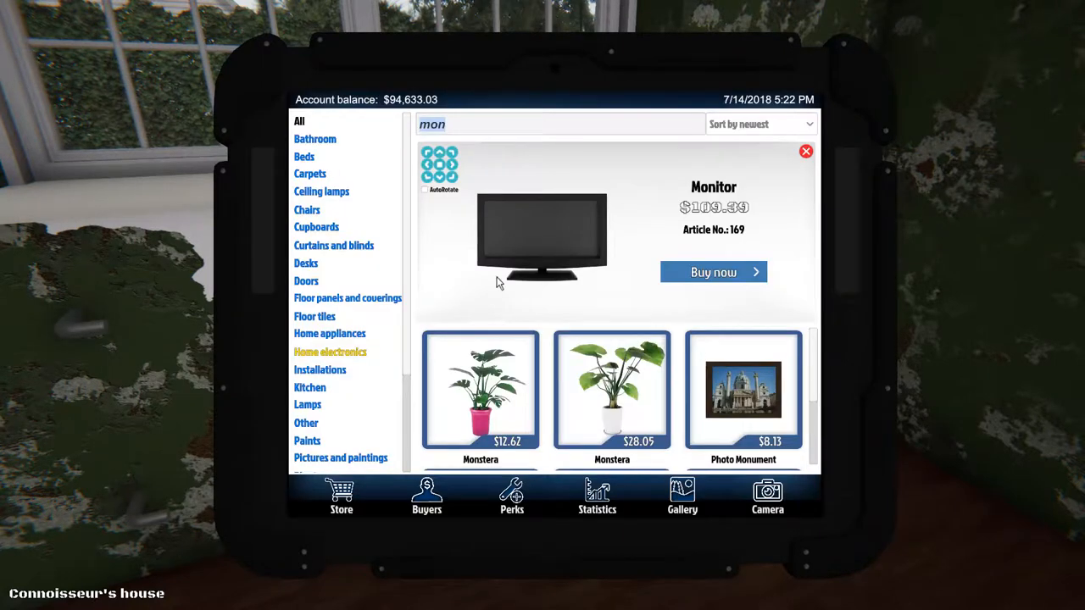
pyautogui.moveTo(320, 370)
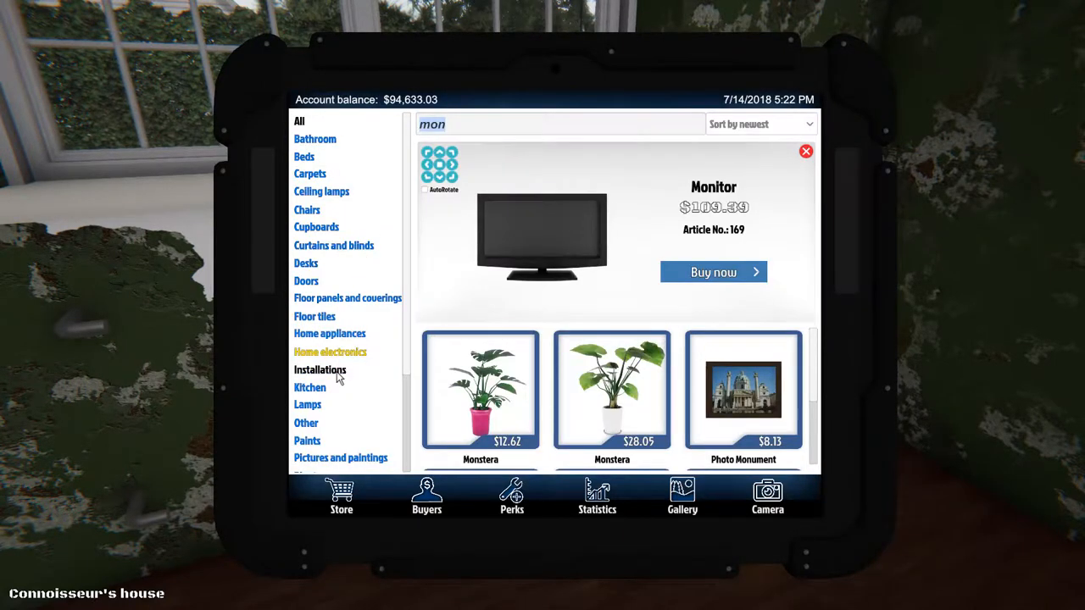
# - Buy a radiator from Installations and mount it under the window with its valve fitted
pyautogui.click(319, 369)
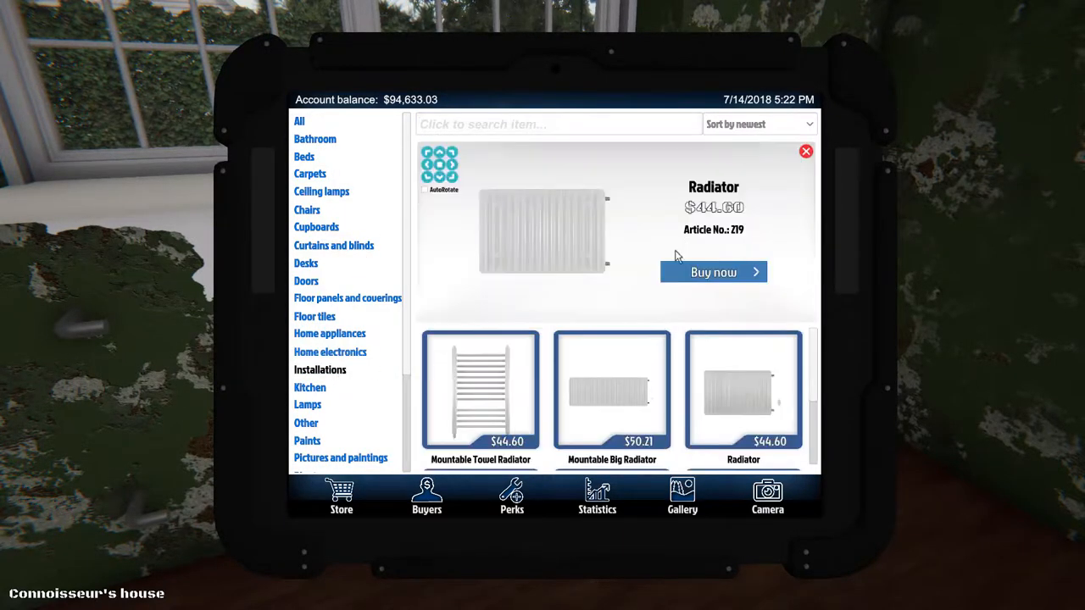
pyautogui.click(713, 272)
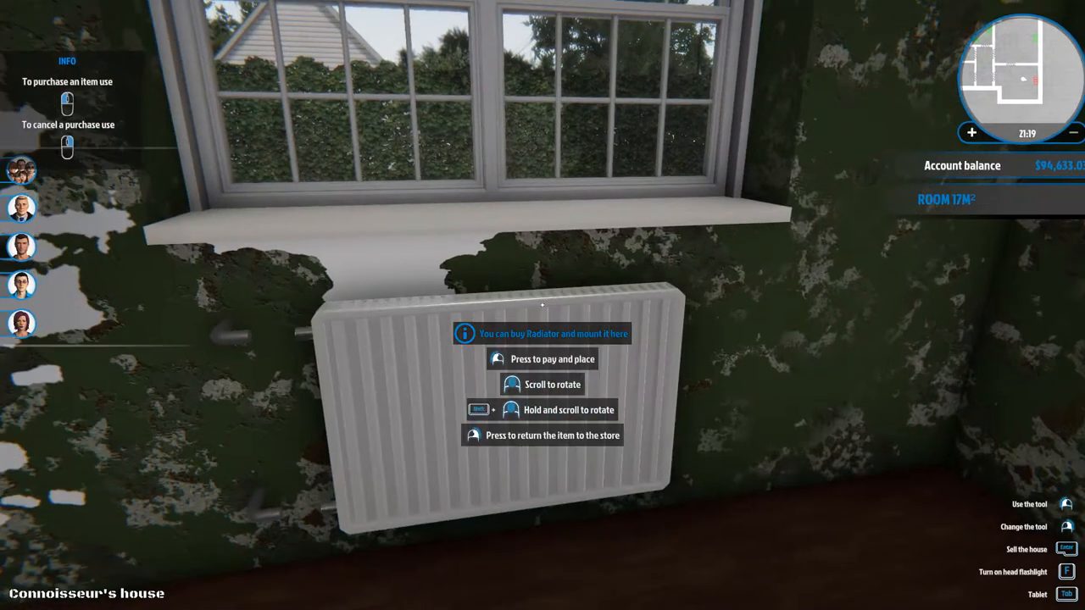
pyautogui.click(541, 358)
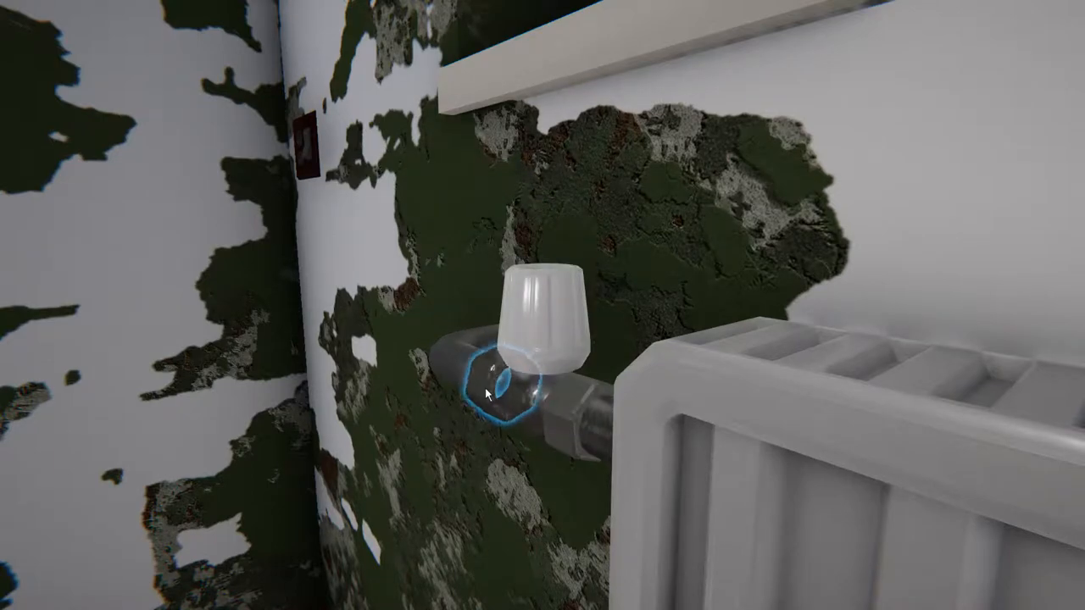
pyautogui.click(491, 385)
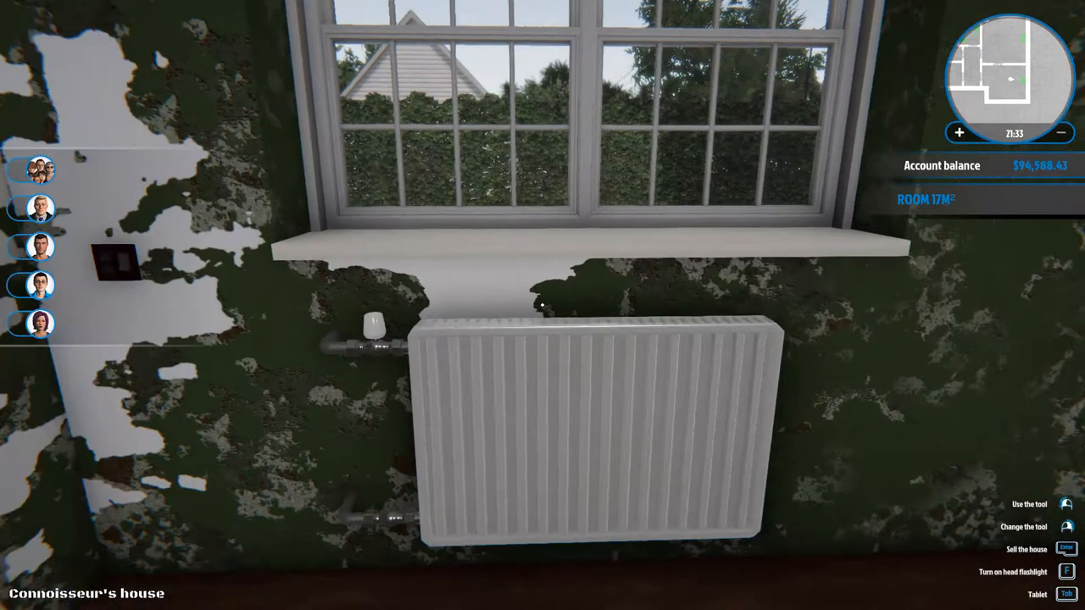
pyautogui.moveTo(543, 306)
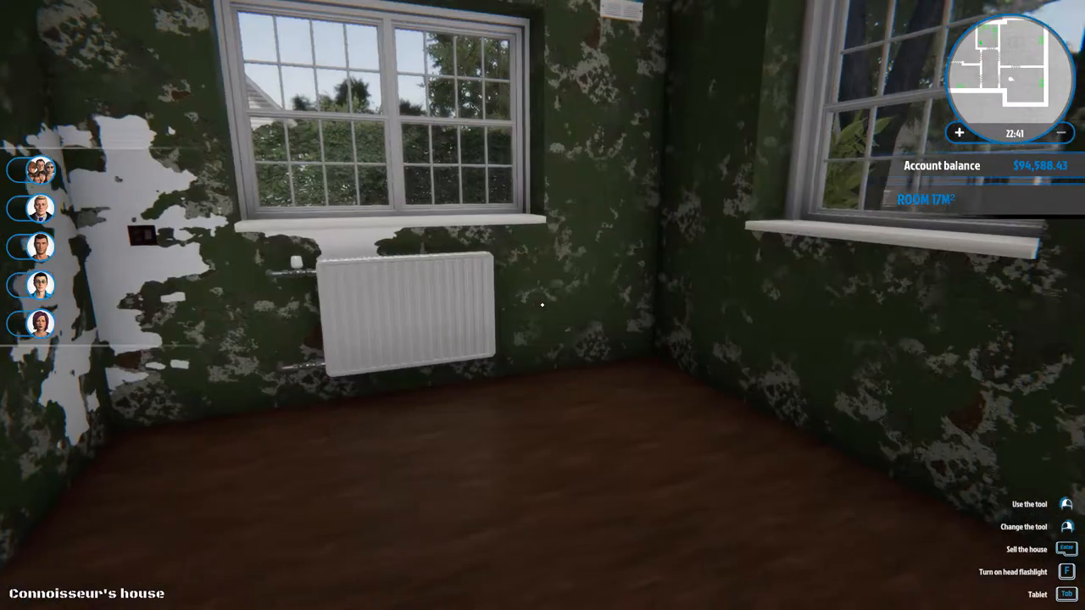
# - Bring up the tablet store and look through the floor panels and coverings
pyautogui.press('Tab')
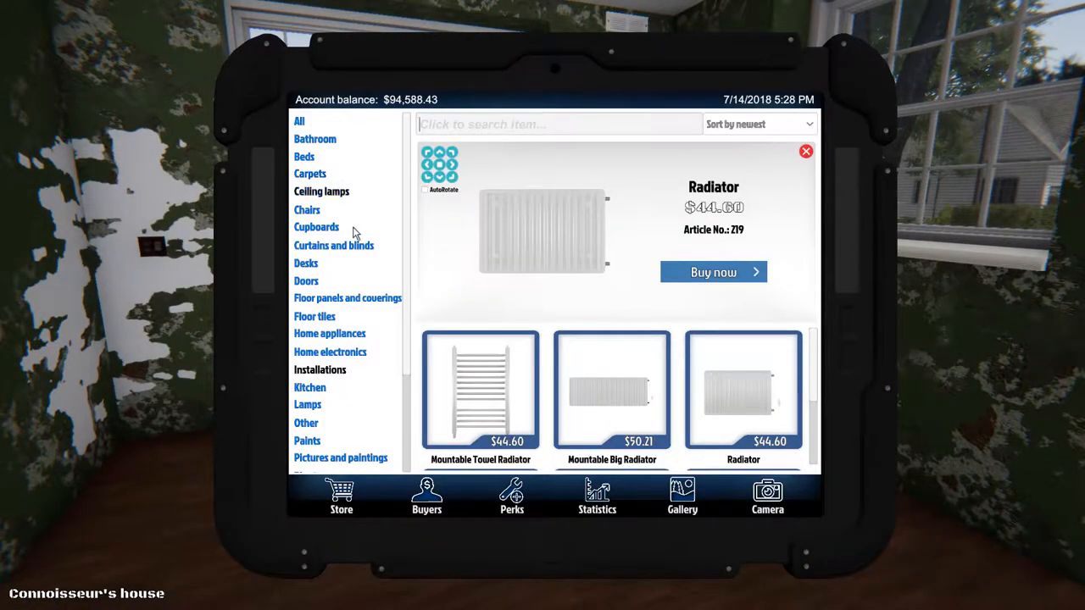
pyautogui.click(348, 297)
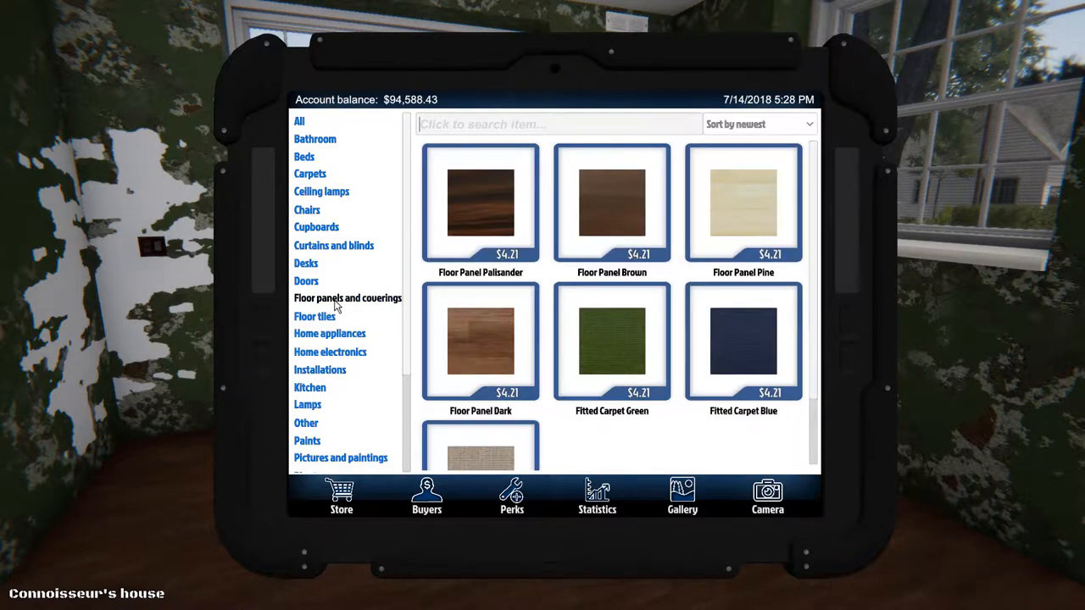
pyautogui.moveTo(643, 337)
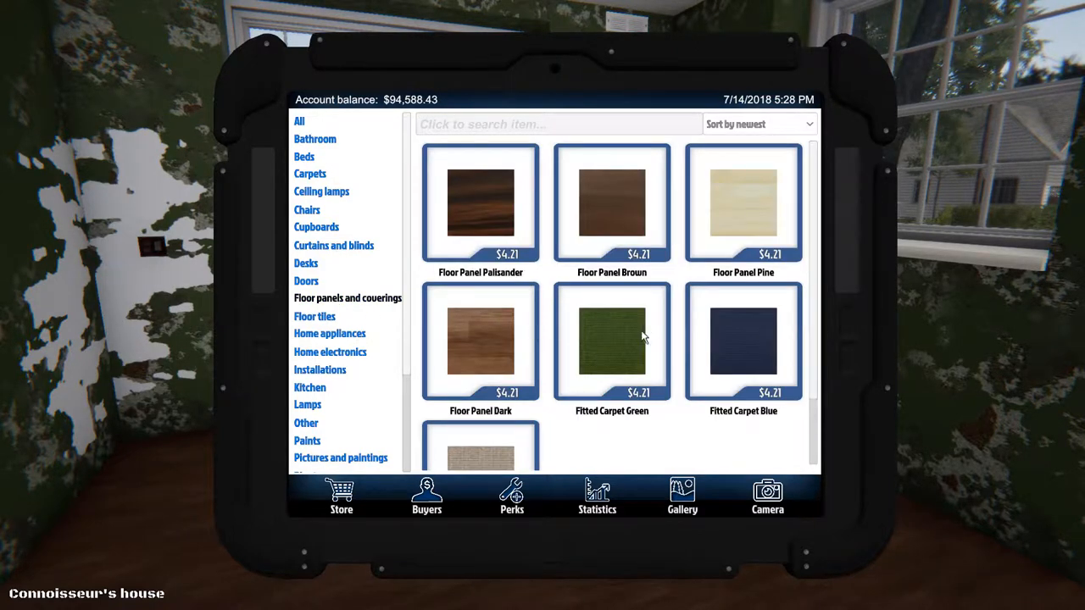
pyautogui.scroll(-3)
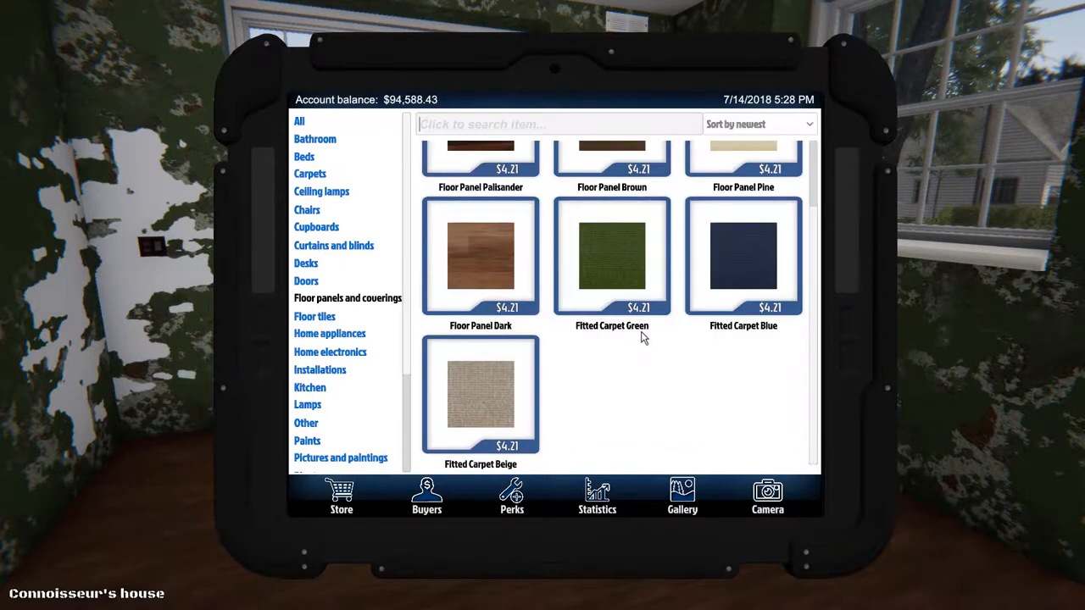
pyautogui.scroll(3)
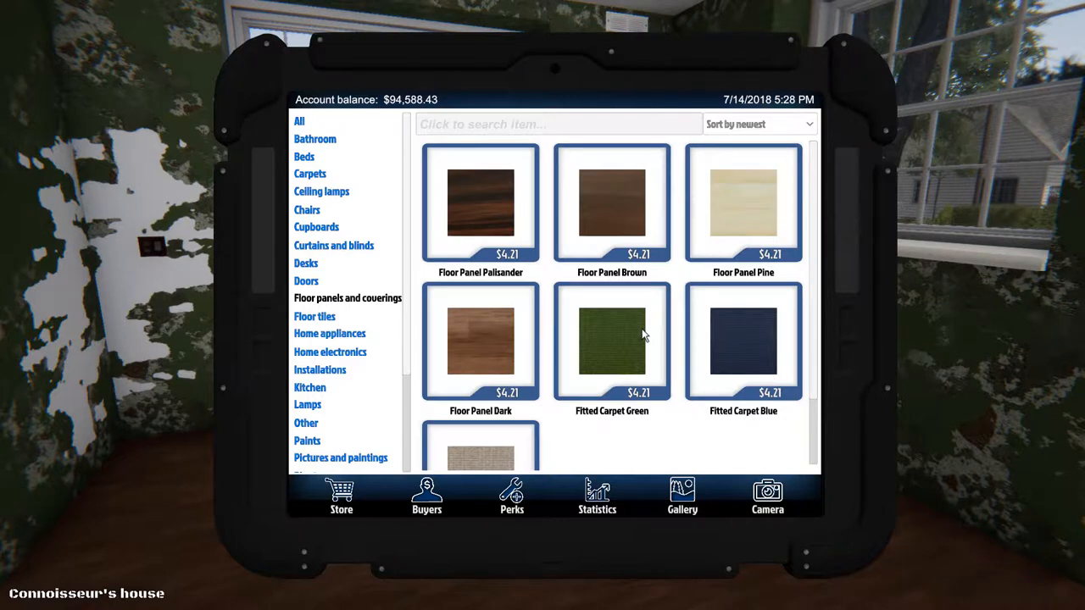
pyautogui.moveTo(627, 341)
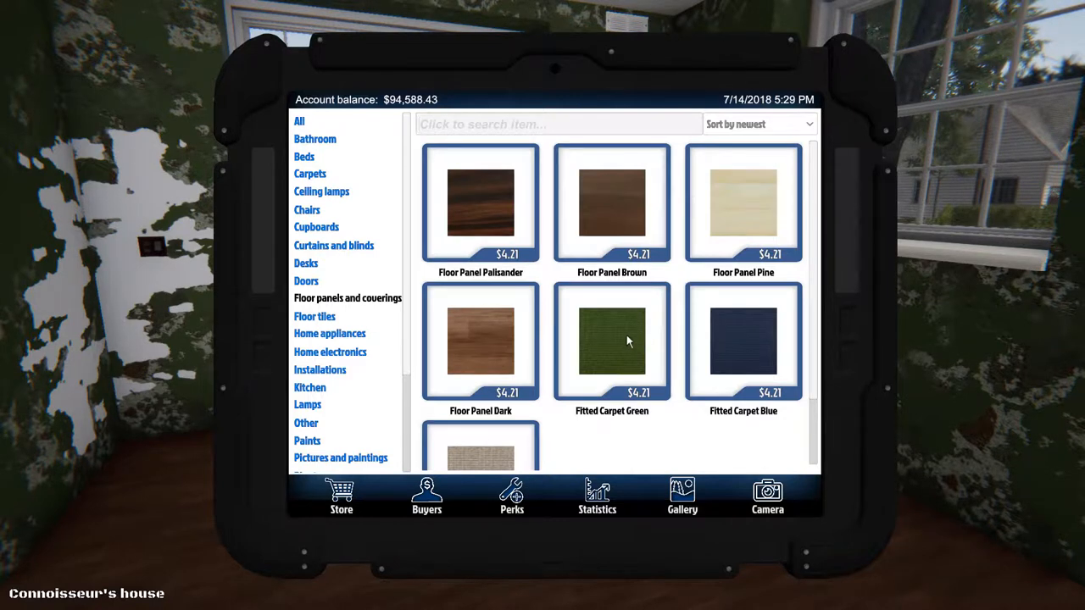
pyautogui.moveTo(370, 218)
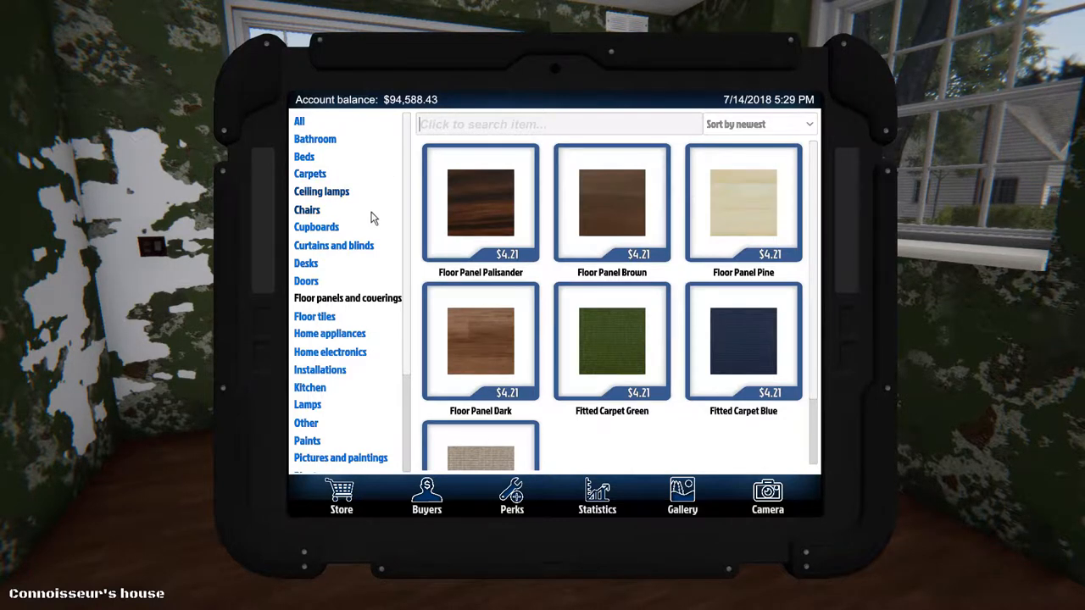
# - Scroll through the ceramic options in the floor tiles catalogue
pyautogui.click(314, 317)
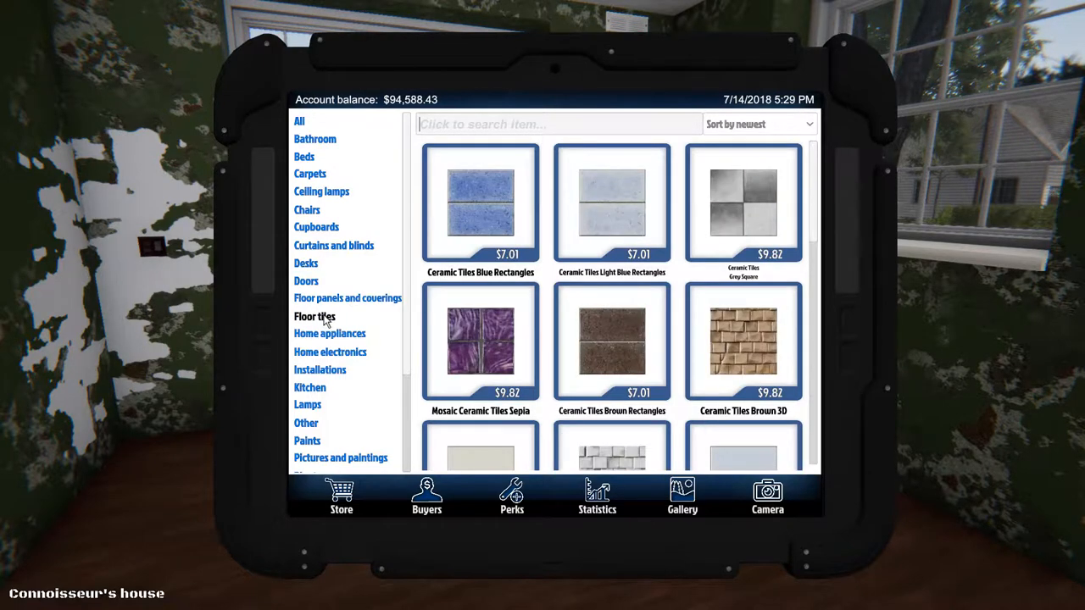
pyautogui.scroll(-3)
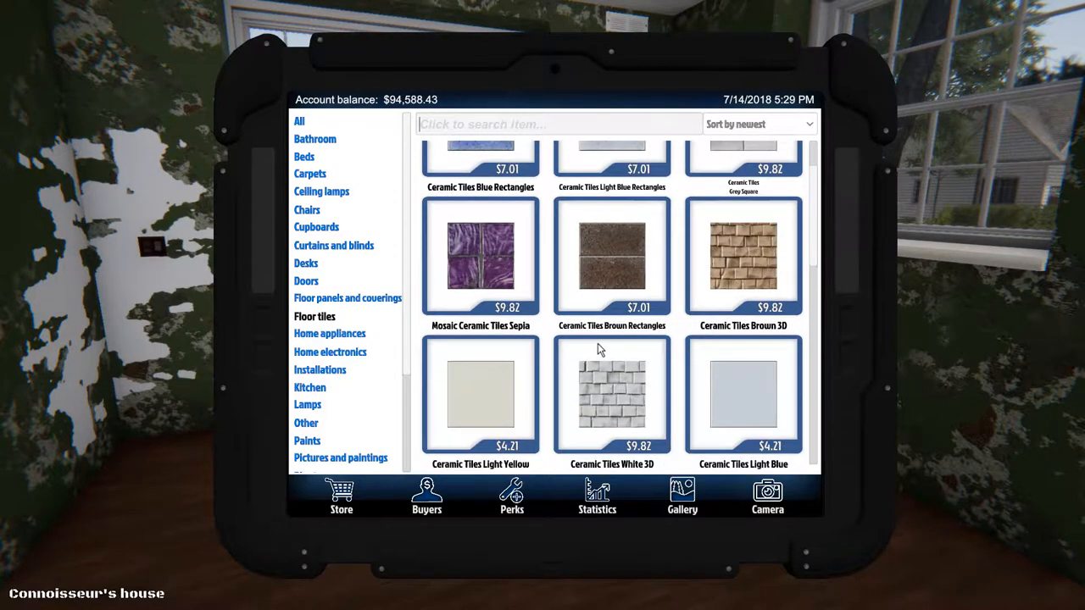
pyautogui.scroll(-3)
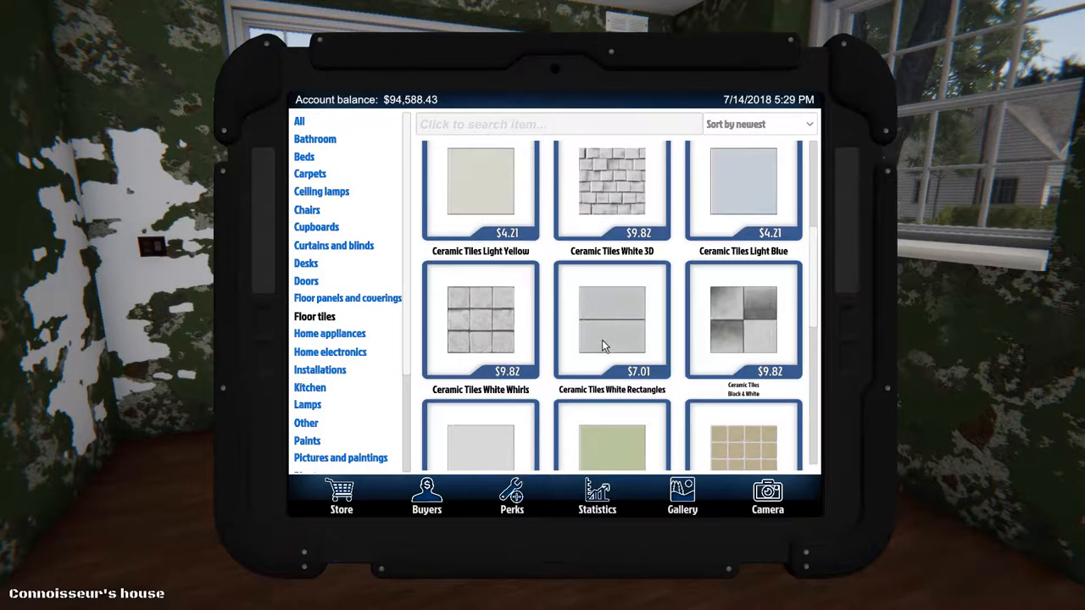
pyautogui.scroll(-3)
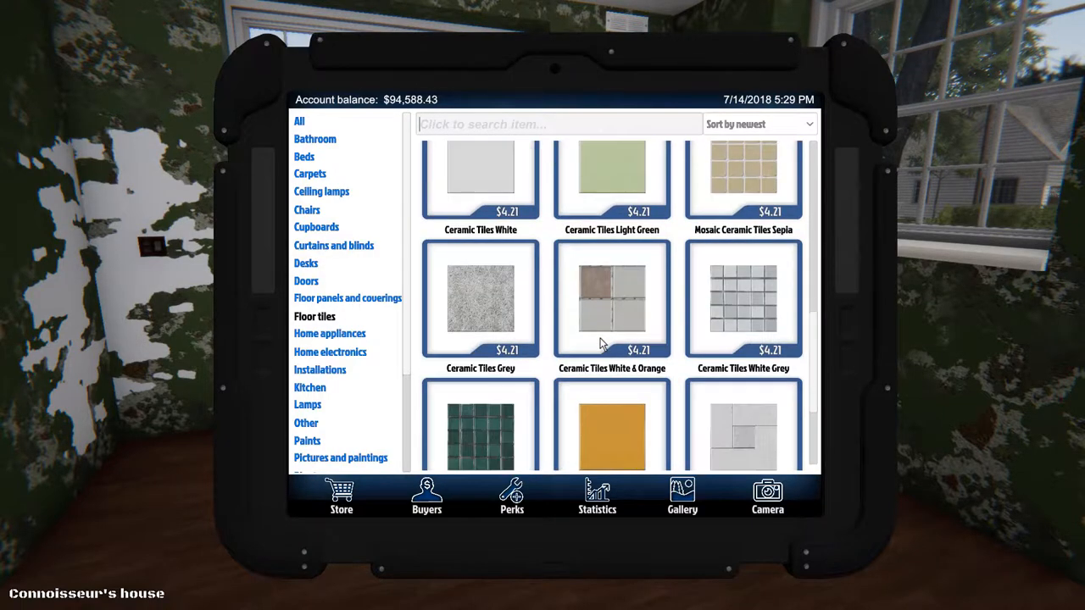
pyautogui.scroll(-3)
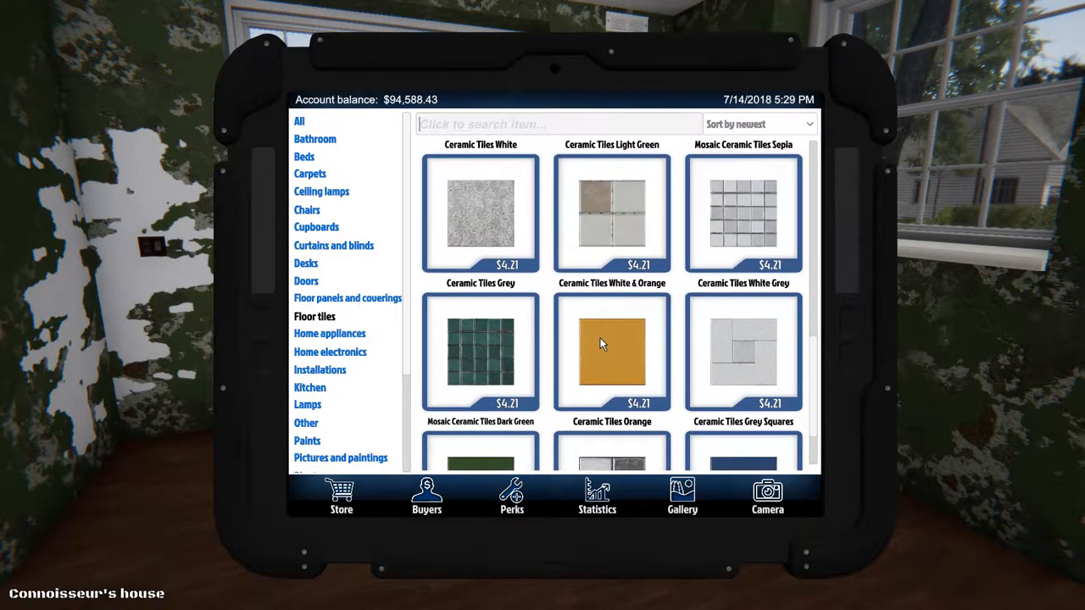
pyautogui.scroll(-3)
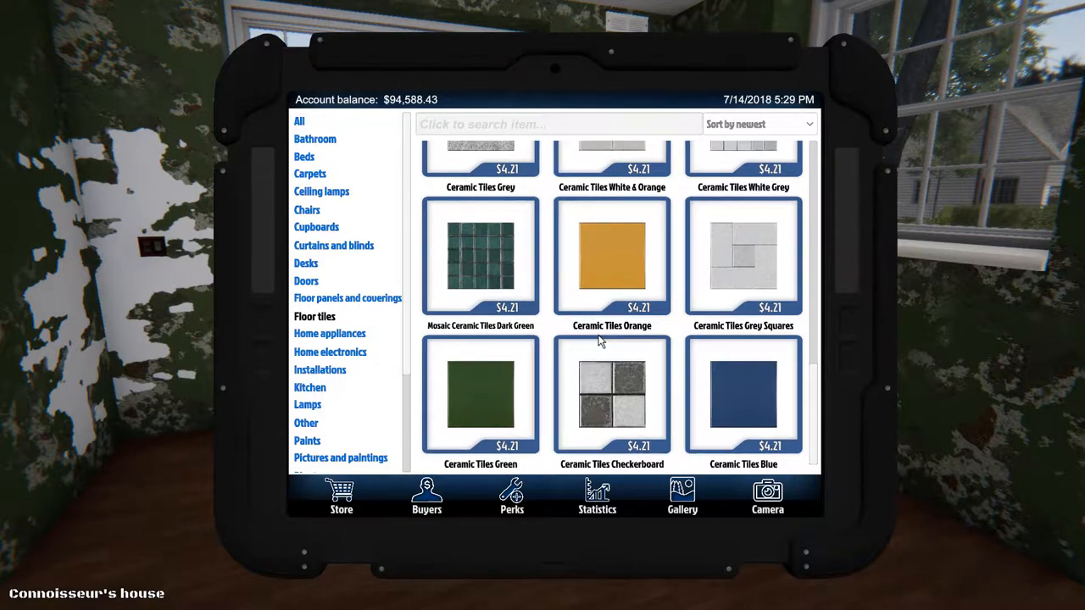
pyautogui.moveTo(604, 331)
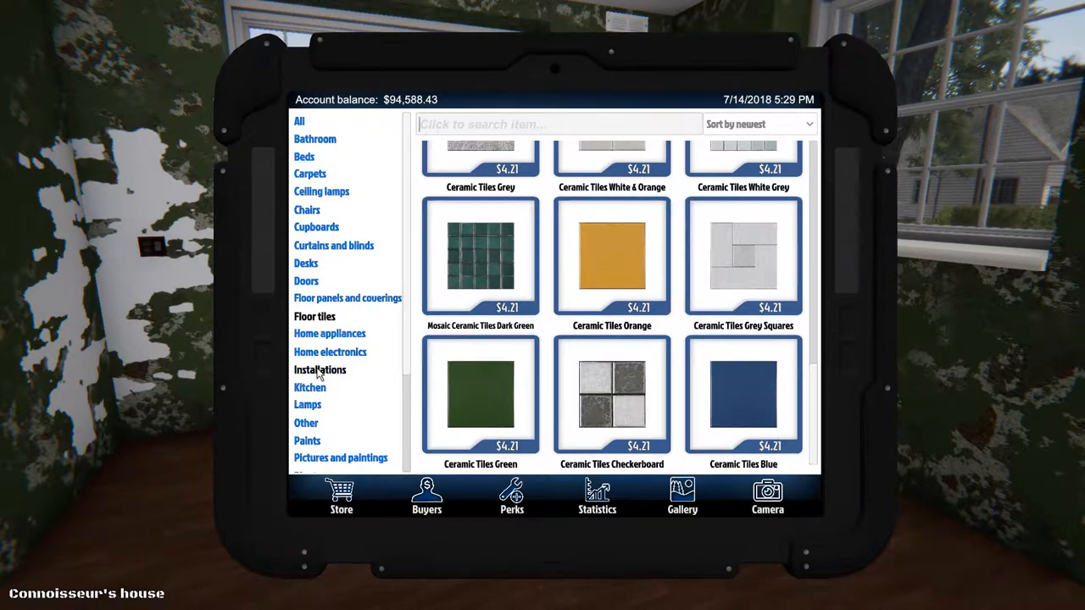
# - Open the wall panels catalogue and scroll through the panel packages, including Pine
pyautogui.scroll(-3)
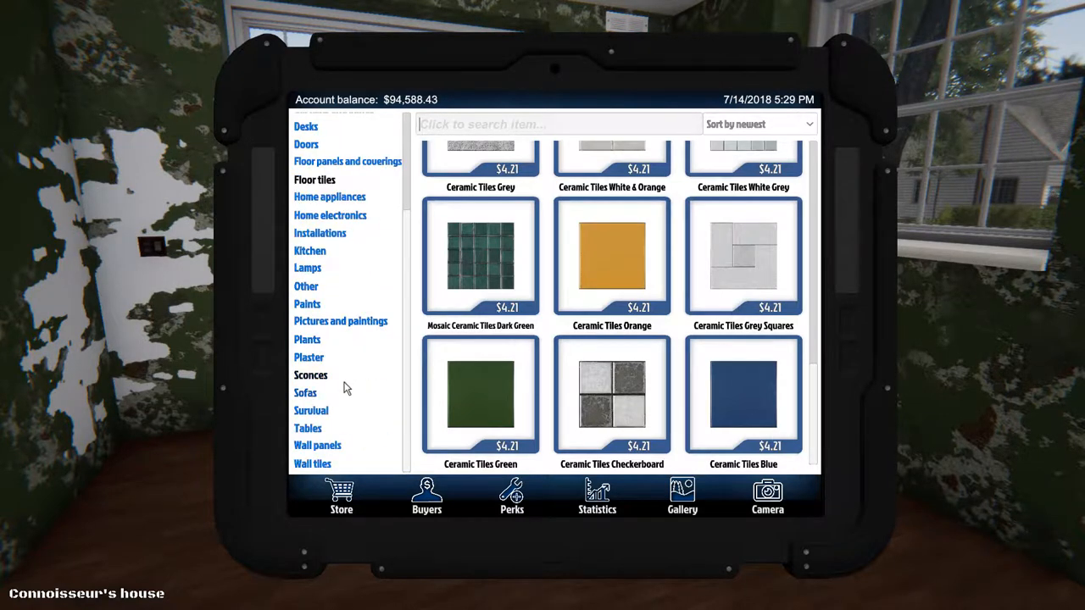
pyautogui.click(317, 445)
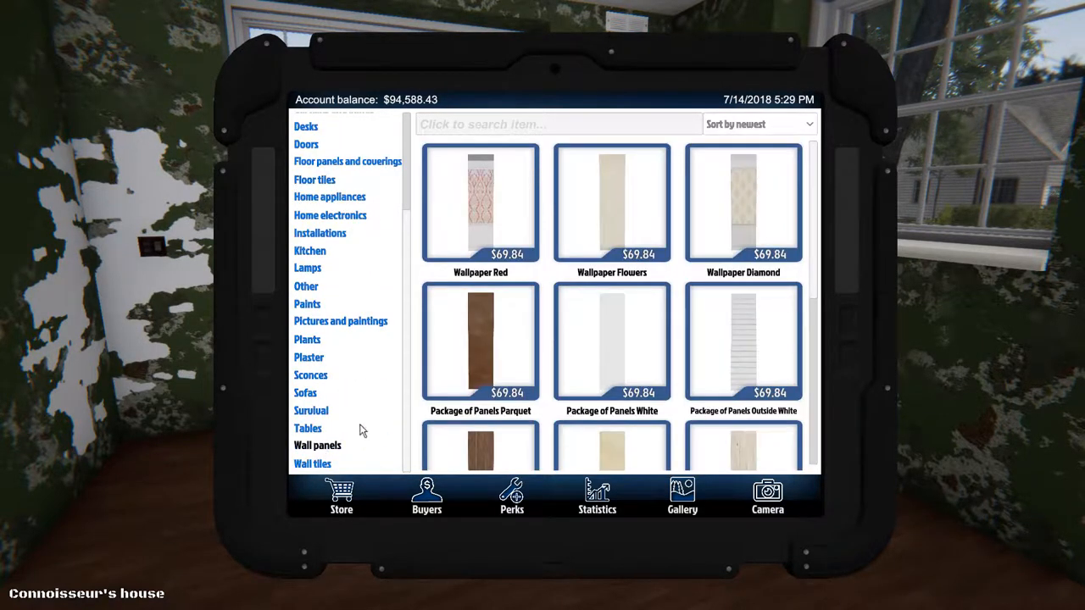
pyautogui.scroll(-3)
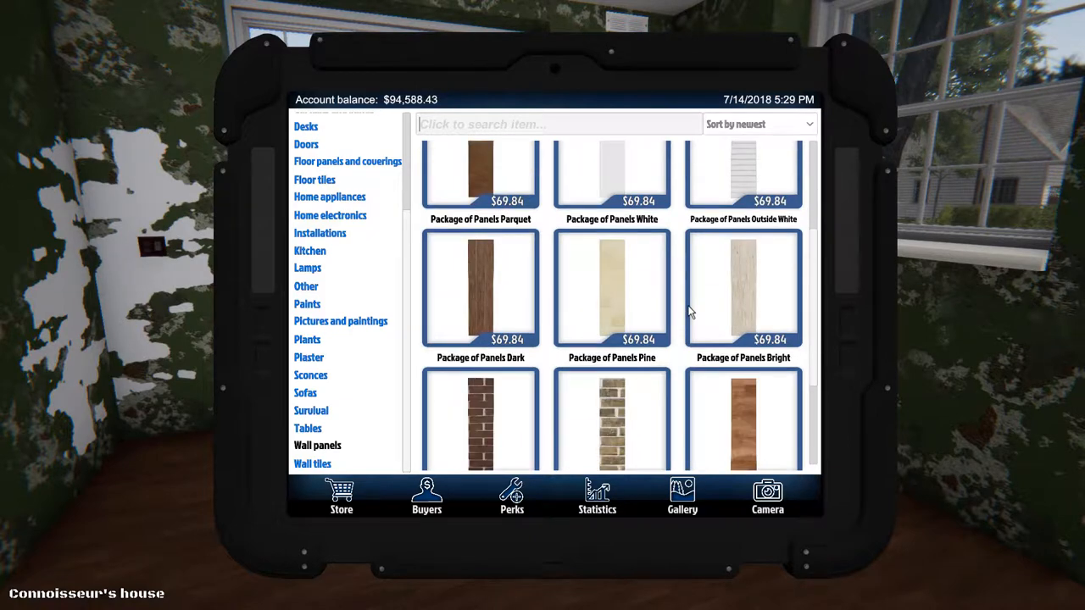
pyautogui.scroll(-3)
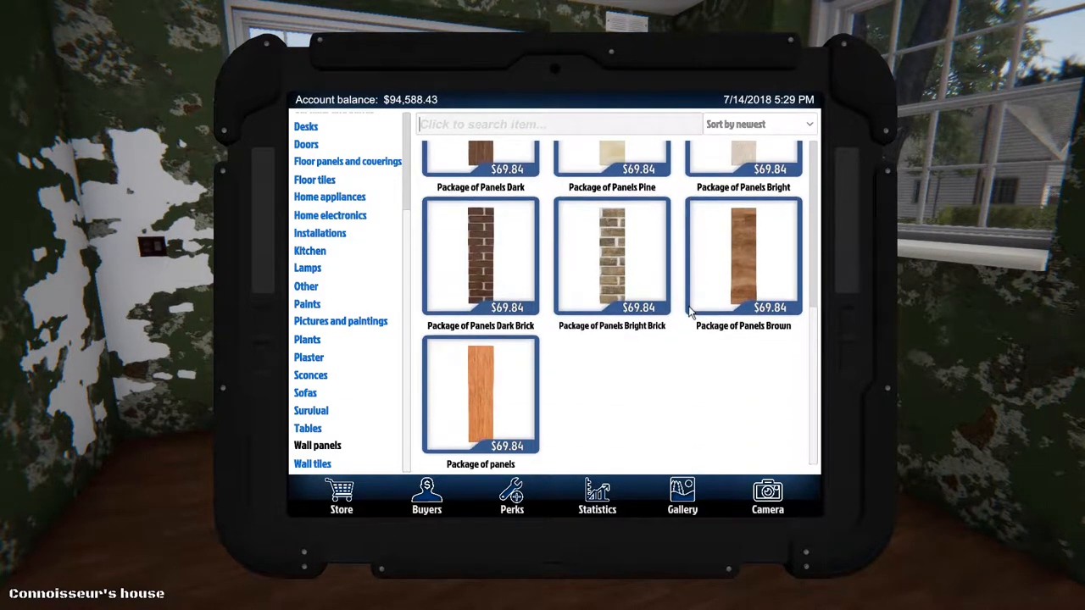
pyautogui.scroll(3)
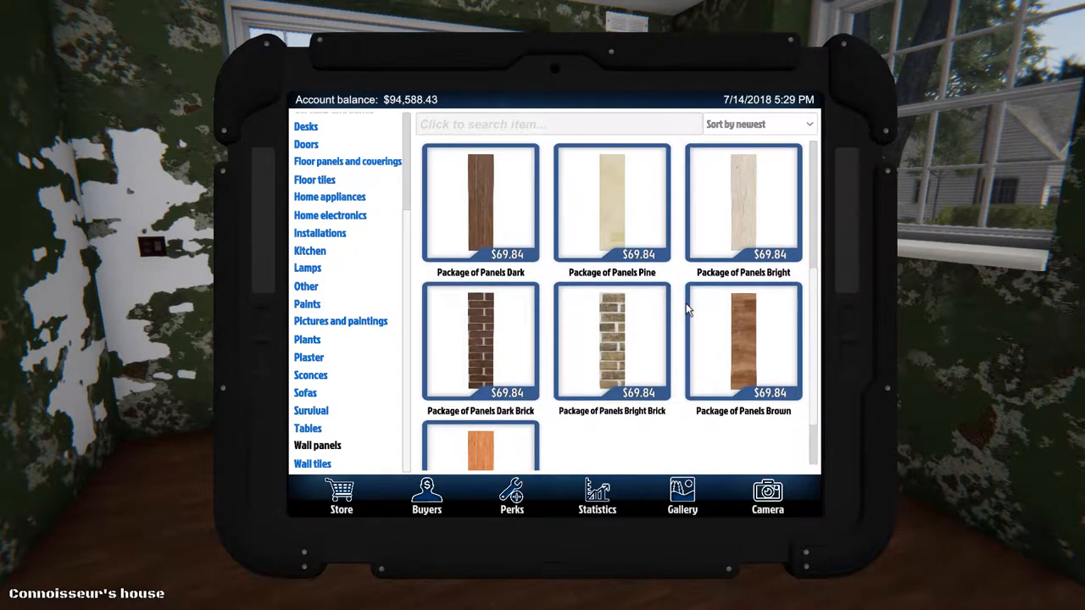
pyautogui.scroll(3)
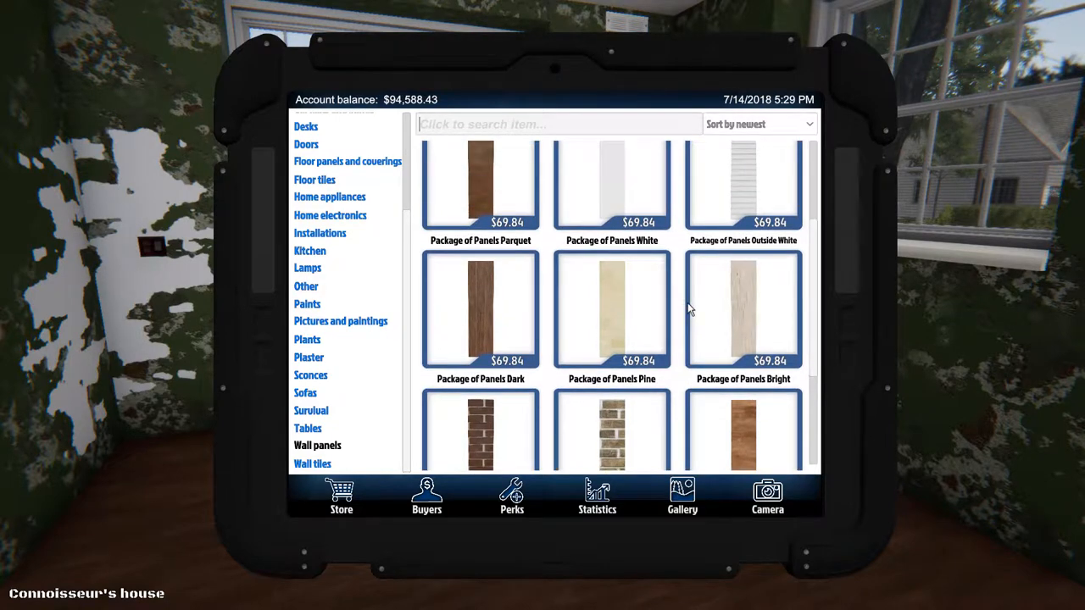
pyautogui.scroll(3)
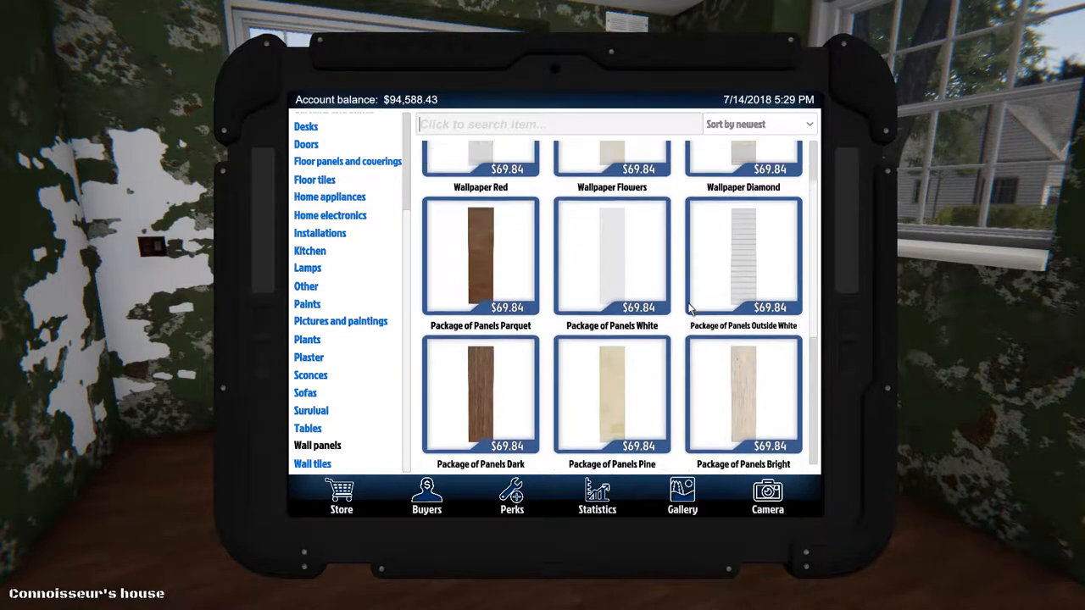
pyautogui.scroll(3)
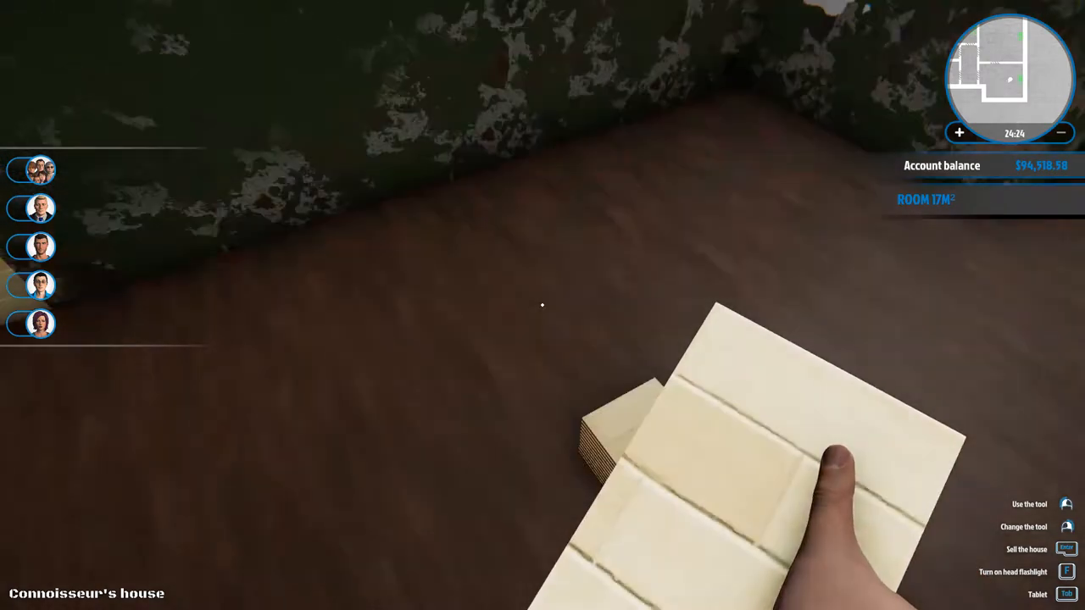
pyautogui.moveTo(543, 305)
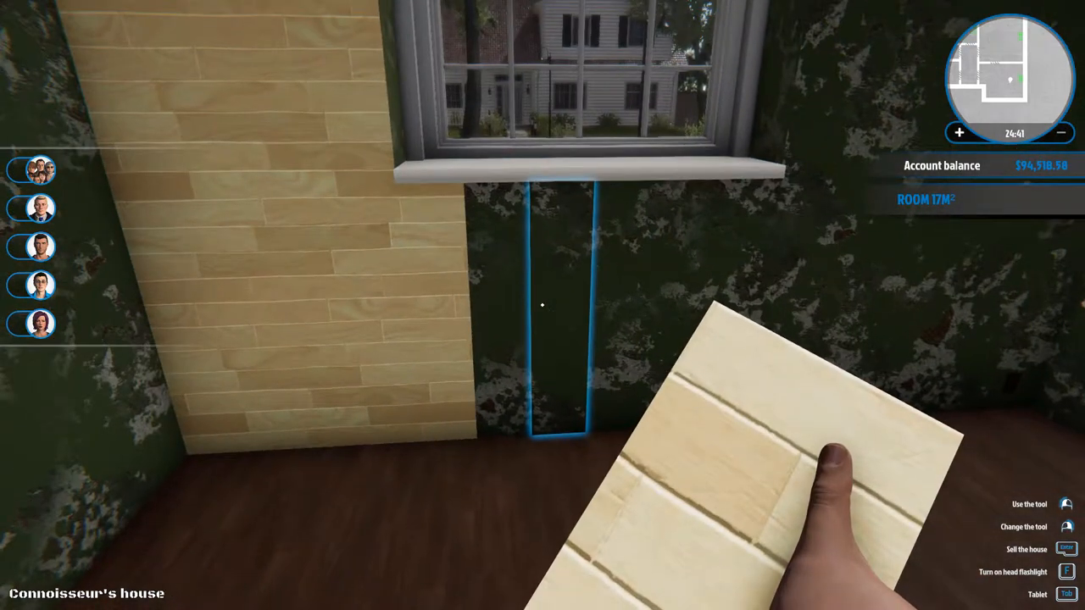
pyautogui.moveTo(542, 305)
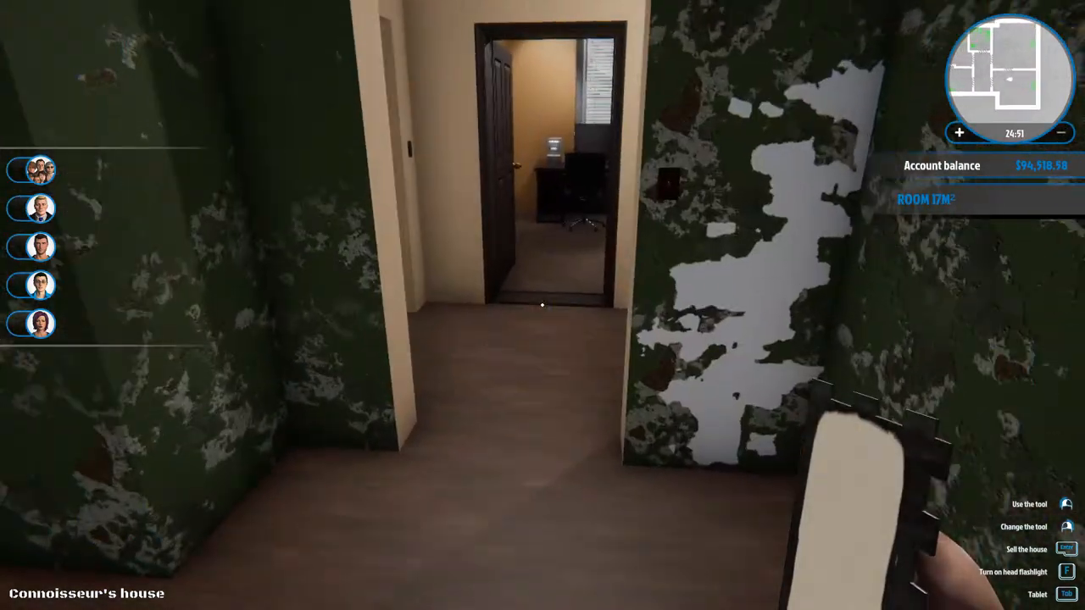
pyautogui.moveTo(542, 305)
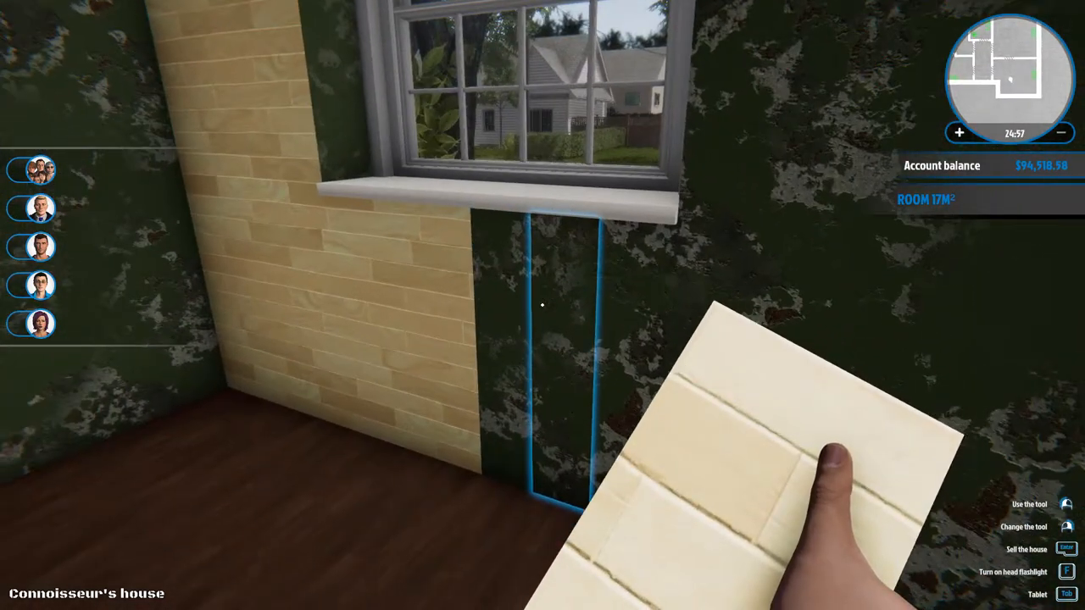
pyautogui.moveTo(542, 305)
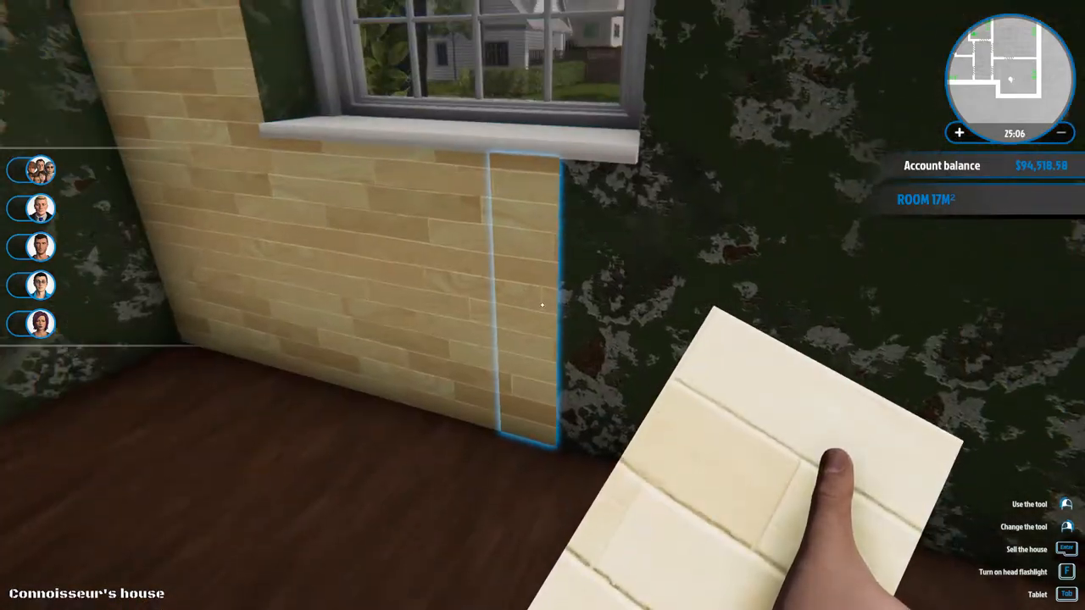
pyautogui.moveTo(543, 305)
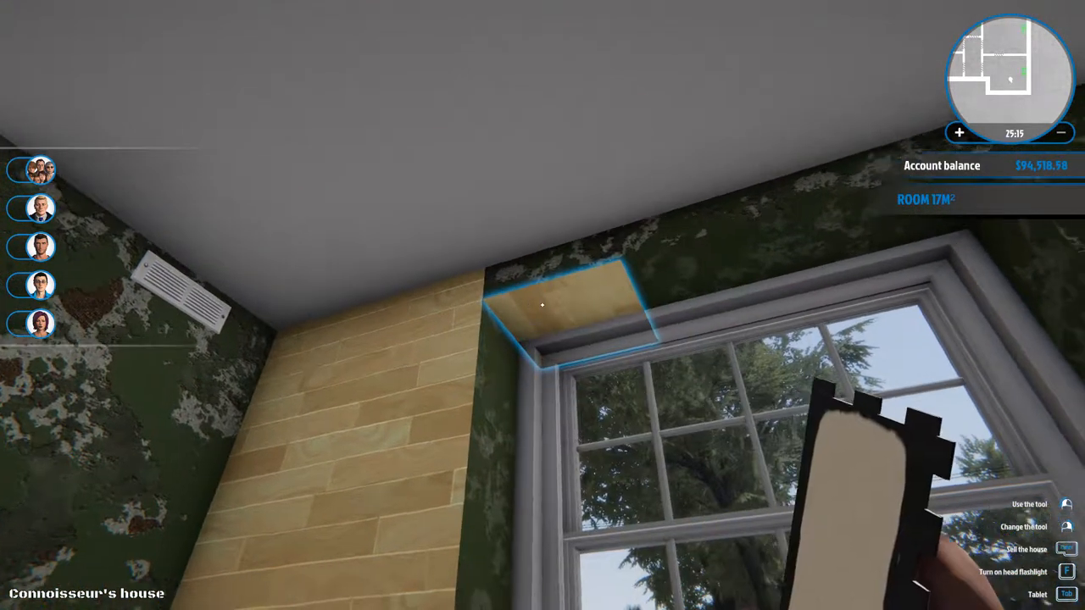
pyautogui.moveTo(542, 306)
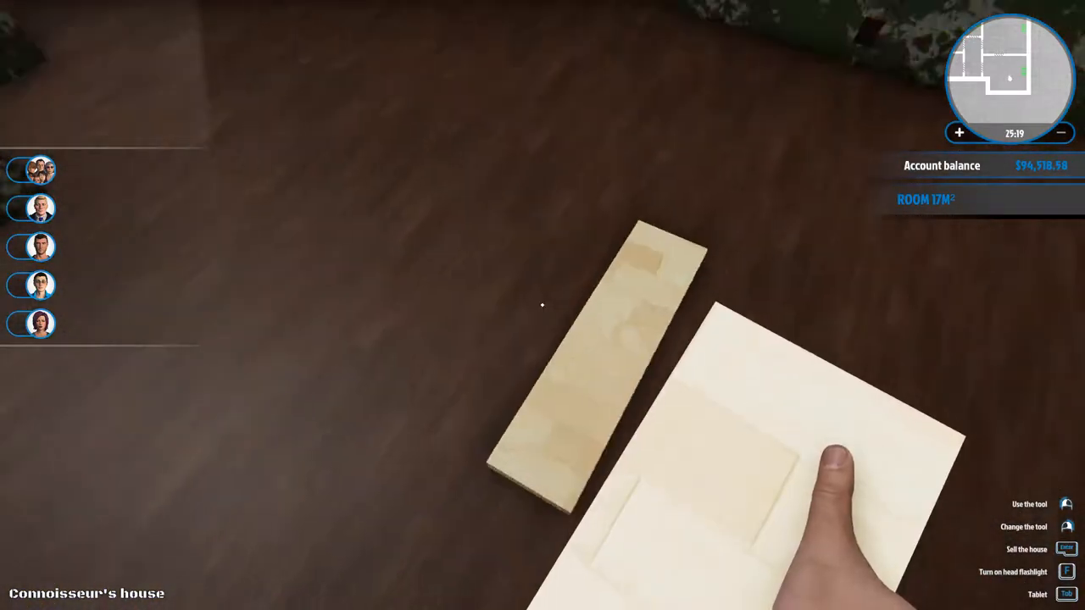
pyautogui.moveTo(543, 305)
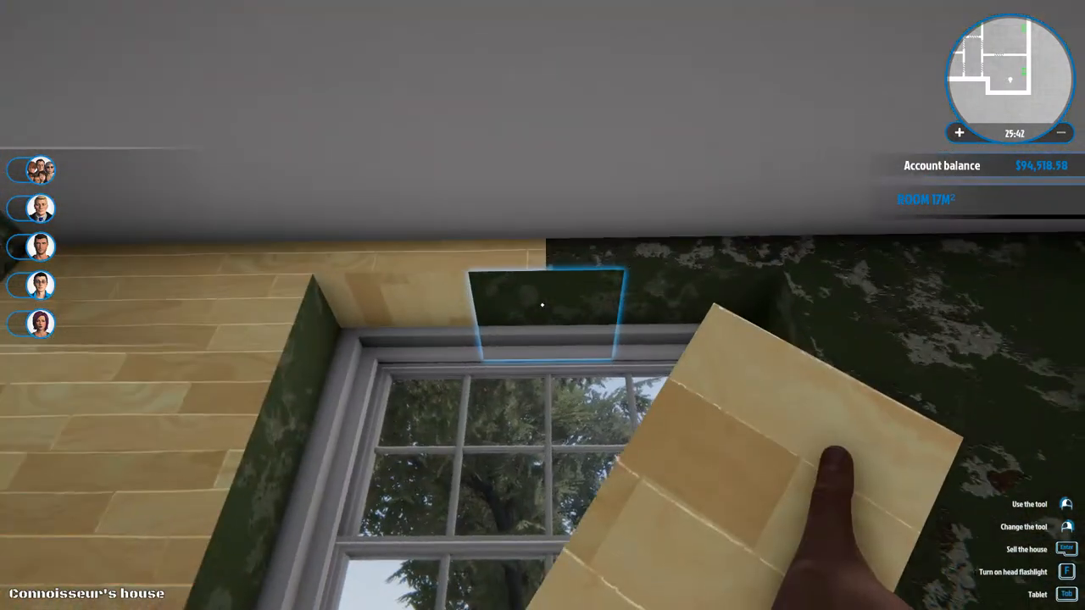
pyautogui.moveTo(543, 305)
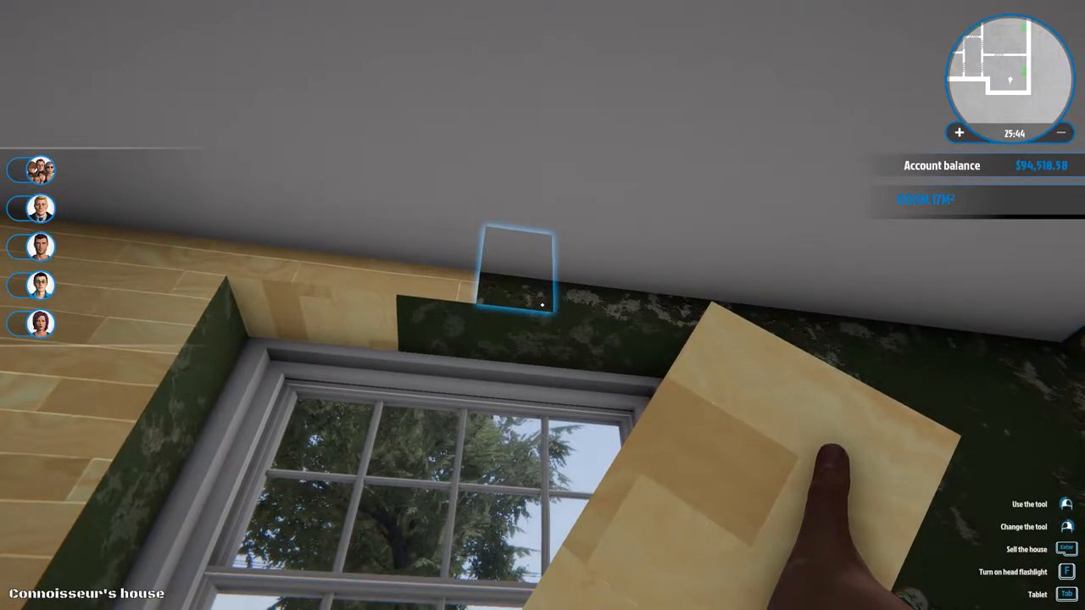
pyautogui.moveTo(542, 305)
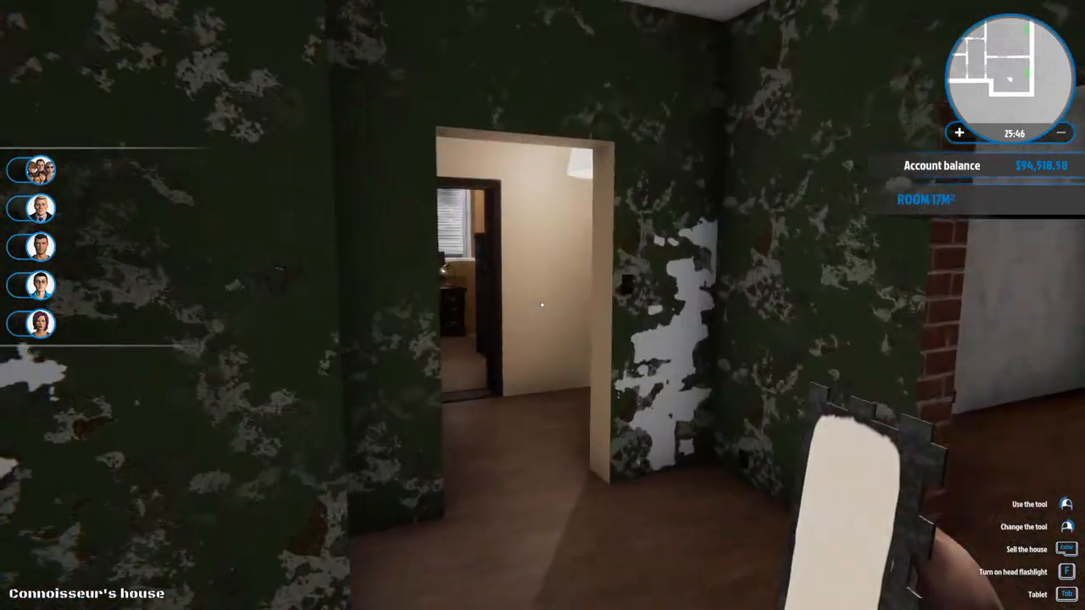
pyautogui.moveTo(542, 306)
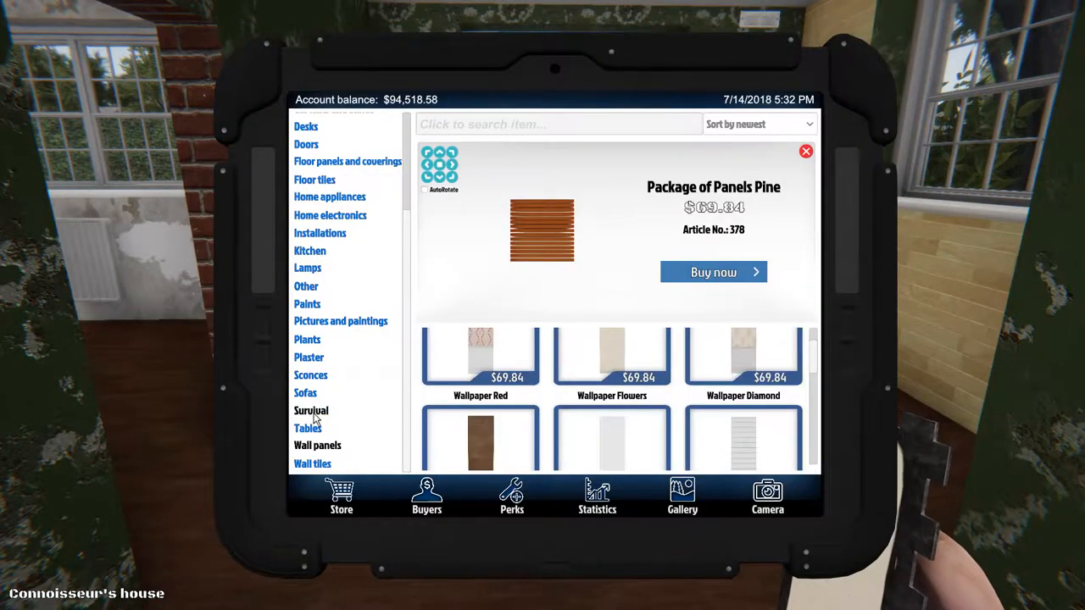
# - Pick Velvety Peach in the Paints category and buy a can
pyautogui.scroll(3)
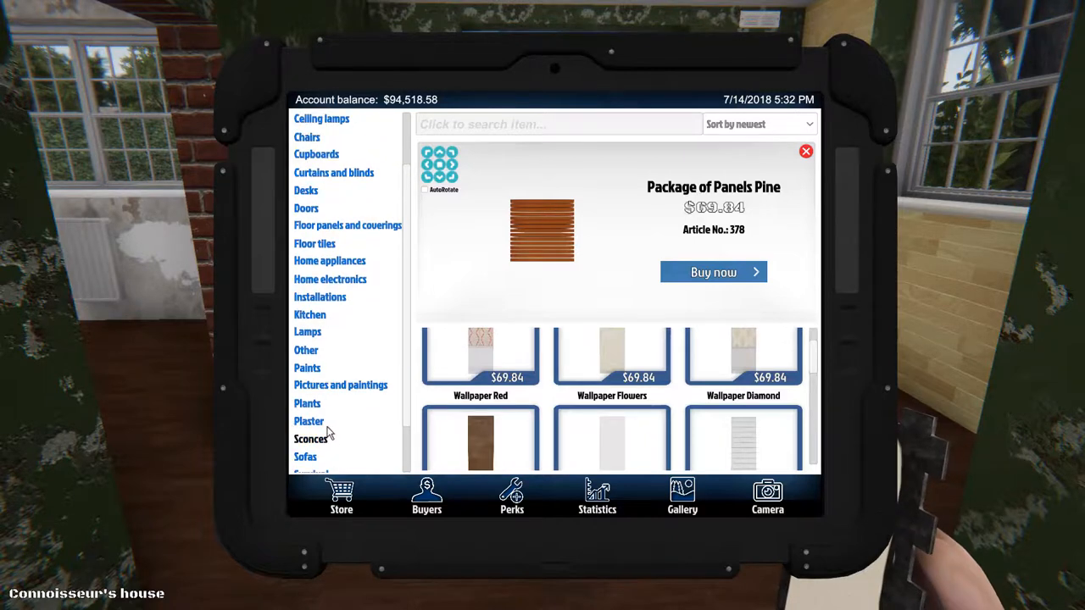
pyautogui.click(307, 367)
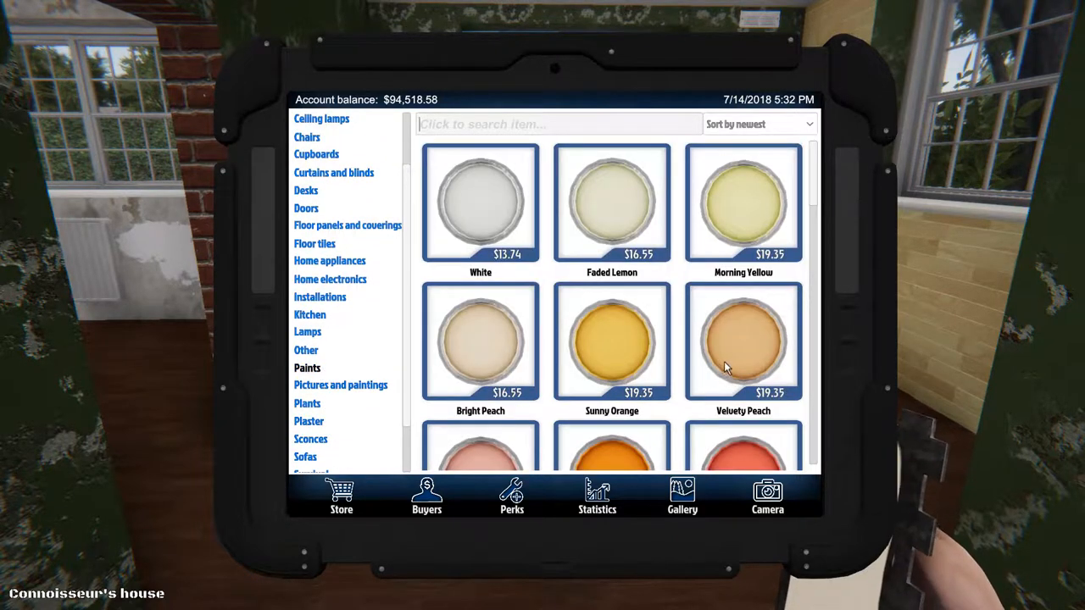
pyautogui.click(743, 342)
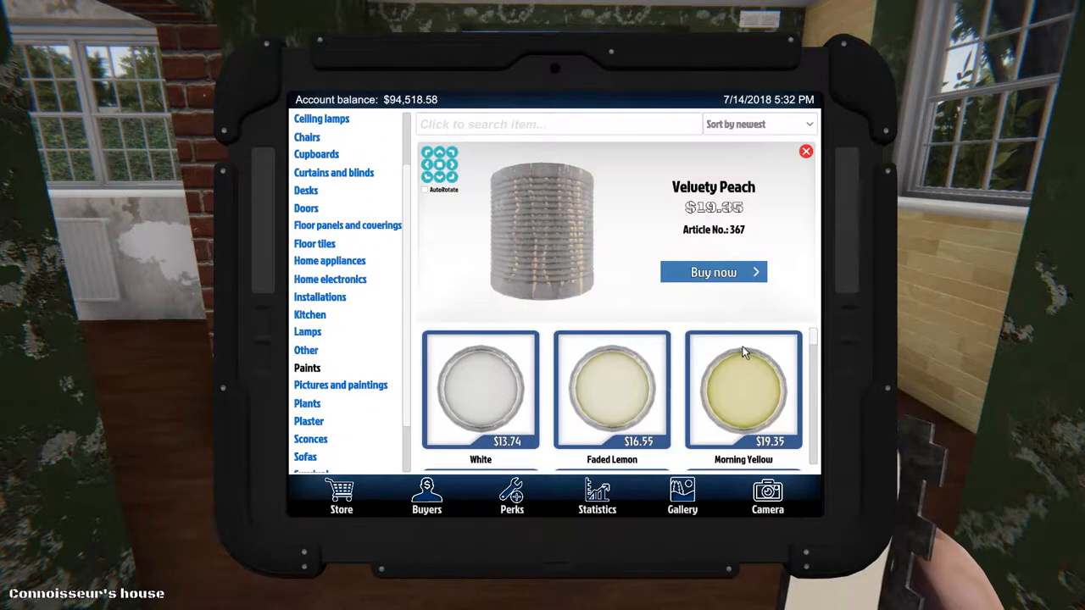
pyautogui.click(713, 272)
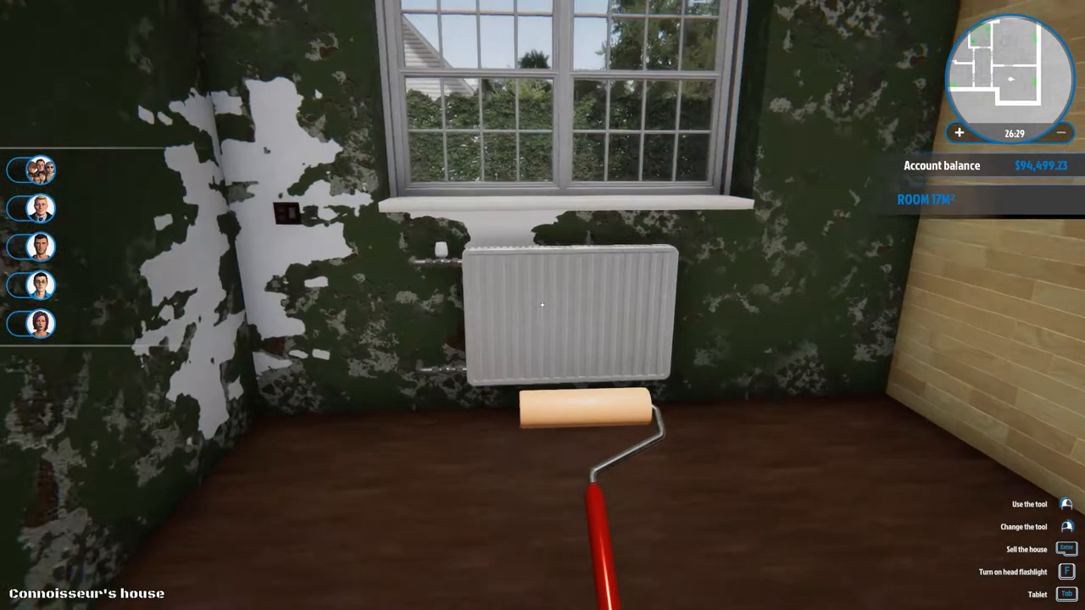
pyautogui.moveTo(542, 305)
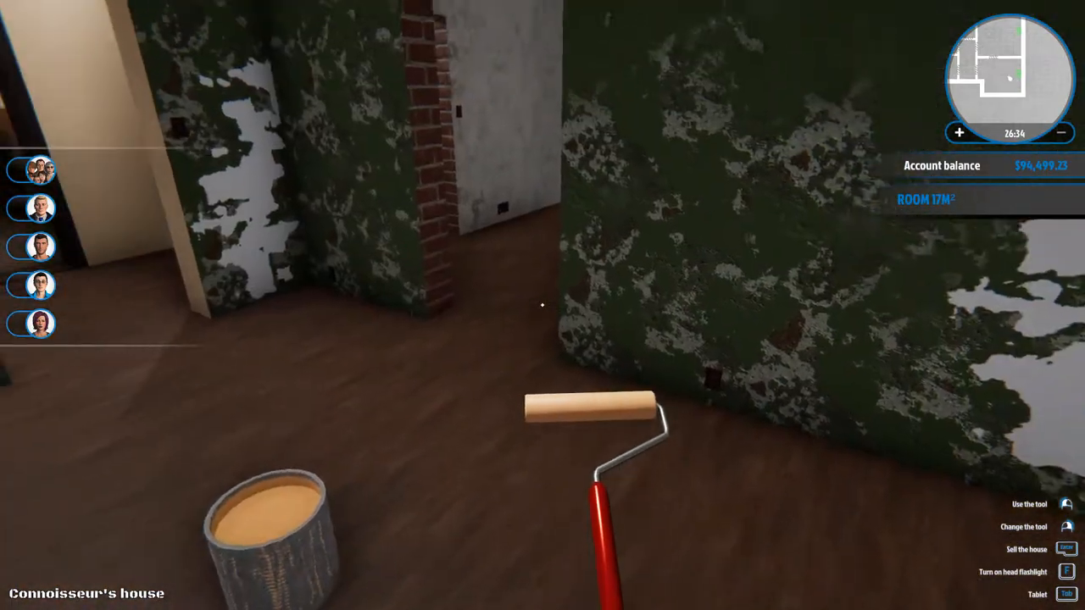
pyautogui.moveTo(542, 305)
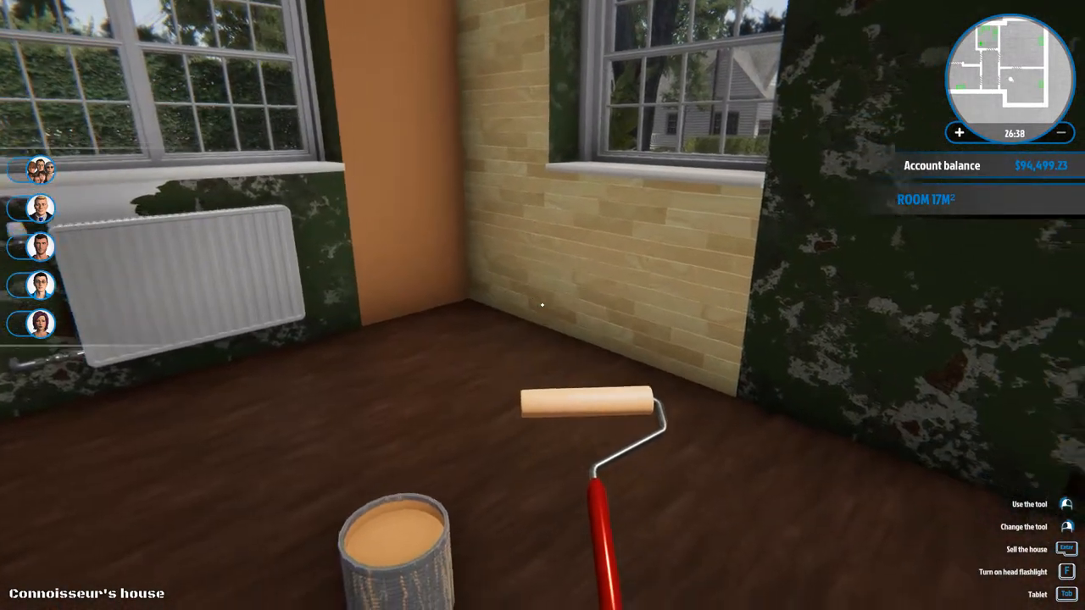
pyautogui.moveTo(542, 305)
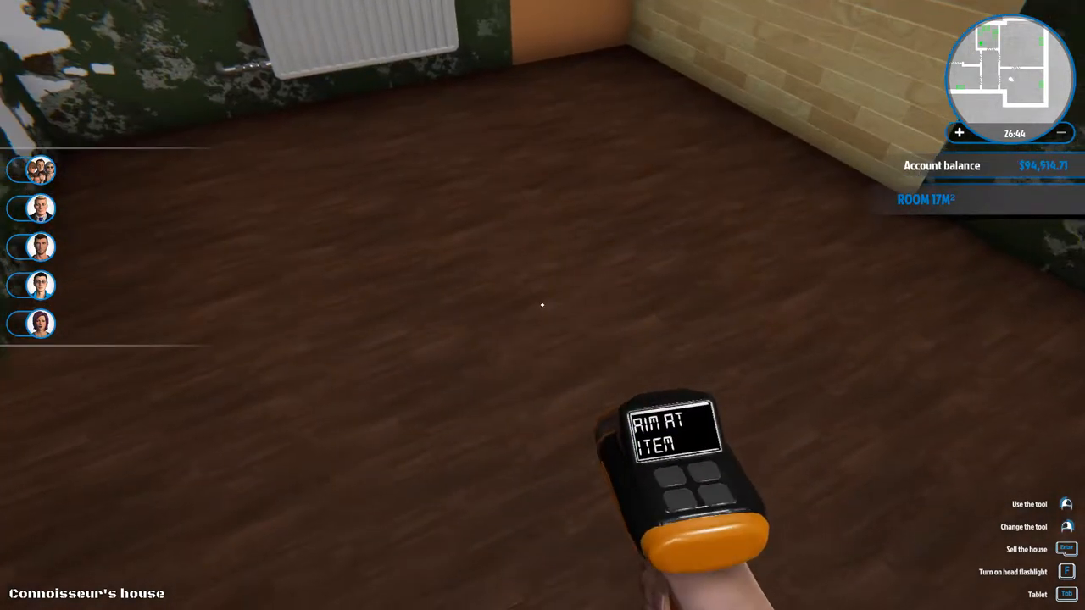
# - Buy a can of the paler Faded Lemon paint from the tablet store
pyautogui.press('Tab')
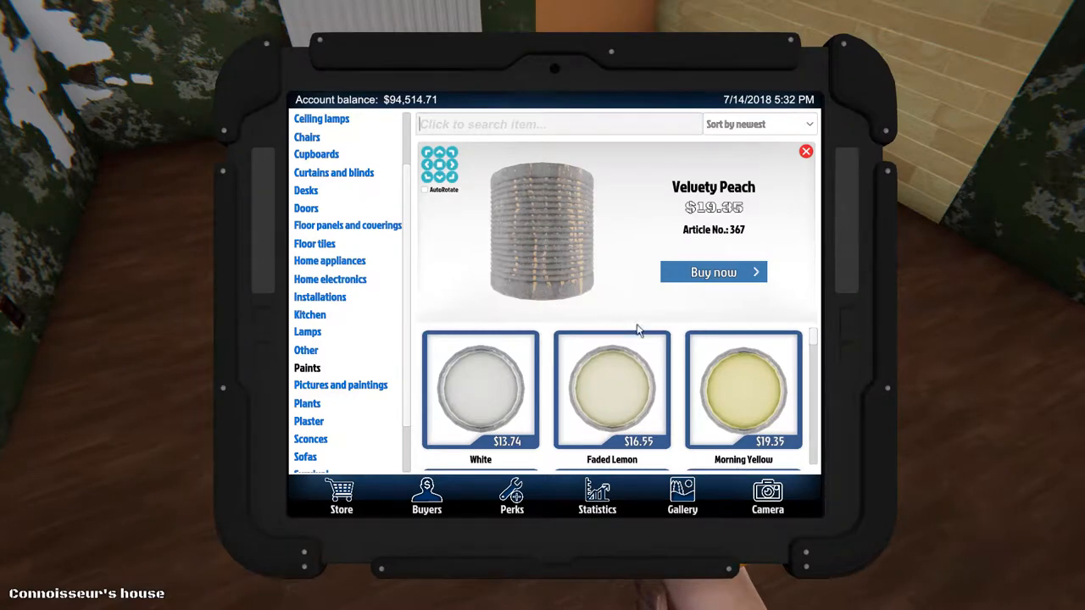
pyautogui.scroll(-3)
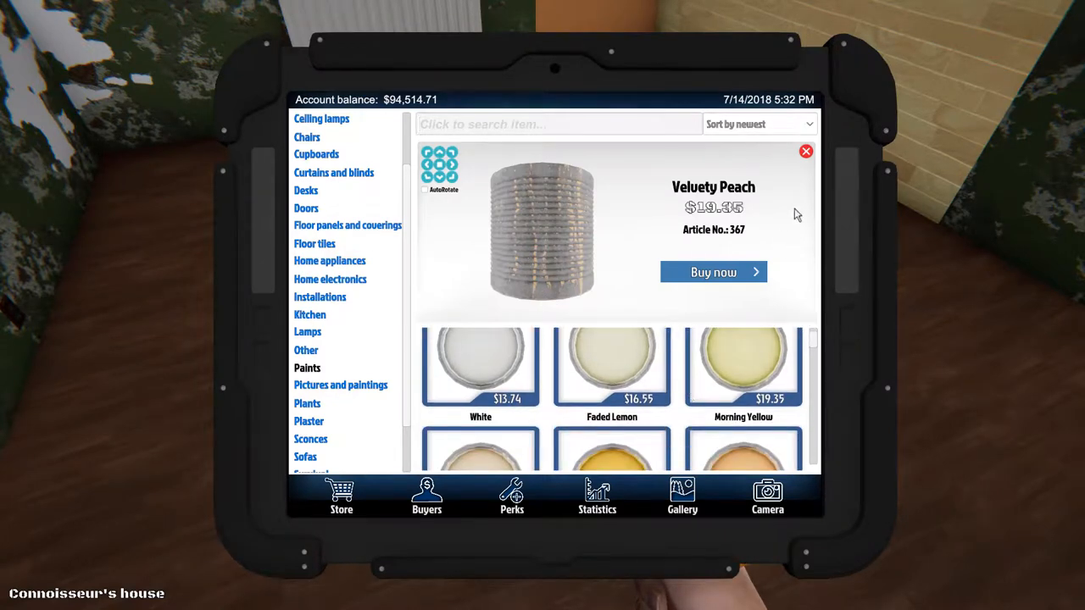
pyautogui.click(806, 151)
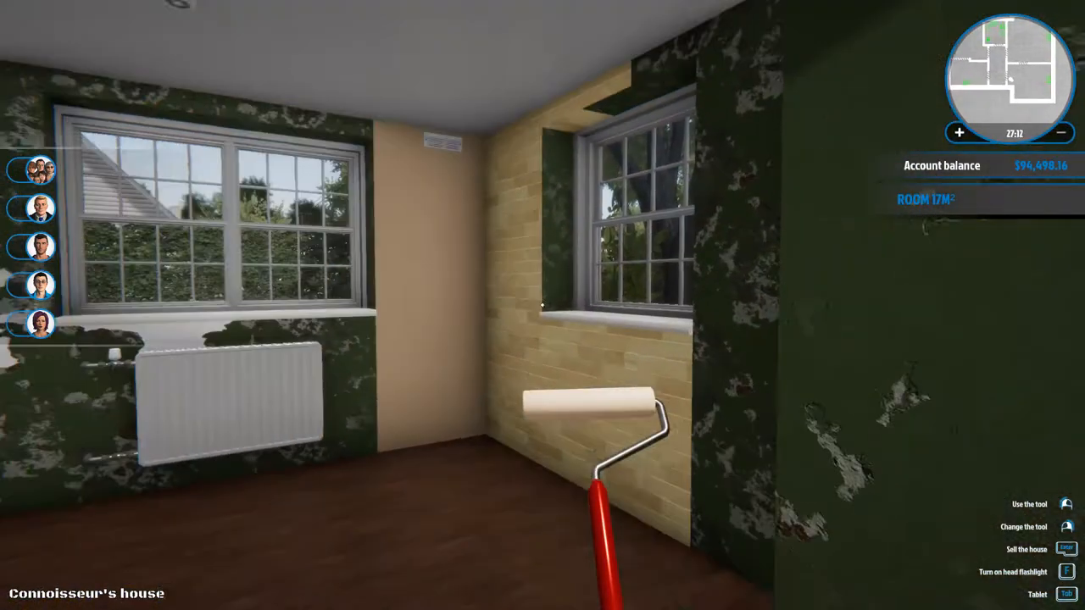
pyautogui.moveTo(542, 305)
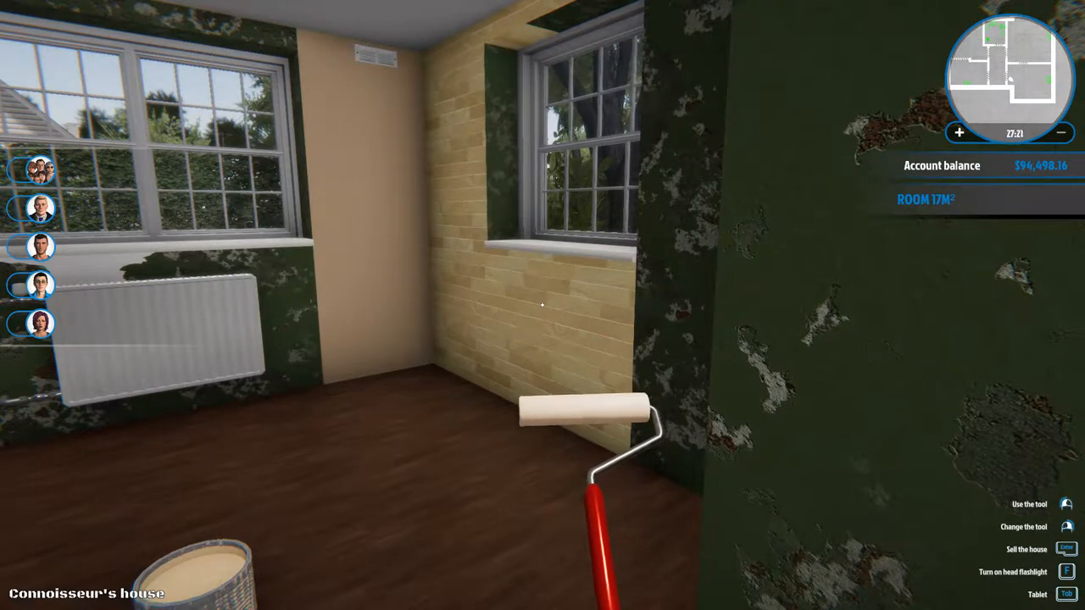
pyautogui.moveTo(543, 306)
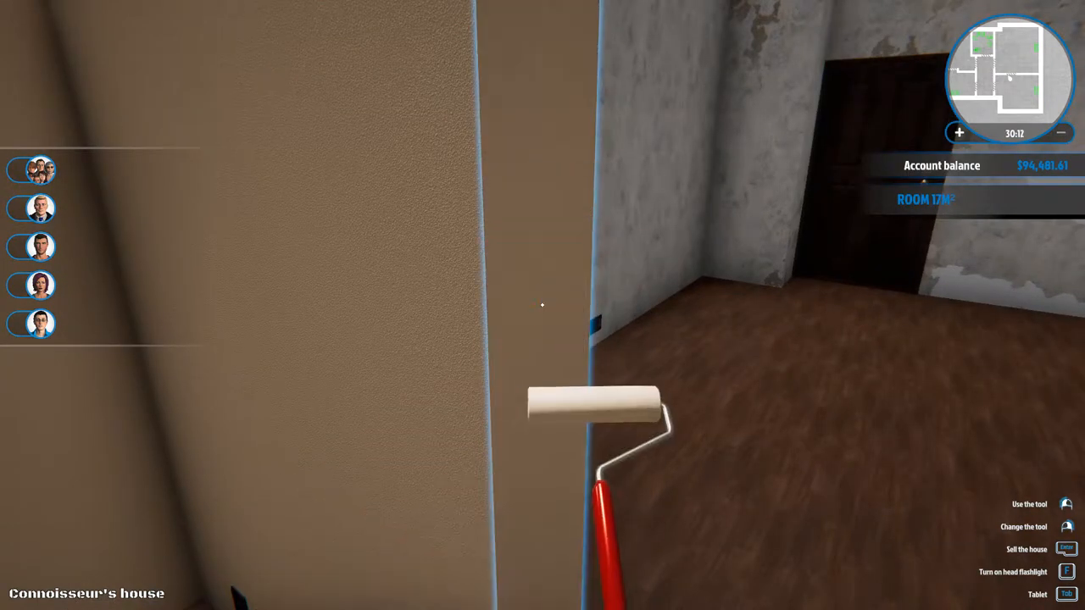
pyautogui.moveTo(543, 306)
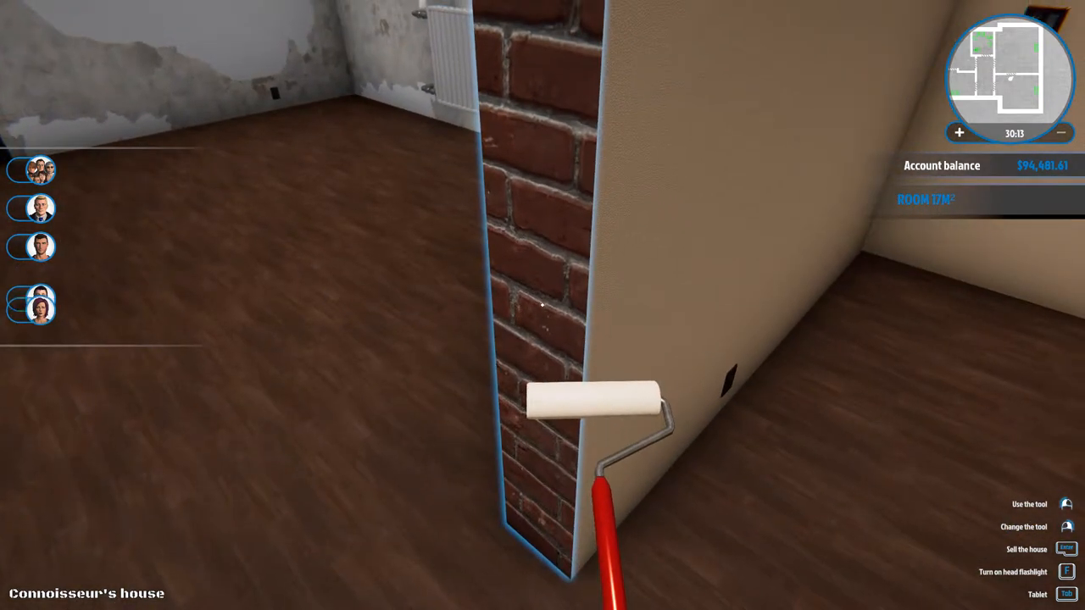
pyautogui.moveTo(542, 305)
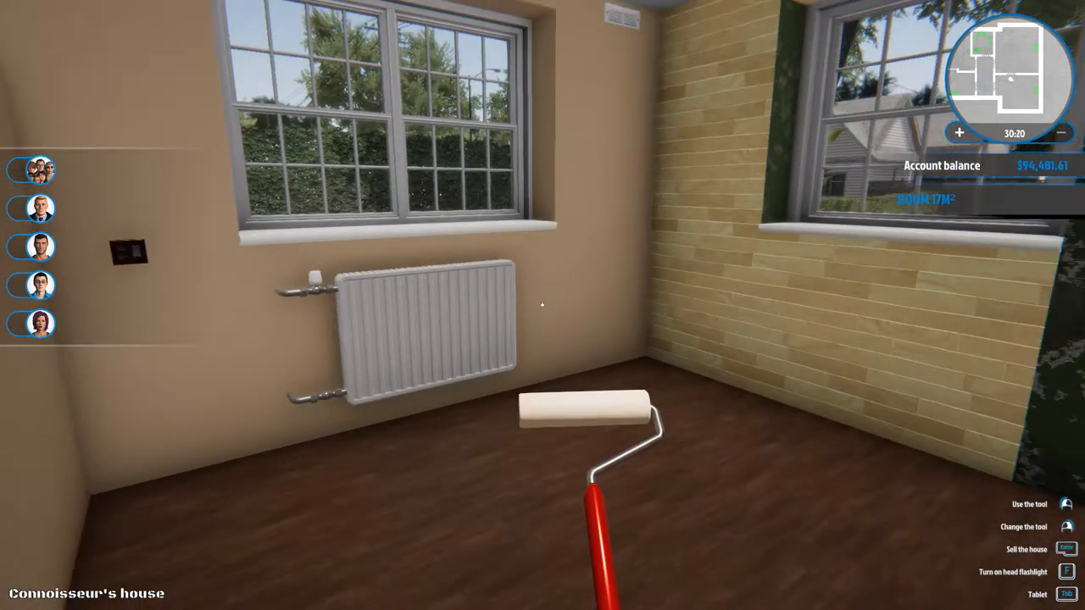
pyautogui.moveTo(543, 305)
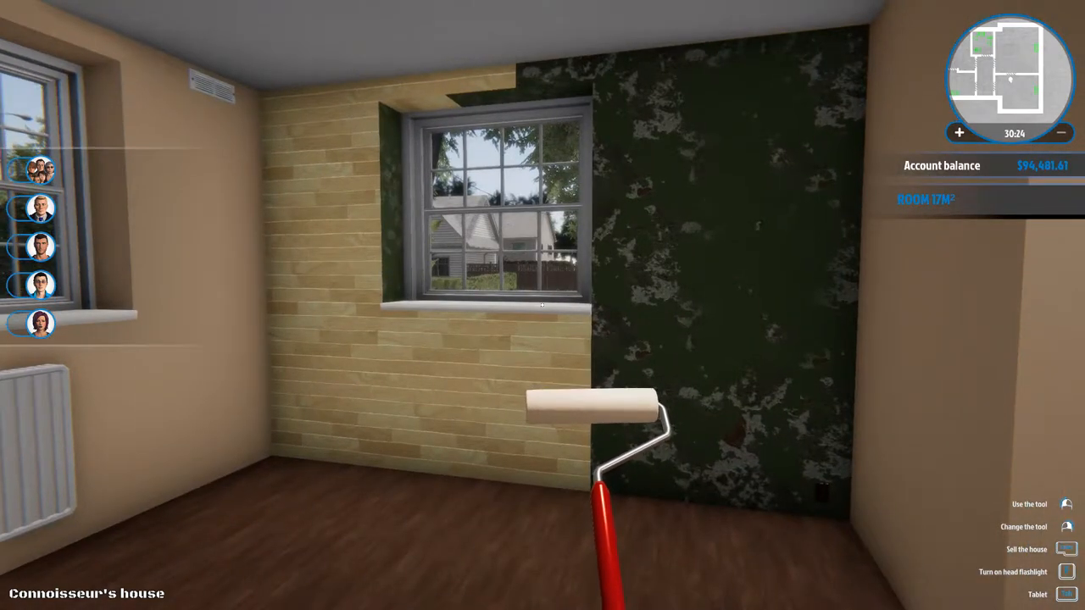
pyautogui.moveTo(542, 305)
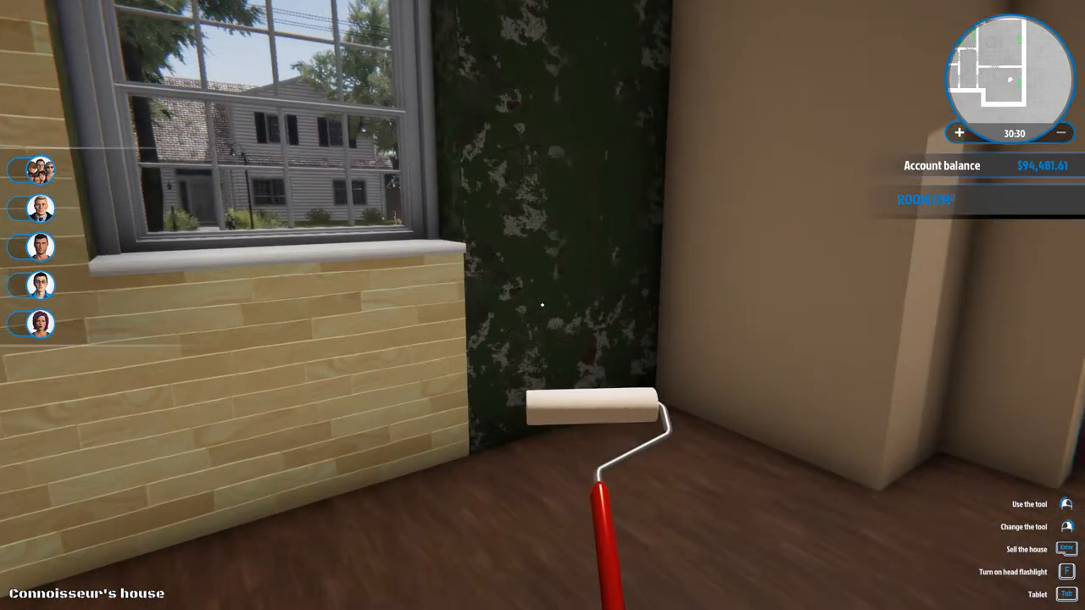
# - Show the wall panels catalogue, scrolled to the parquet, dark and pine packages
pyautogui.press('tab')
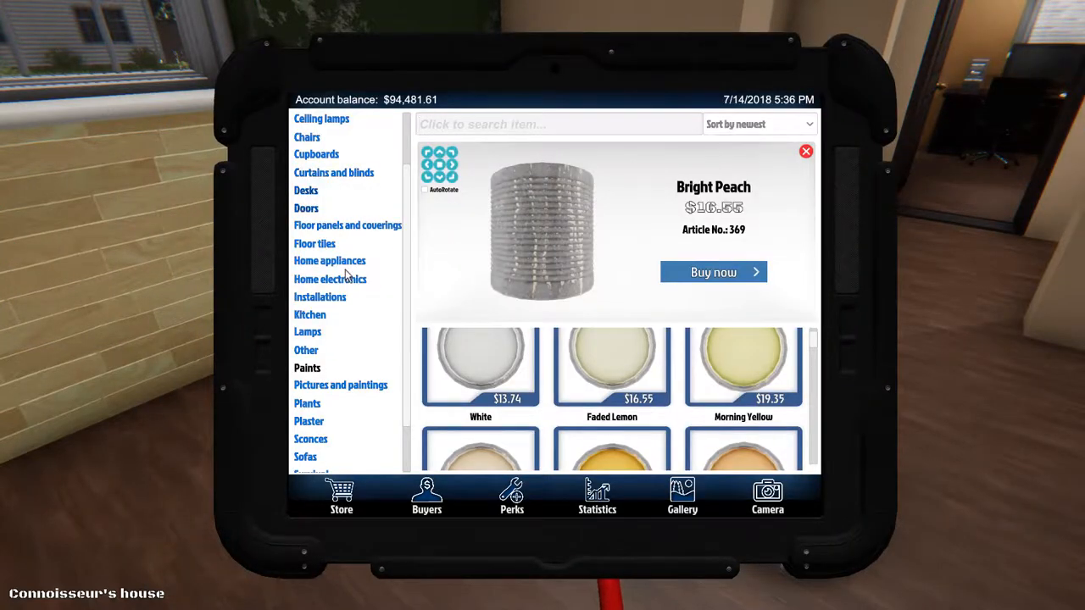
pyautogui.scroll(-3)
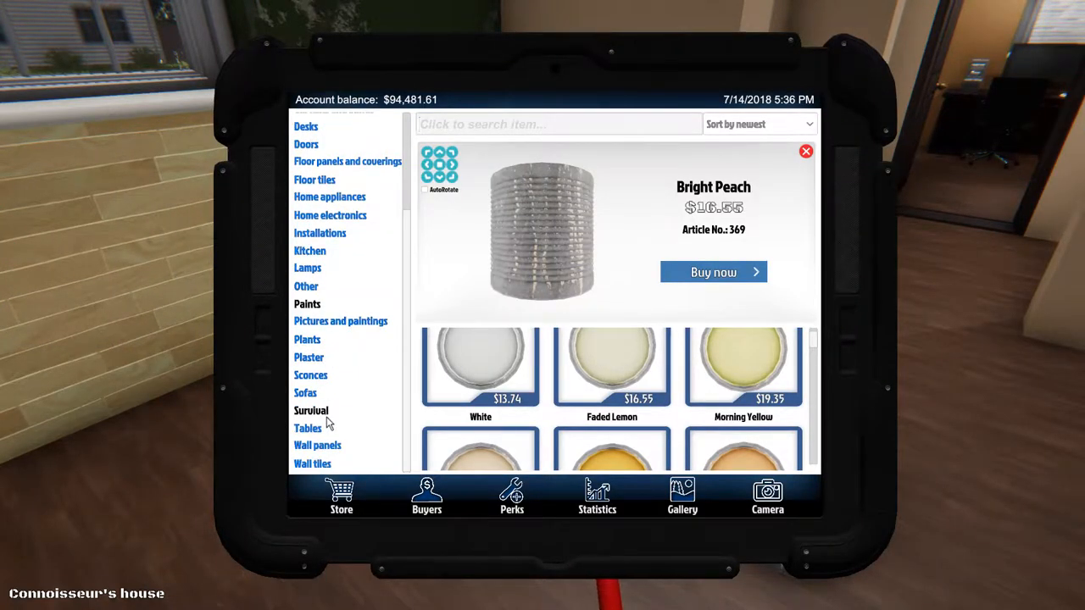
pyautogui.click(317, 445)
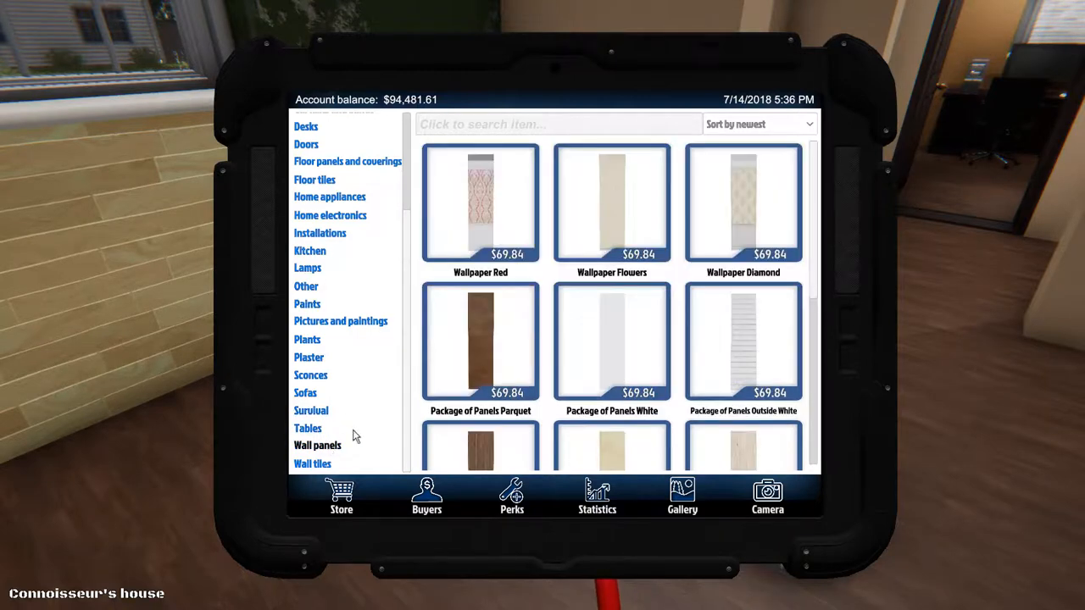
pyautogui.scroll(-3)
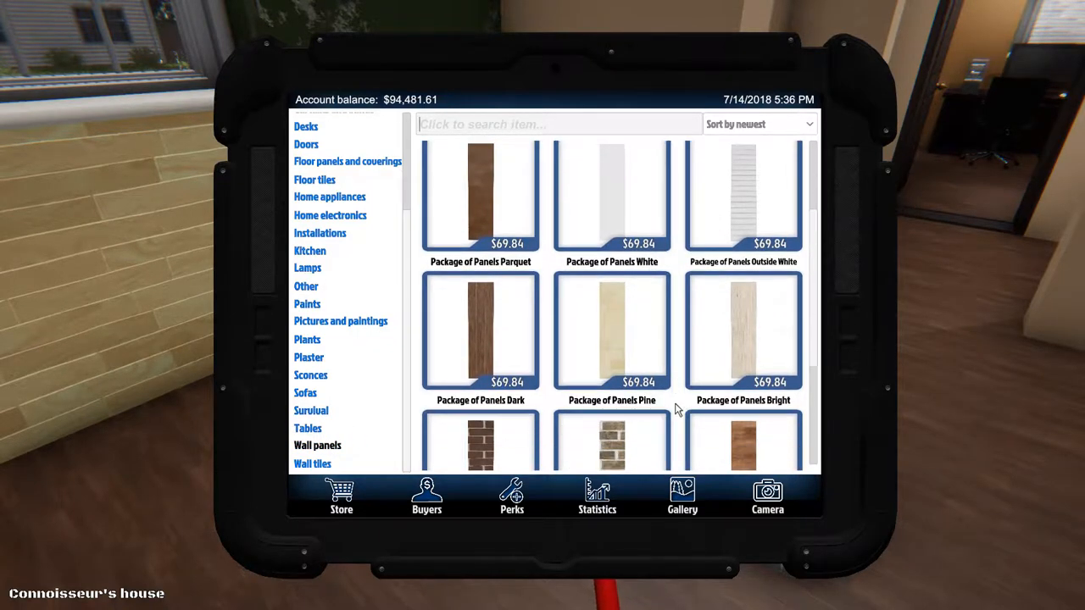
pyautogui.moveTo(623, 345)
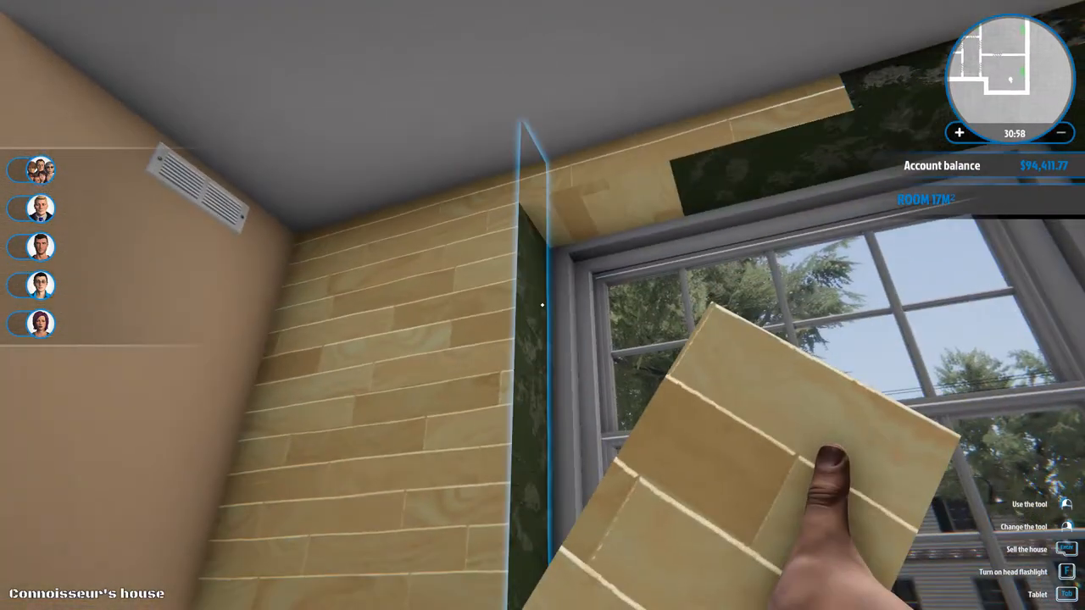
pyautogui.moveTo(542, 305)
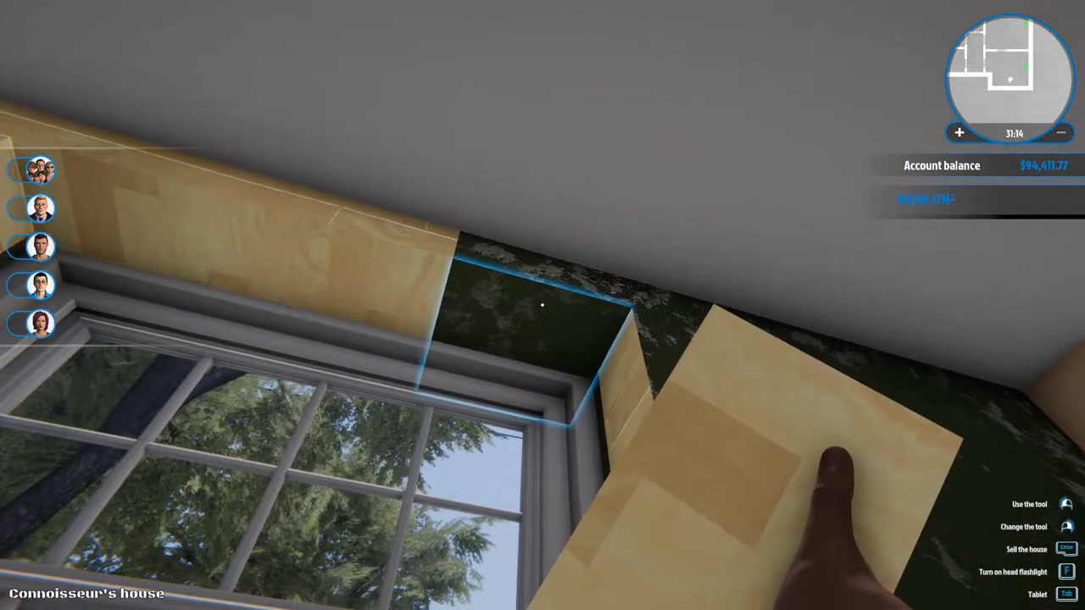
pyautogui.moveTo(542, 305)
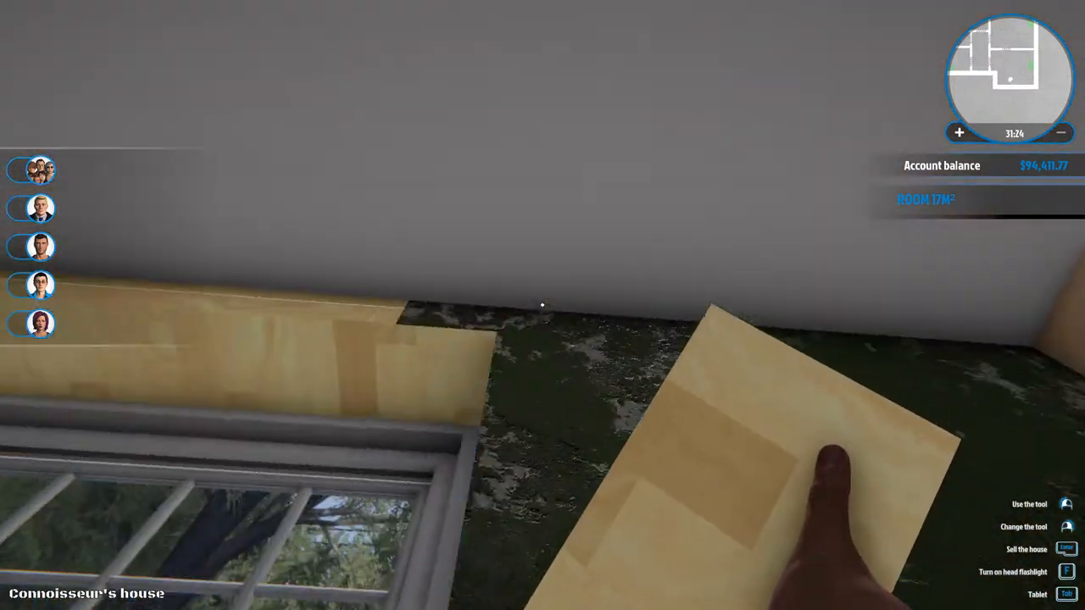
pyautogui.moveTo(542, 305)
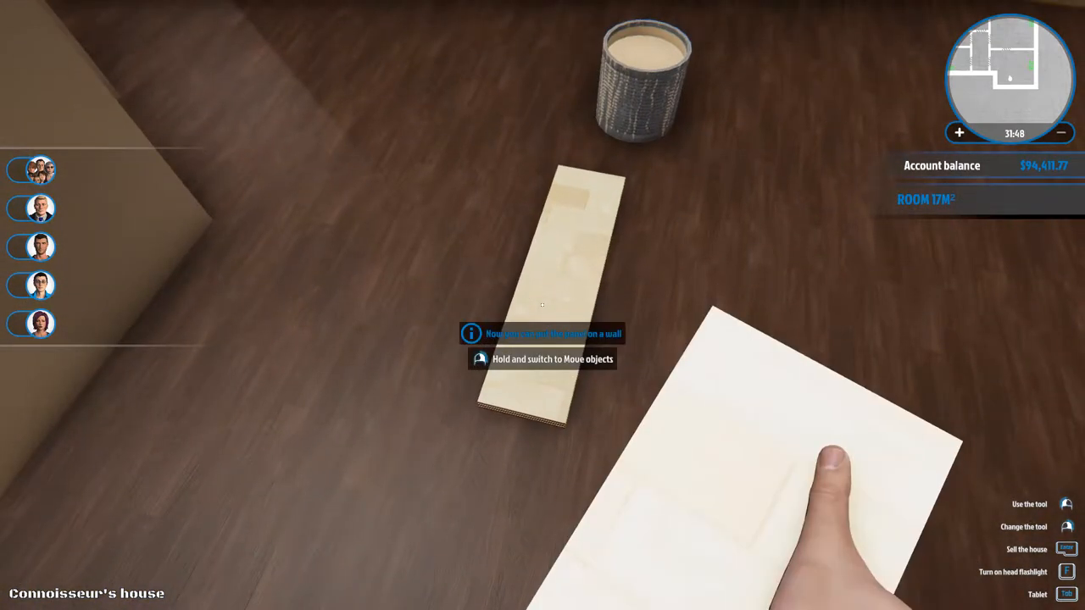
pyautogui.moveTo(542, 306)
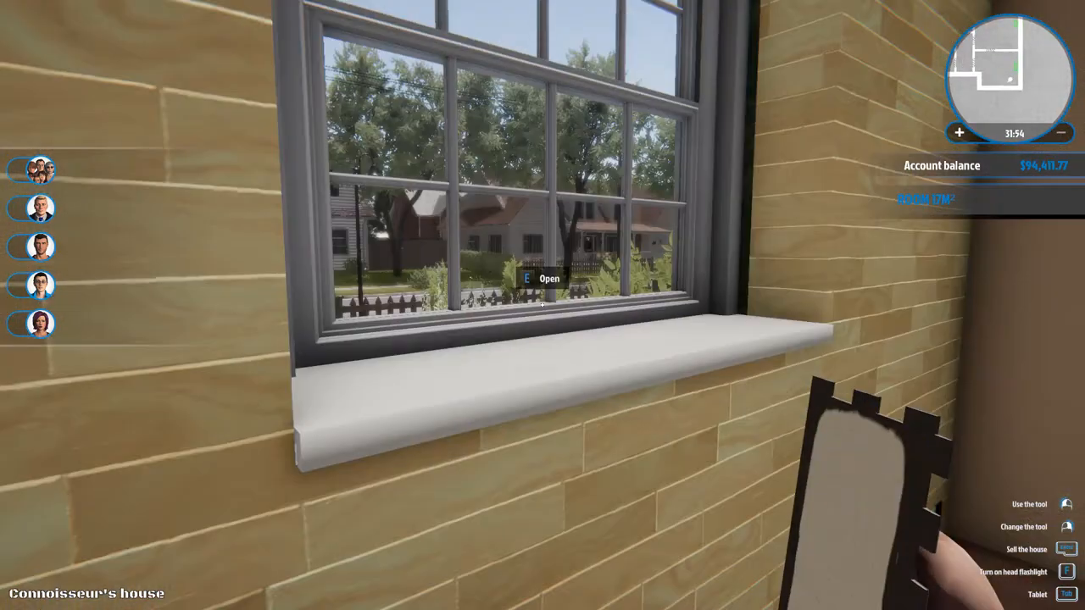
pyautogui.moveTo(542, 305)
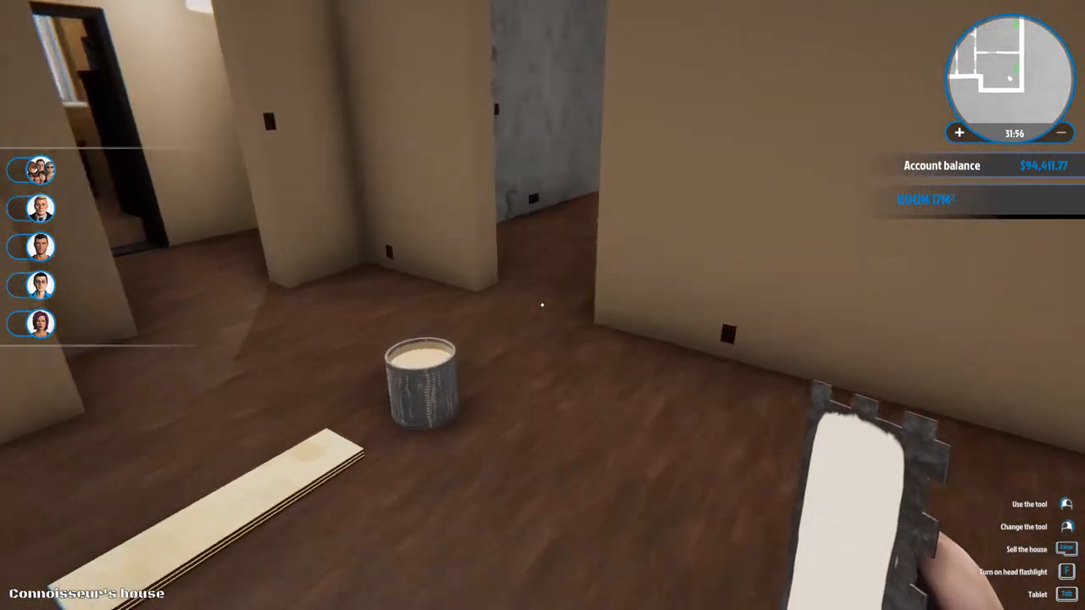
pyautogui.moveTo(543, 305)
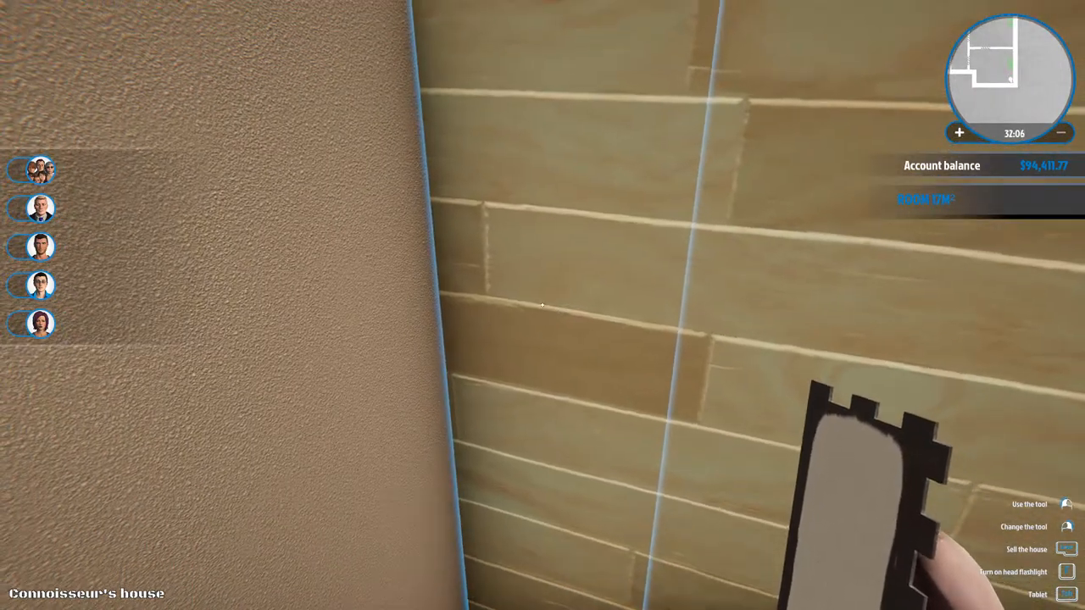
pyautogui.moveTo(542, 305)
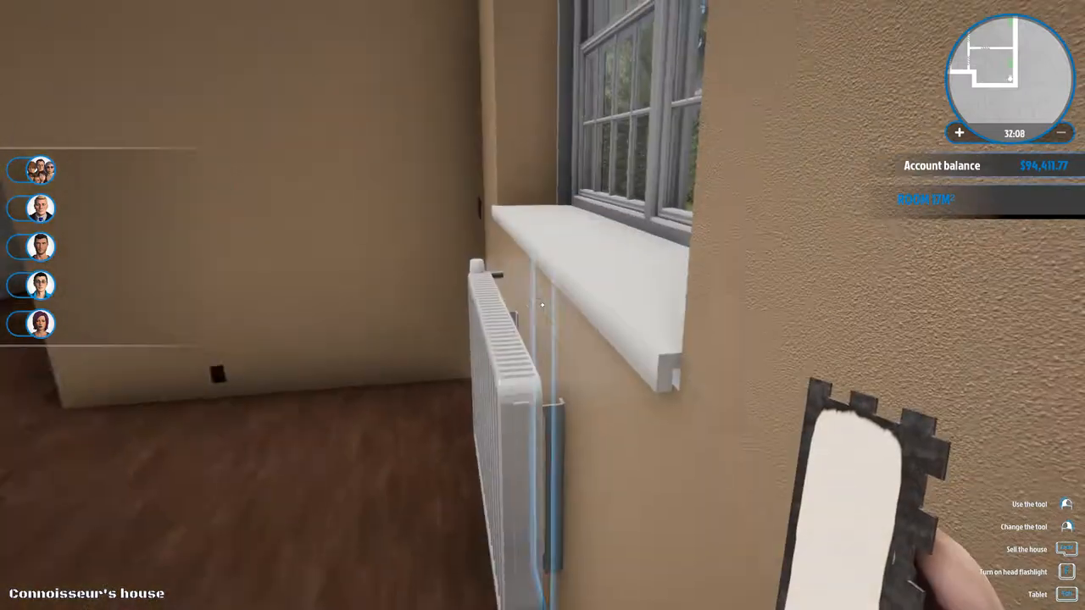
pyautogui.moveTo(543, 305)
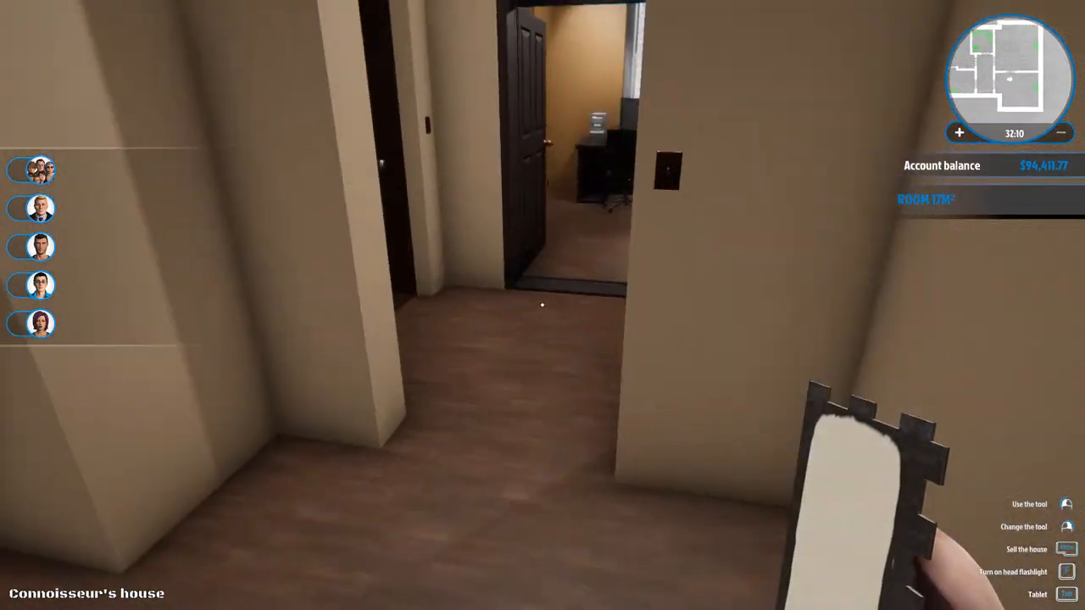
pyautogui.moveTo(543, 305)
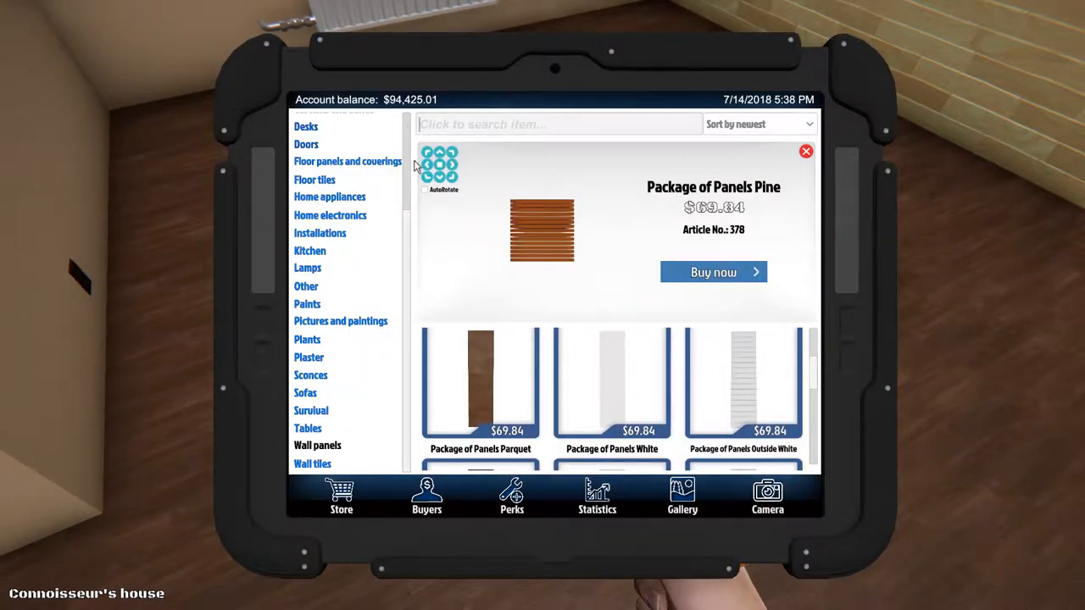
# - Scroll down the paint catalogue and buy a $19.35 can of Sand Almond
pyautogui.click(306, 303)
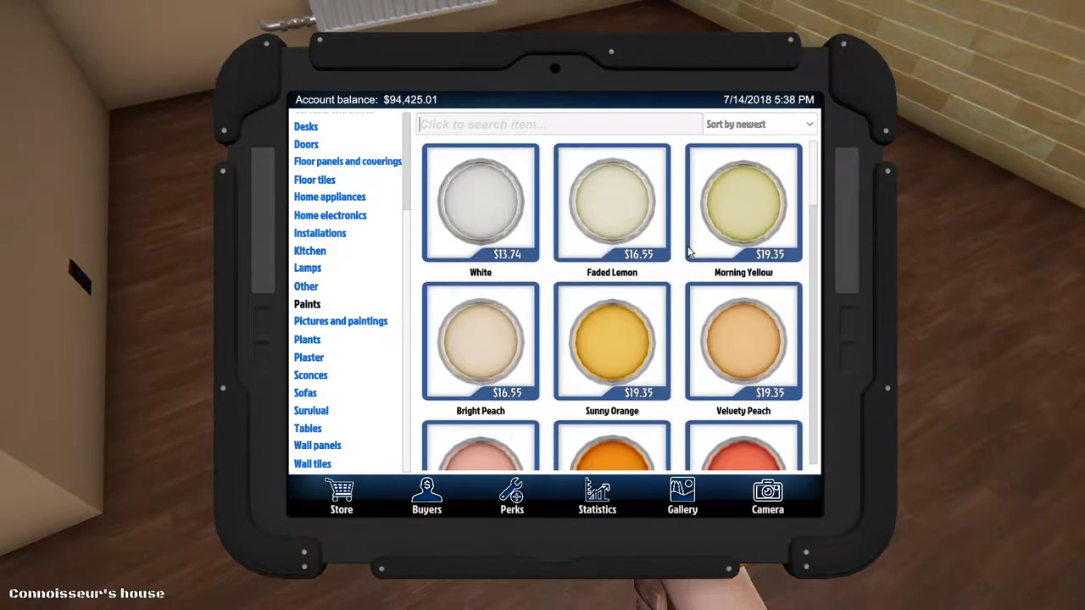
pyautogui.scroll(-3)
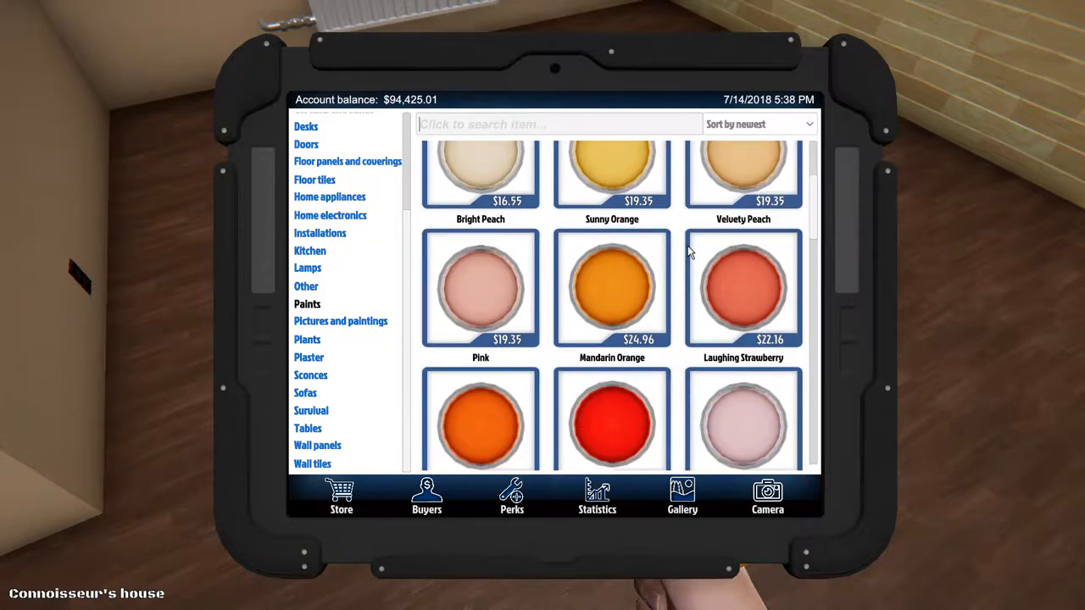
pyautogui.scroll(-3)
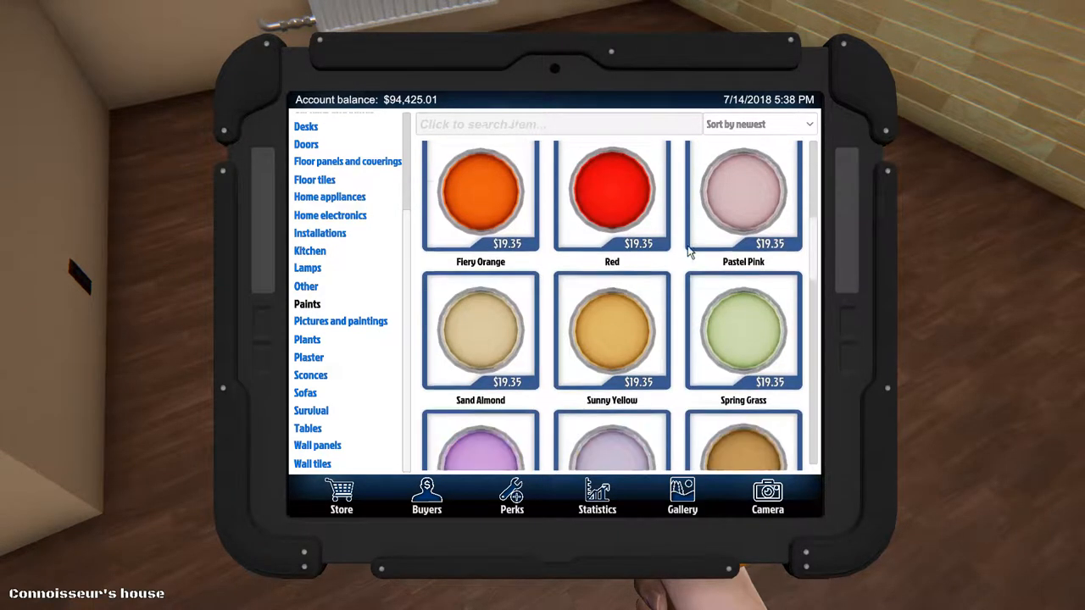
pyautogui.scroll(-3)
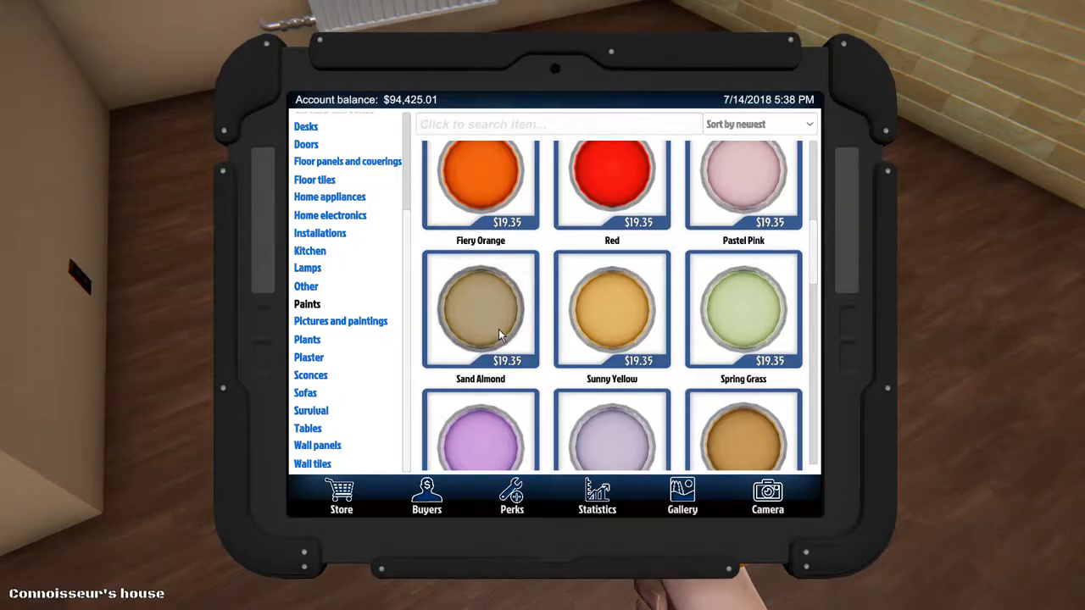
pyautogui.click(481, 310)
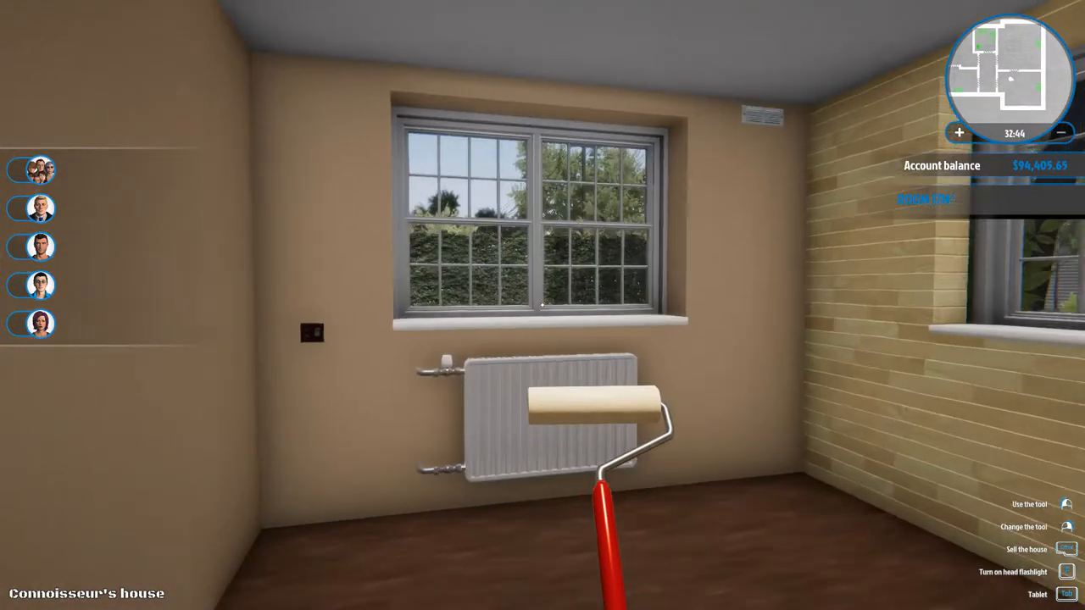
pyautogui.moveTo(543, 305)
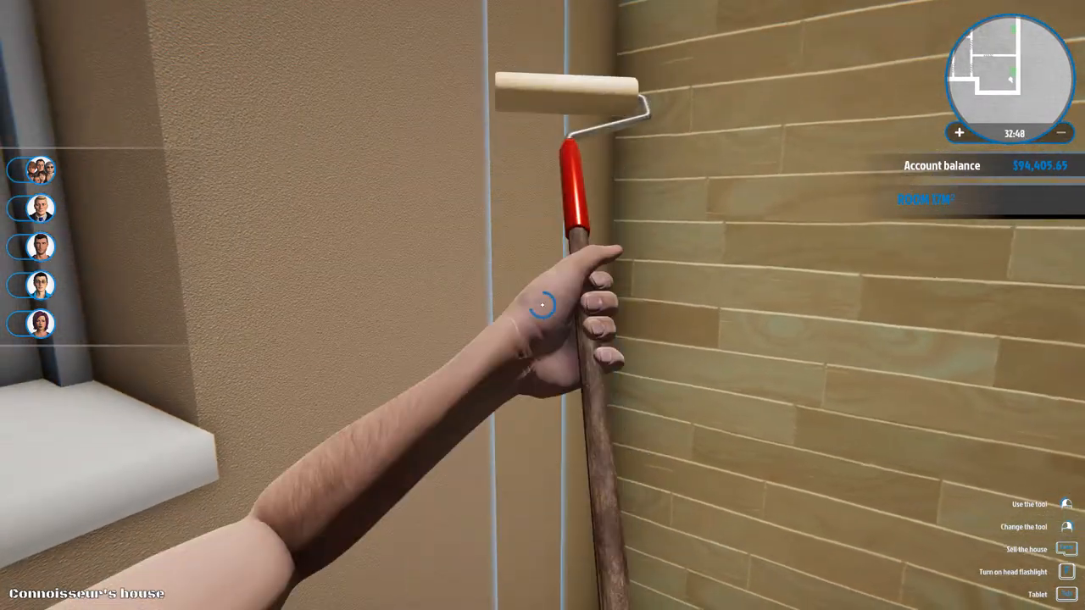
pyautogui.moveTo(543, 305)
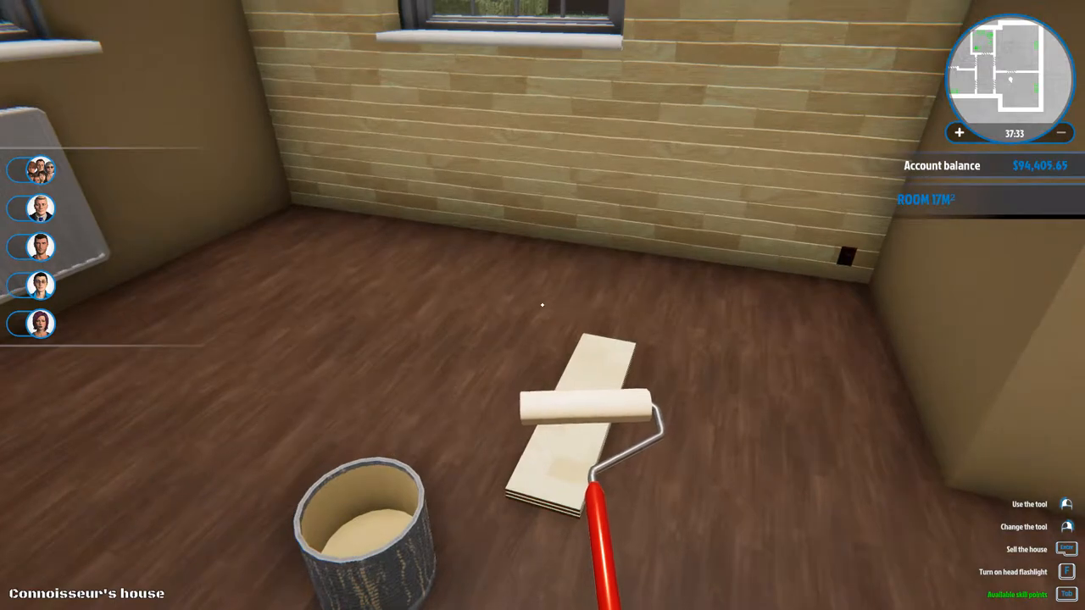
pyautogui.moveTo(542, 305)
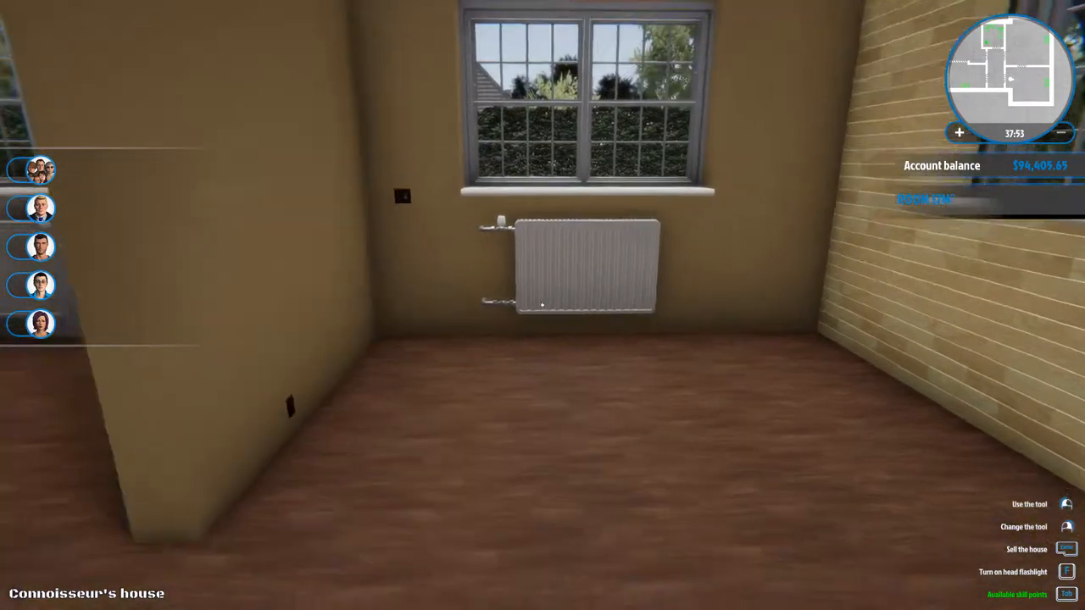
pyautogui.moveTo(542, 305)
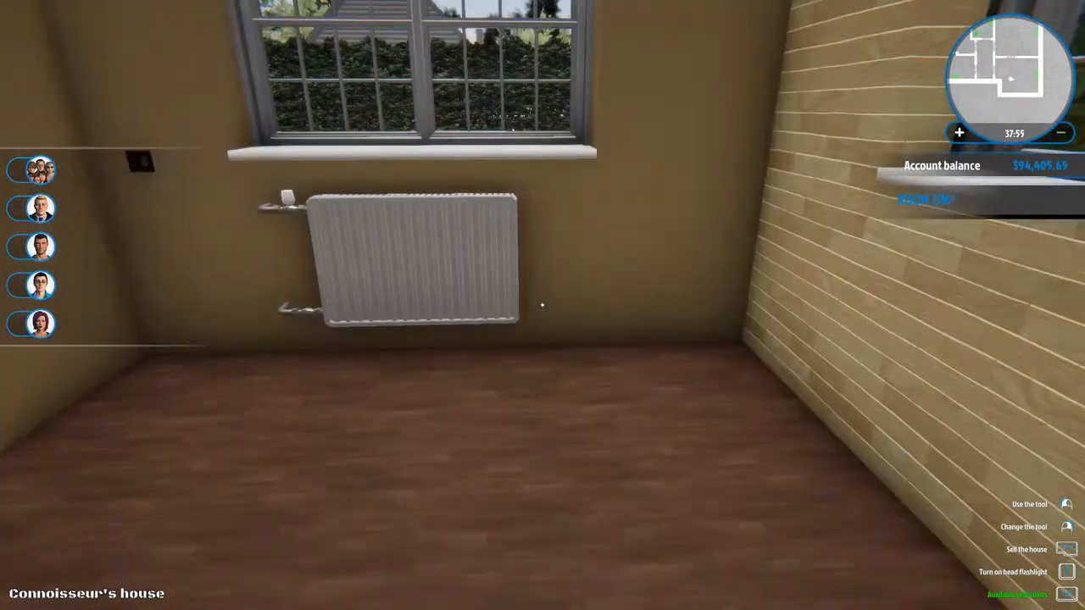
pyautogui.moveTo(542, 306)
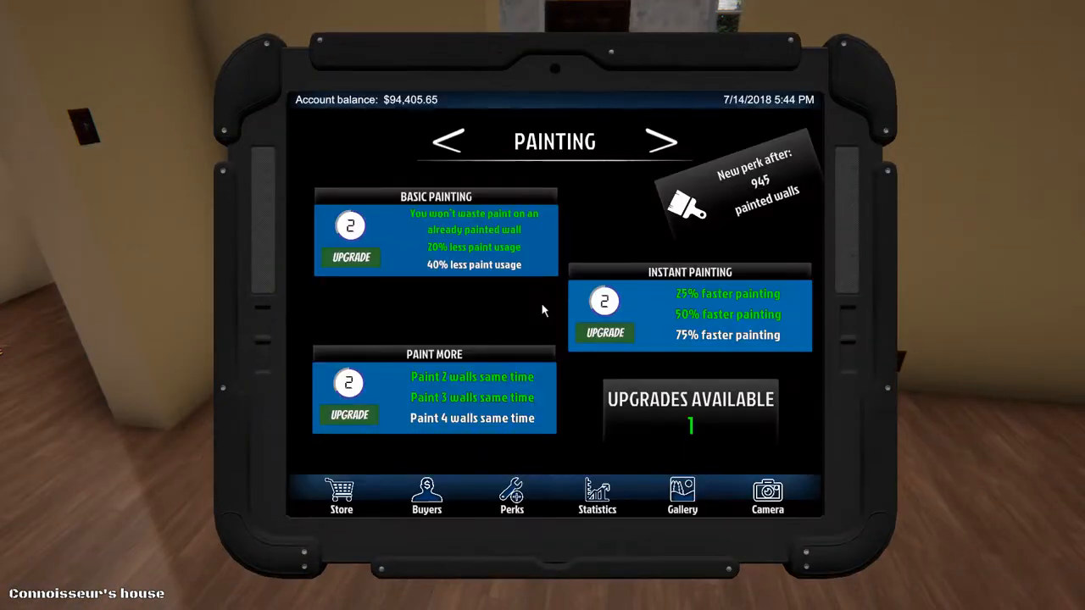
pyautogui.moveTo(564, 368)
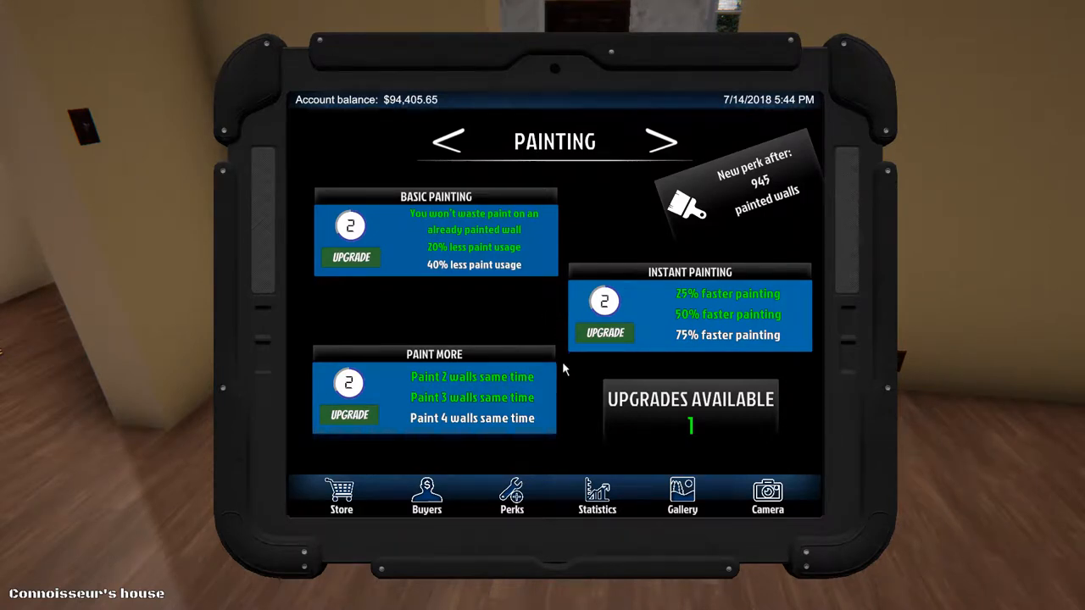
pyautogui.moveTo(746, 362)
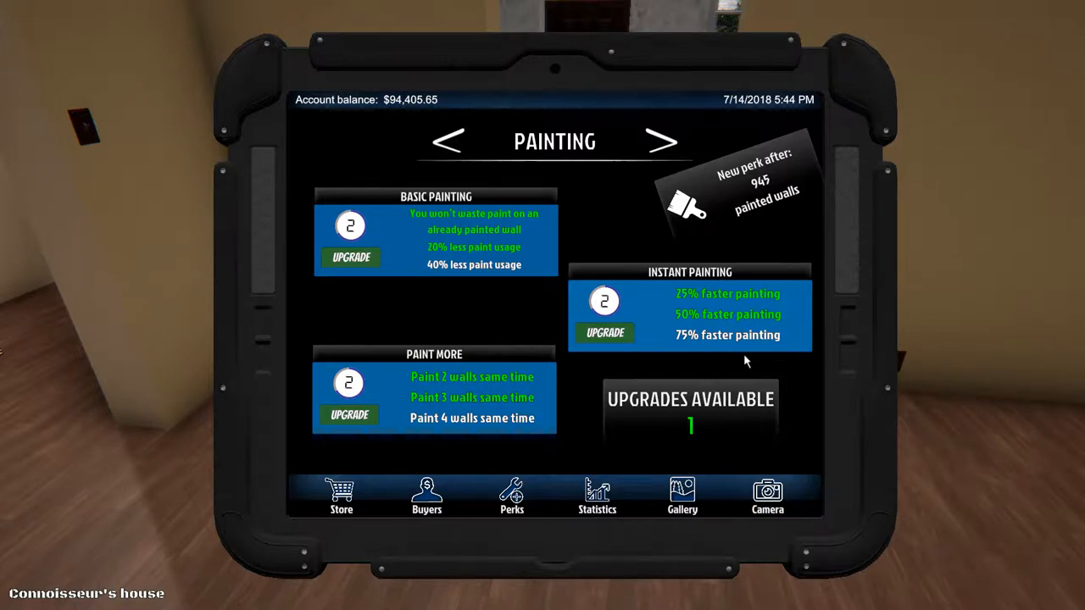
pyautogui.moveTo(415, 246)
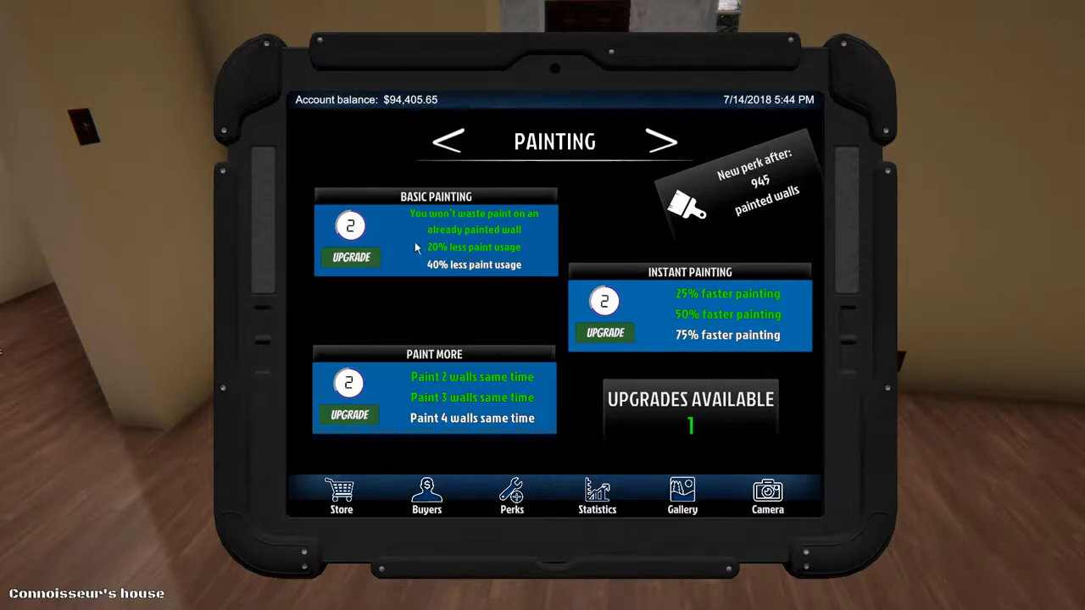
# - Upgrade Basic Painting to level 3, then page across to the Handyman perks
pyautogui.click(350, 257)
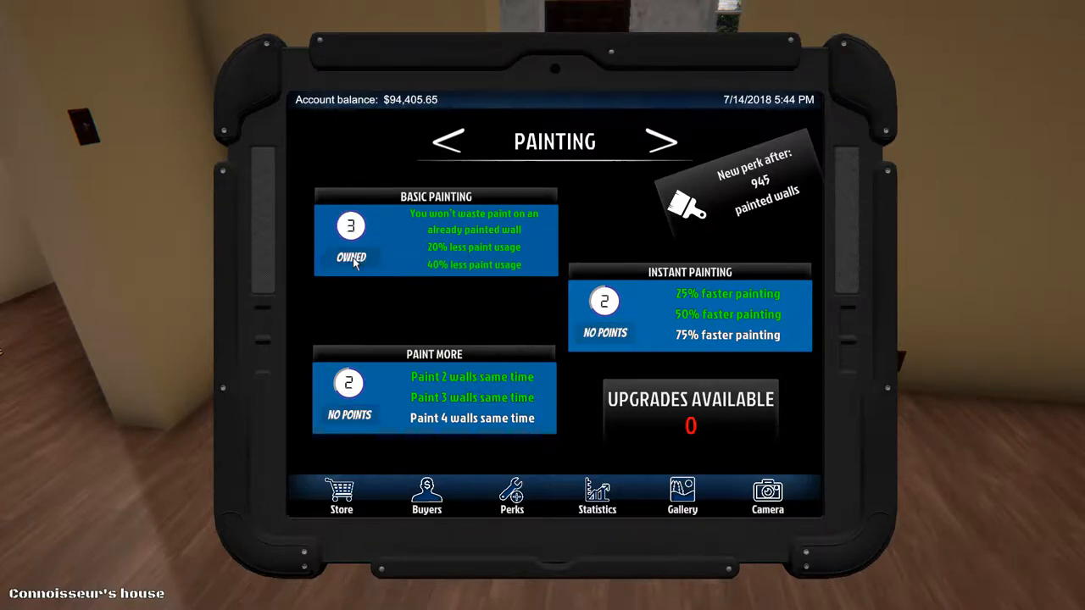
pyautogui.click(446, 142)
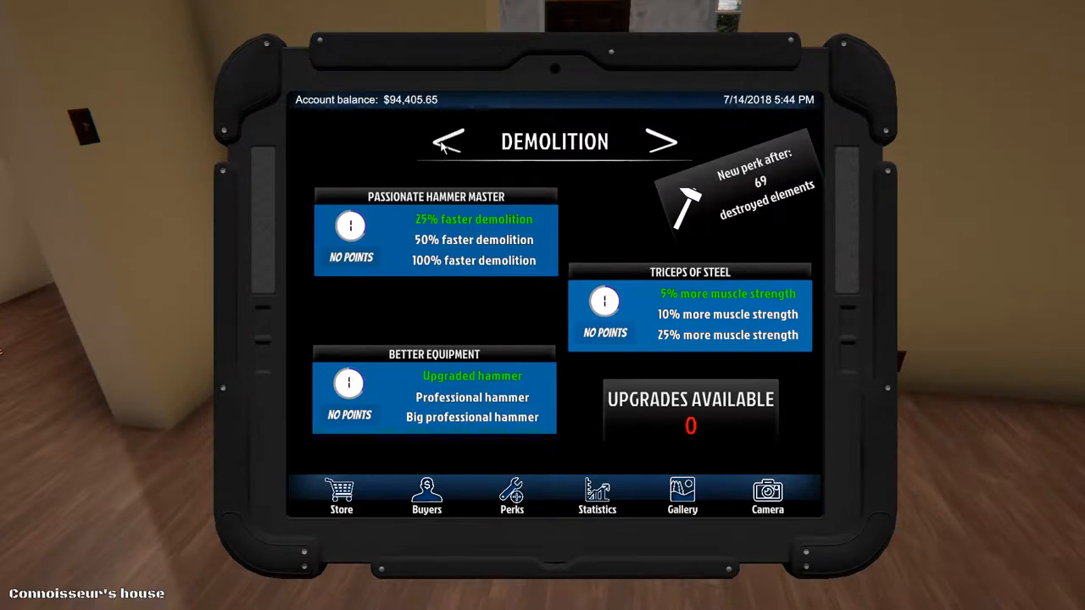
pyautogui.click(447, 142)
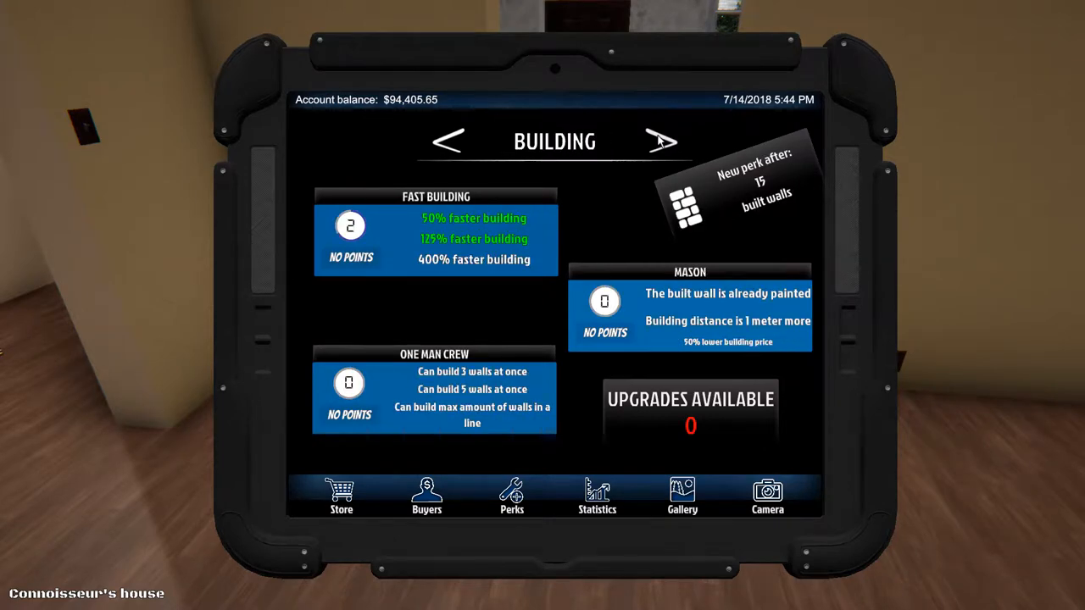
pyautogui.click(663, 140)
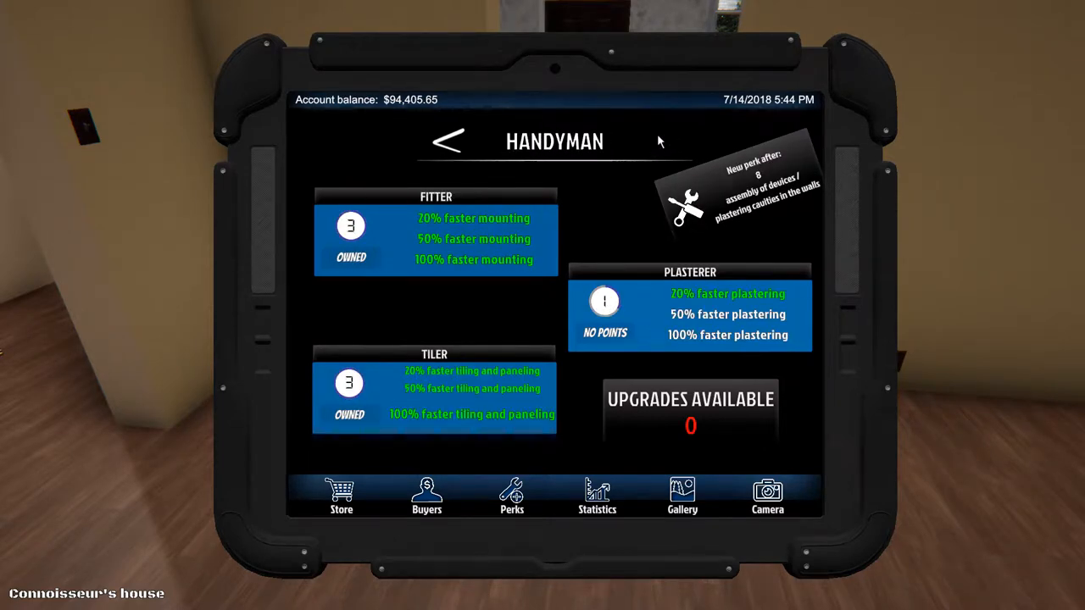
pyautogui.moveTo(252, 313)
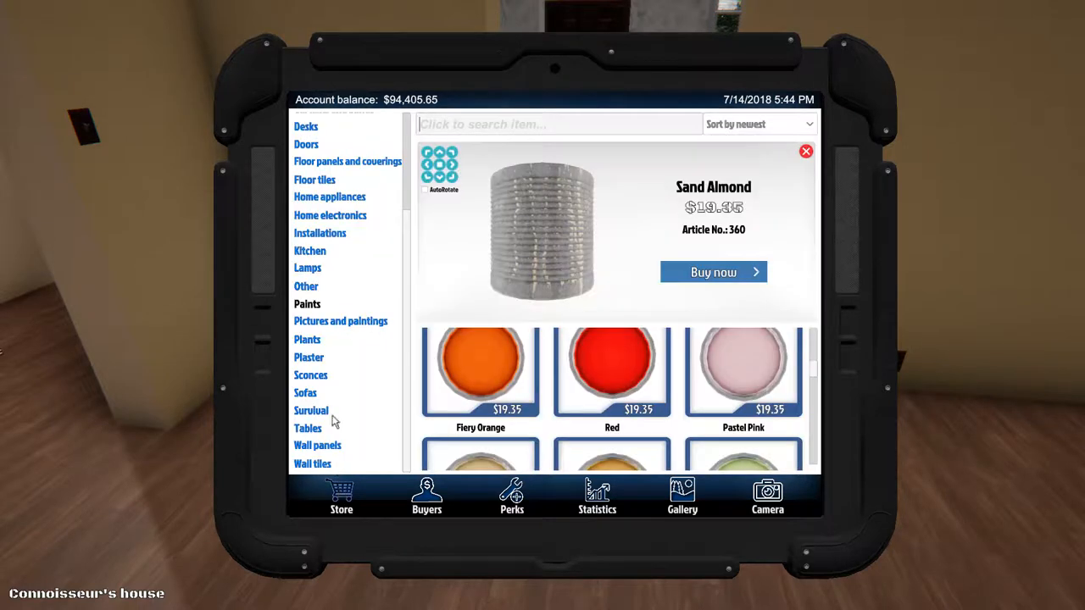
pyautogui.moveTo(318, 180)
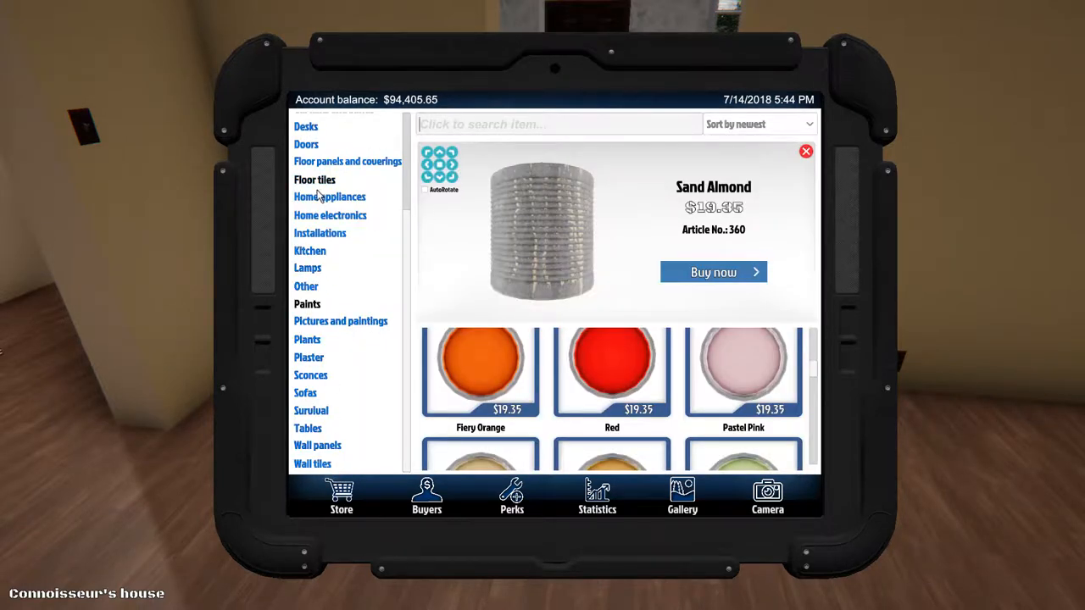
# - Close the Sand Almond preview and view the $1,009.51 beech Classic corner kitchen set
pyautogui.scroll(3)
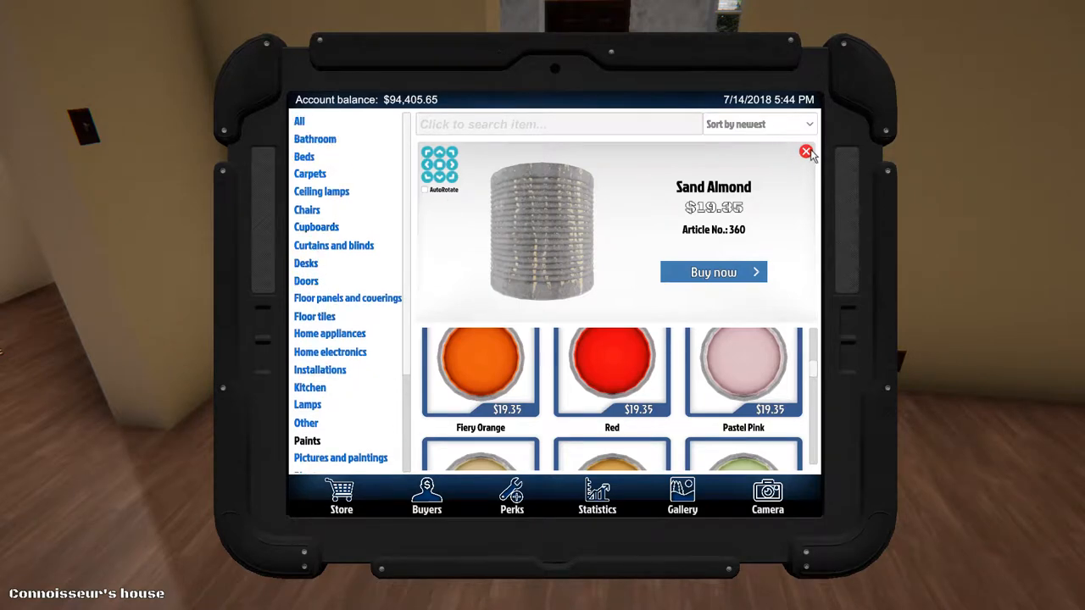
pyautogui.click(806, 151)
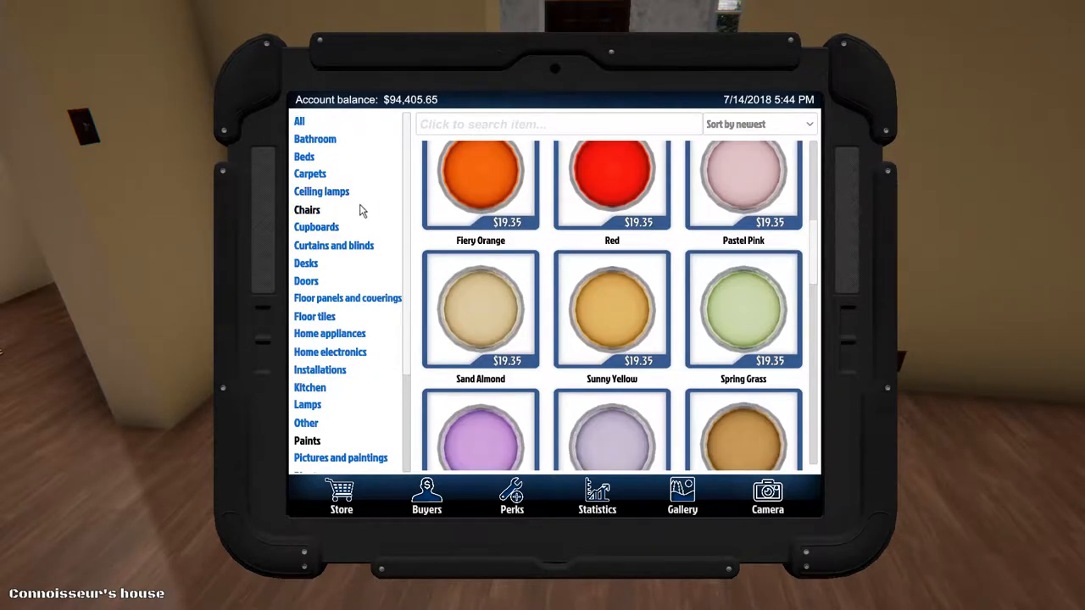
pyautogui.moveTo(362, 261)
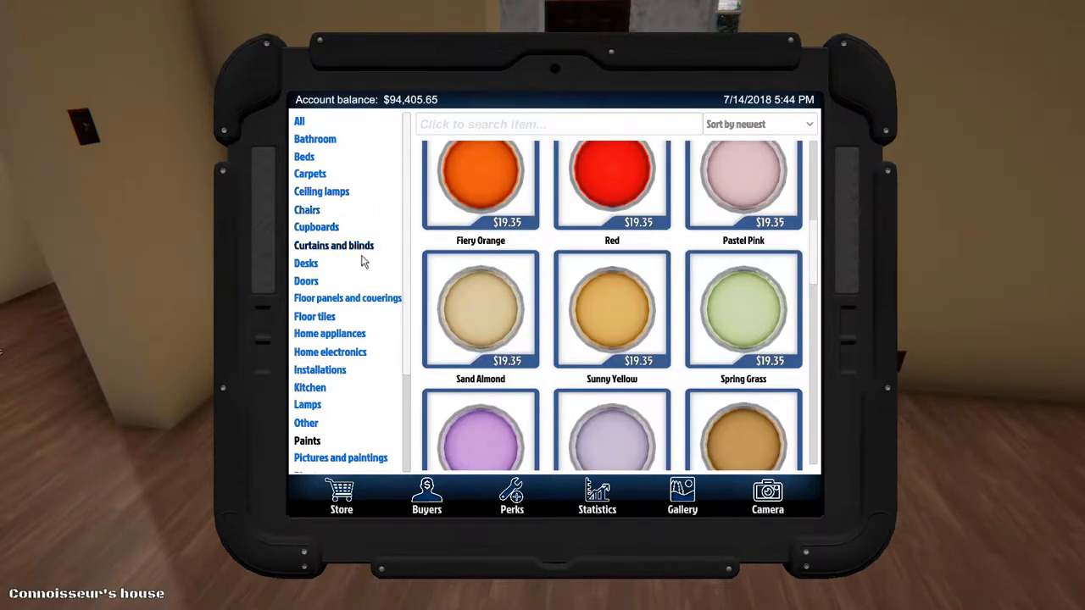
pyautogui.click(309, 387)
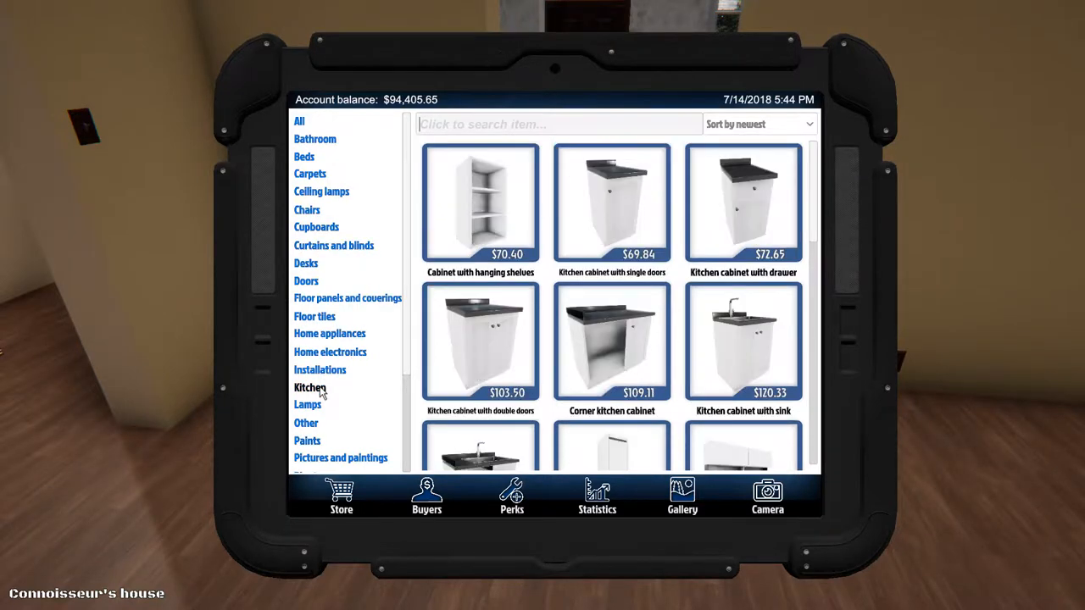
pyautogui.scroll(-3)
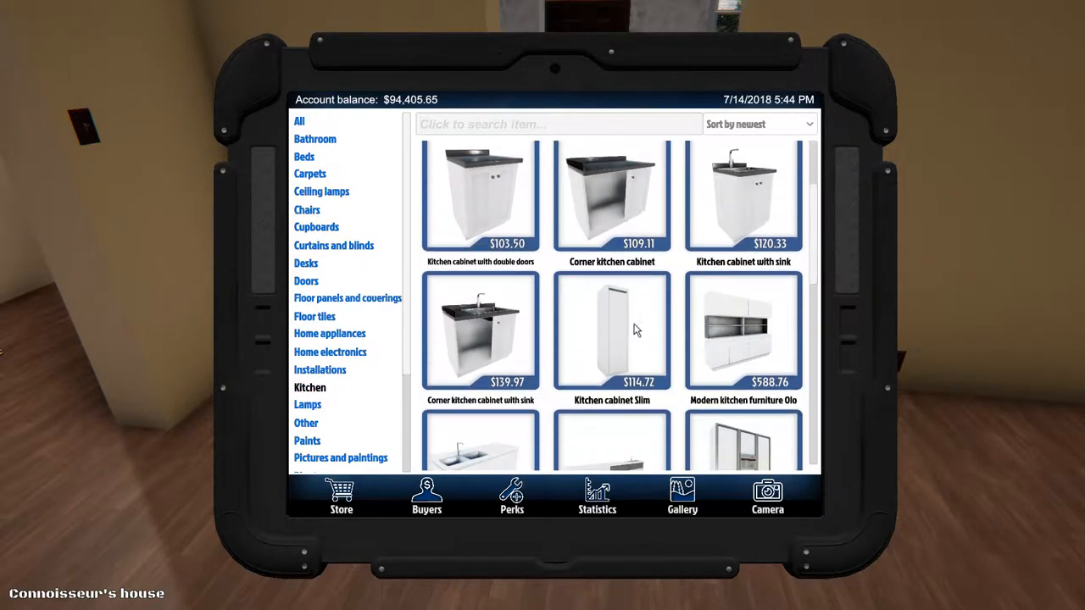
pyautogui.scroll(-3)
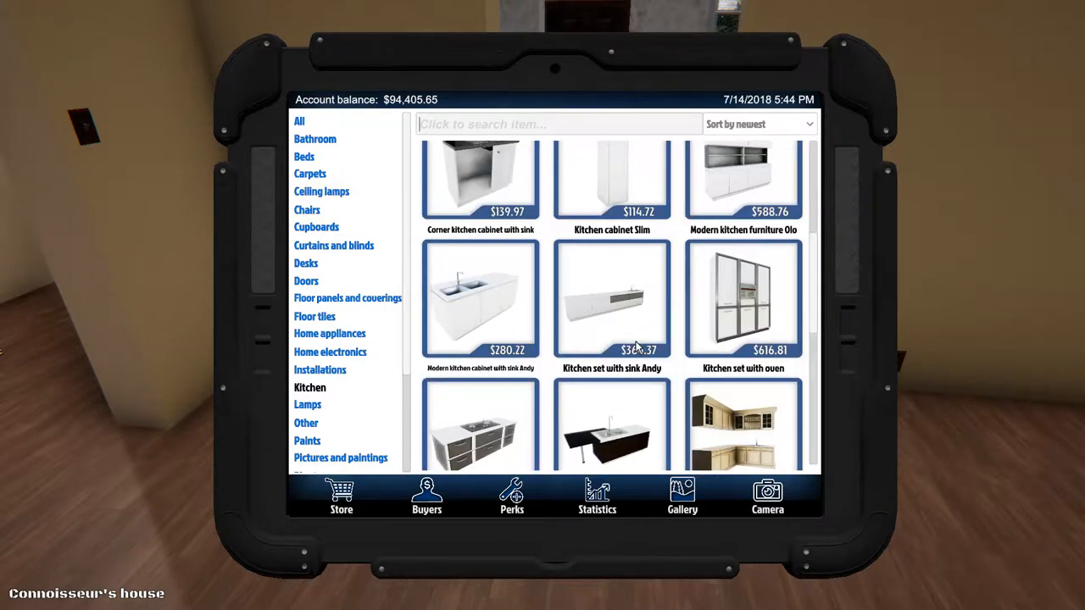
pyautogui.scroll(-3)
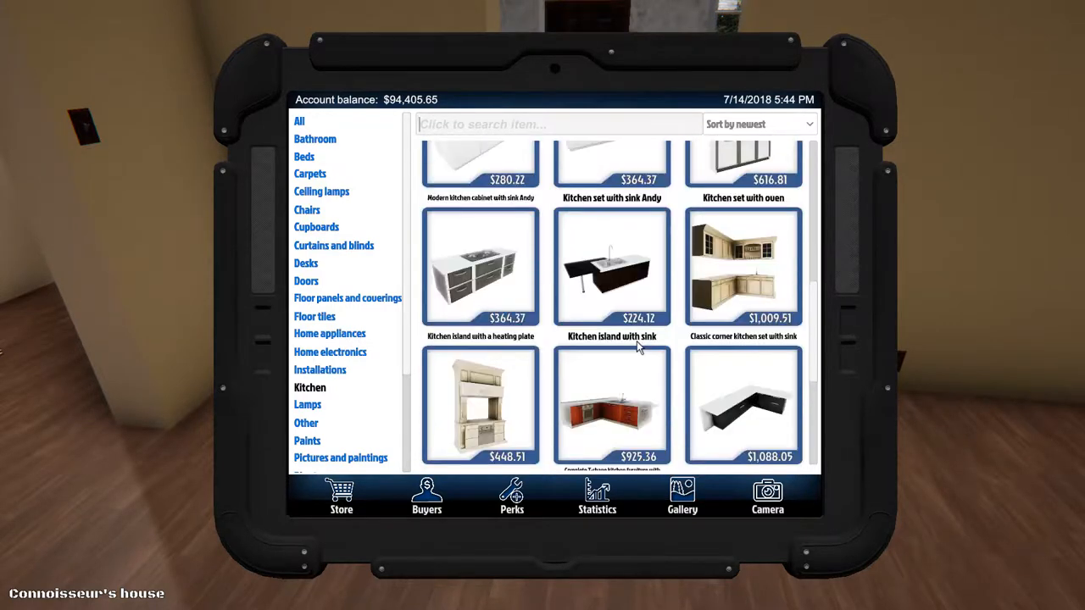
pyautogui.moveTo(742, 314)
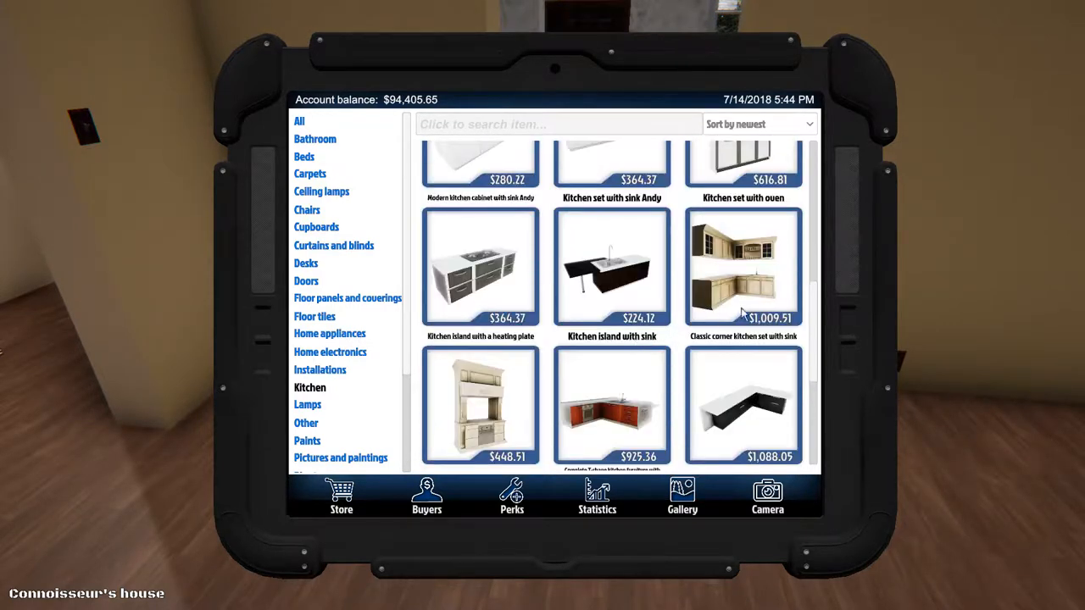
pyautogui.moveTo(759, 295)
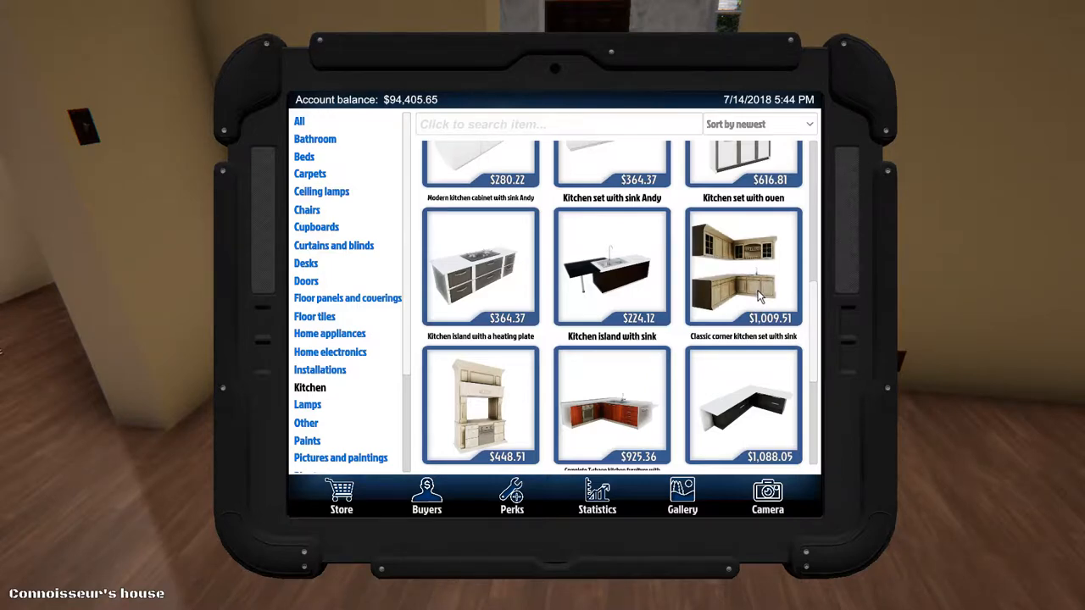
pyautogui.click(744, 267)
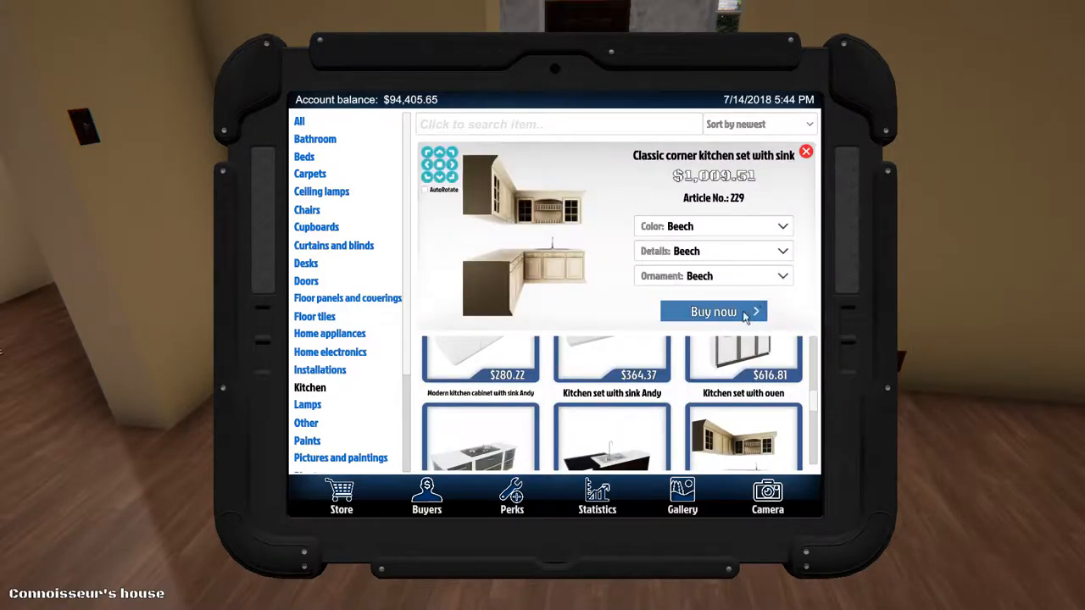
# - Buy the corner kitchen set and return to the room, with $94,405.65 remaining
pyautogui.click(713, 311)
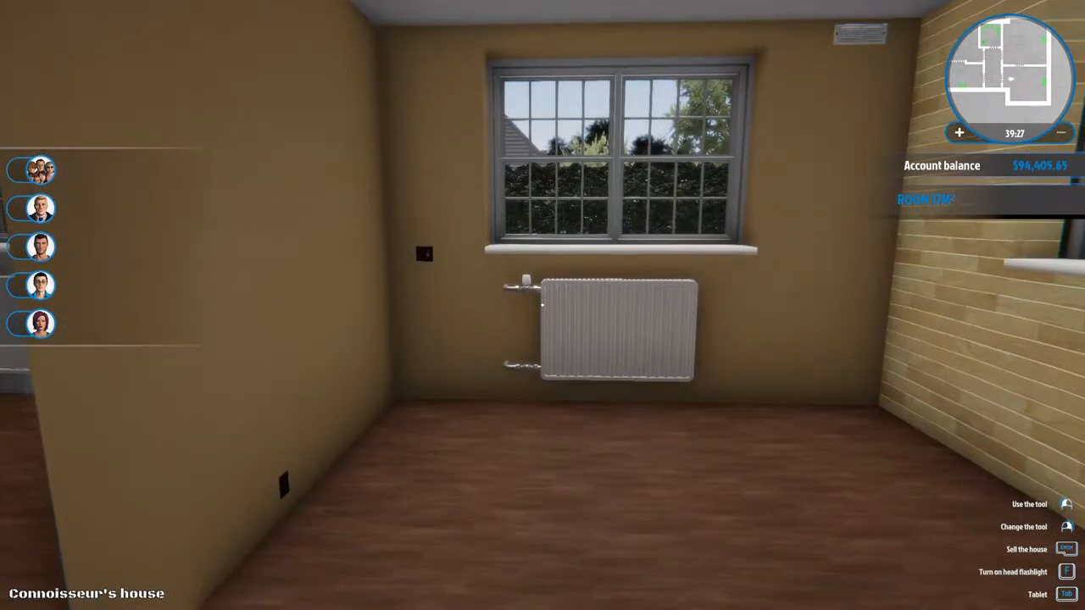
# - Reopen the store and view the Classic kitchen set with oven, $448.51 in beech
pyautogui.press('Tab')
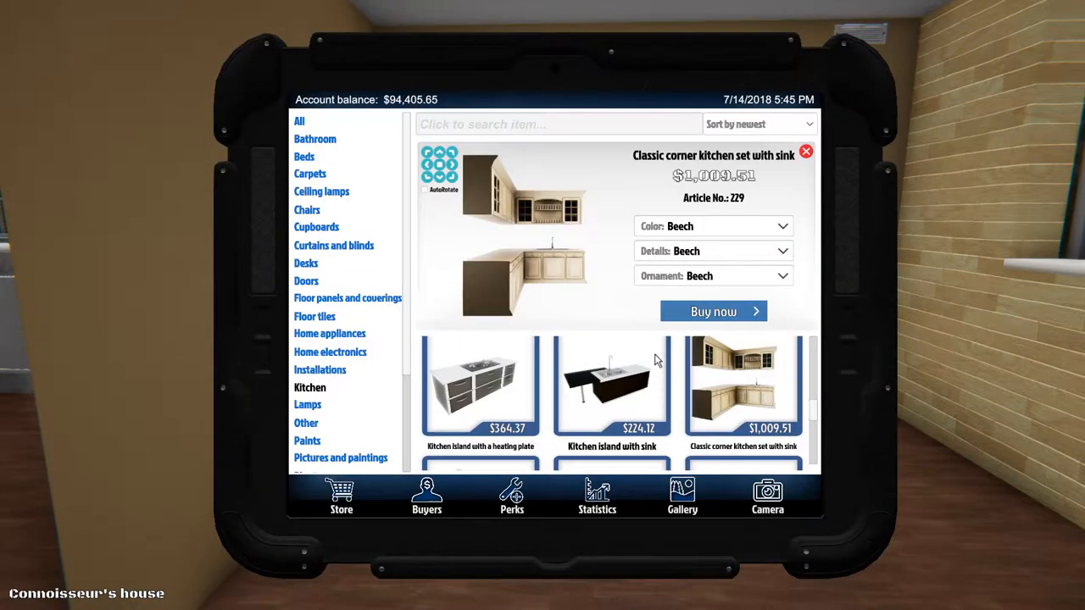
pyautogui.scroll(-3)
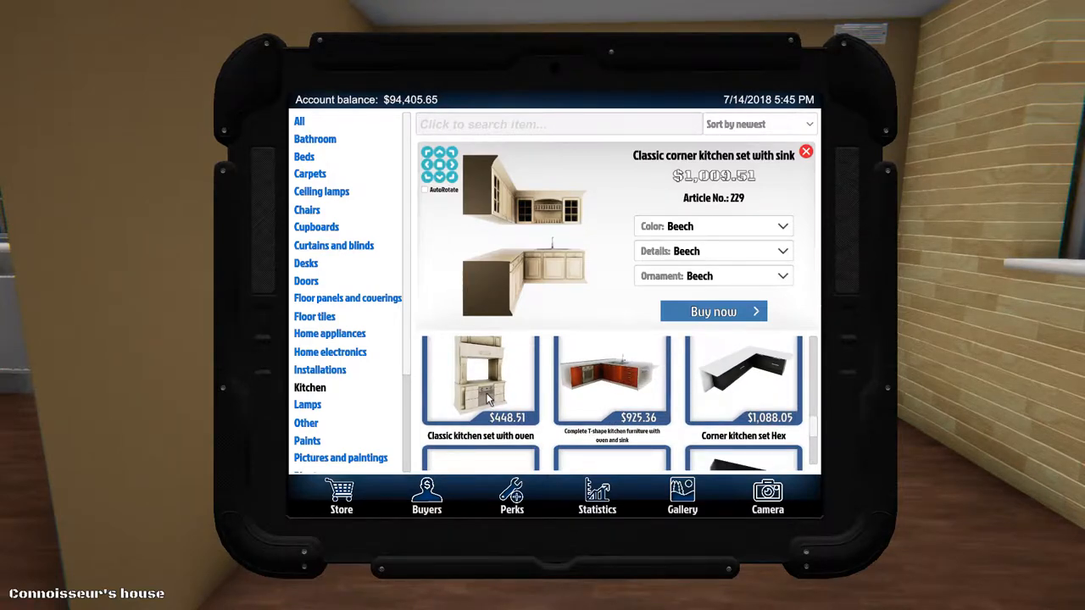
pyautogui.click(481, 382)
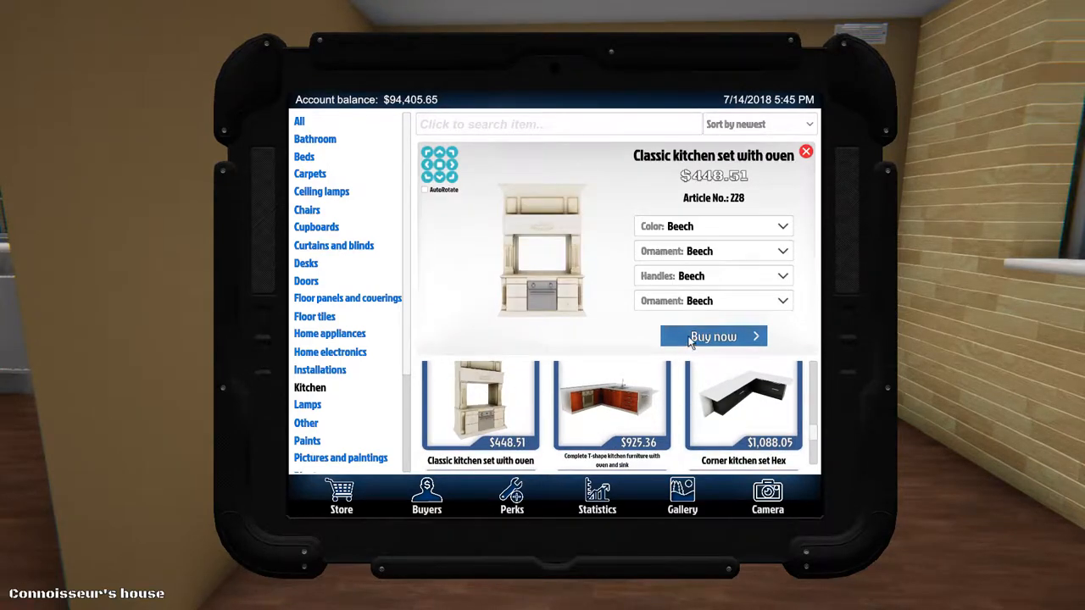
pyautogui.click(713, 336)
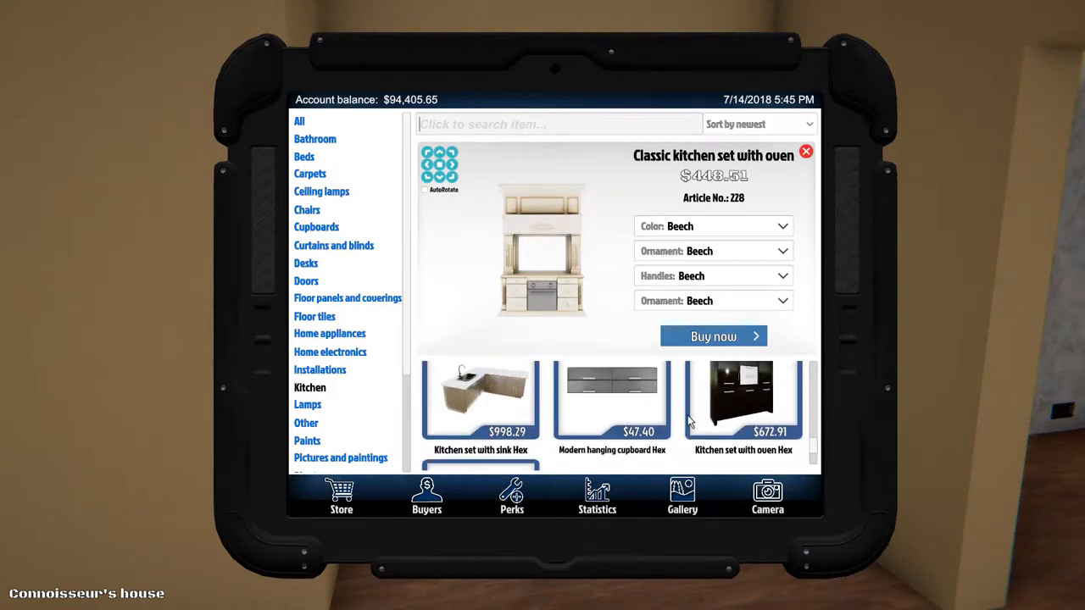
# - Close the oven set and open the Kitchen set with sink Hex ($998.29, dark grey)
pyautogui.click(805, 151)
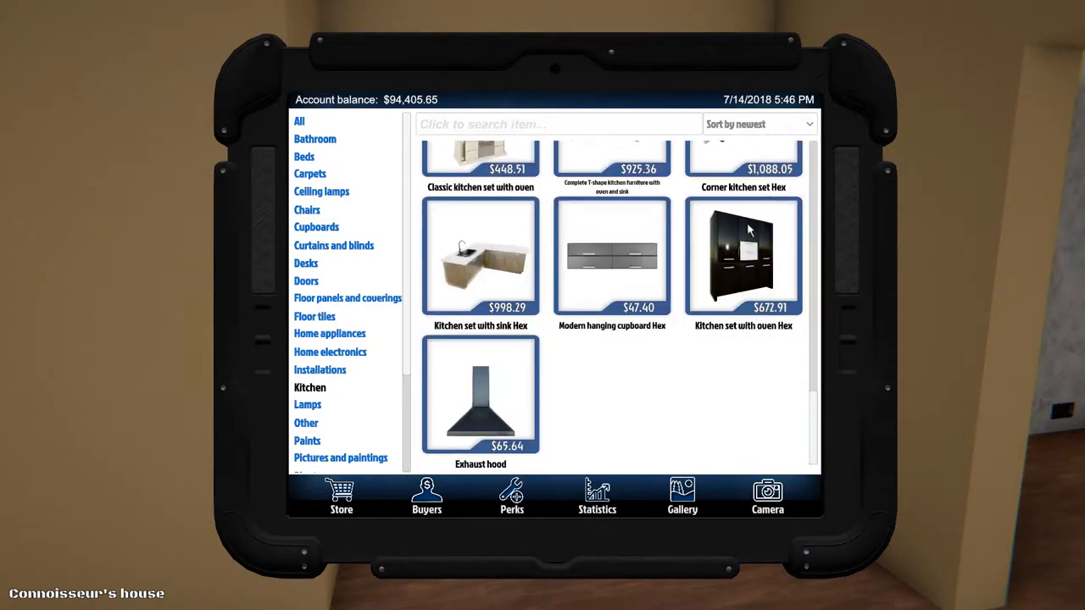
pyautogui.scroll(3)
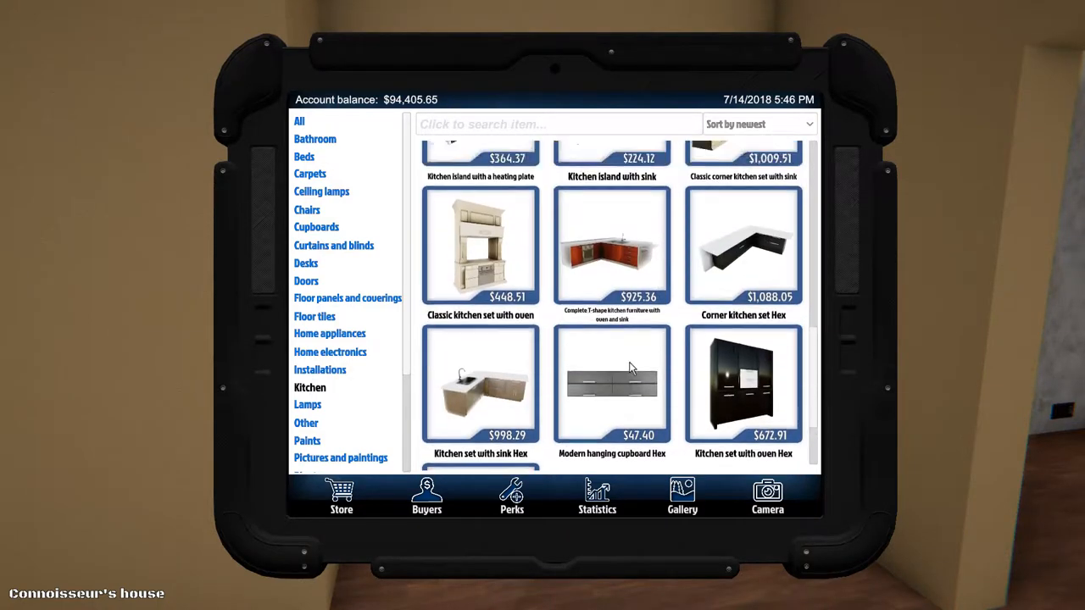
pyautogui.scroll(3)
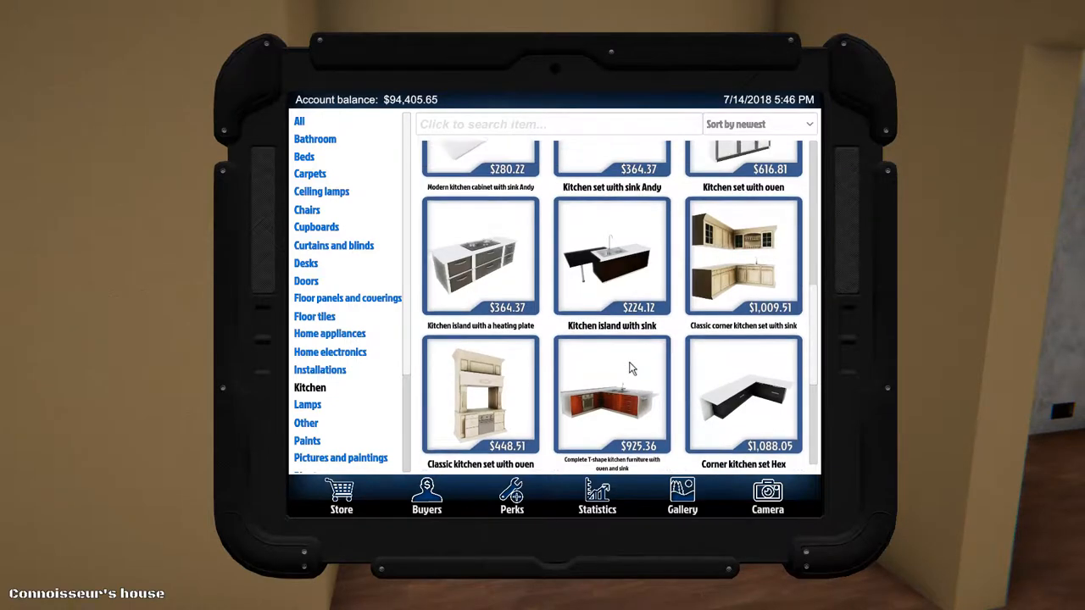
pyautogui.scroll(3)
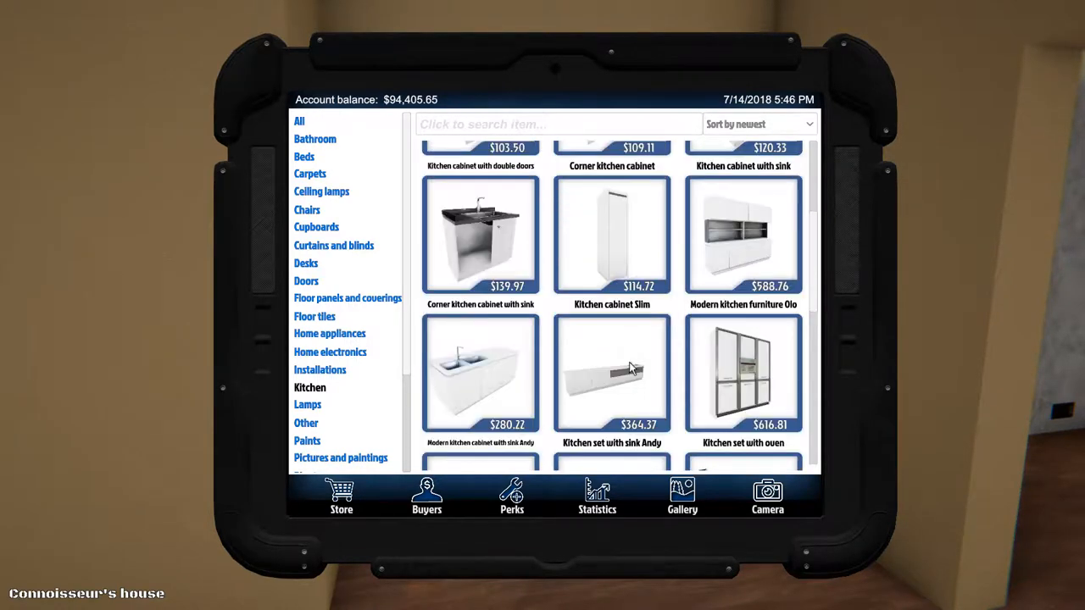
pyautogui.scroll(3)
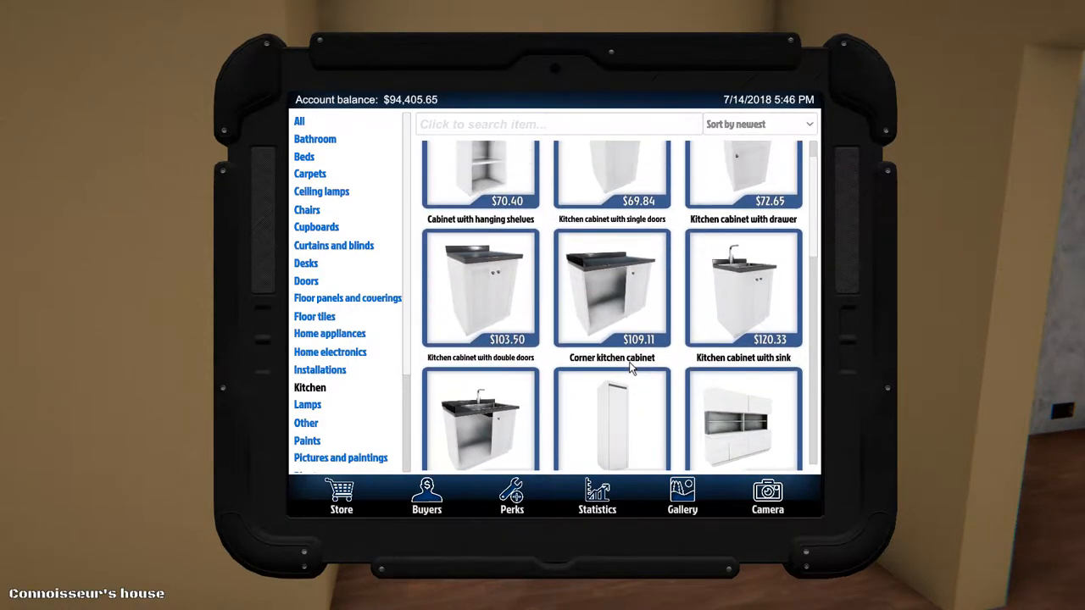
pyautogui.scroll(-3)
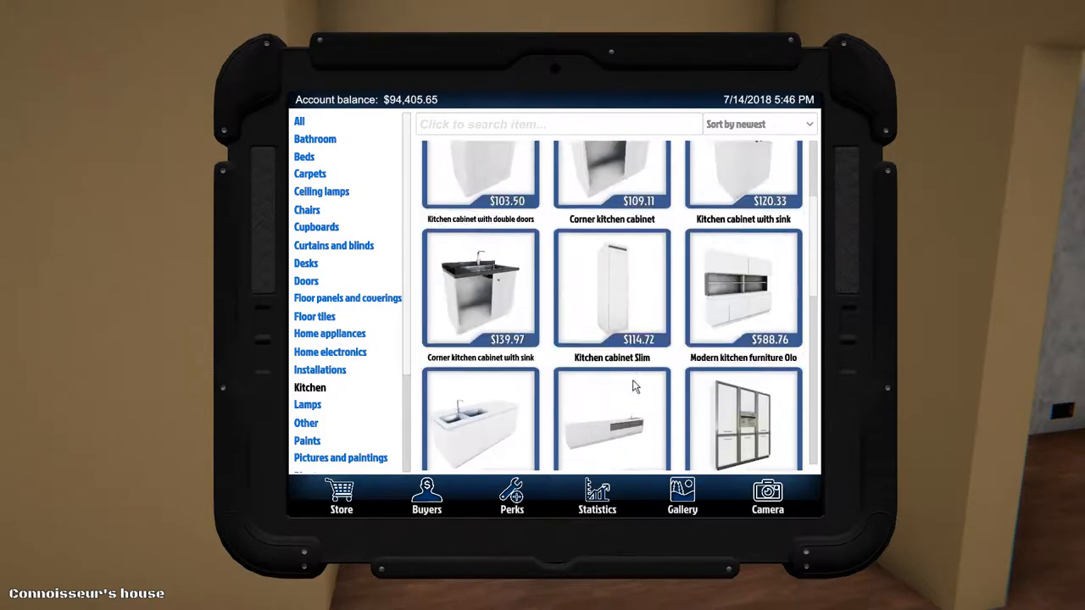
pyautogui.scroll(-3)
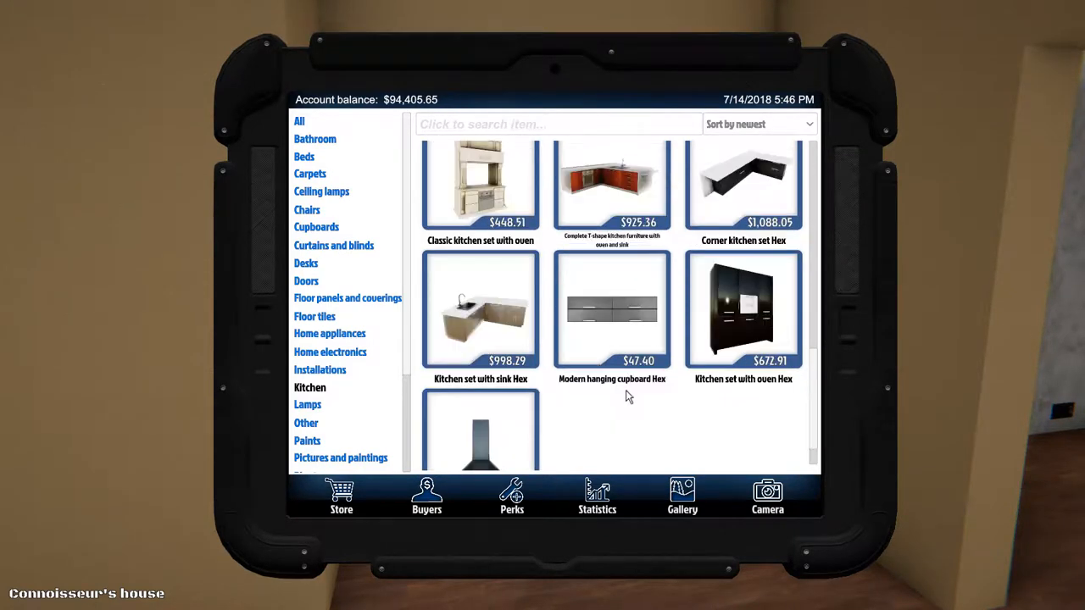
pyautogui.moveTo(644, 401)
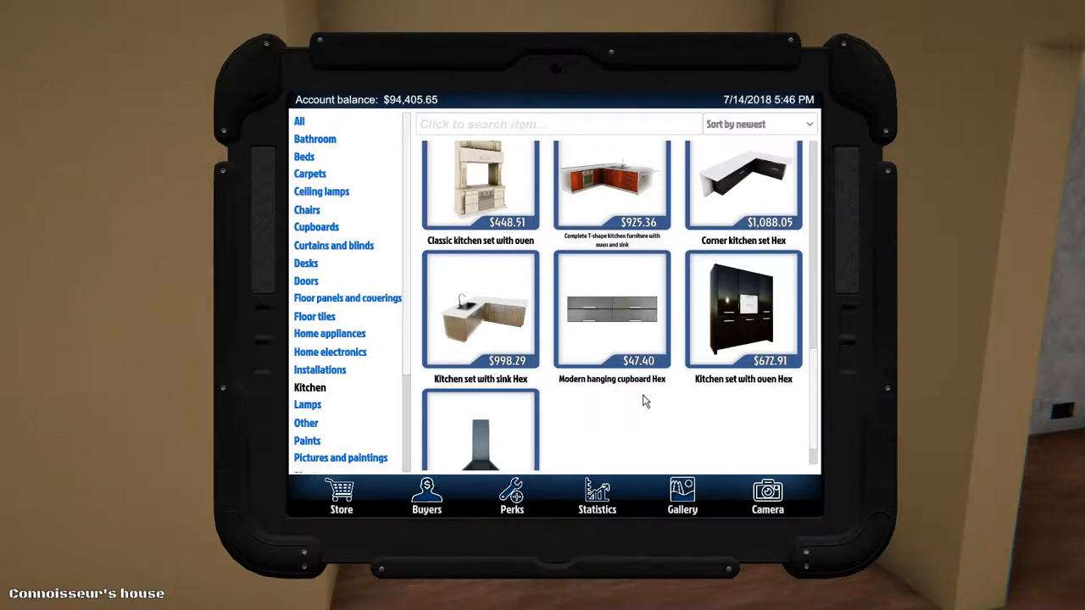
pyautogui.moveTo(916, 308)
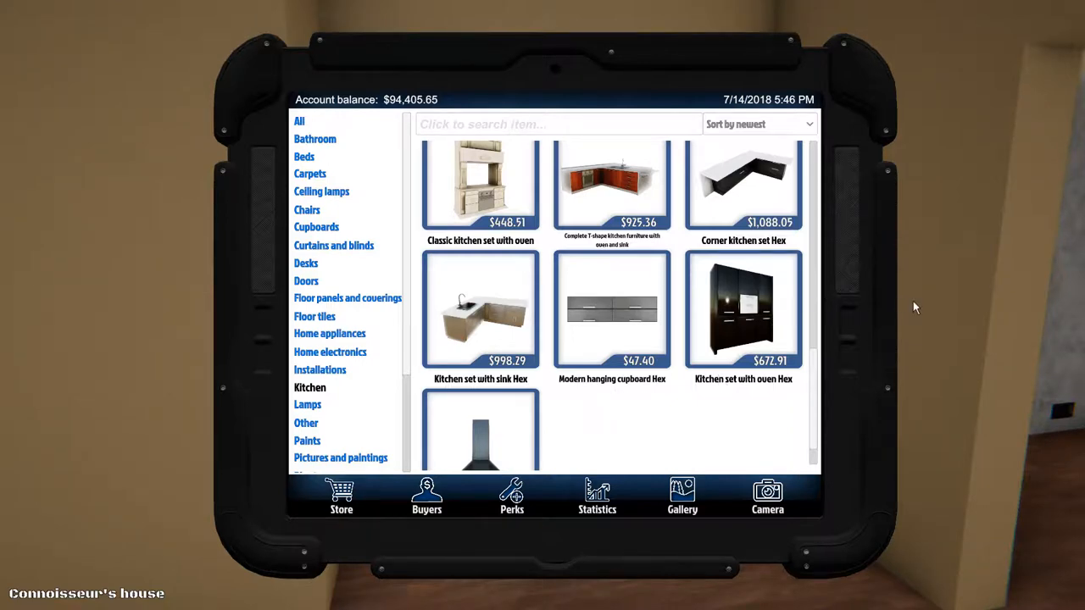
pyautogui.moveTo(546, 302)
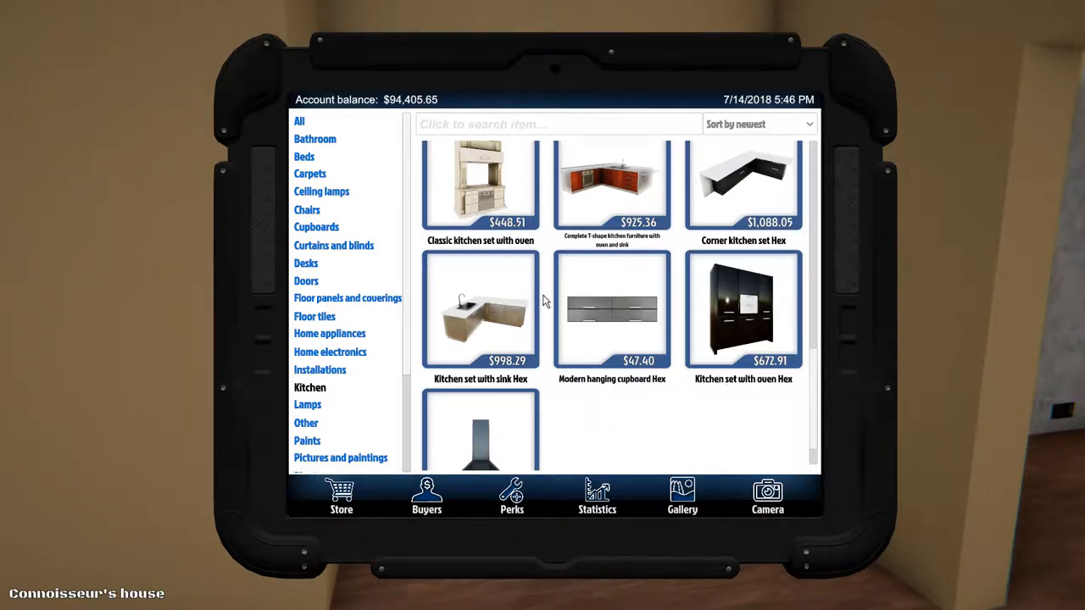
pyautogui.click(480, 309)
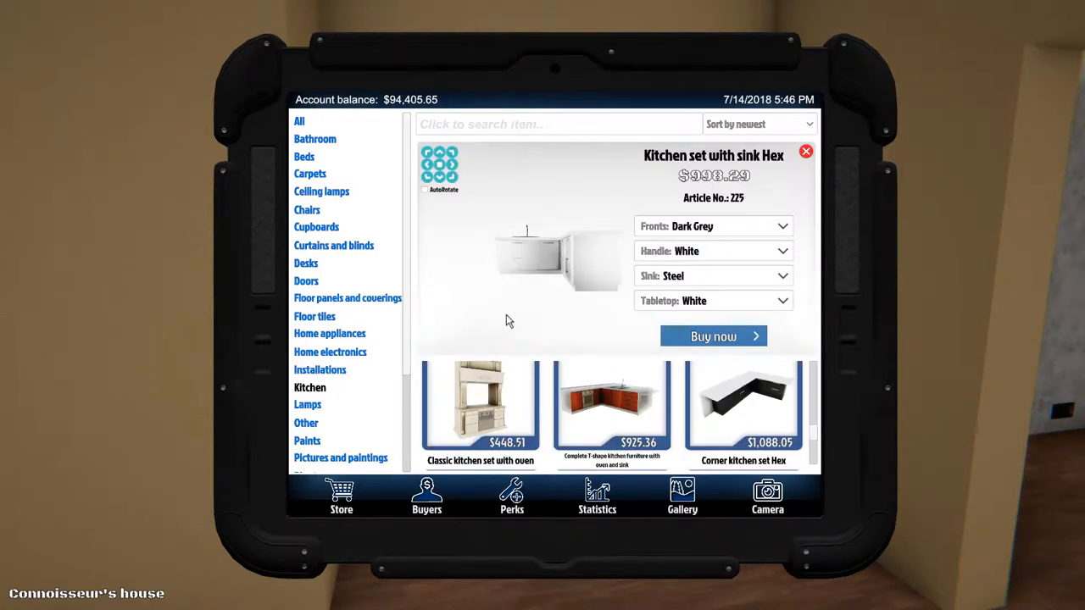
pyautogui.moveTo(720, 343)
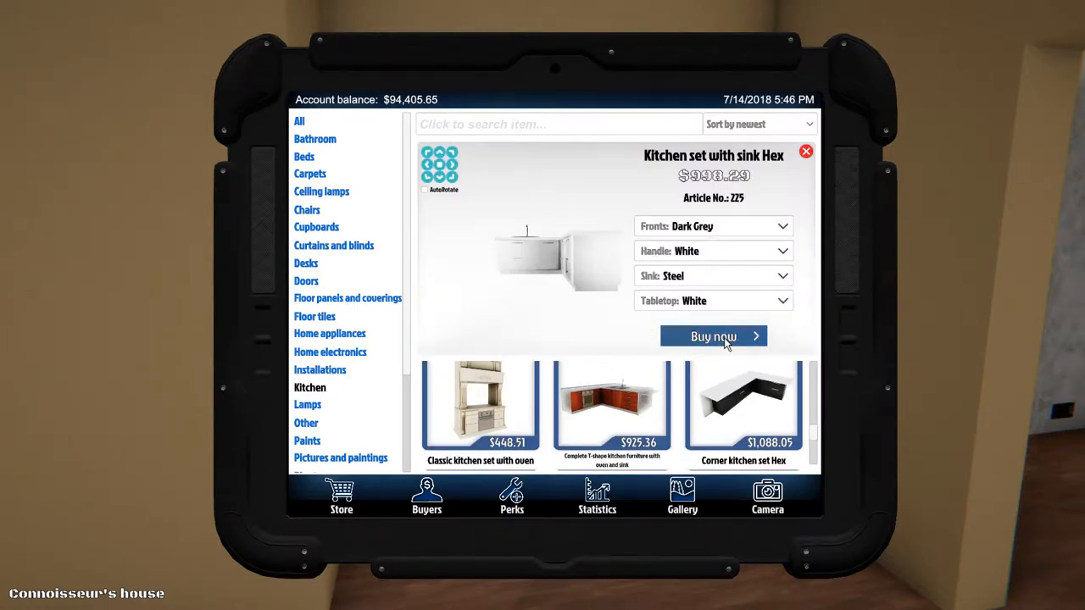
# - Buy the Kitchen set with sink Hex, dropping the balance to $94,206.00
pyautogui.click(713, 337)
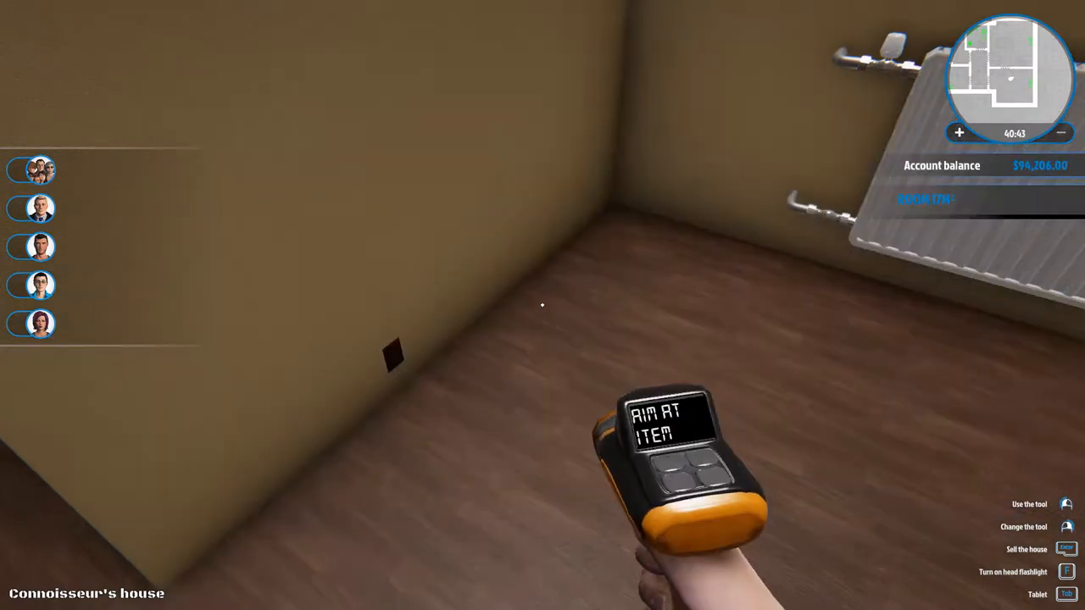
pyautogui.moveTo(542, 305)
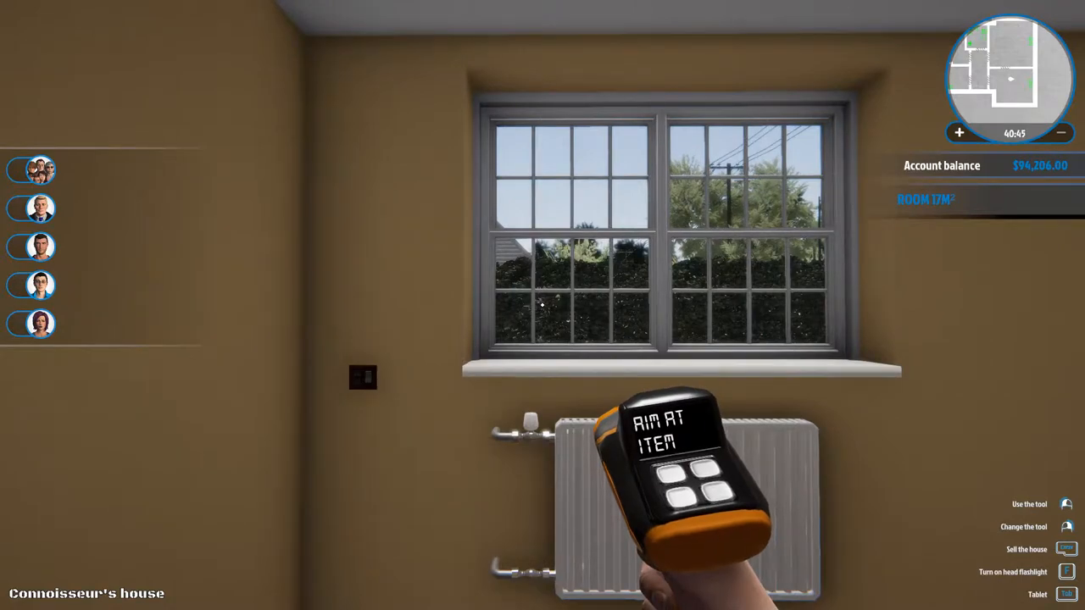
pyautogui.moveTo(542, 305)
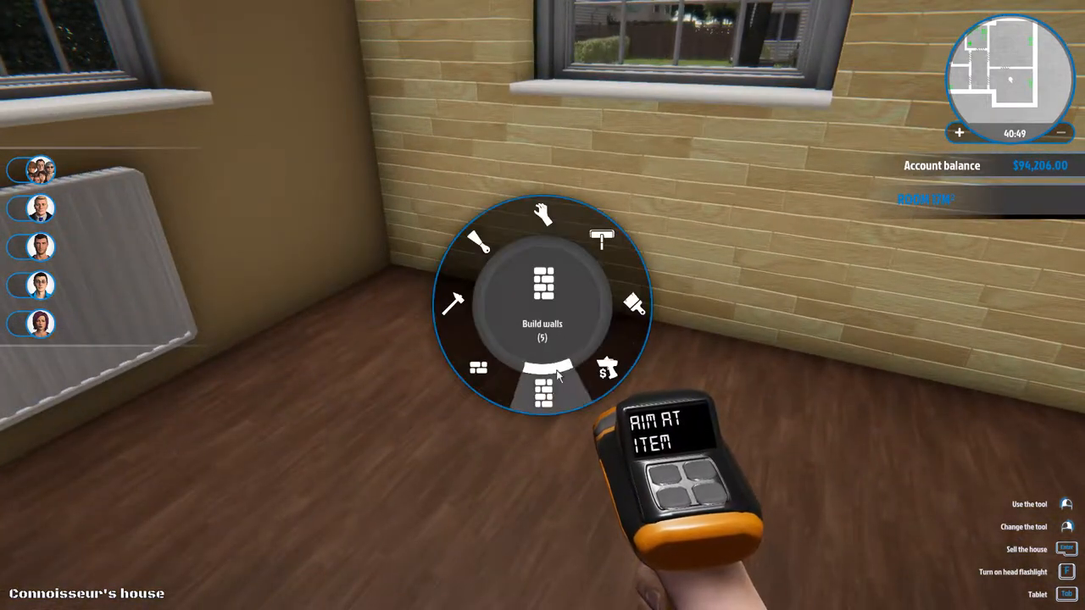
pyautogui.moveTo(542, 373)
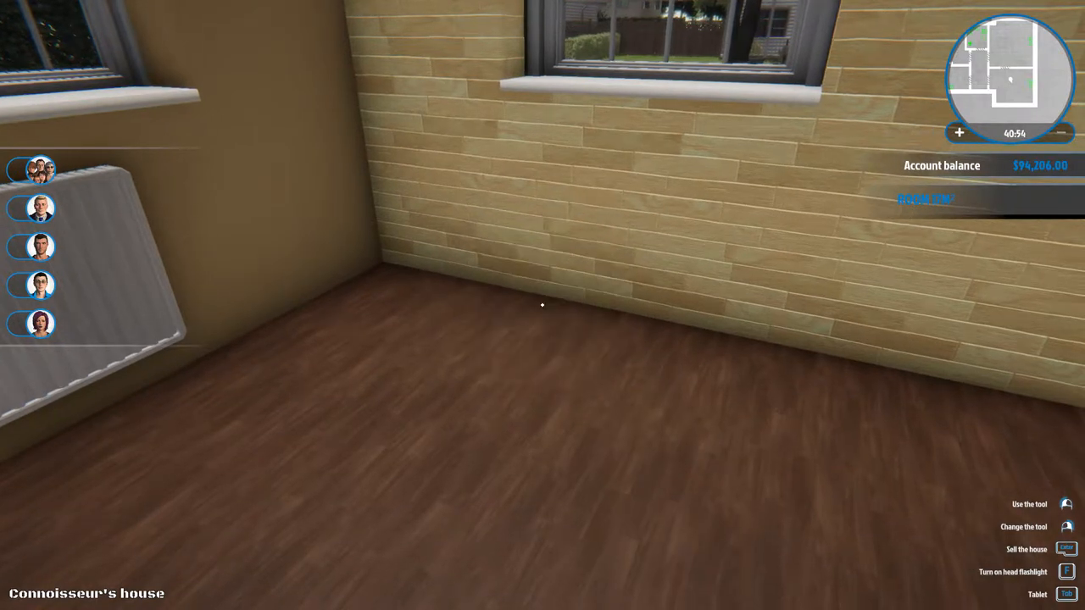
# - Buy the dark brown Refrigerator COI from Home appliances, leaving $94,001.51
pyautogui.press('Tab')
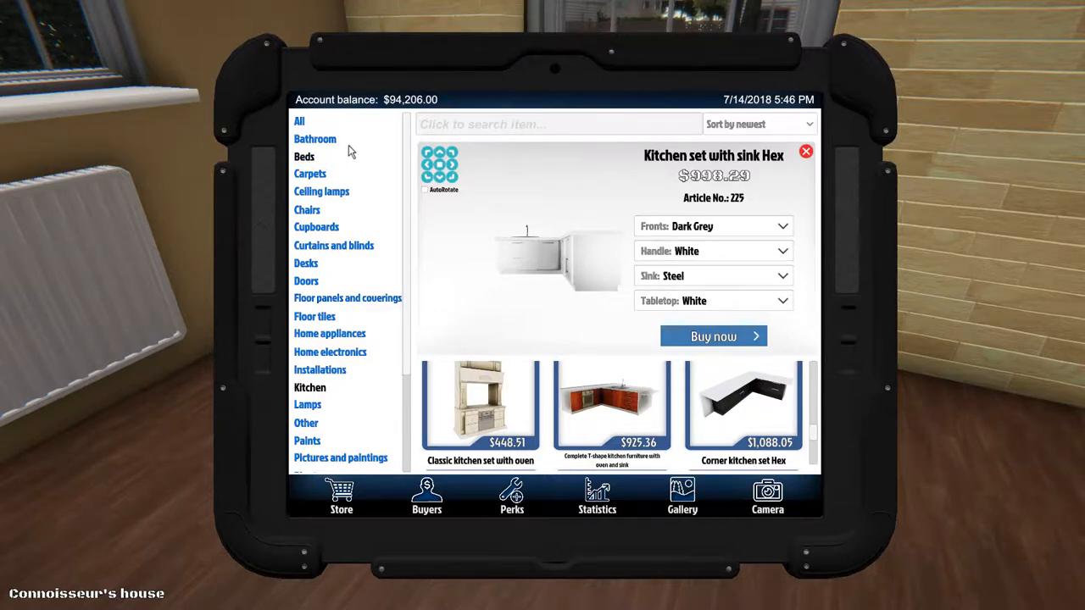
pyautogui.click(330, 333)
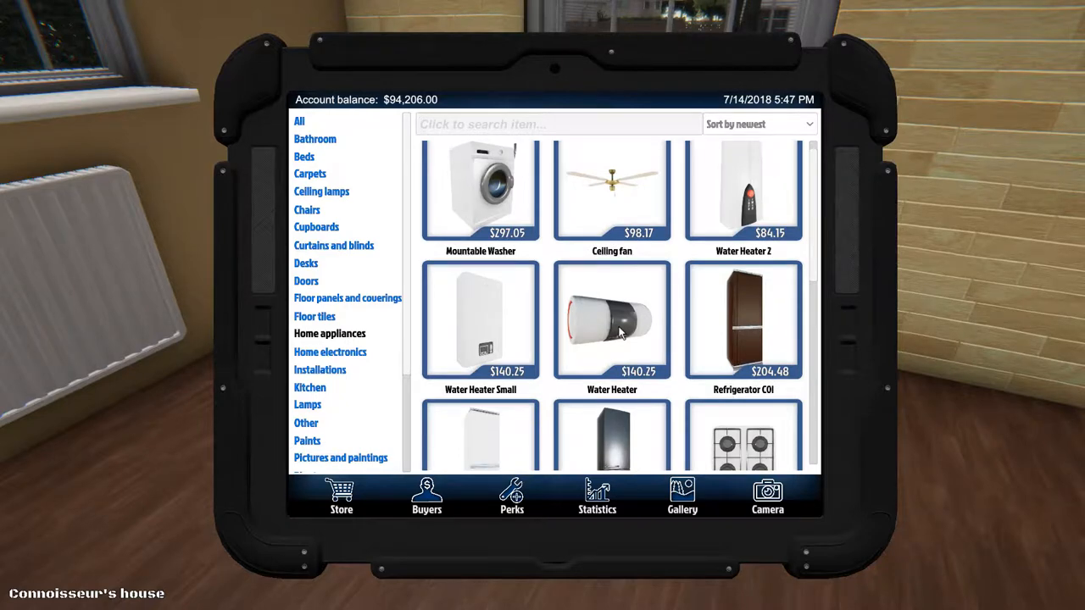
pyautogui.scroll(-3)
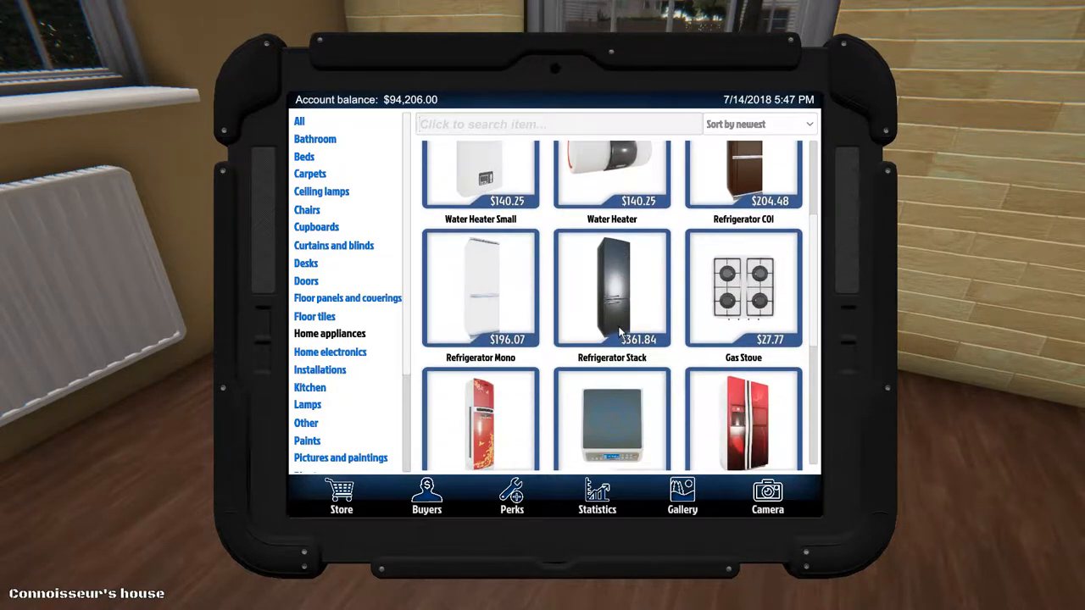
pyautogui.scroll(-3)
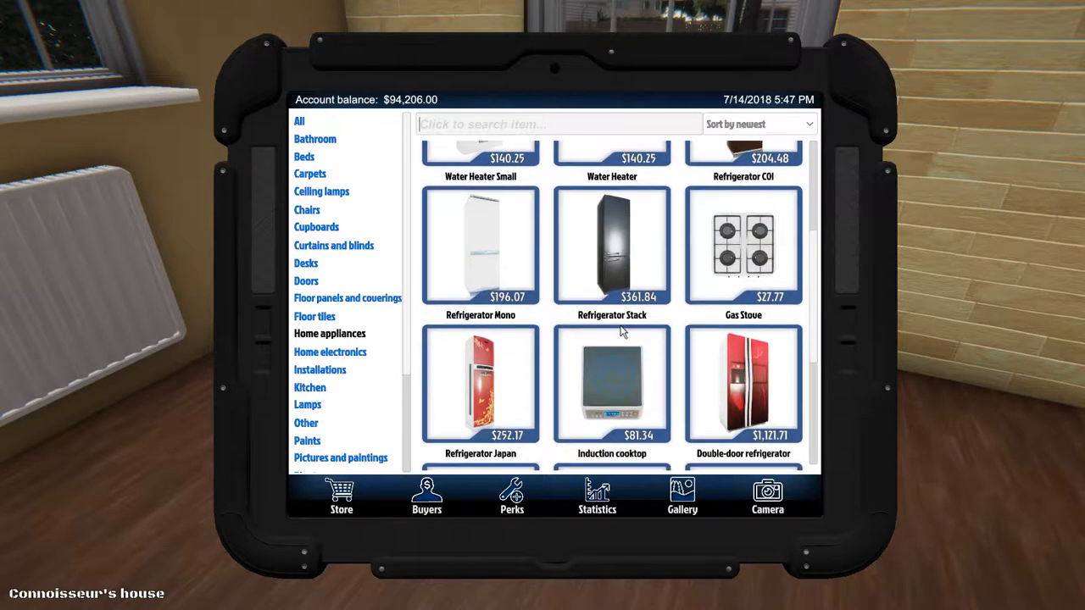
pyautogui.scroll(-3)
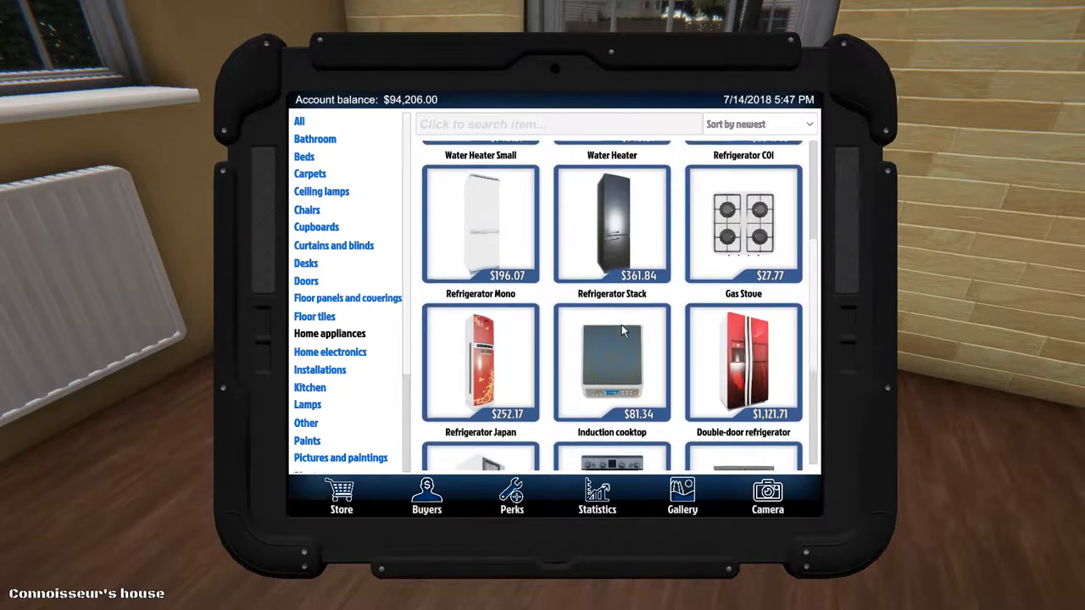
pyautogui.scroll(-3)
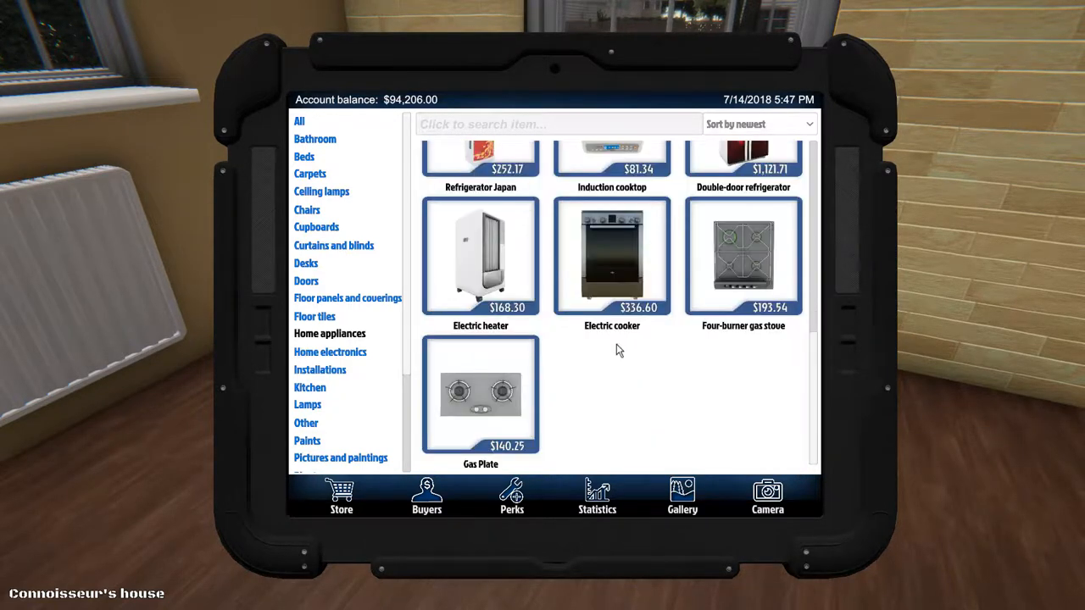
pyautogui.scroll(3)
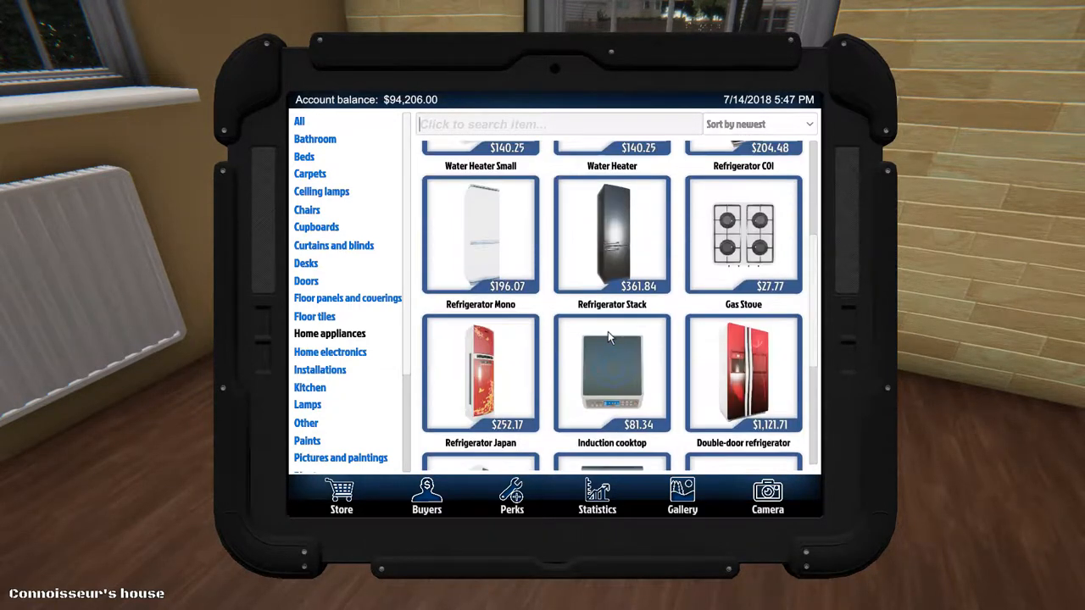
pyautogui.scroll(3)
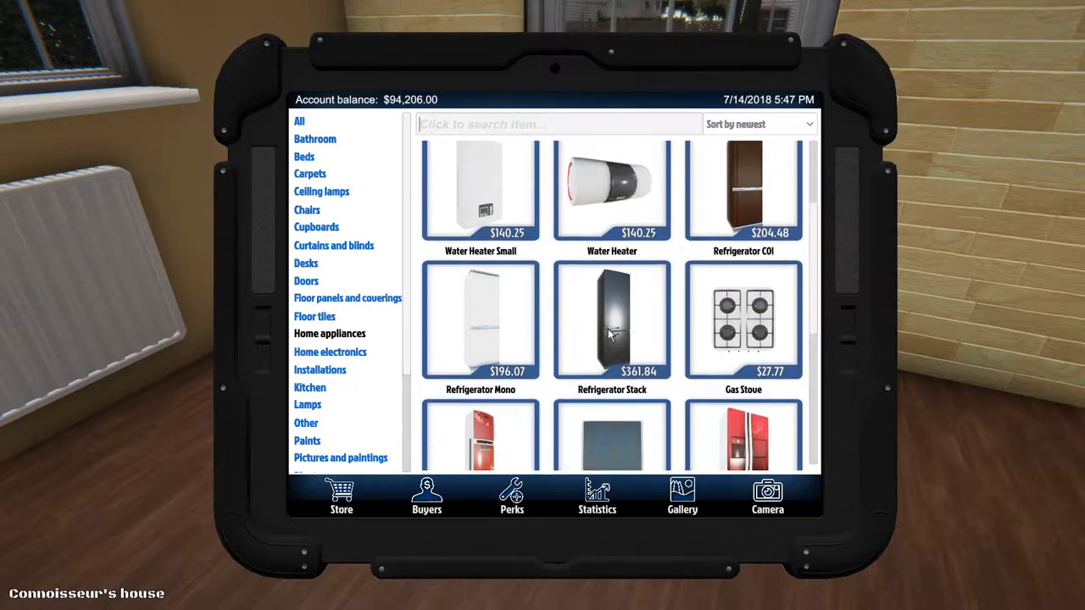
pyautogui.scroll(3)
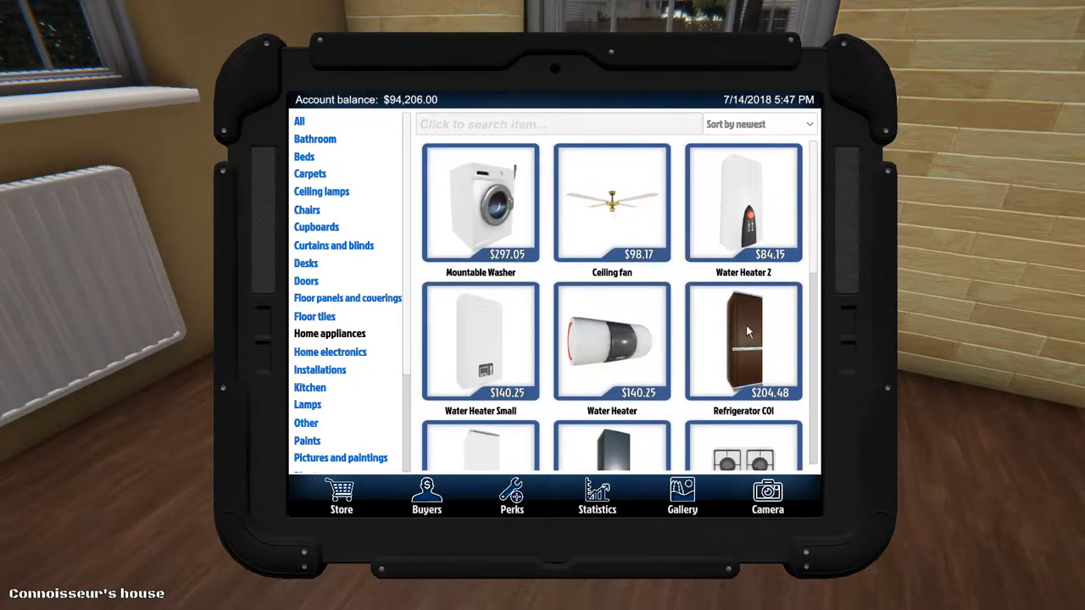
pyautogui.click(743, 341)
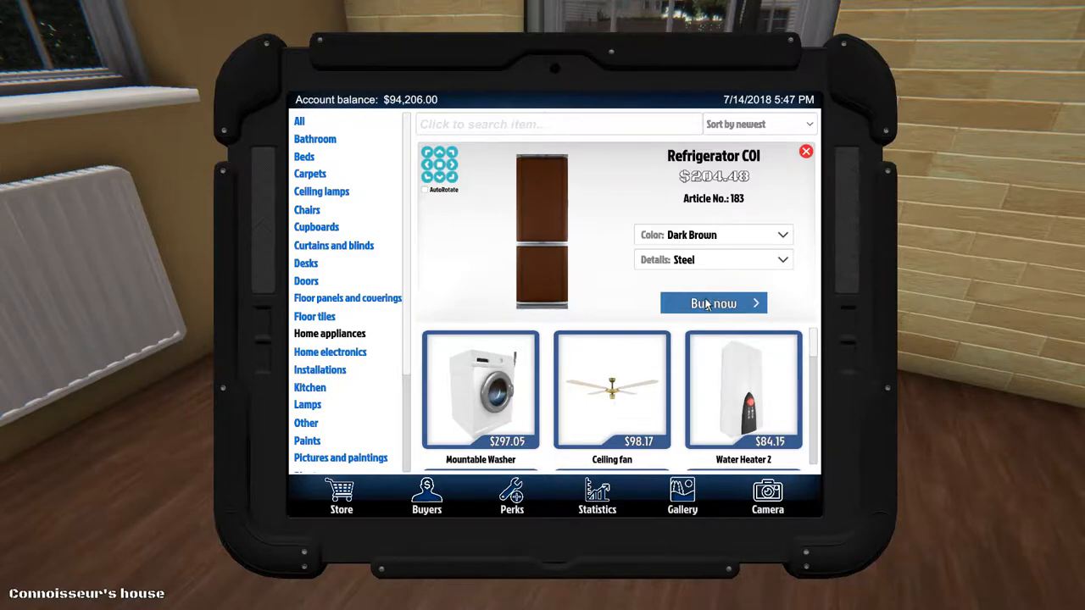
pyautogui.click(714, 303)
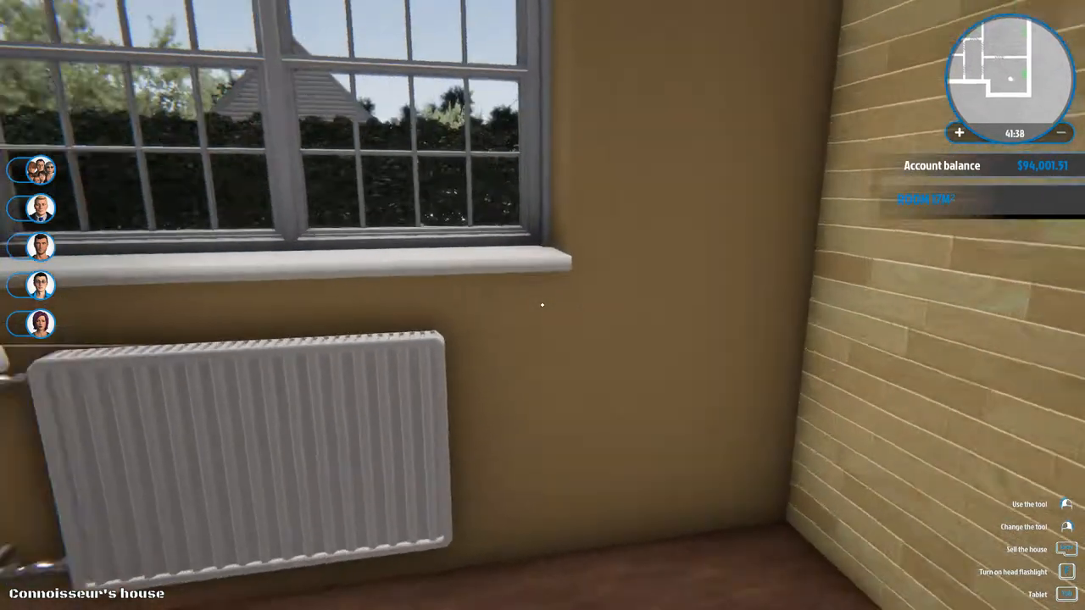
pyautogui.moveTo(542, 306)
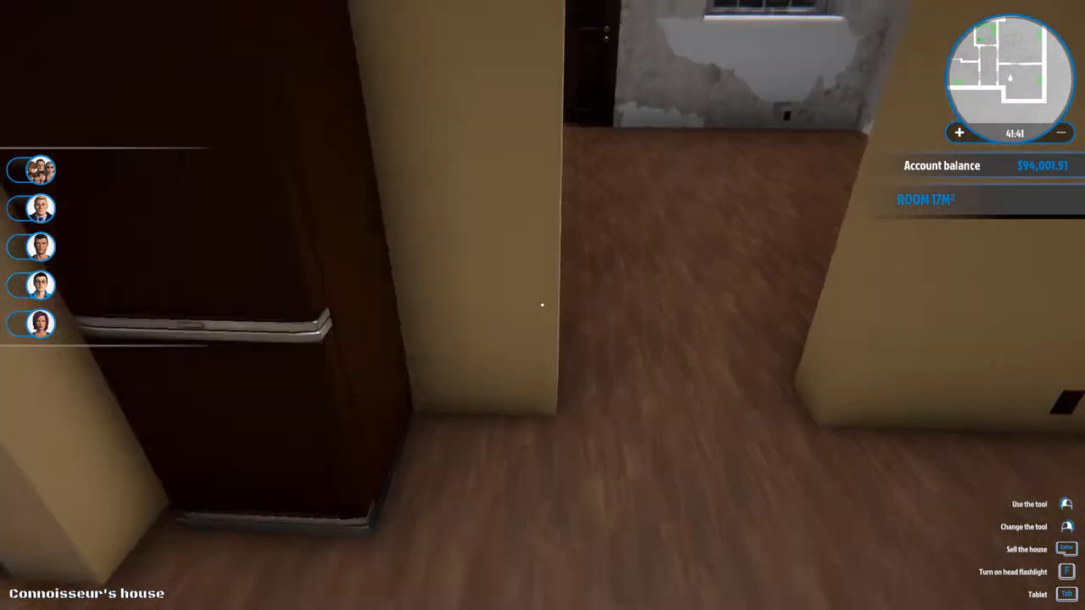
# - Search the store for 'cab' and open the Kitchen cabinet with drawer
pyautogui.press('tab')
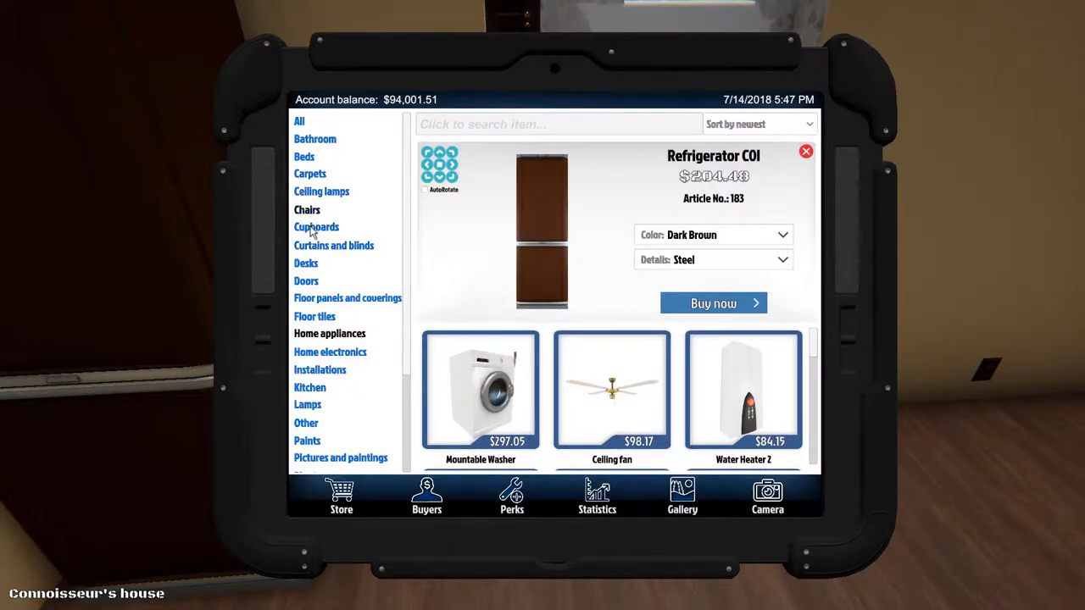
pyautogui.click(315, 226)
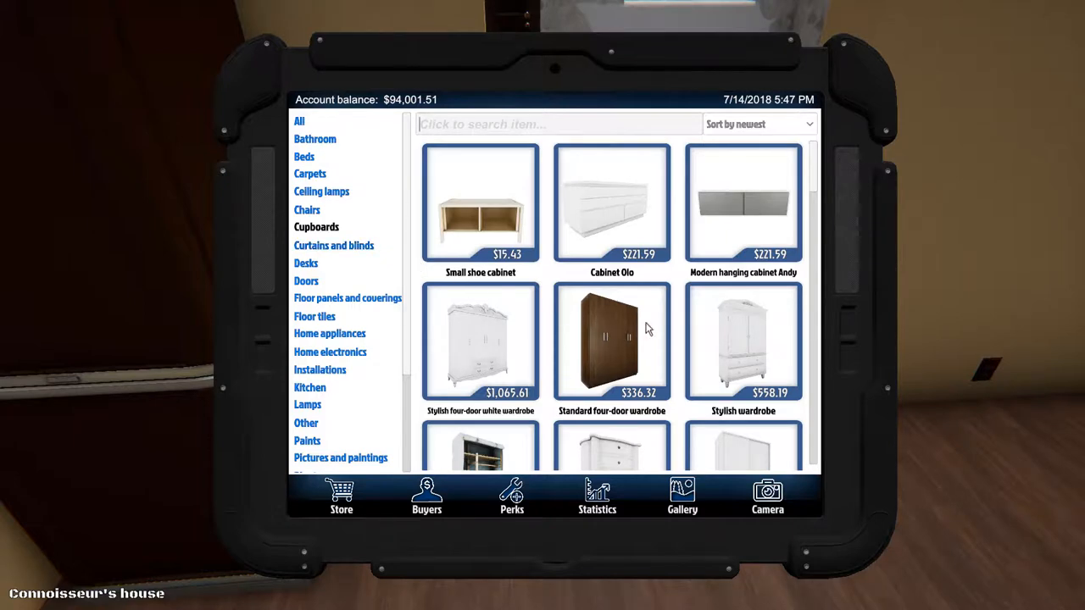
pyautogui.scroll(-3)
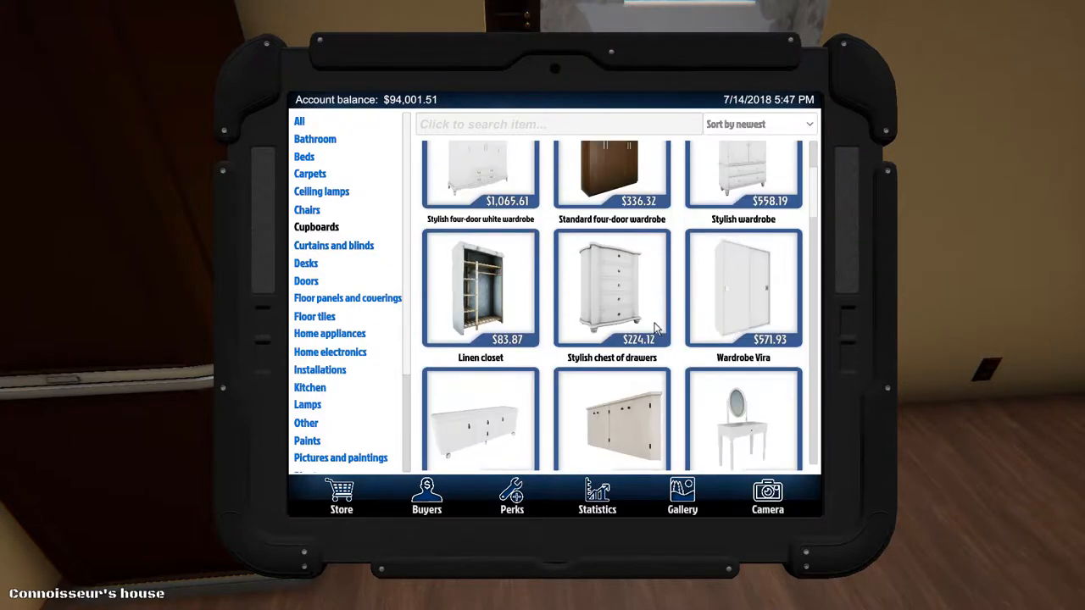
pyautogui.scroll(-3)
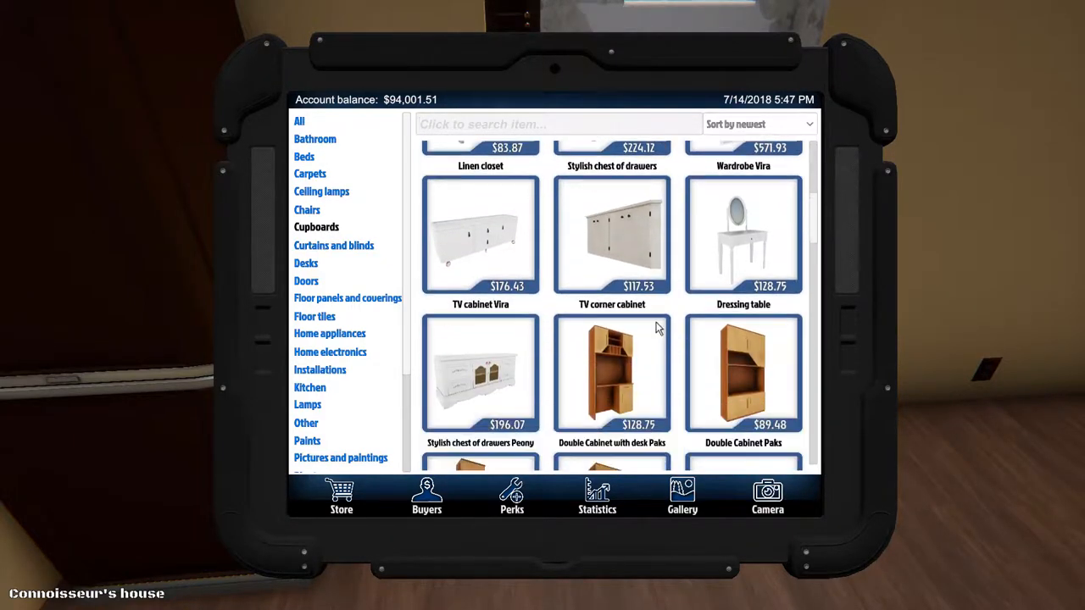
pyautogui.scroll(3)
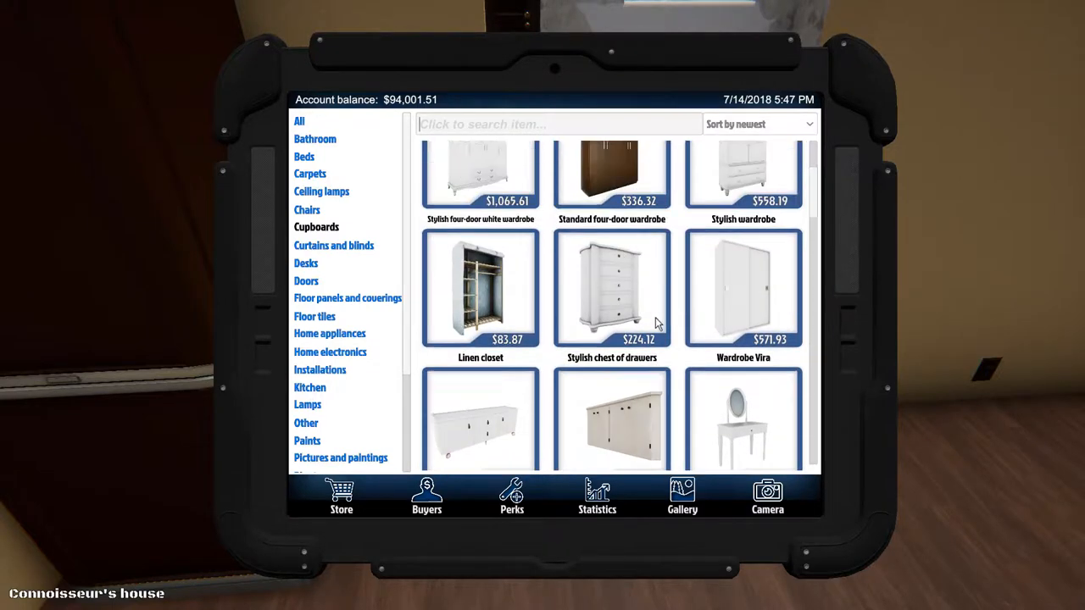
pyautogui.scroll(3)
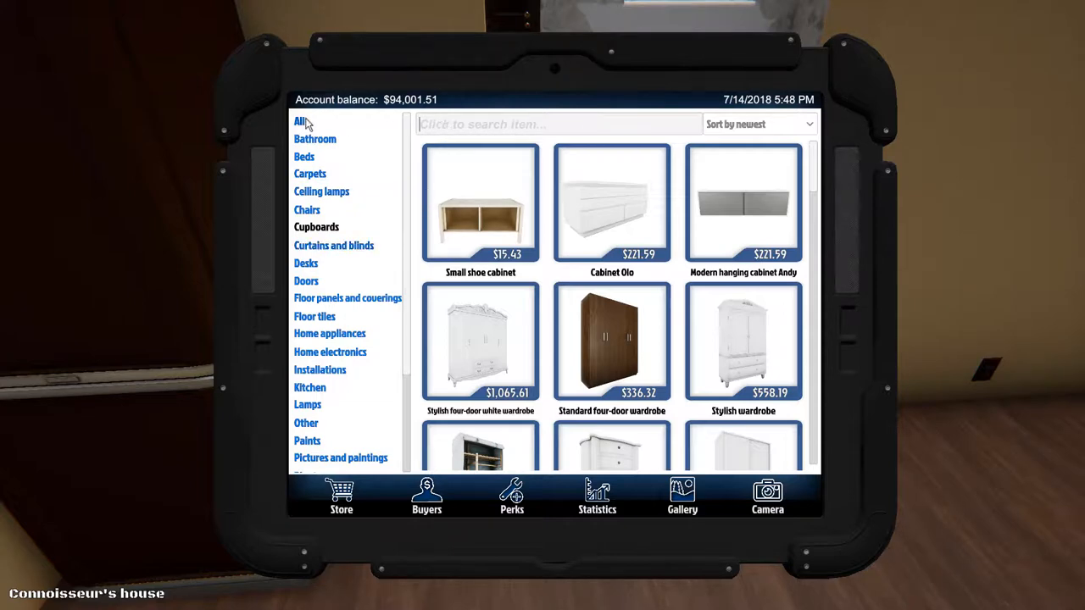
pyautogui.click(314, 317)
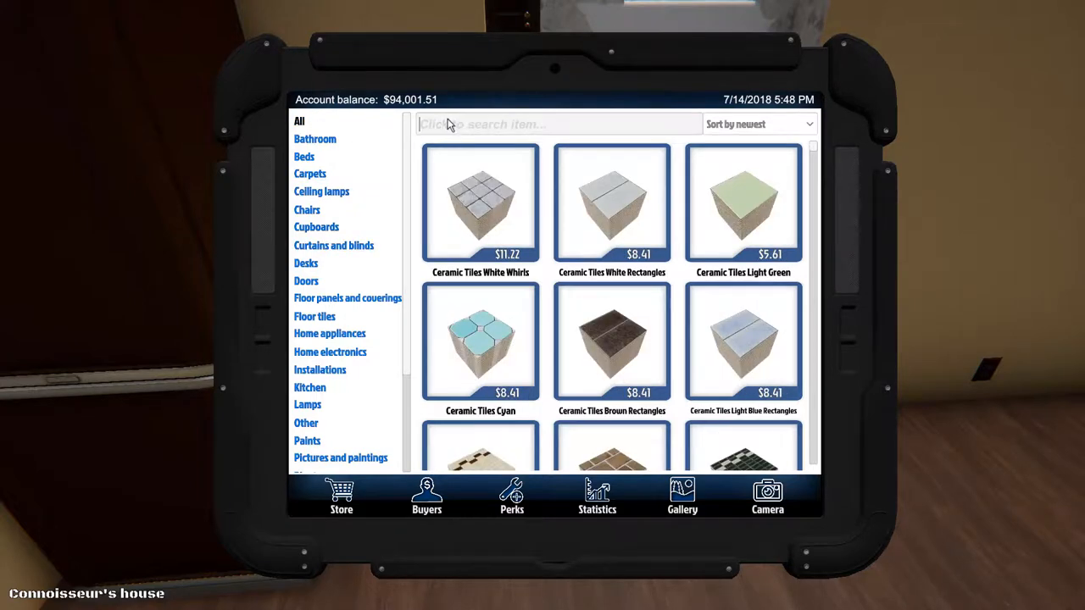
pyautogui.write('cab')
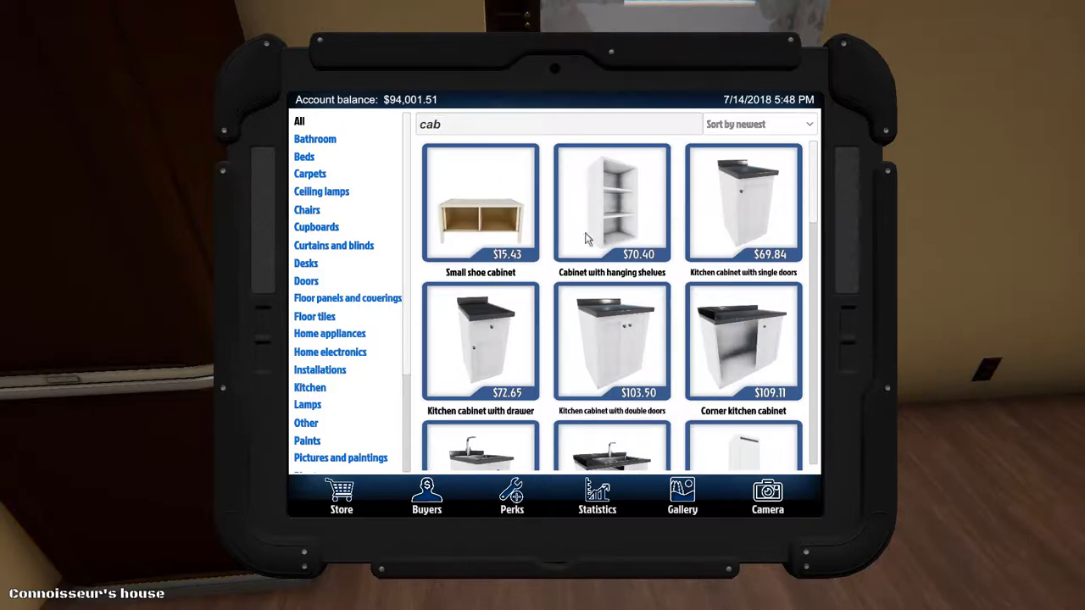
pyautogui.scroll(-3)
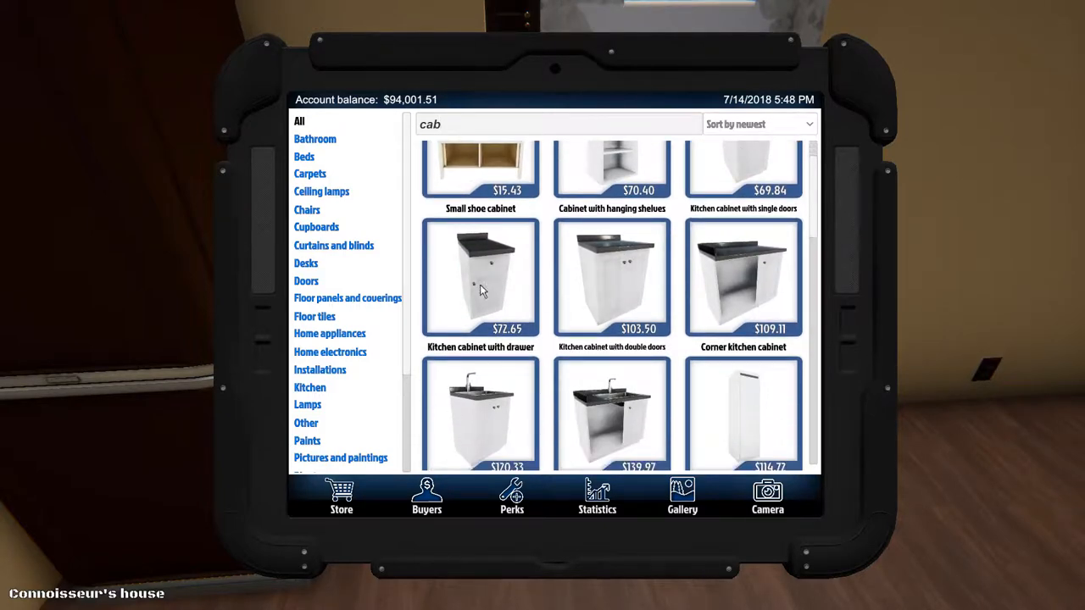
pyautogui.click(481, 278)
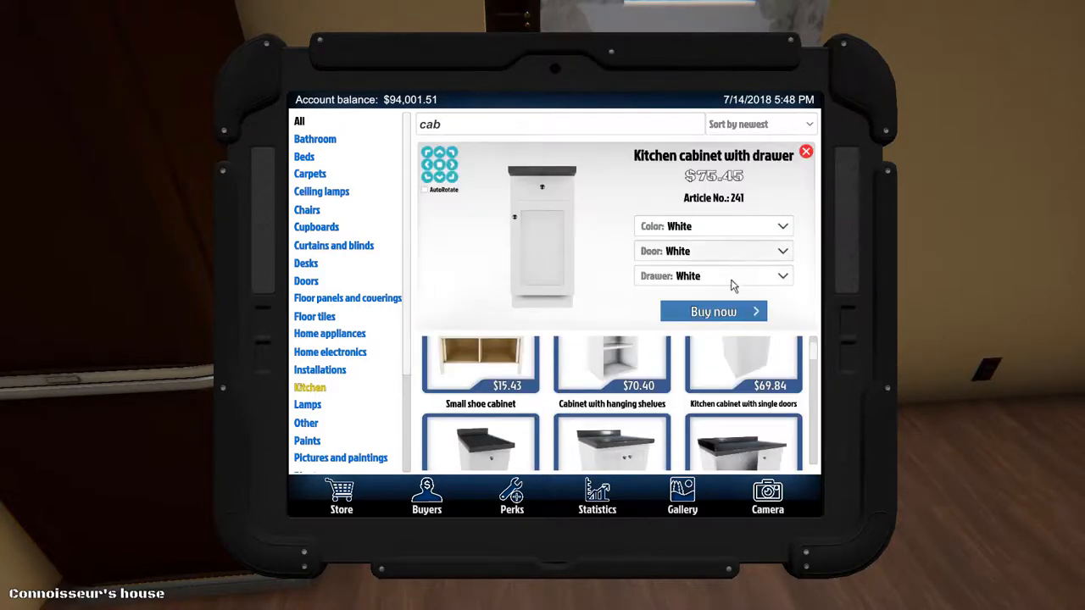
pyautogui.click(713, 311)
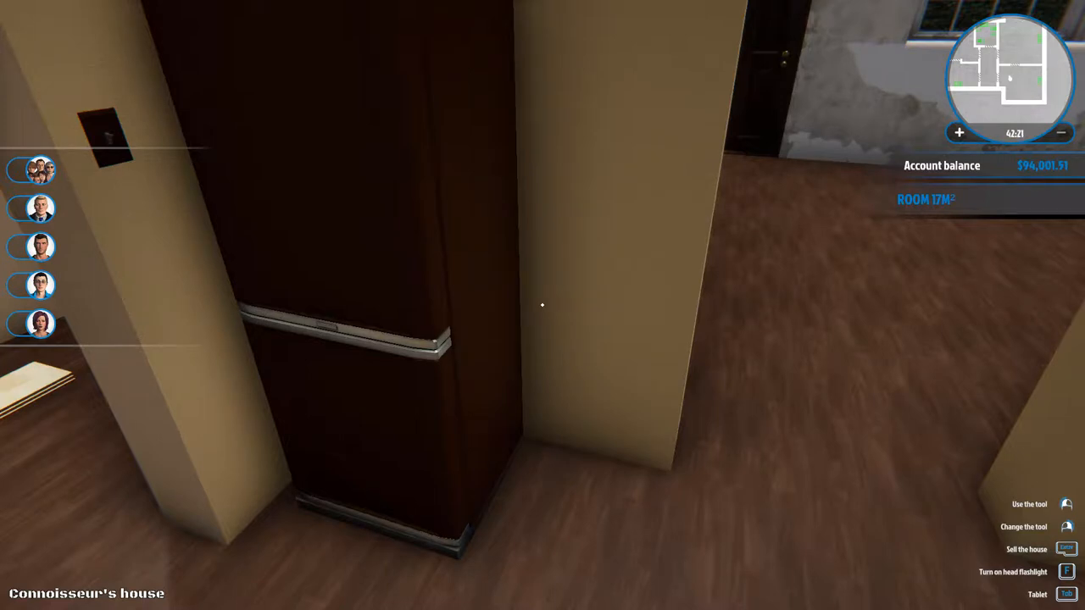
# - Set the cabinet's body, door and drawer colours to creme ($72.65)
pyautogui.press('Tab')
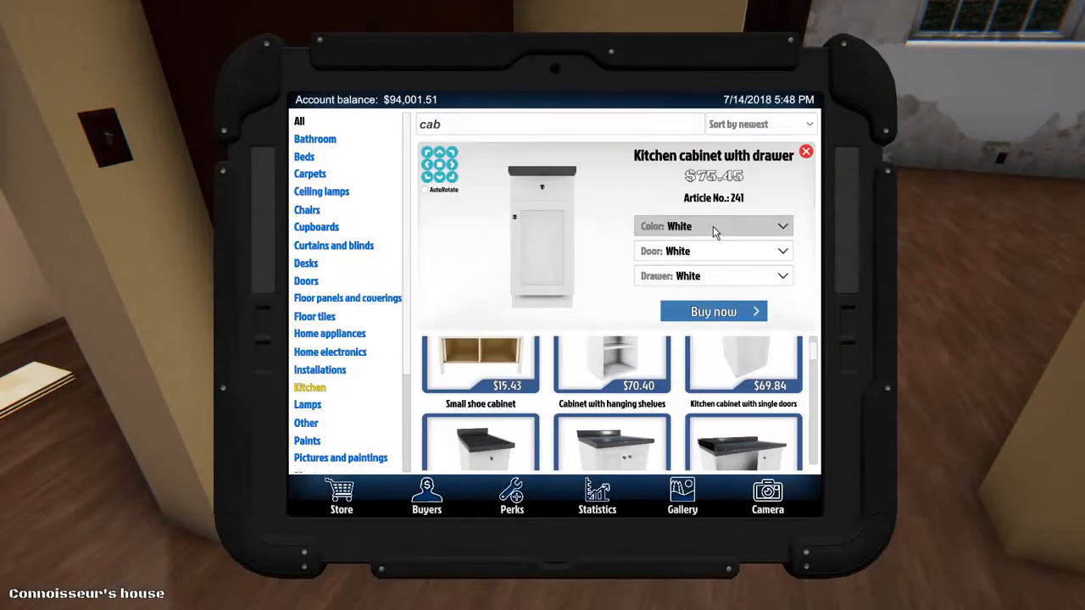
pyautogui.click(714, 226)
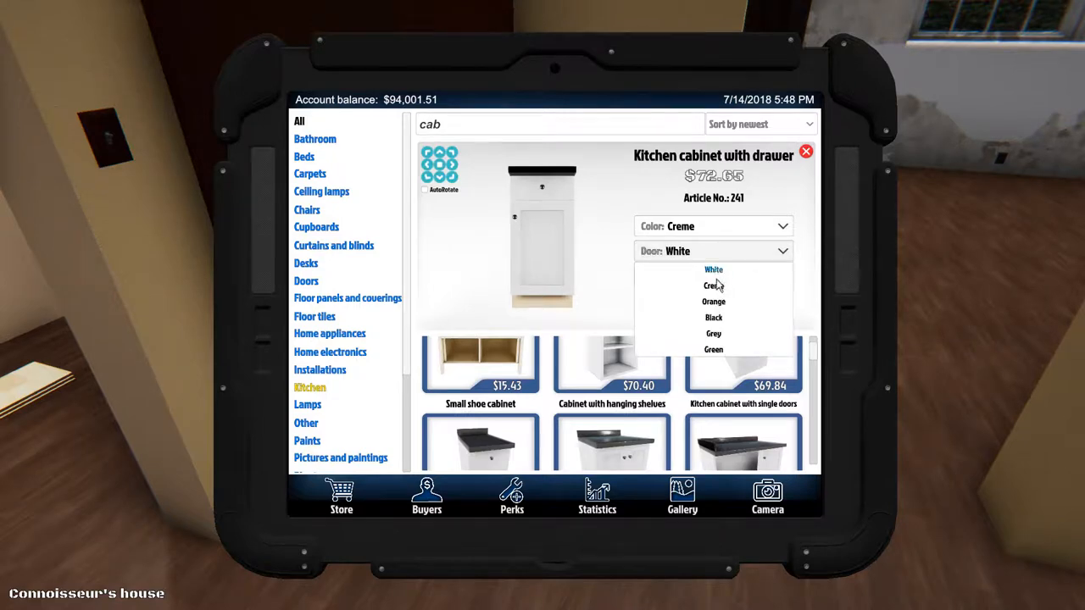
pyautogui.click(711, 286)
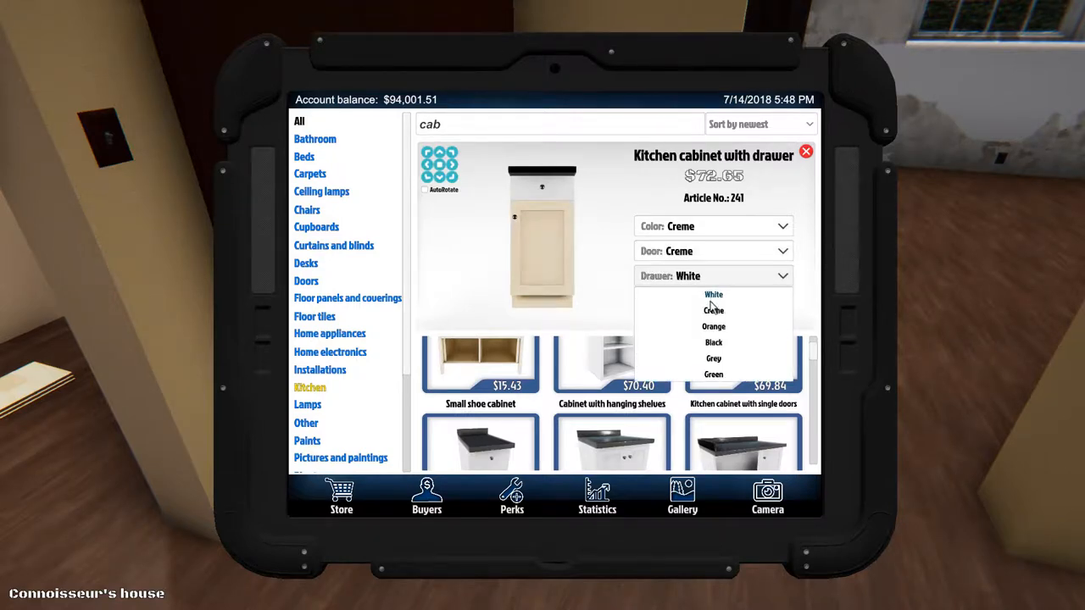
pyautogui.click(714, 311)
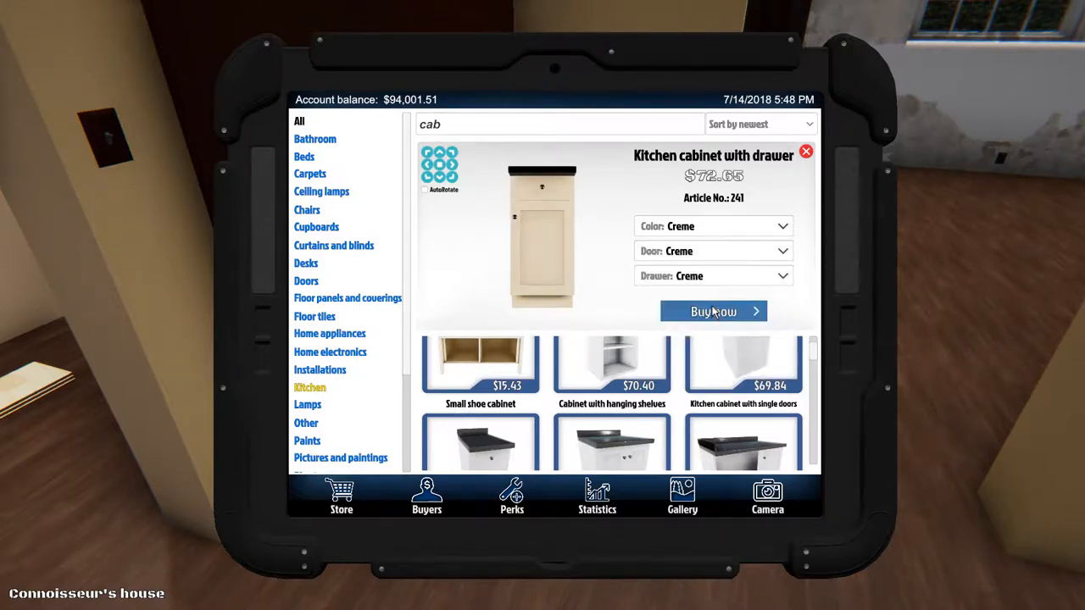
# - Buy the creme kitchen cabinet with drawer, dropping the balance to $93,928.87
pyautogui.click(713, 311)
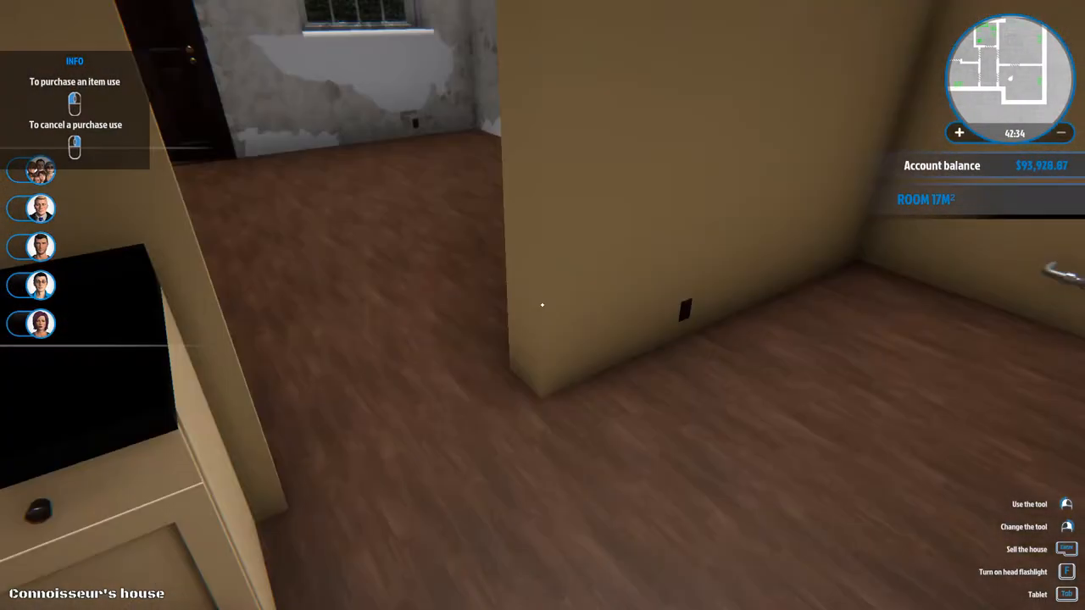
pyautogui.moveTo(543, 305)
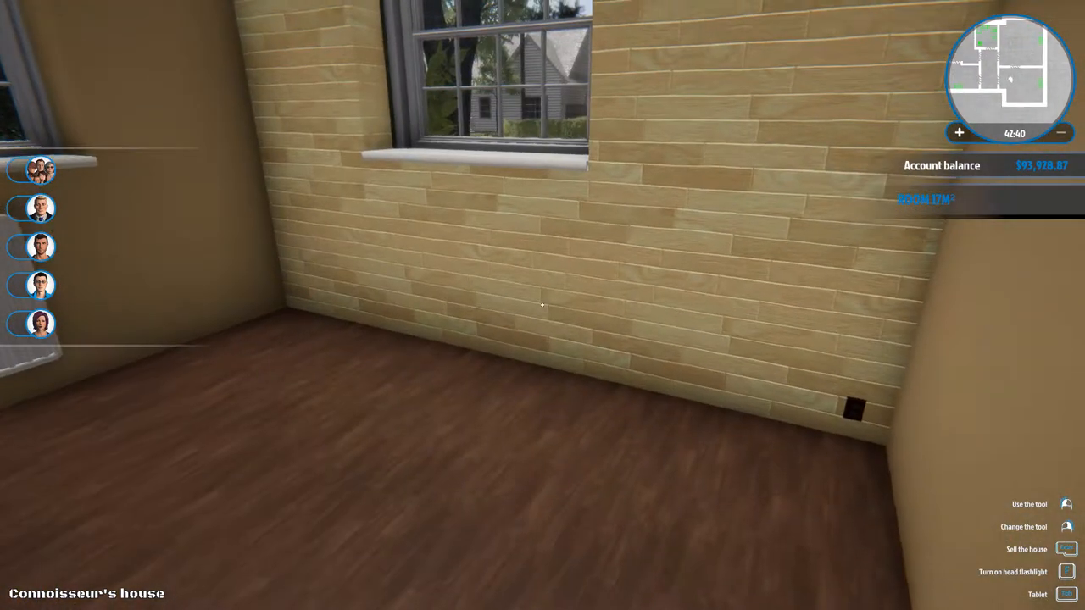
pyautogui.moveTo(542, 305)
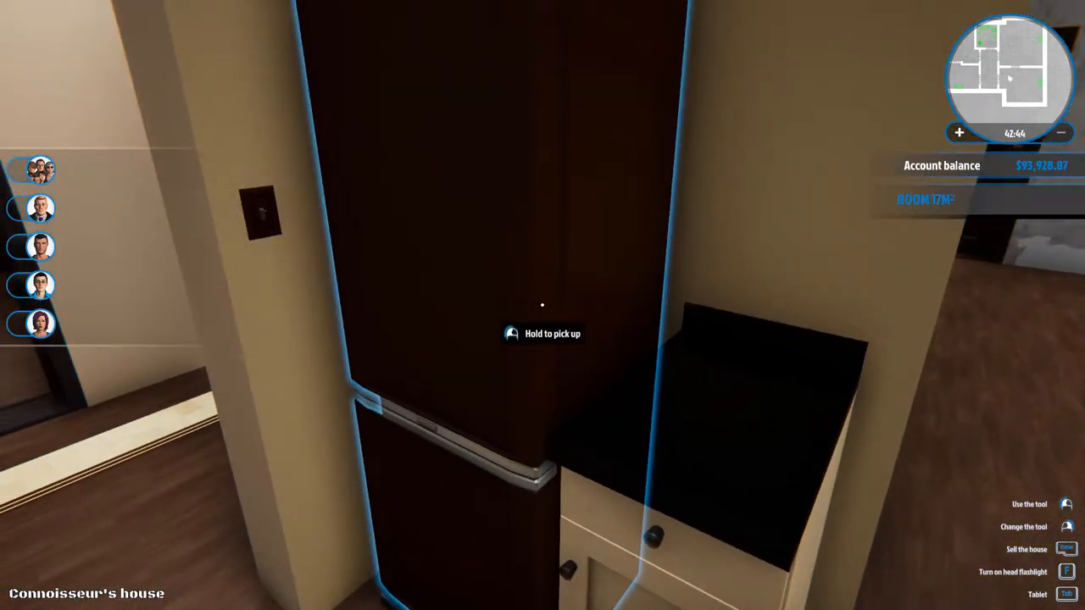
pyautogui.moveTo(542, 305)
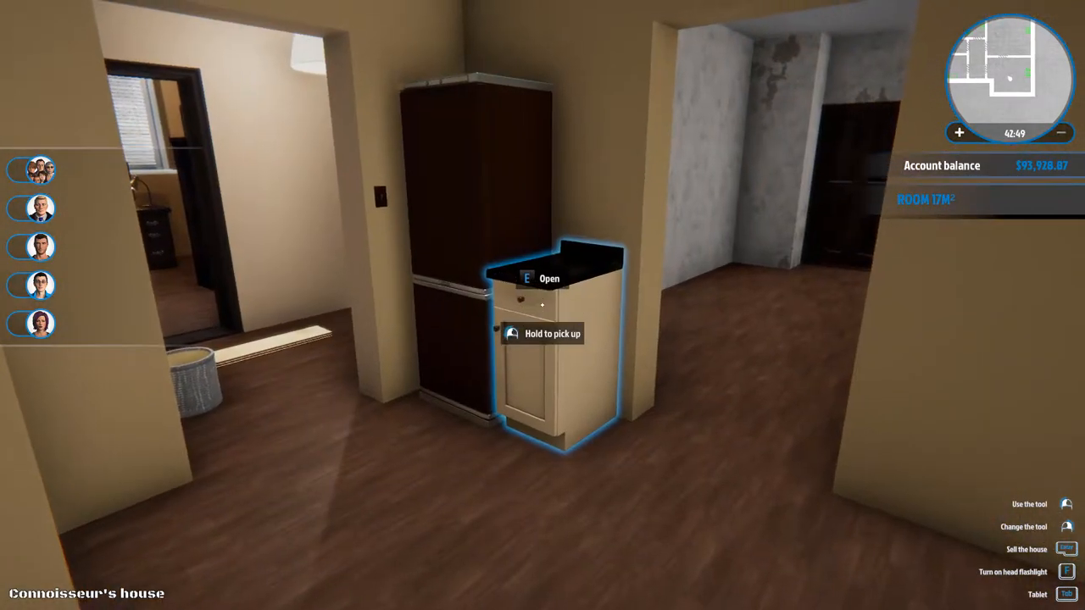
# - Browse the 'cab' results and check the modern kitchen cabinet with sink's front colours
pyautogui.press('Tab')
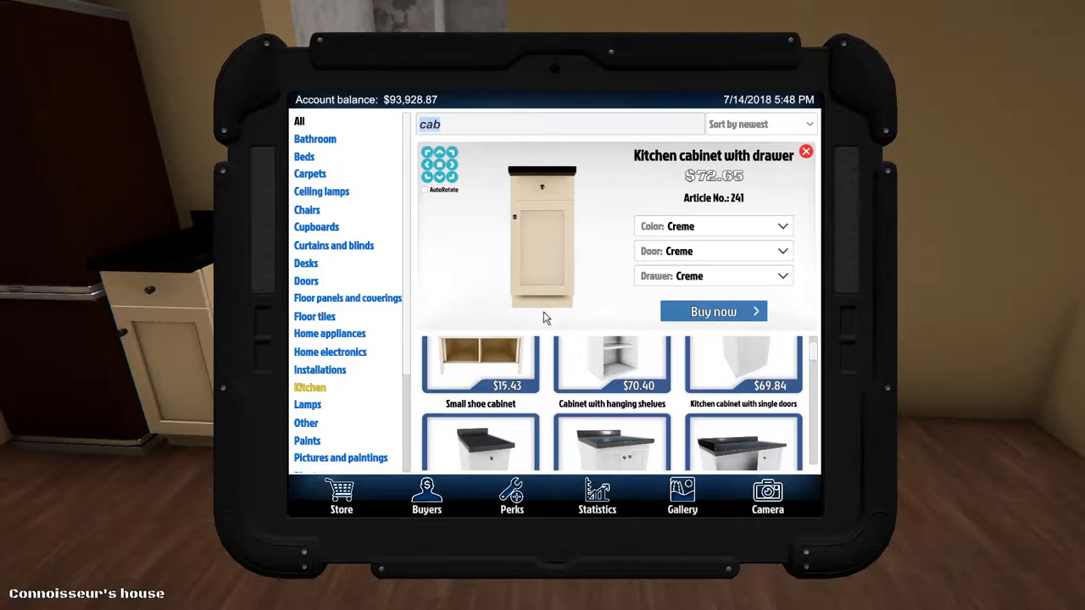
pyautogui.scroll(-3)
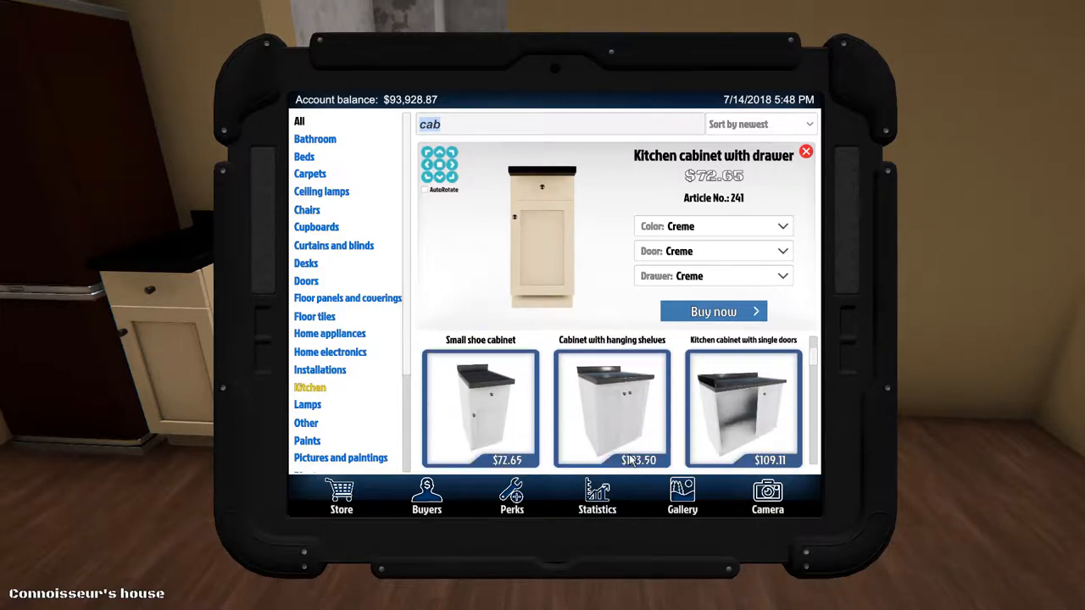
pyautogui.scroll(-3)
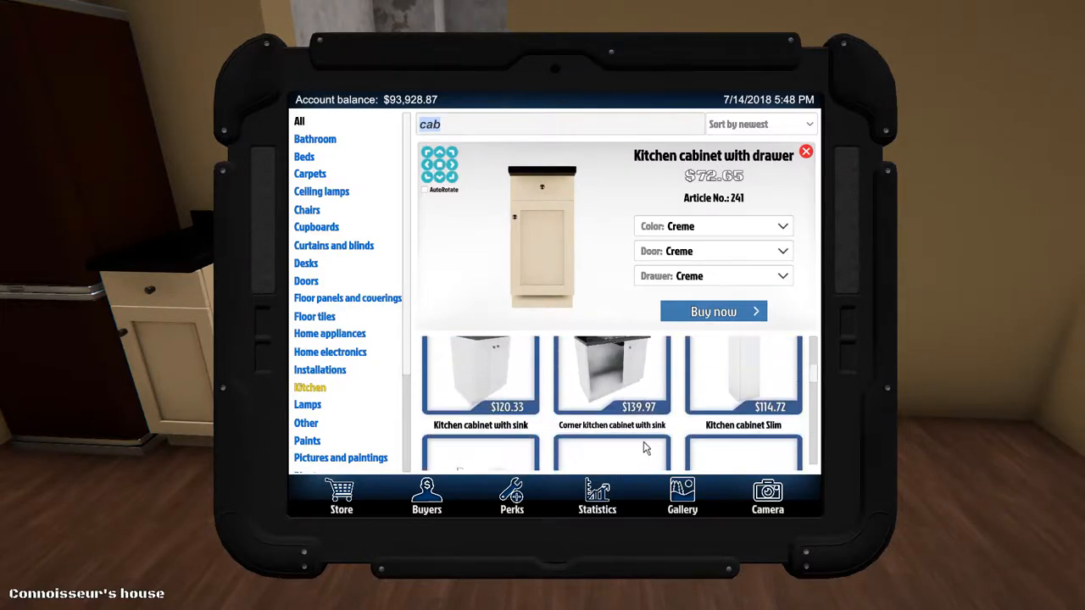
pyautogui.scroll(-3)
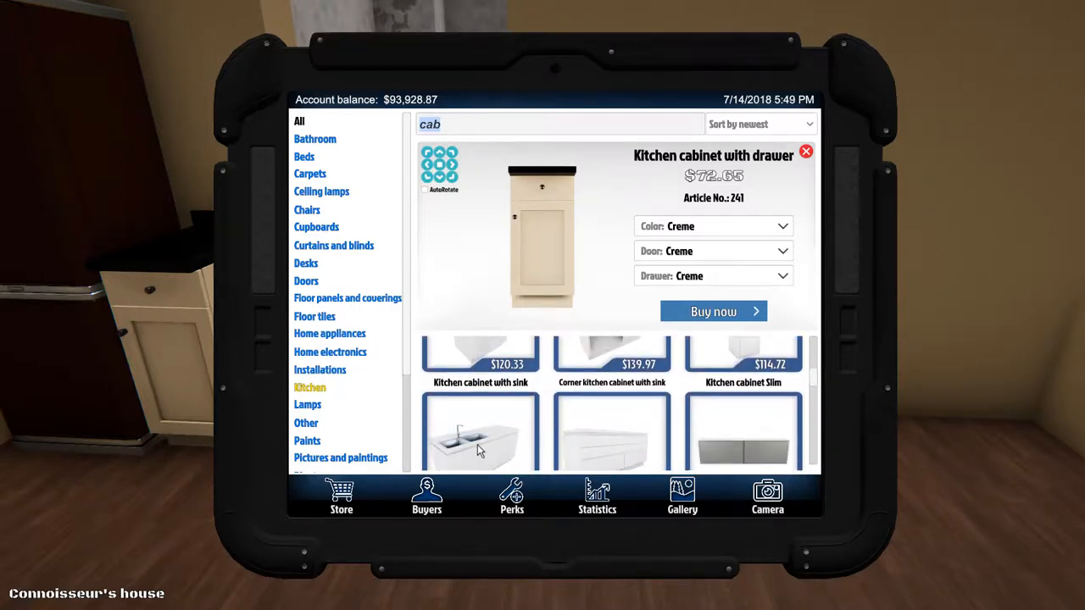
pyautogui.click(480, 433)
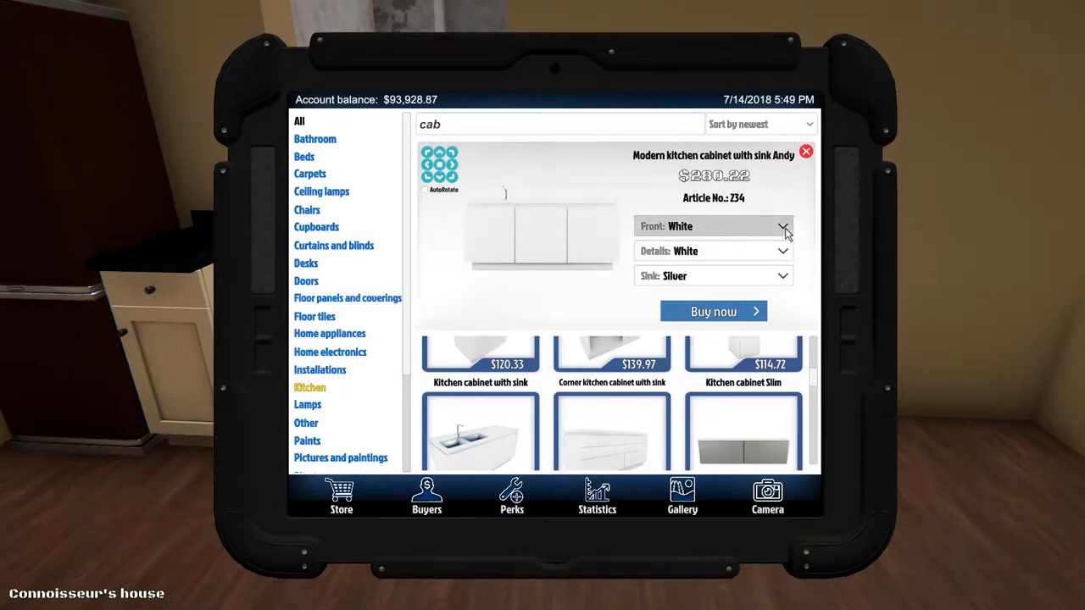
pyautogui.click(781, 225)
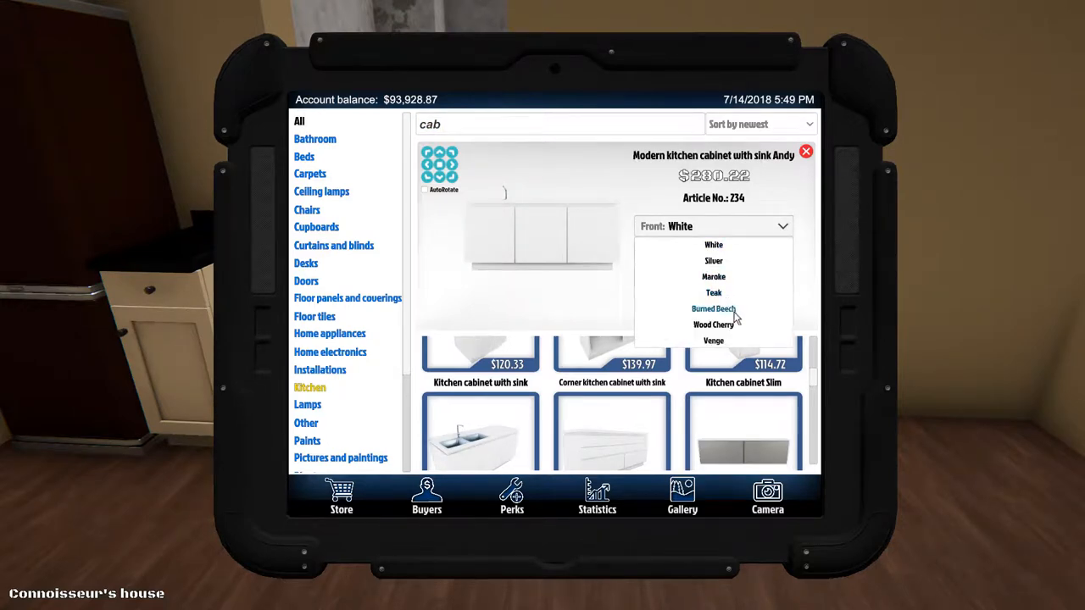
pyautogui.moveTo(761, 300)
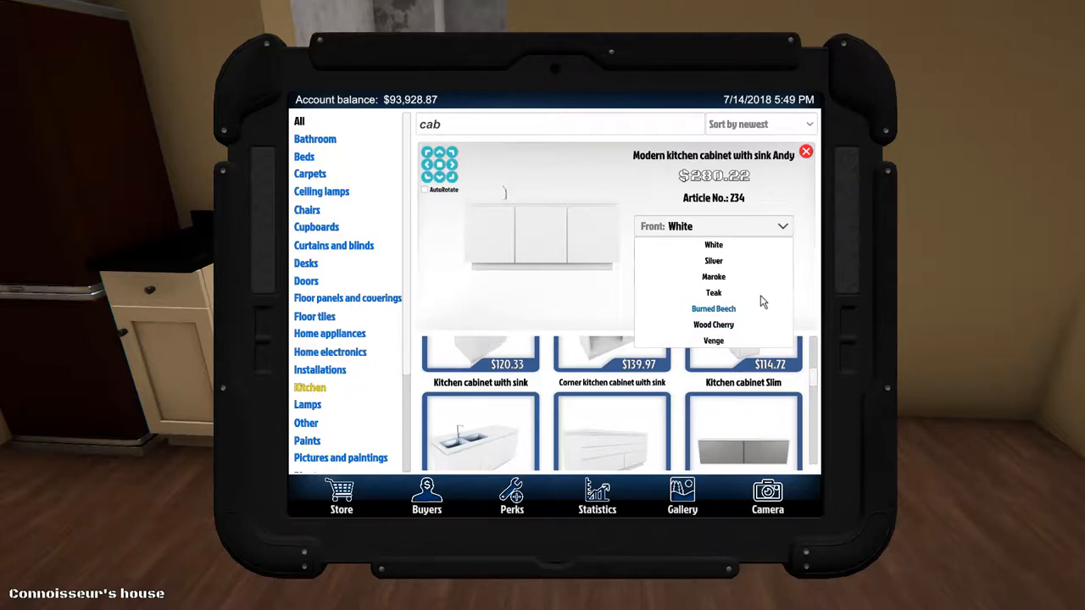
pyautogui.moveTo(795, 188)
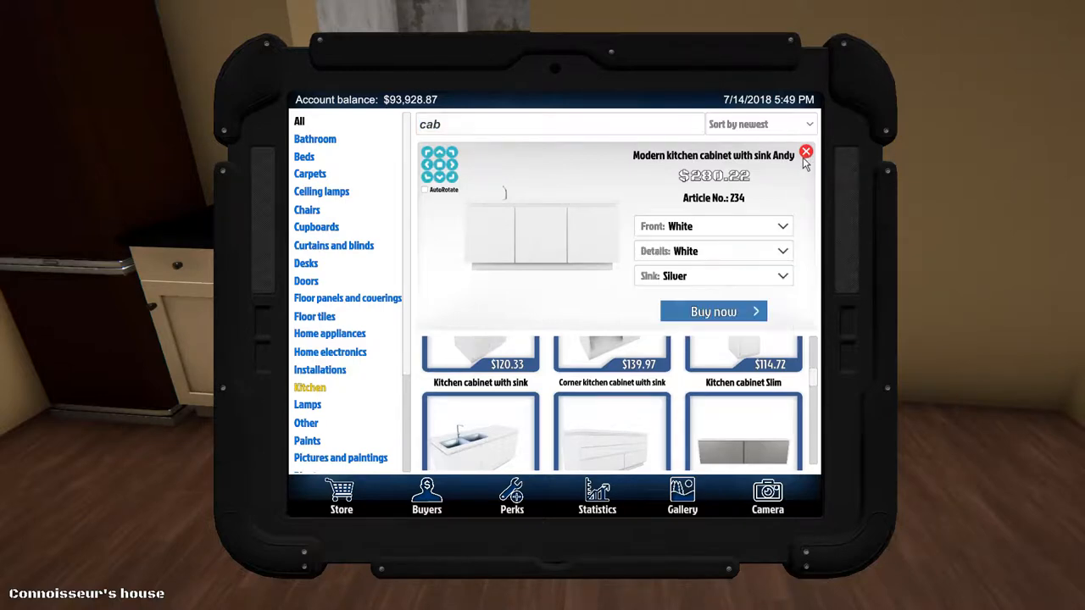
# - Switch to the Corner kitchen cabinet with sink and set its door to creme ($139.97)
pyautogui.click(805, 152)
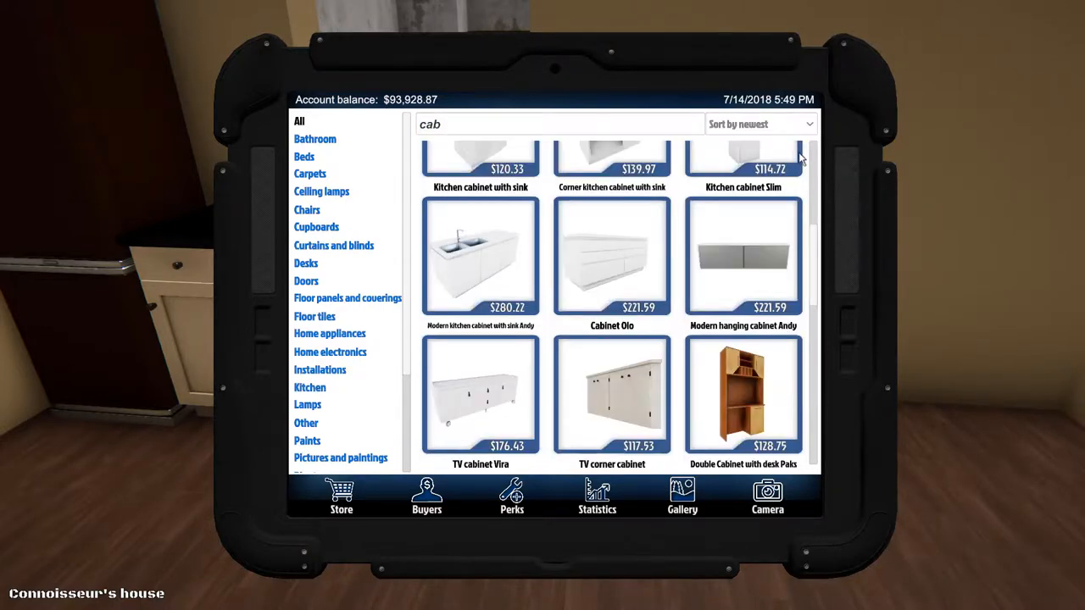
pyautogui.scroll(3)
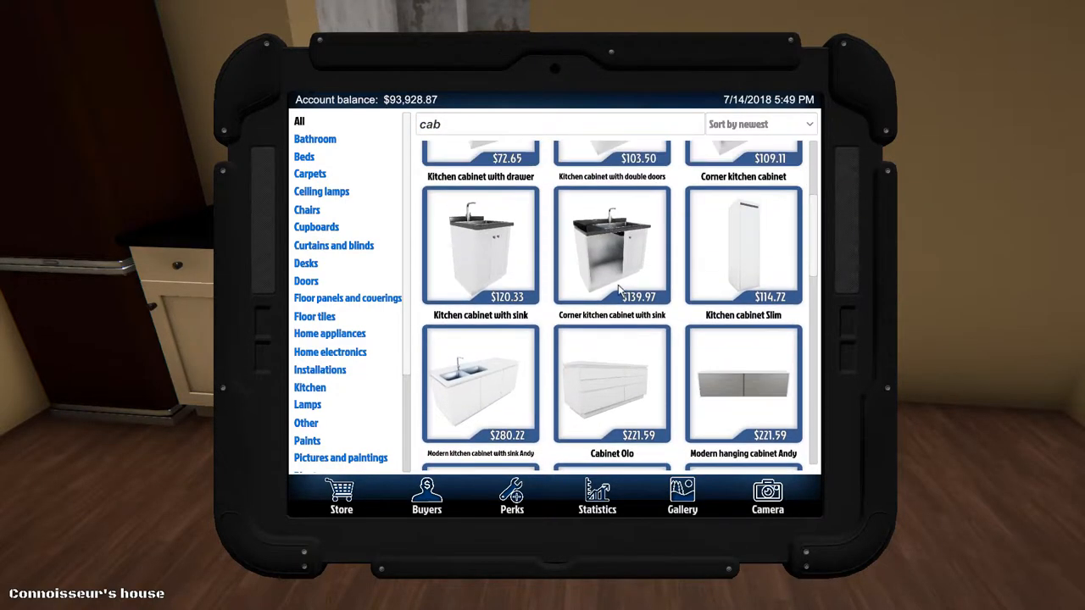
pyautogui.click(611, 246)
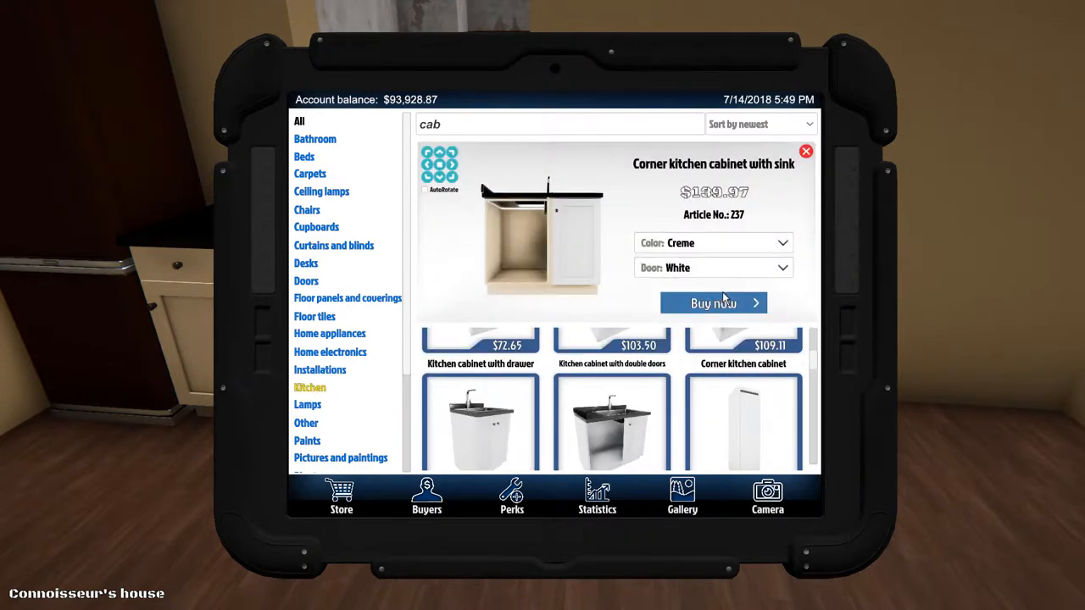
pyautogui.click(712, 267)
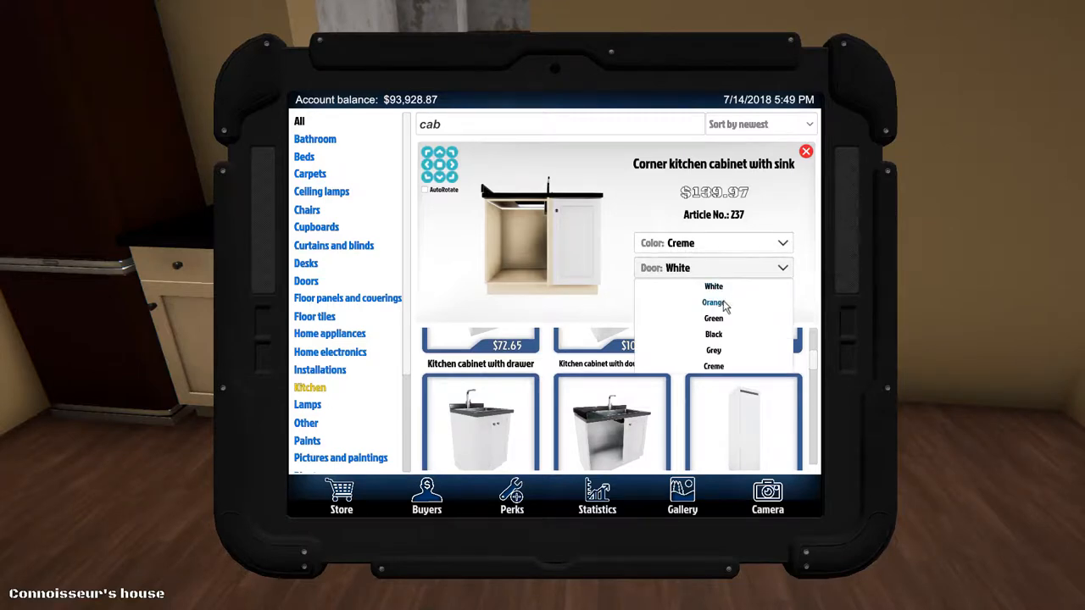
pyautogui.moveTo(714, 366)
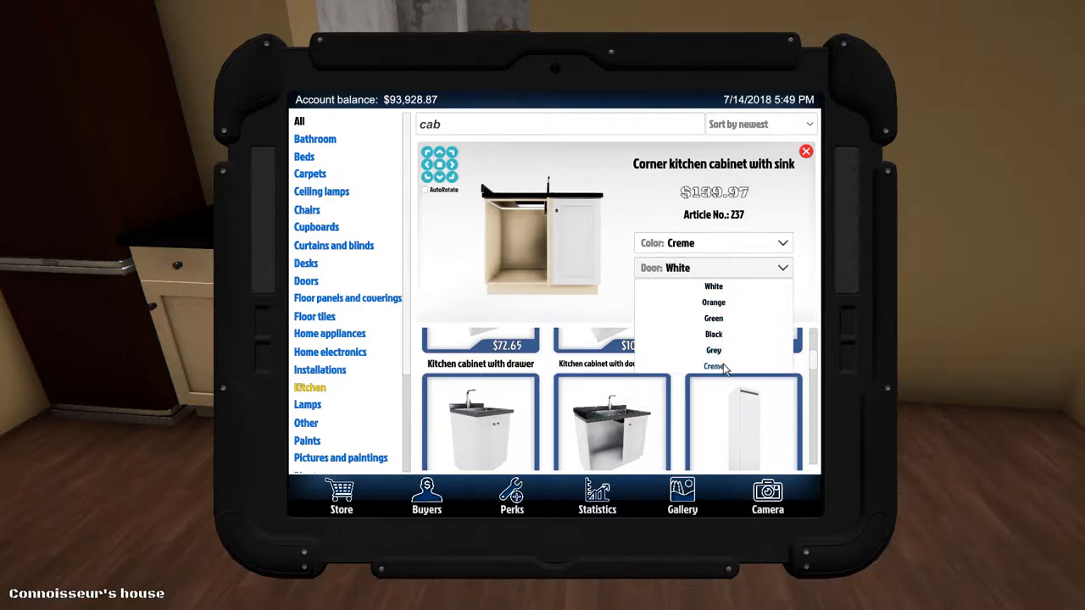
pyautogui.click(714, 366)
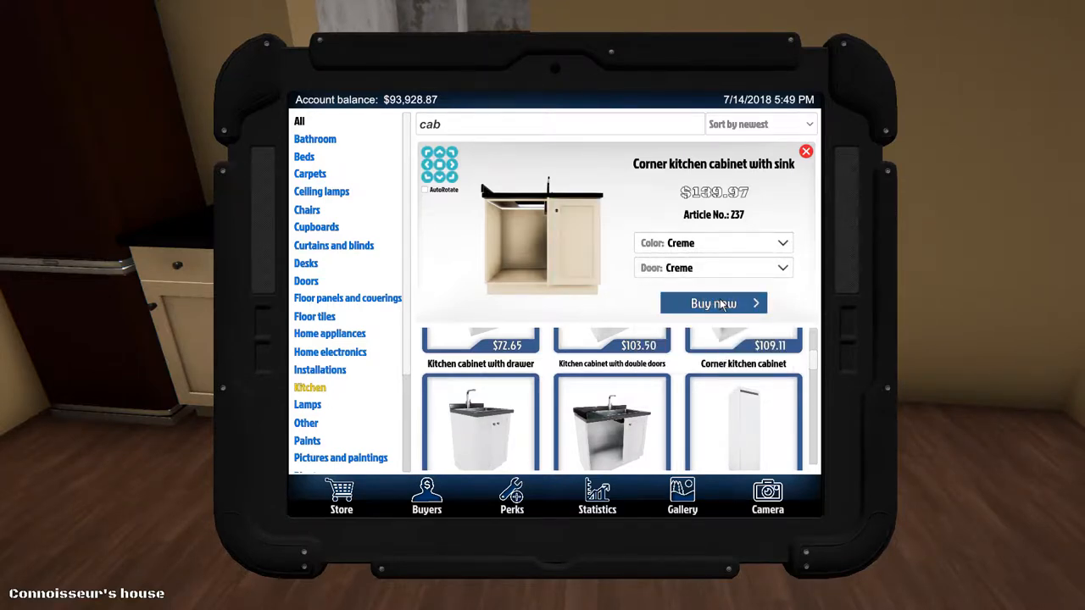
# - Buy the creme corner sink cabinet and view the kitchen cabinet with double doors
pyautogui.click(714, 304)
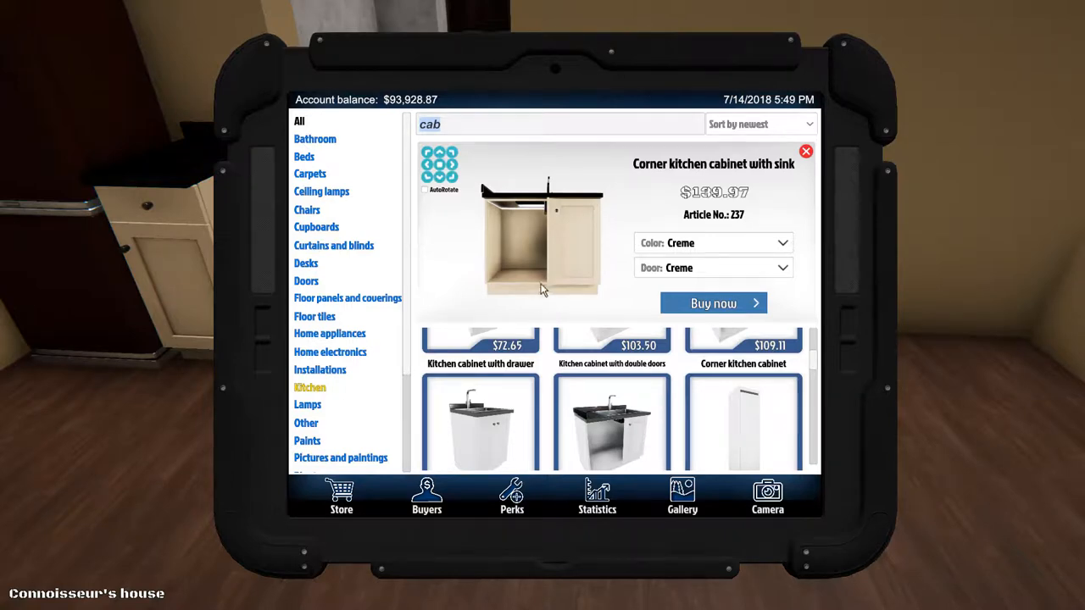
pyautogui.scroll(-3)
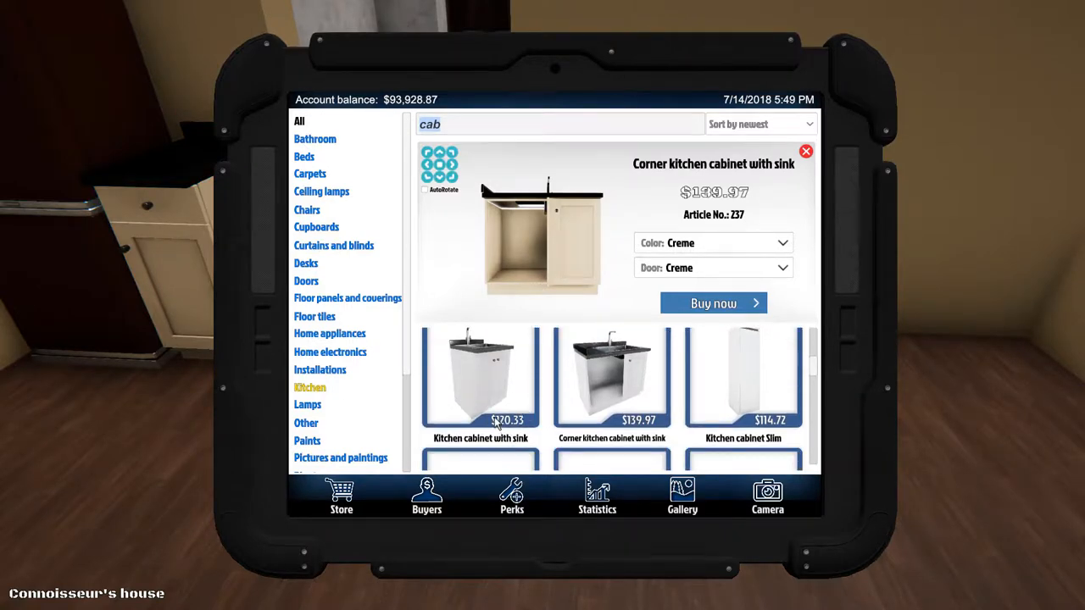
pyautogui.moveTo(487, 395)
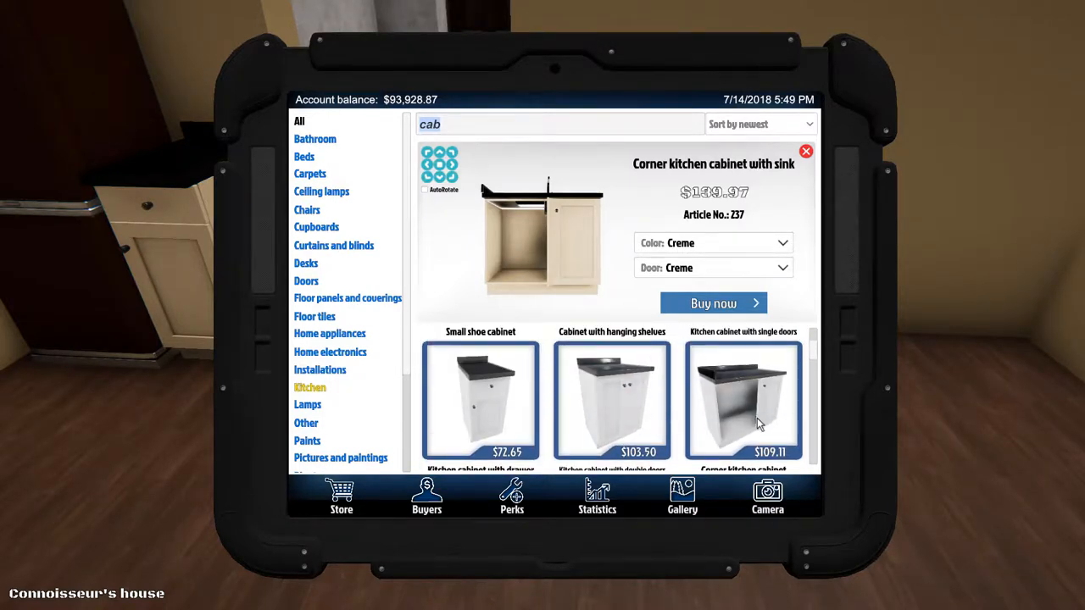
pyautogui.scroll(-3)
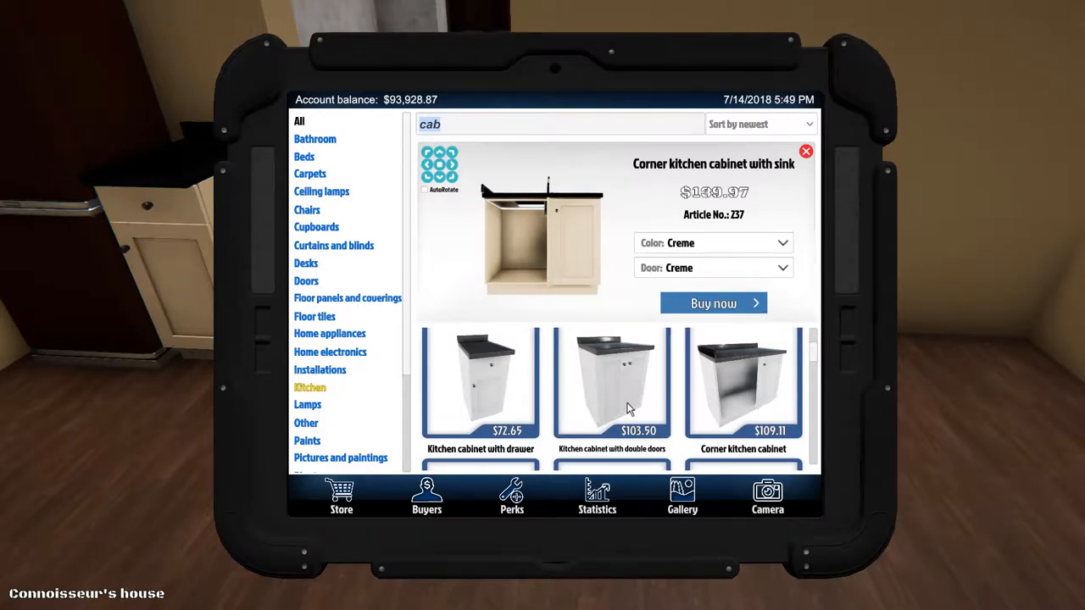
pyautogui.click(611, 381)
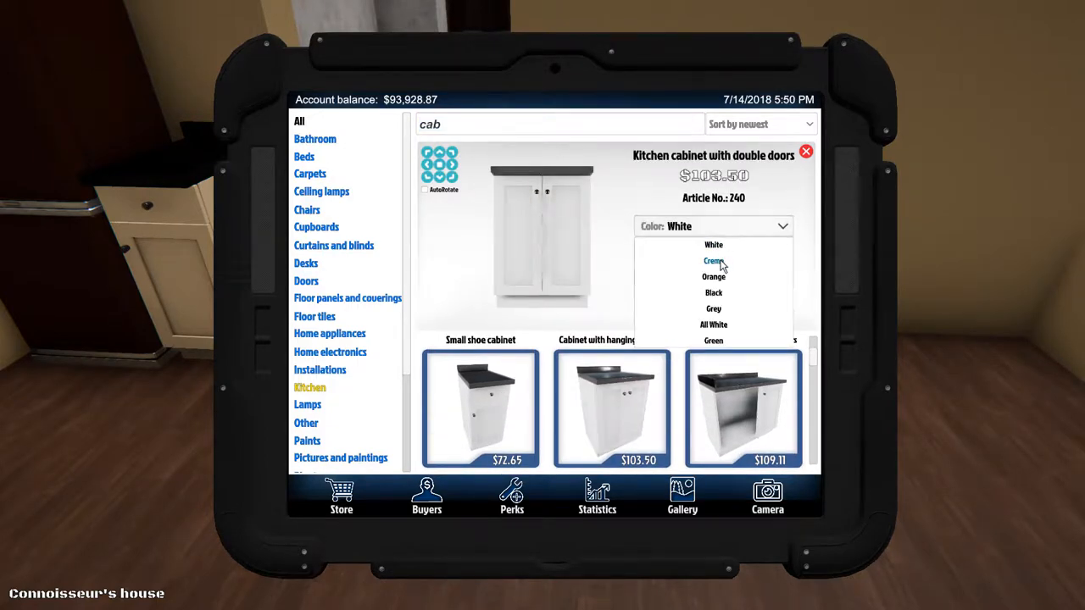
# - Make the double-door cabinet body and doors creme and buy it, leaving $93,825.36
pyautogui.click(714, 260)
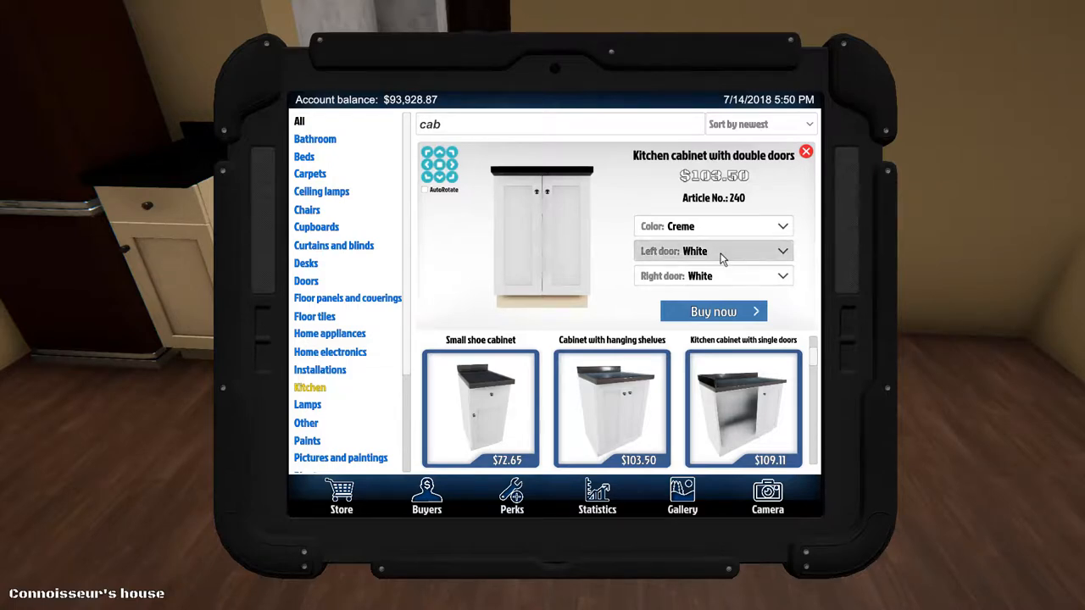
pyautogui.click(712, 276)
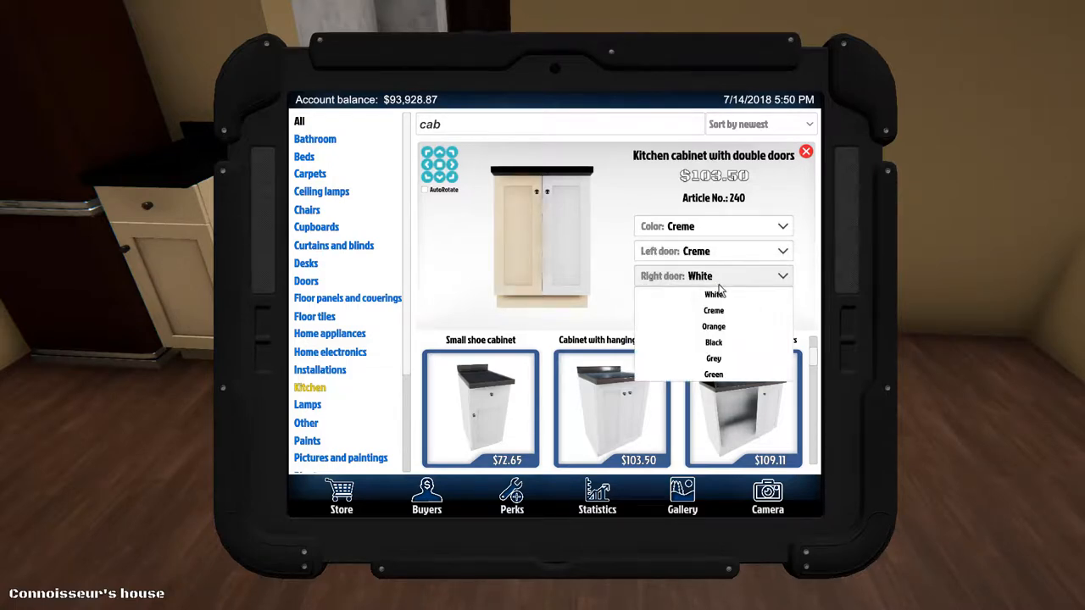
pyautogui.click(712, 310)
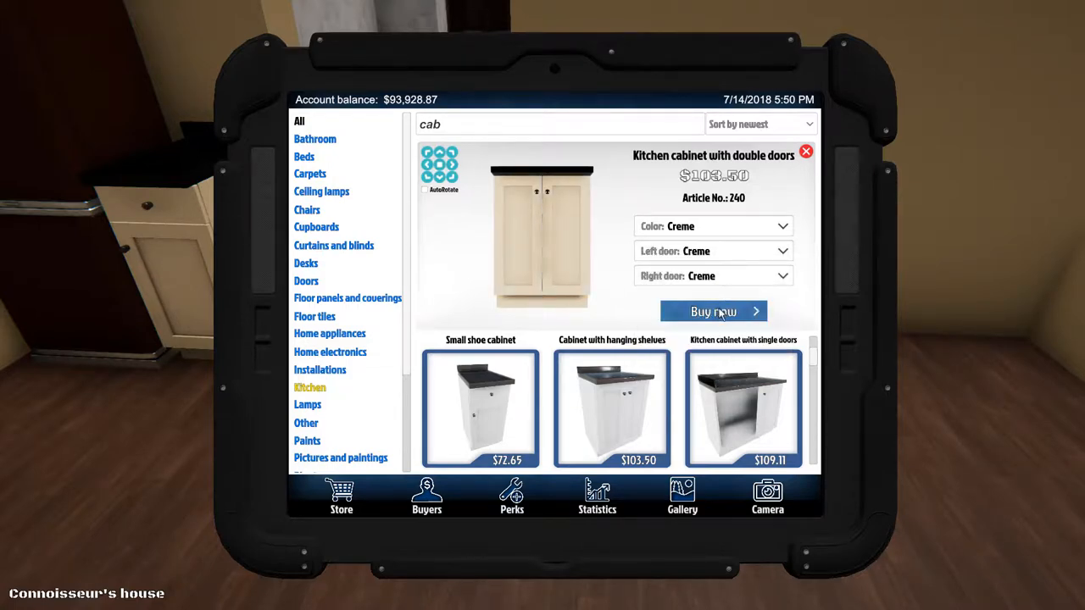
pyautogui.click(713, 311)
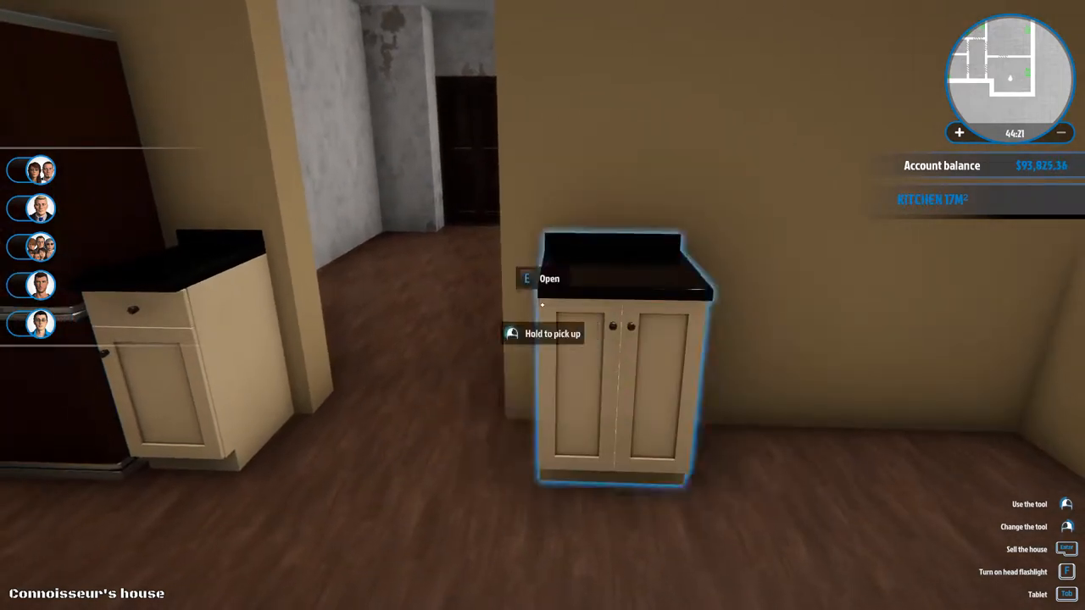
# - Bring the store tablet back up while arranging the kitchen run
pyautogui.press('tab')
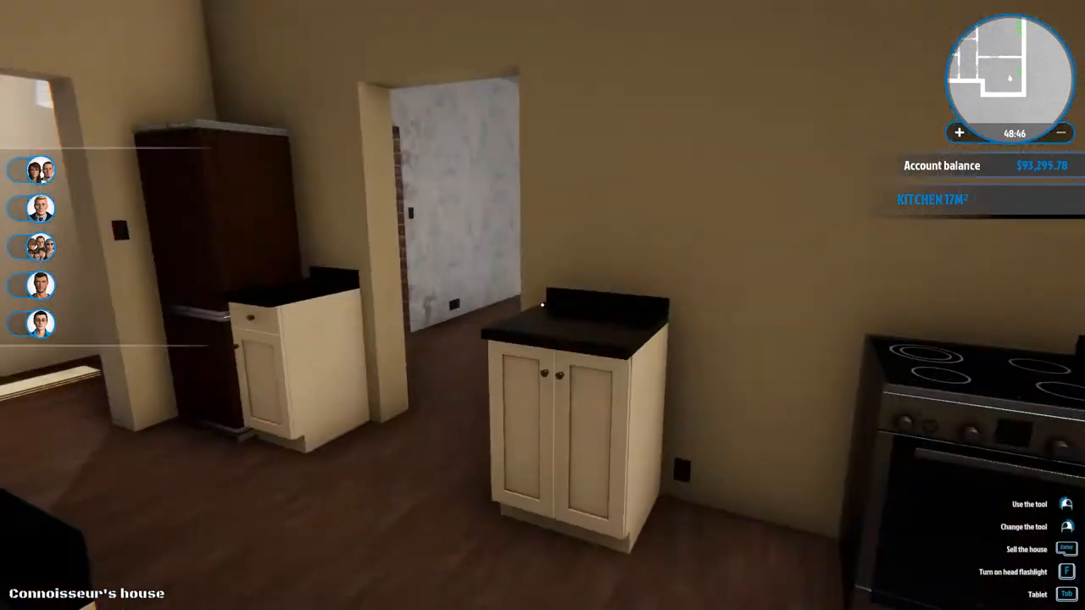
pyautogui.moveTo(543, 305)
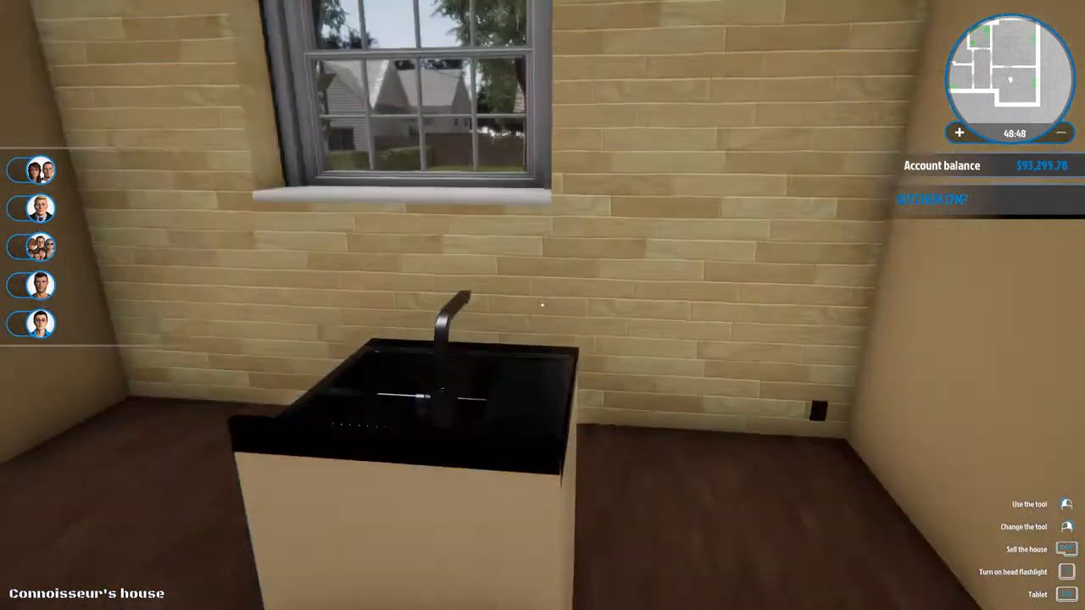
pyautogui.moveTo(543, 305)
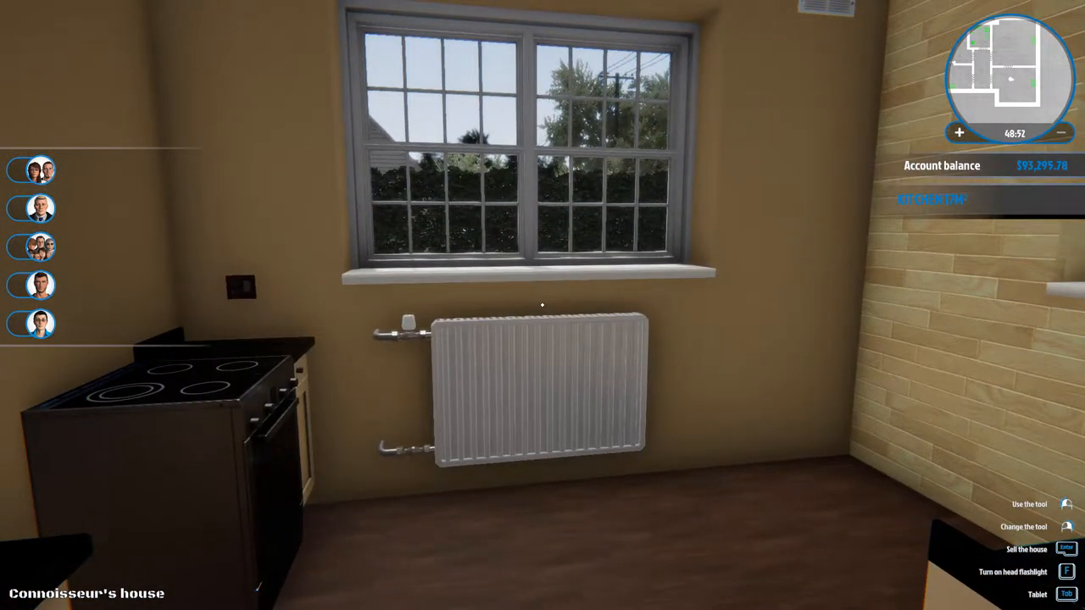
pyautogui.moveTo(542, 305)
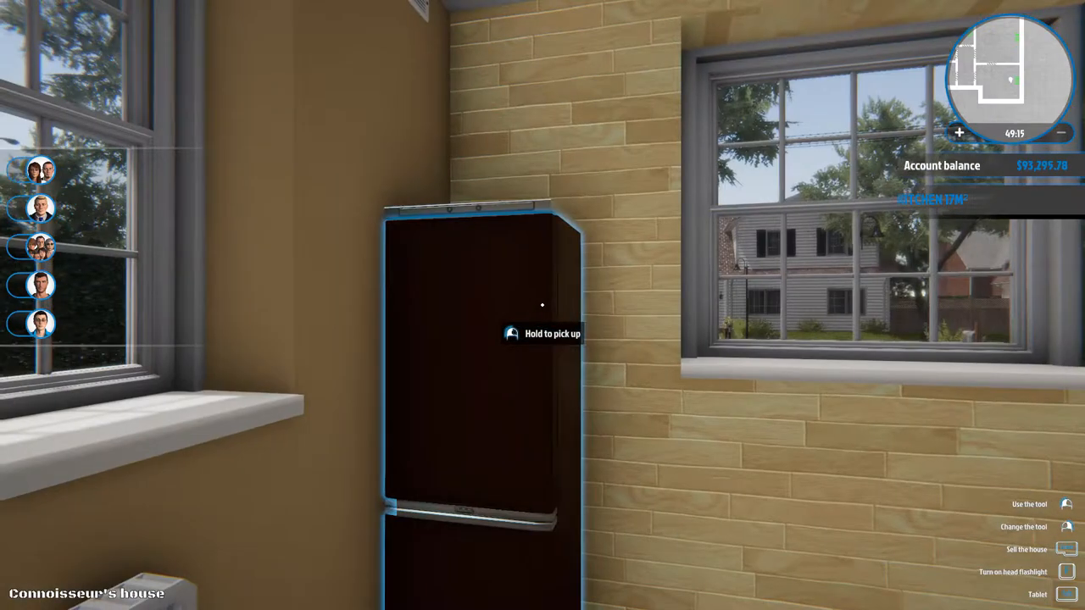
pyautogui.moveTo(542, 305)
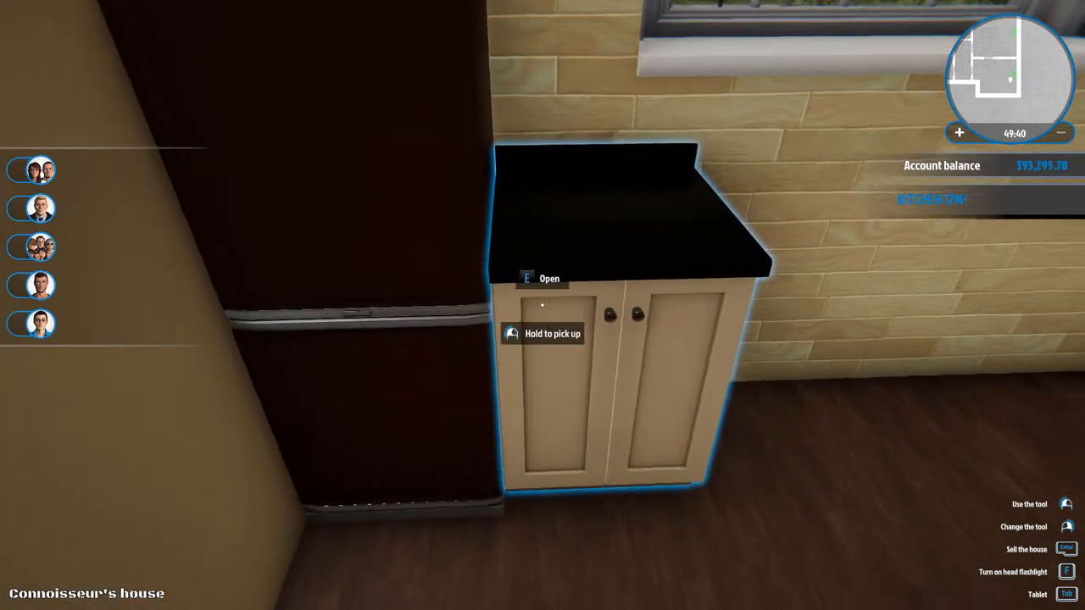
pyautogui.moveTo(543, 305)
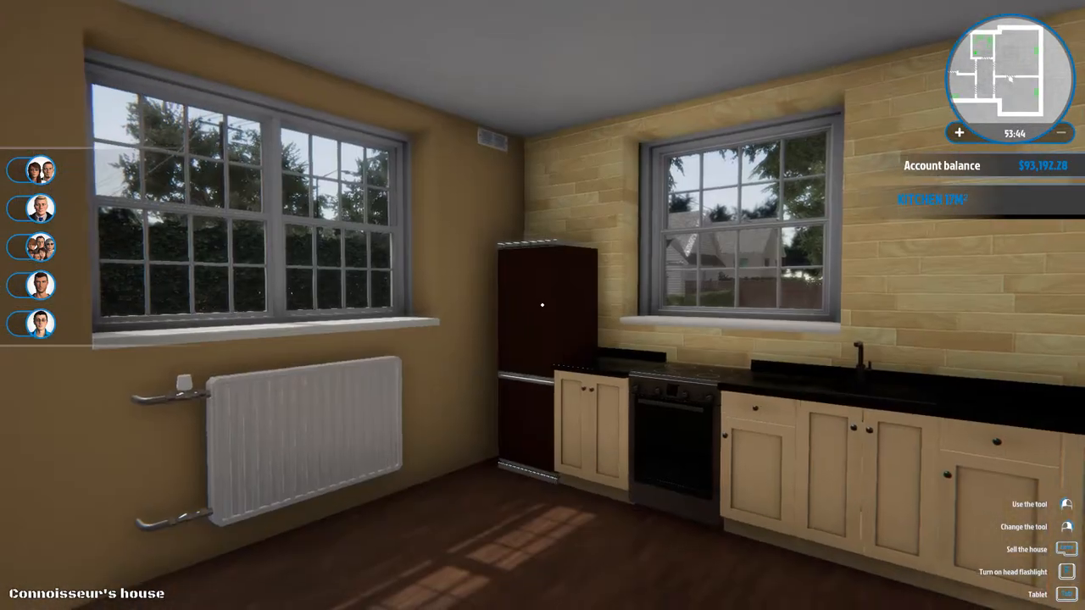
pyautogui.moveTo(543, 305)
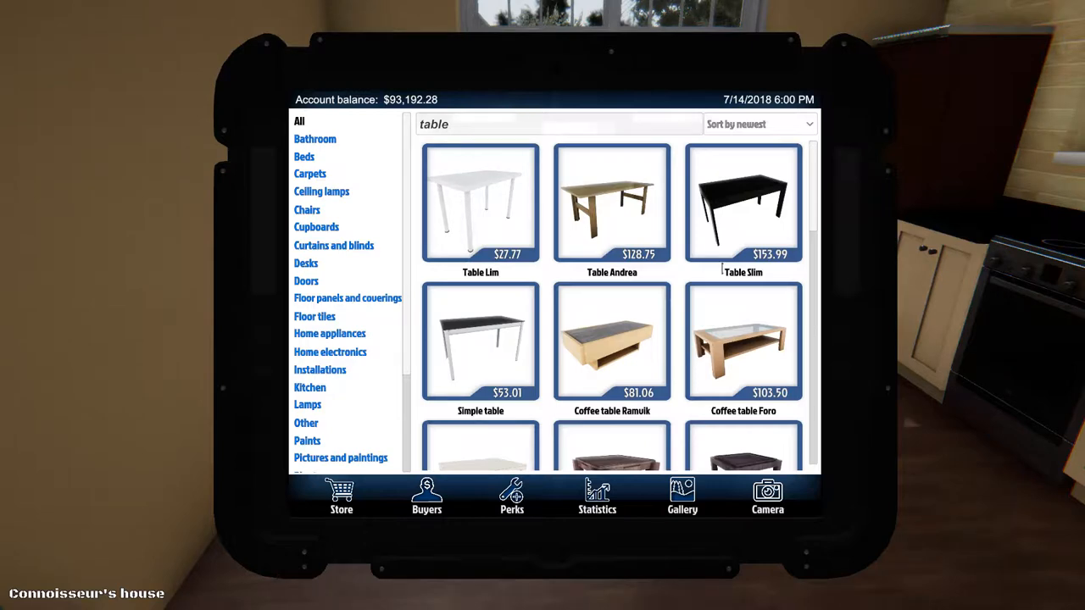
# - Buy Table Andrea in Venge wood and place it in the kitchen corner by the radiator
pyautogui.click(611, 203)
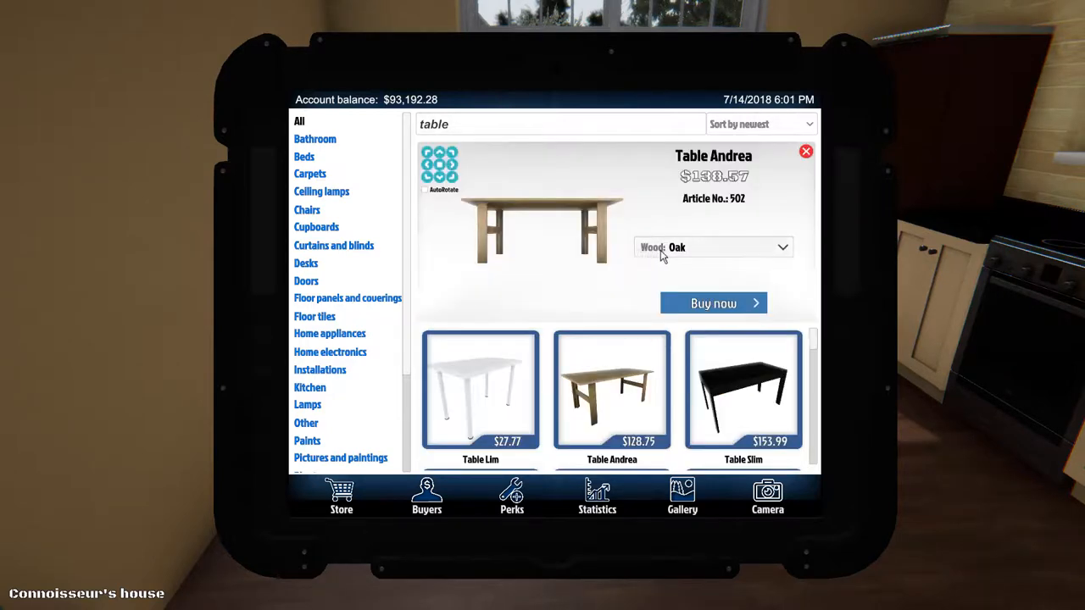
pyautogui.click(712, 246)
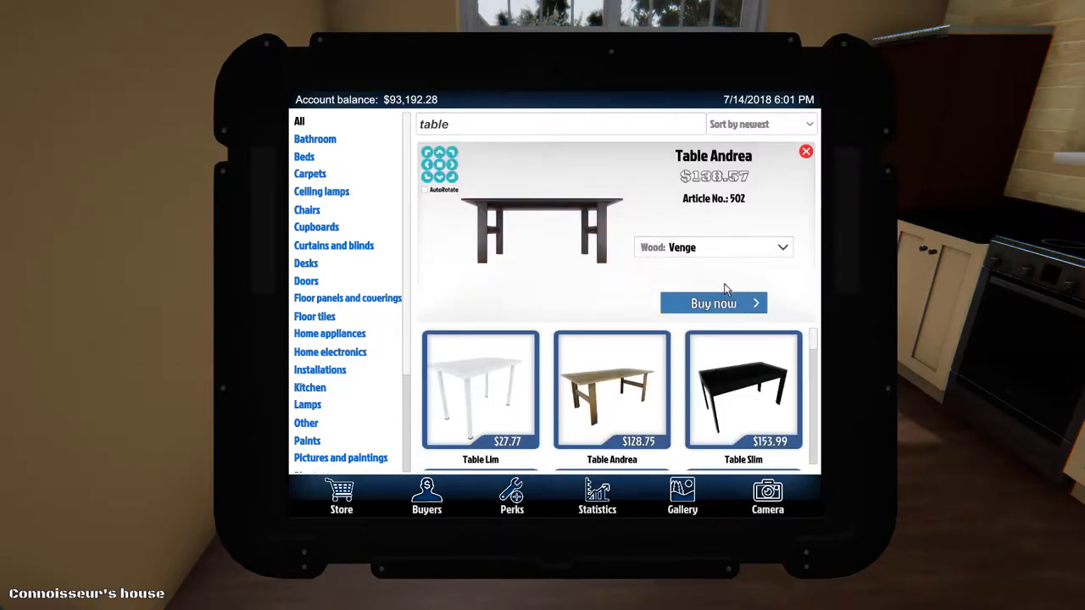
pyautogui.click(713, 303)
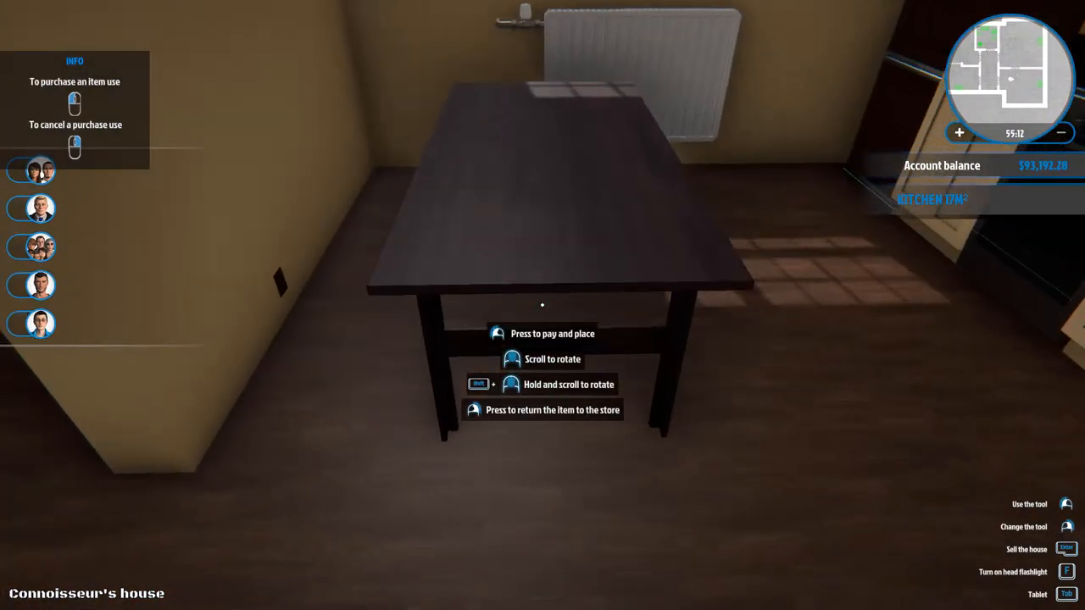
pyautogui.click(542, 333)
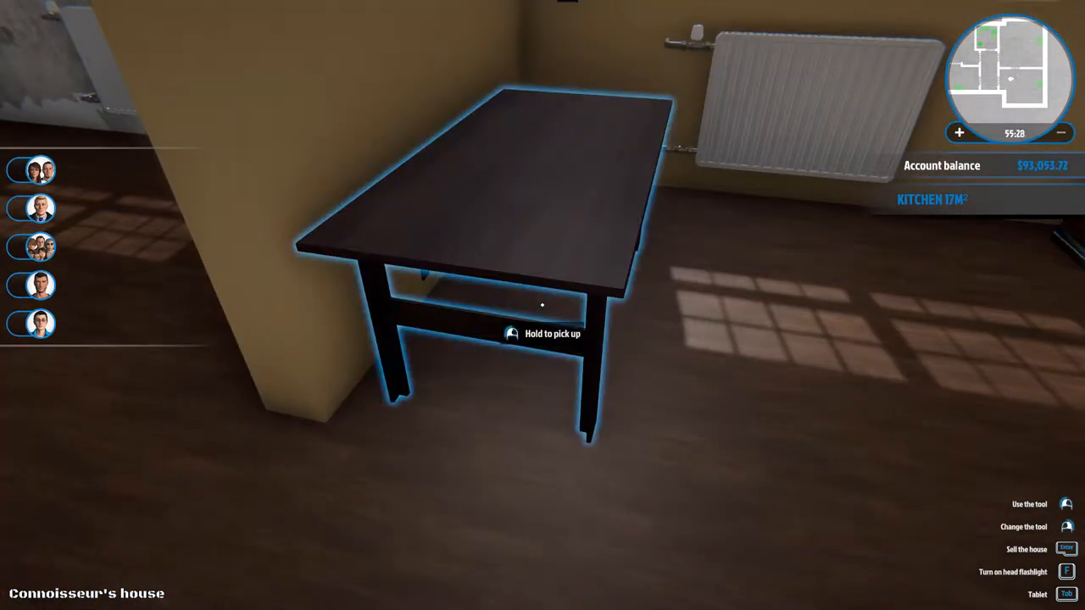
pyautogui.moveTo(542, 305)
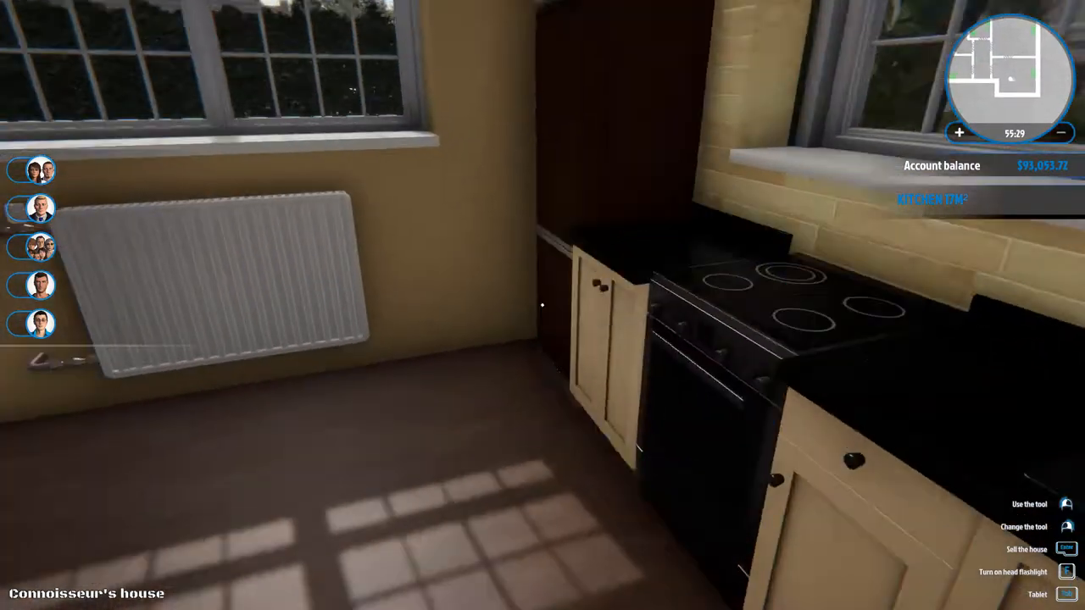
pyautogui.moveTo(543, 306)
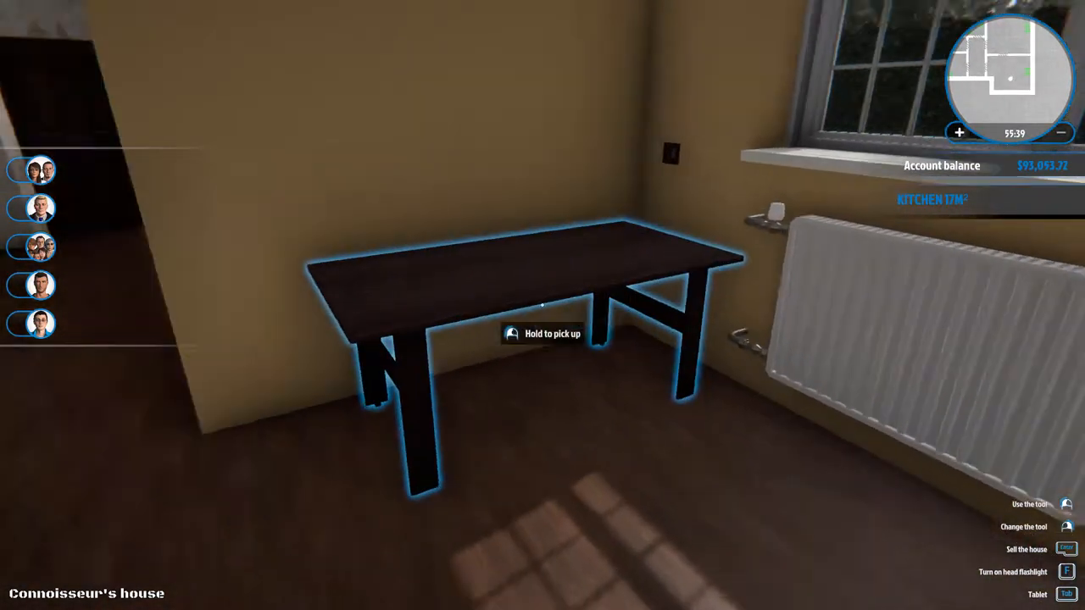
# - Buy the brown Armchair B1 with dark steel legs from the Chairs category
pyautogui.press('Tab')
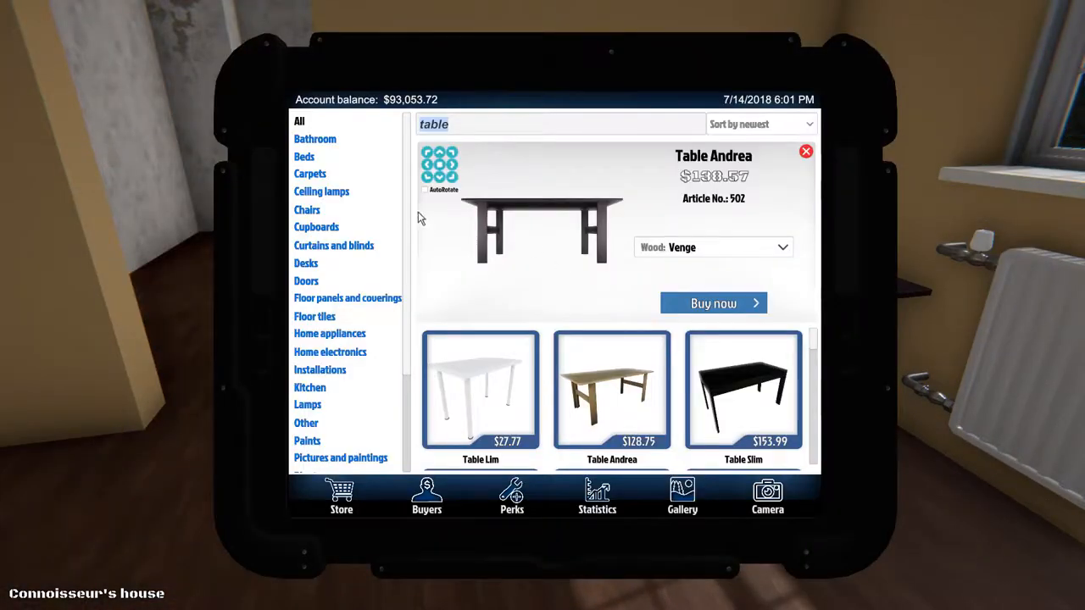
pyautogui.click(307, 209)
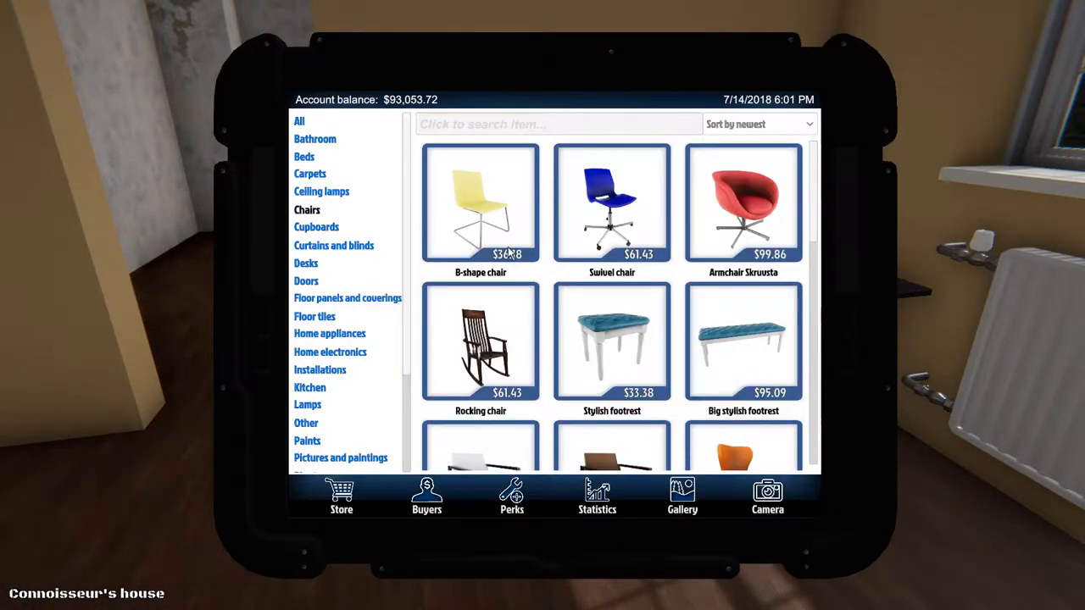
pyautogui.scroll(-3)
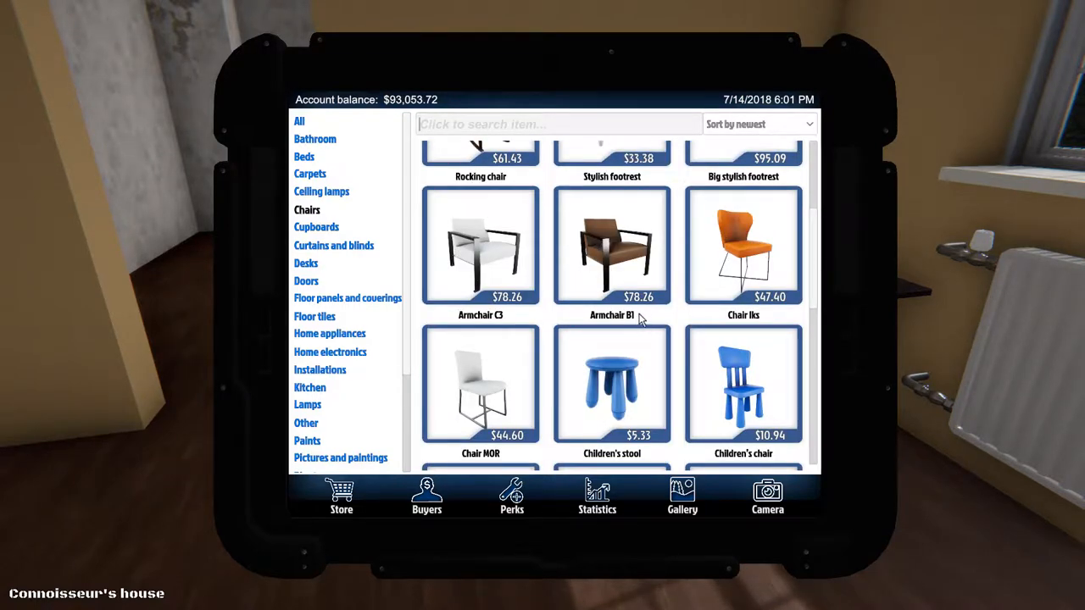
pyautogui.click(611, 246)
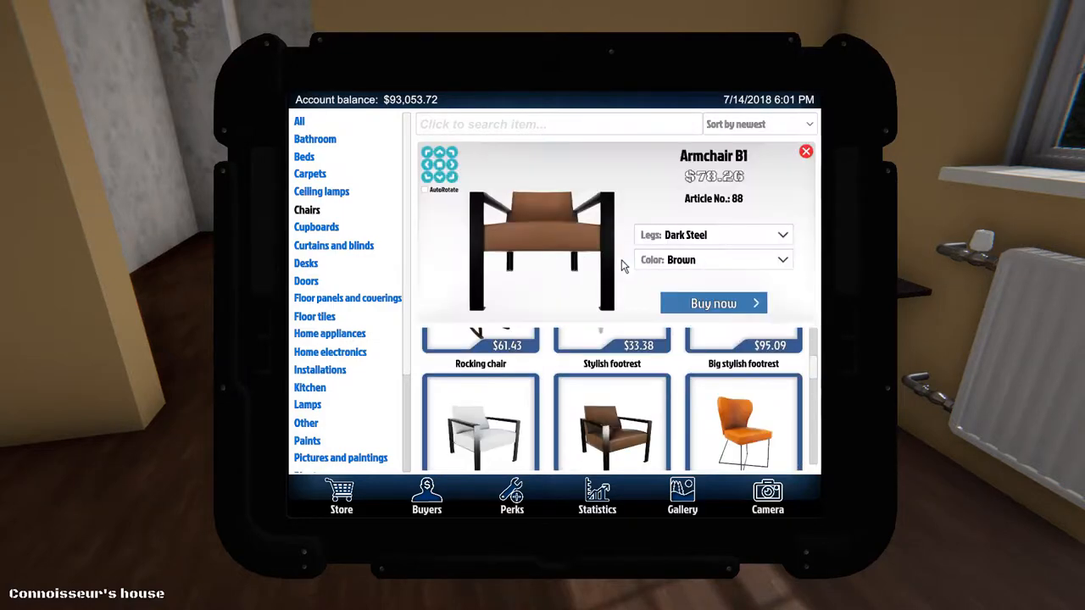
pyautogui.click(713, 303)
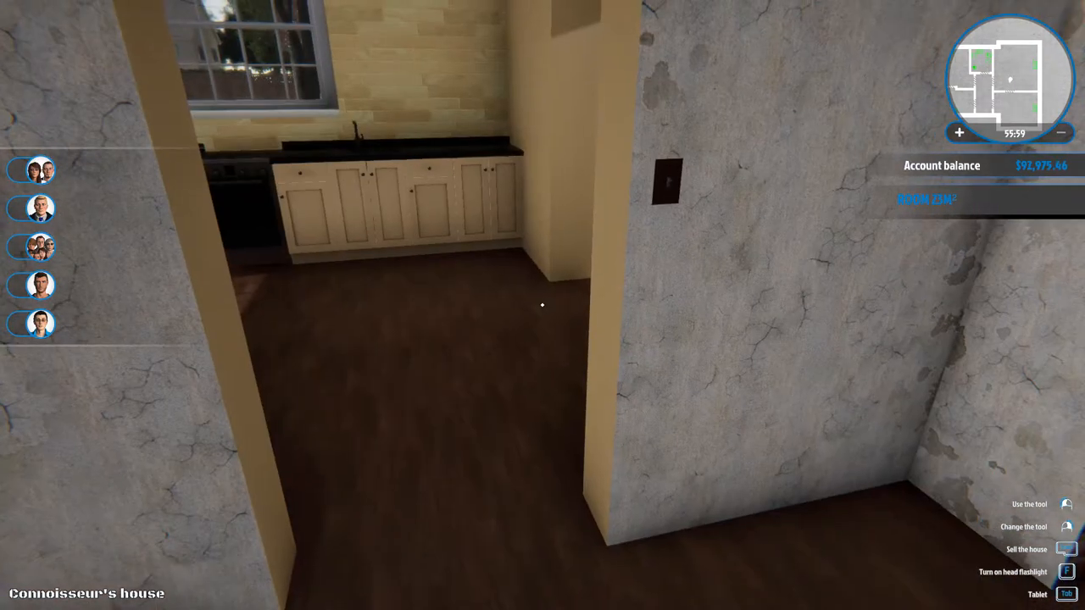
pyautogui.moveTo(543, 305)
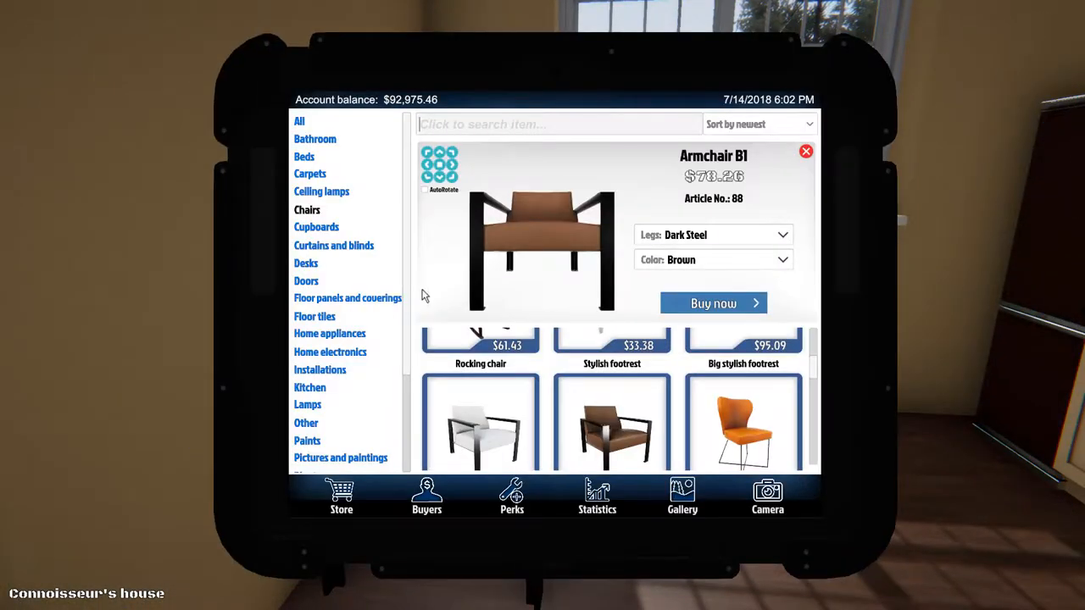
# - Compare Chair SPRING and Chair Henry, then buy a black Classic chair for the table
pyautogui.click(806, 151)
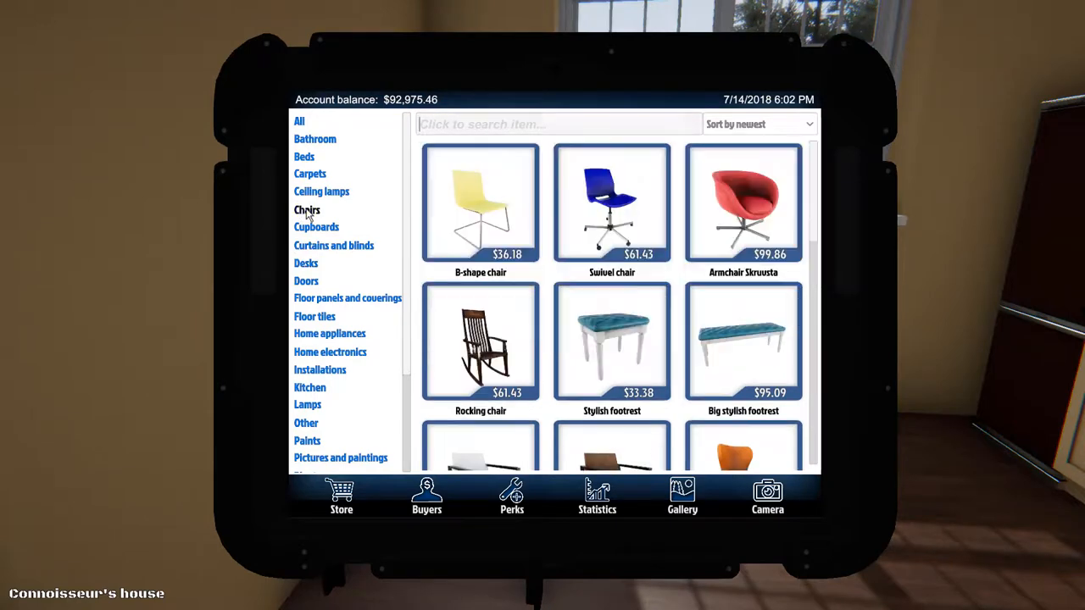
pyautogui.scroll(-3)
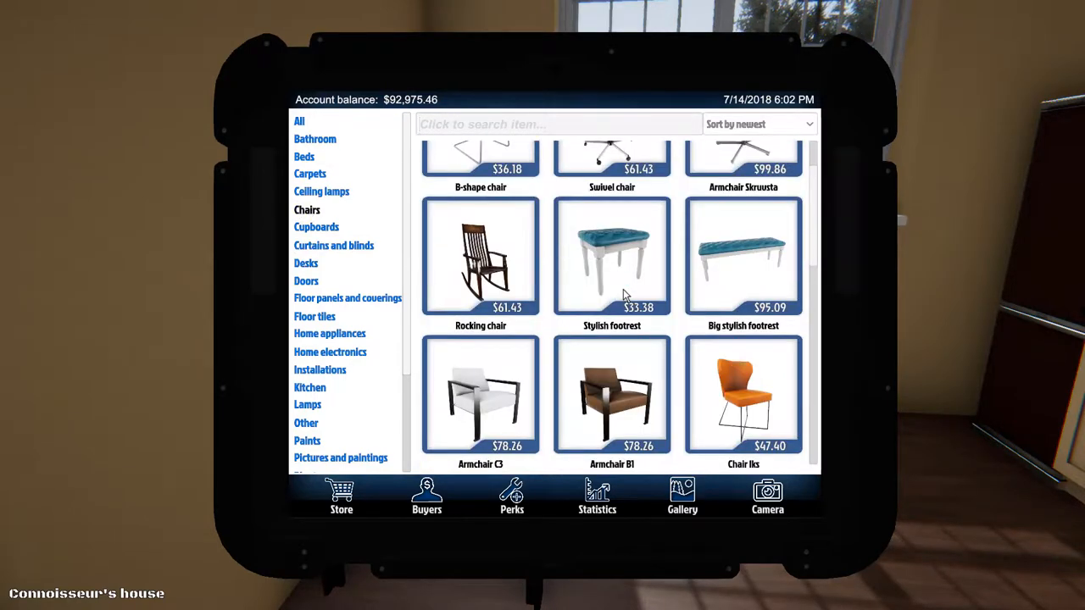
pyautogui.scroll(-3)
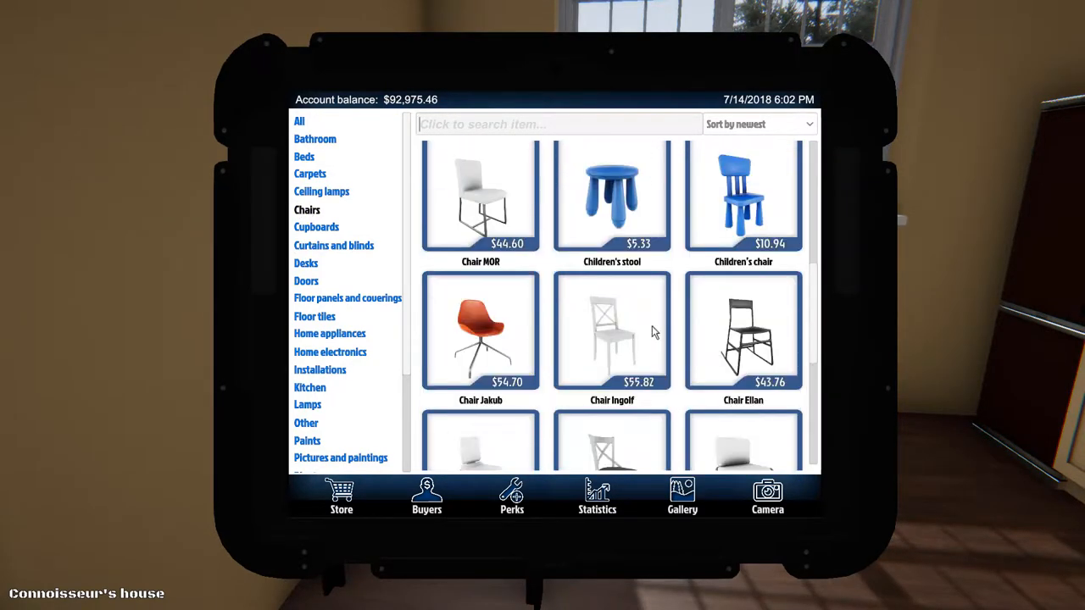
pyautogui.scroll(-3)
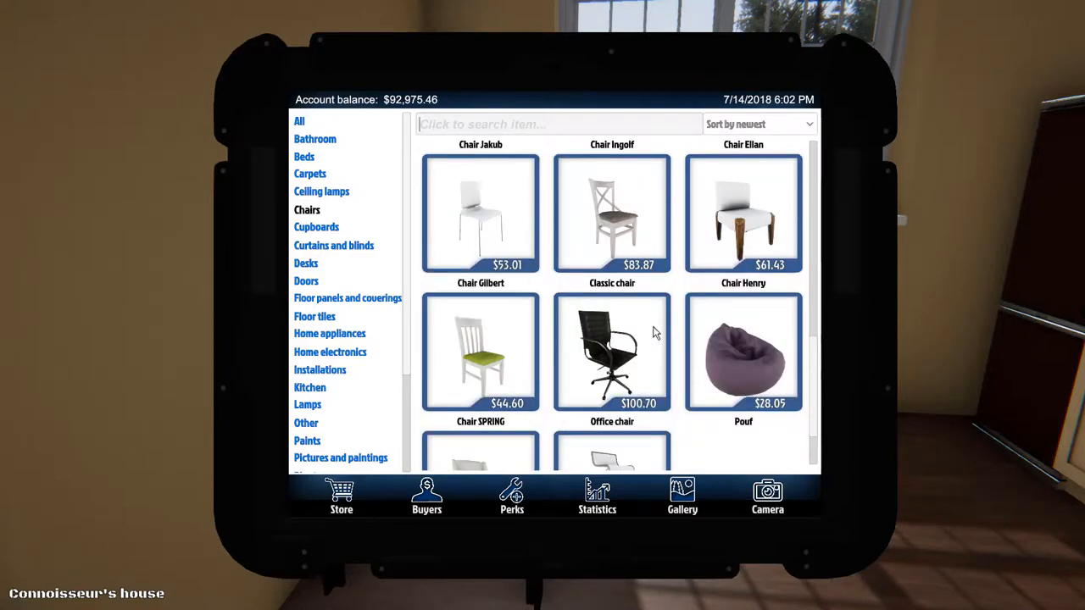
pyautogui.click(481, 352)
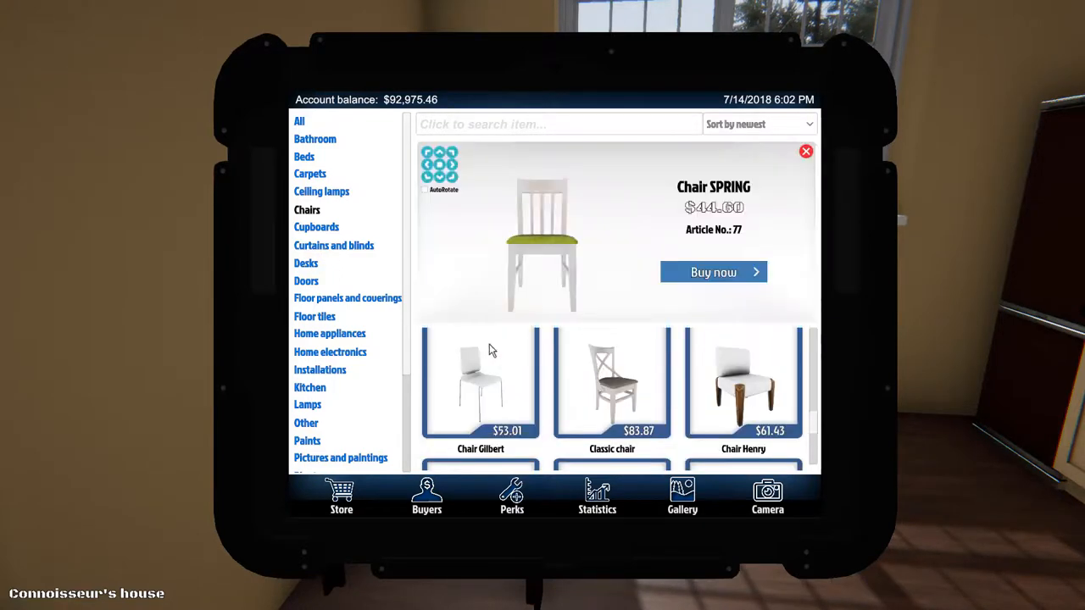
pyautogui.moveTo(583, 307)
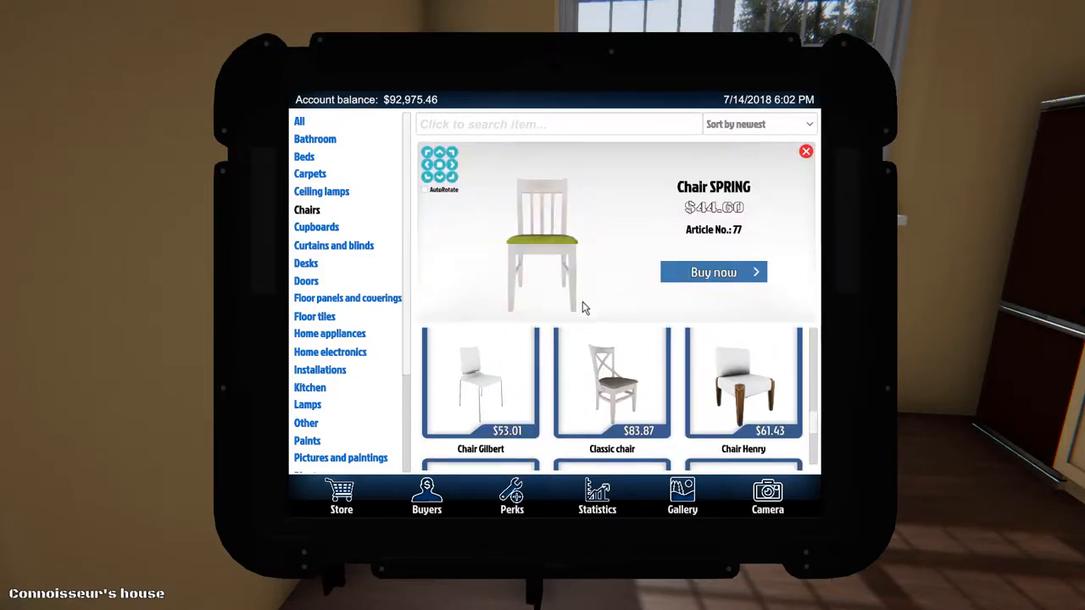
pyautogui.click(744, 383)
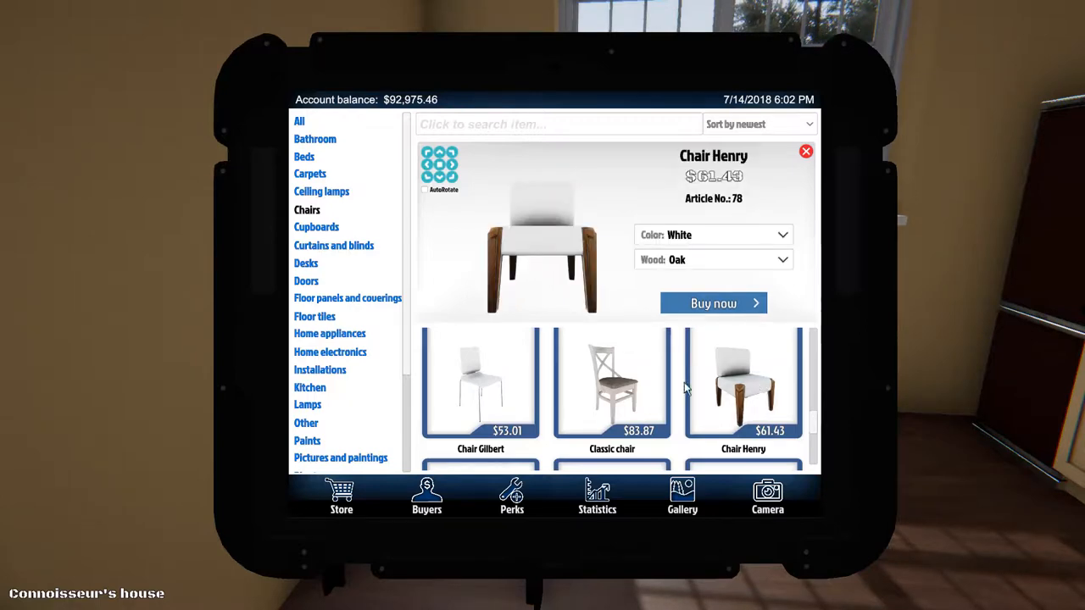
pyautogui.click(612, 382)
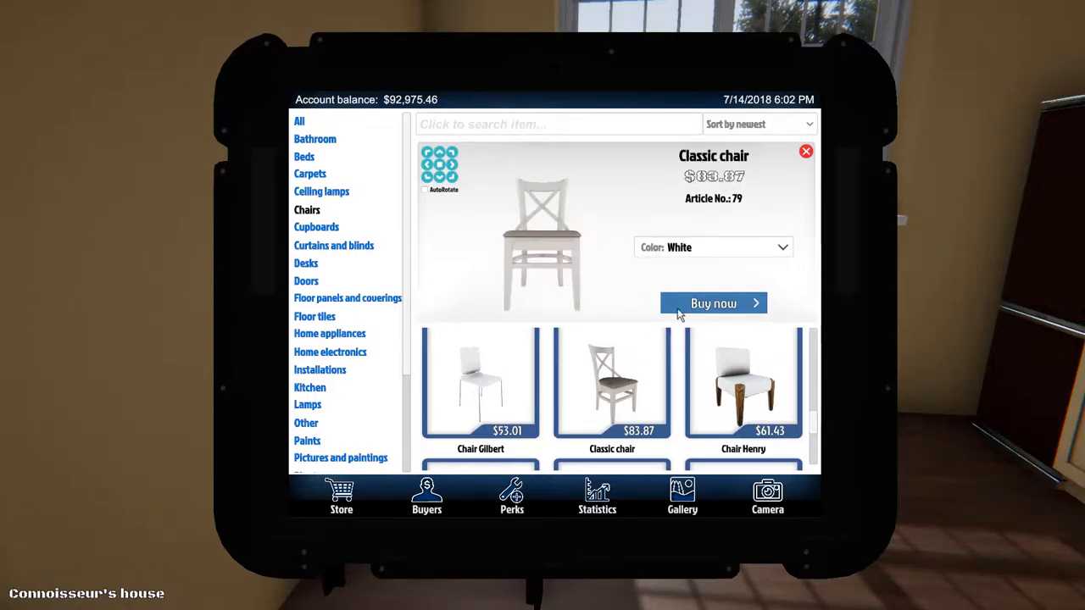
pyautogui.click(713, 247)
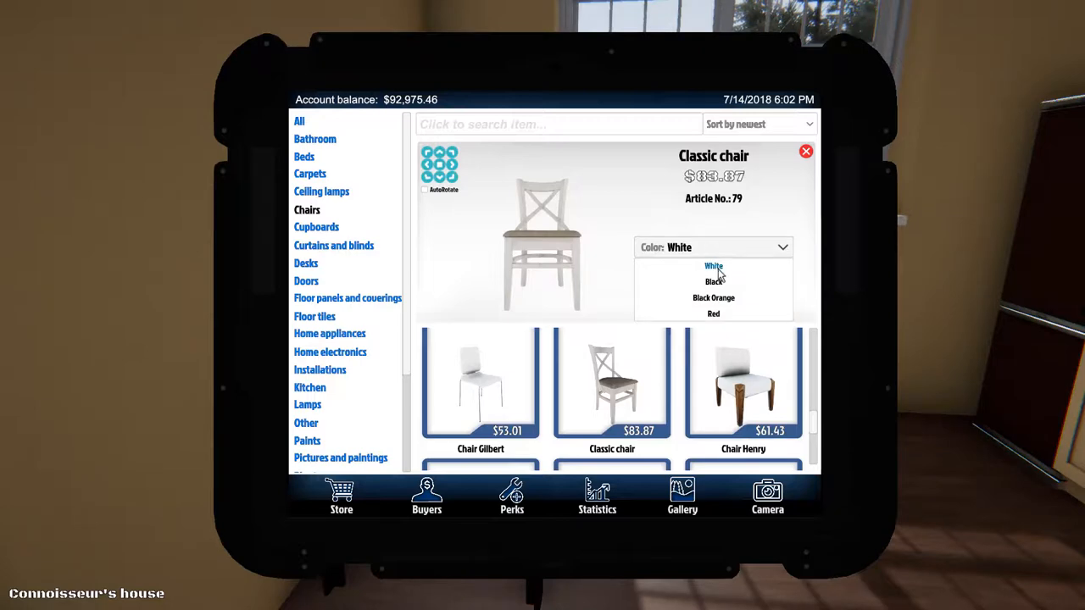
pyautogui.moveTo(714, 282)
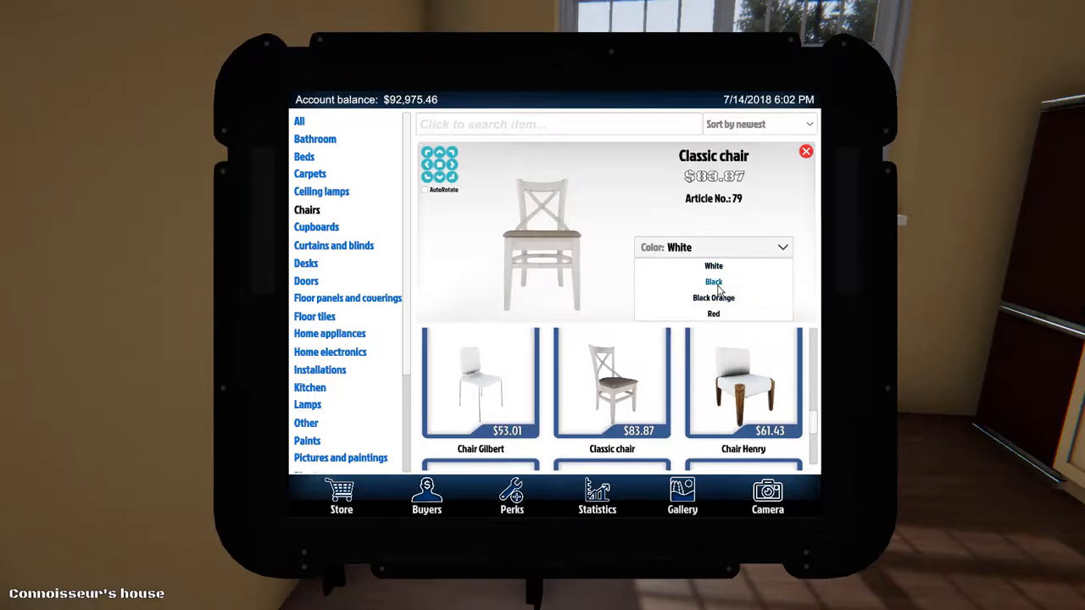
pyautogui.click(714, 282)
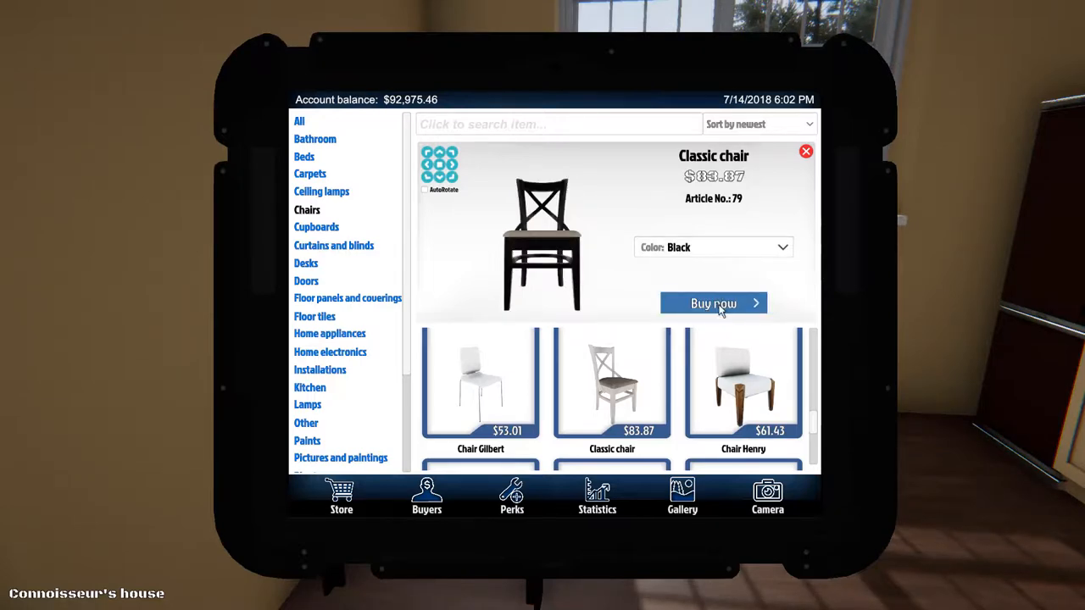
pyautogui.click(713, 302)
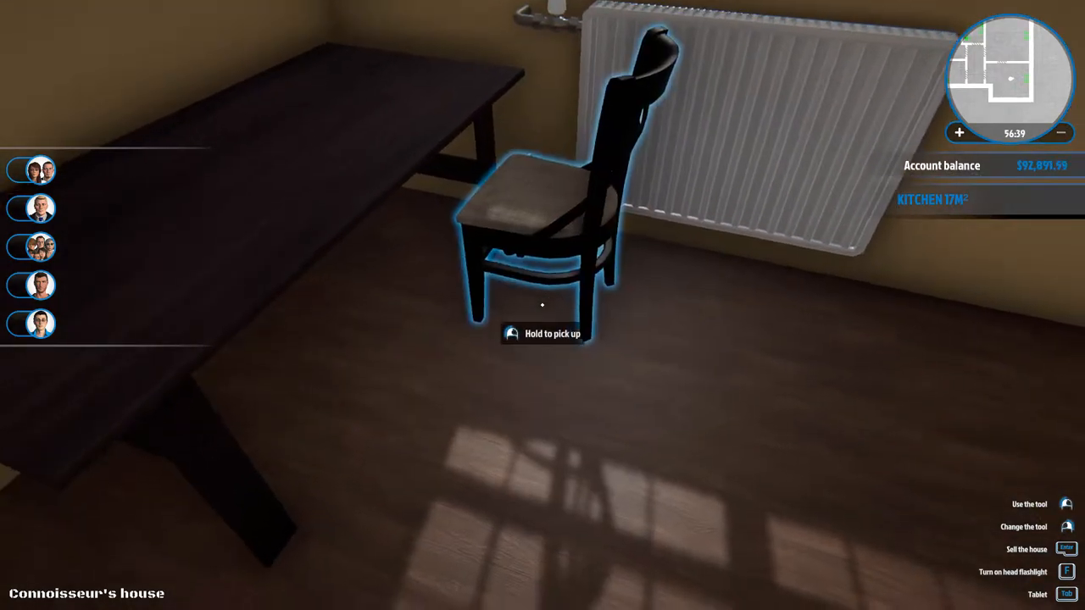
# - Buy and place two more black Classic chairs around the kitchen table
pyautogui.press('Tab')
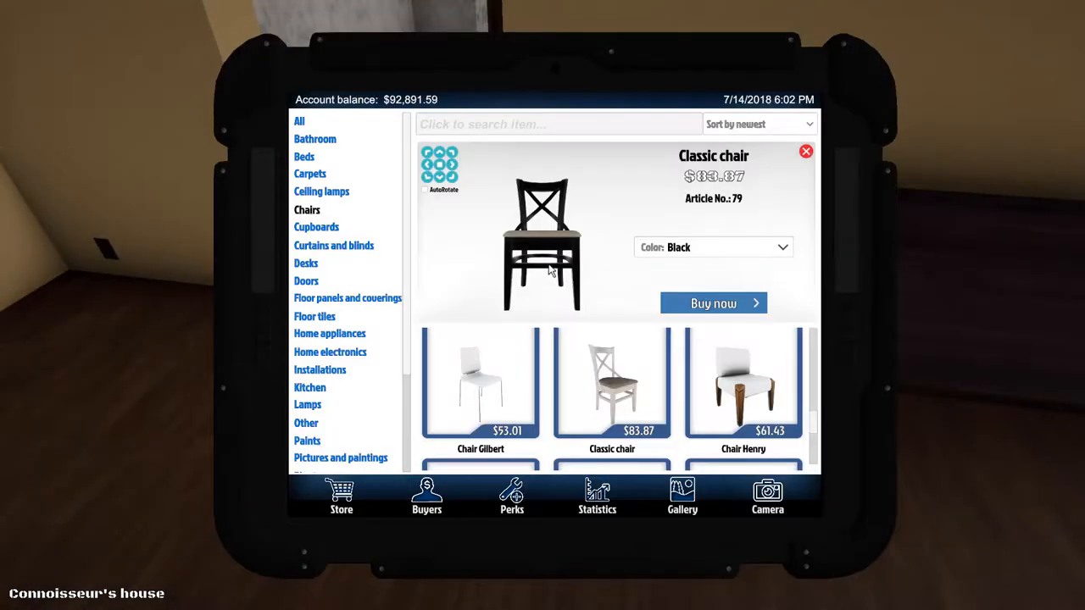
pyautogui.click(713, 303)
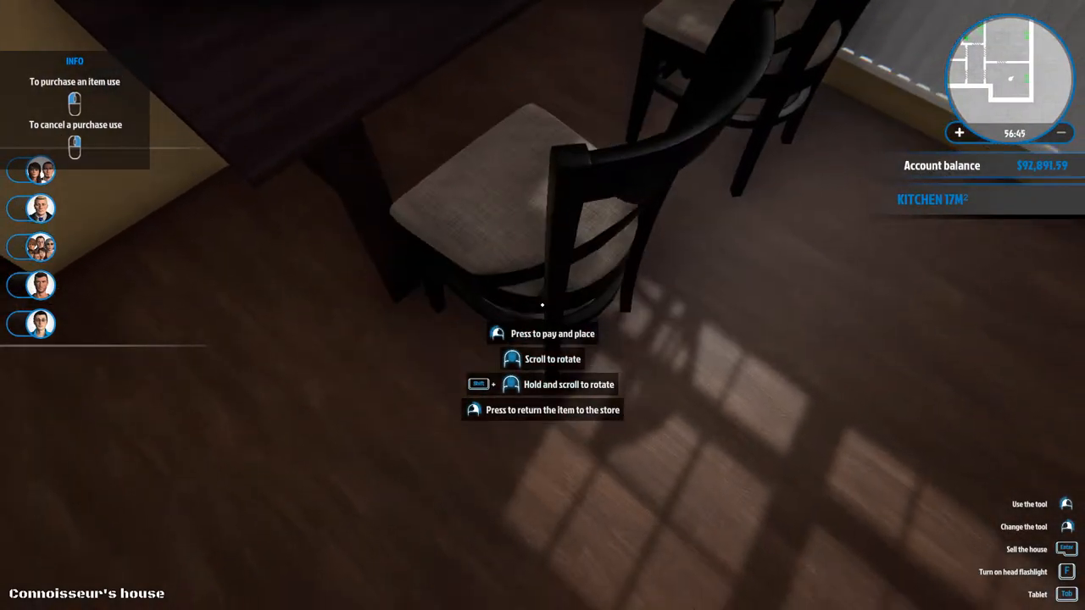
pyautogui.press('Tab')
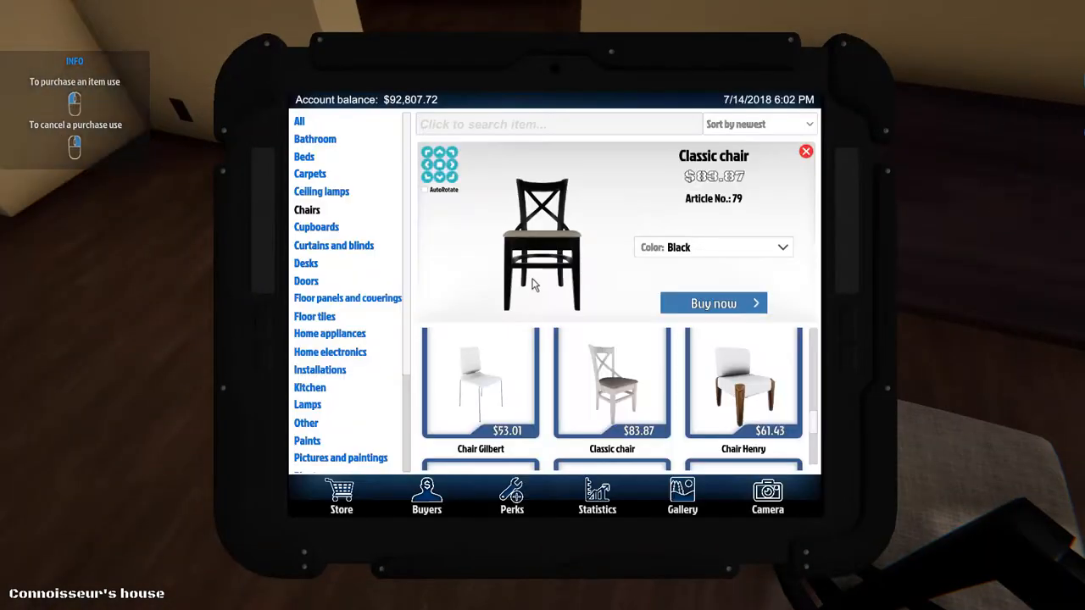
pyautogui.click(713, 303)
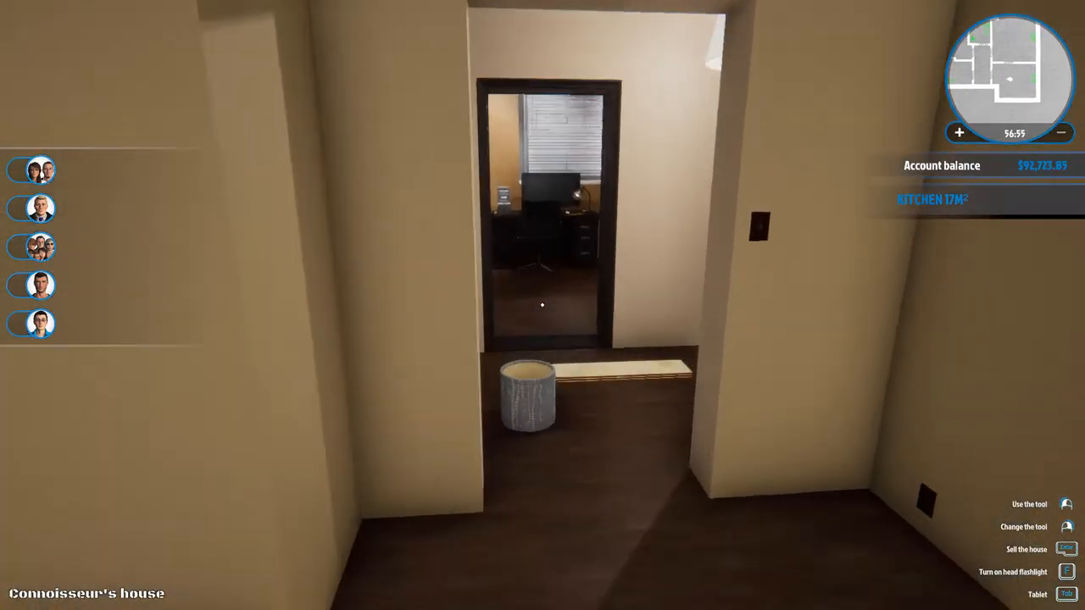
pyautogui.press('w')
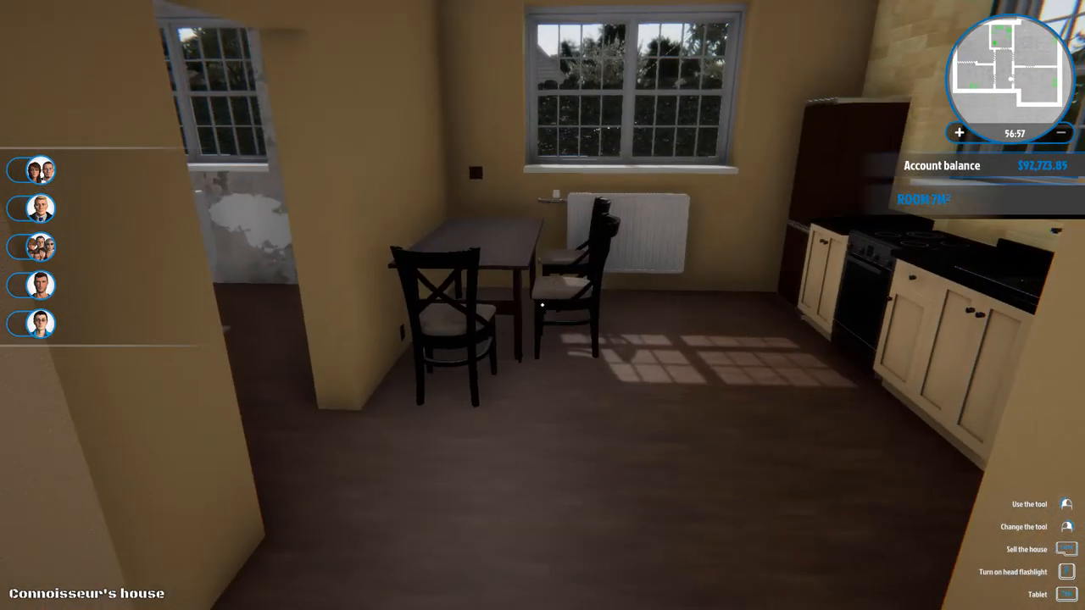
pyautogui.moveTo(542, 305)
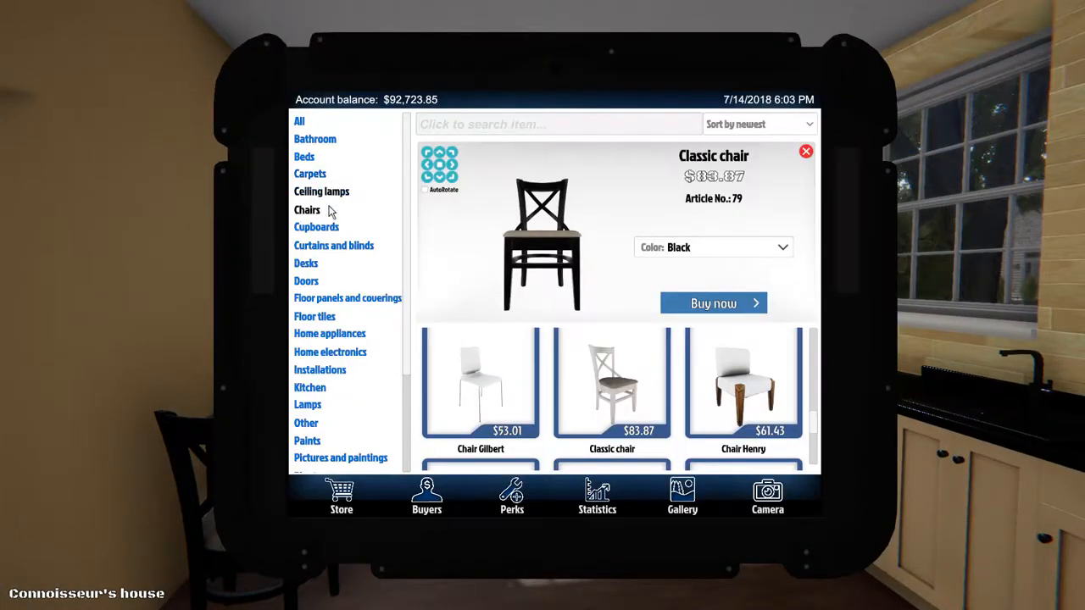
# - Buy a white Mountable Wide Curtain from Curtains and blinds, then abandon its placement
pyautogui.click(333, 245)
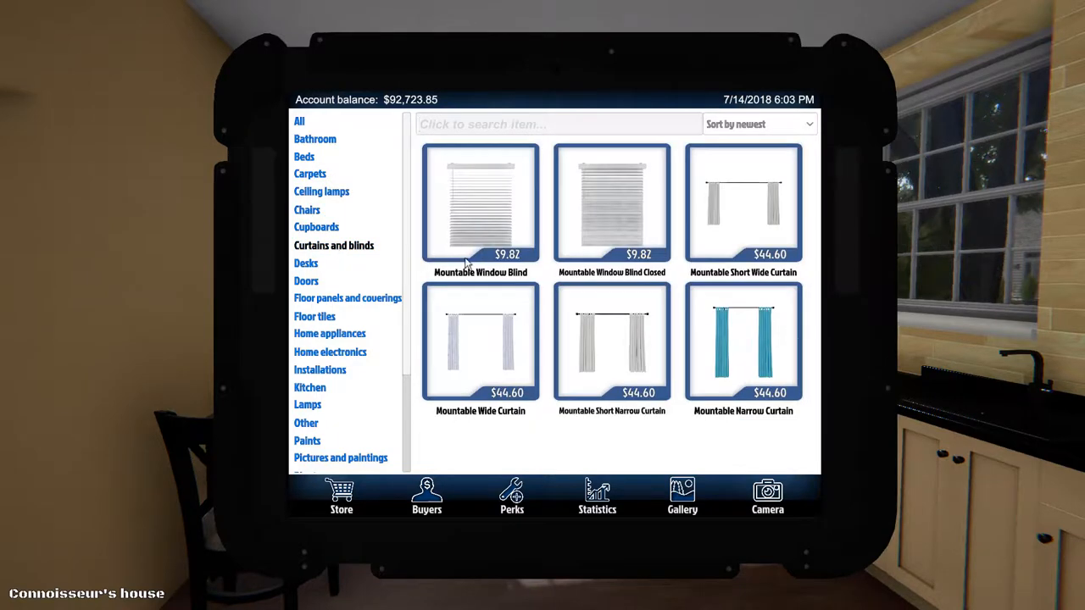
pyautogui.moveTo(757, 379)
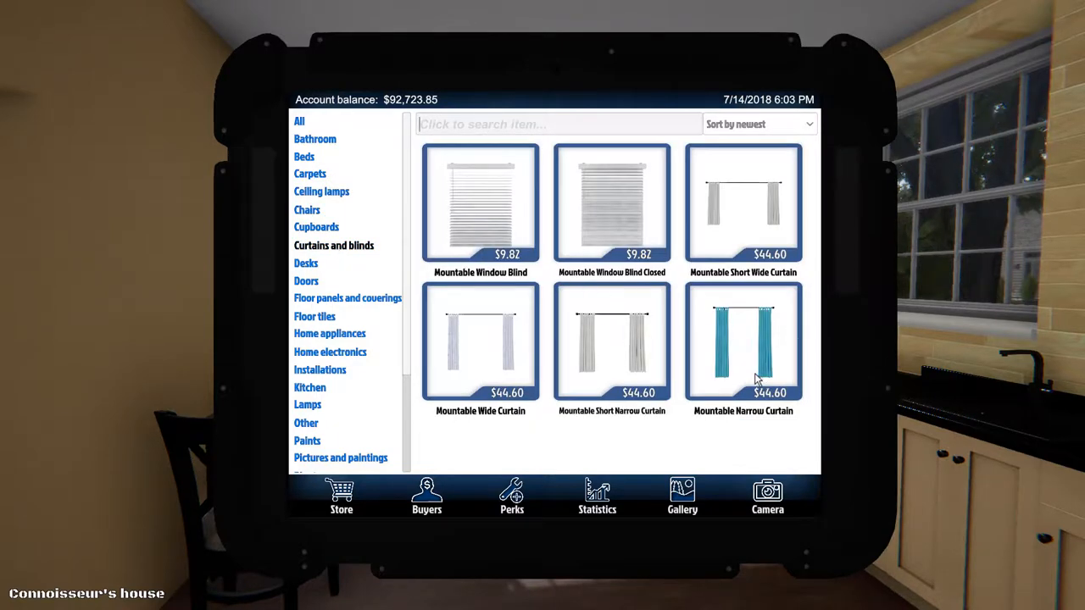
pyautogui.moveTo(548, 375)
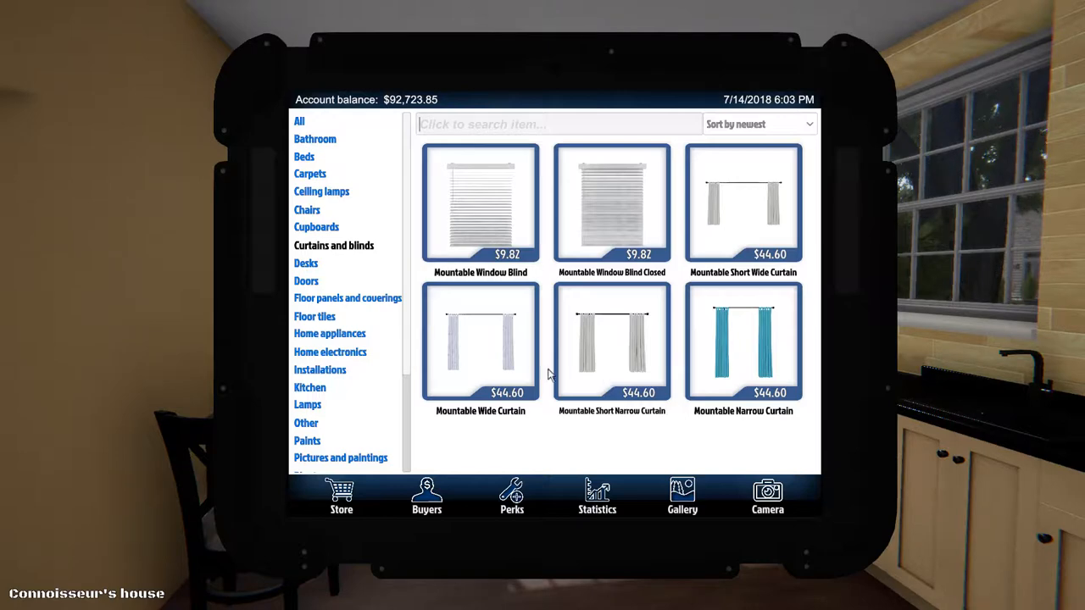
pyautogui.moveTo(511, 368)
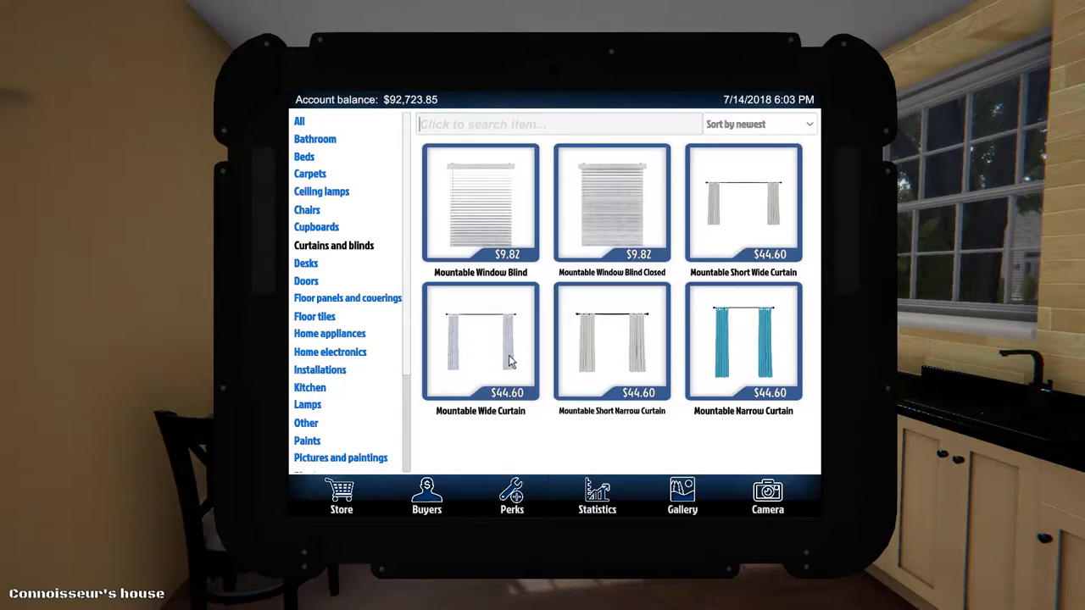
pyautogui.click(481, 343)
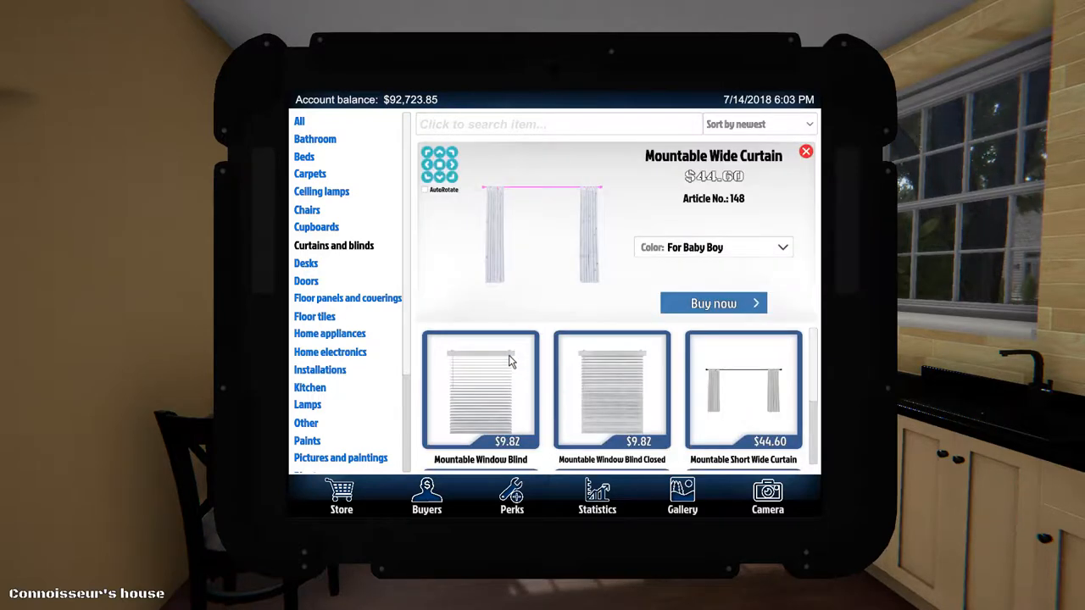
pyautogui.click(712, 247)
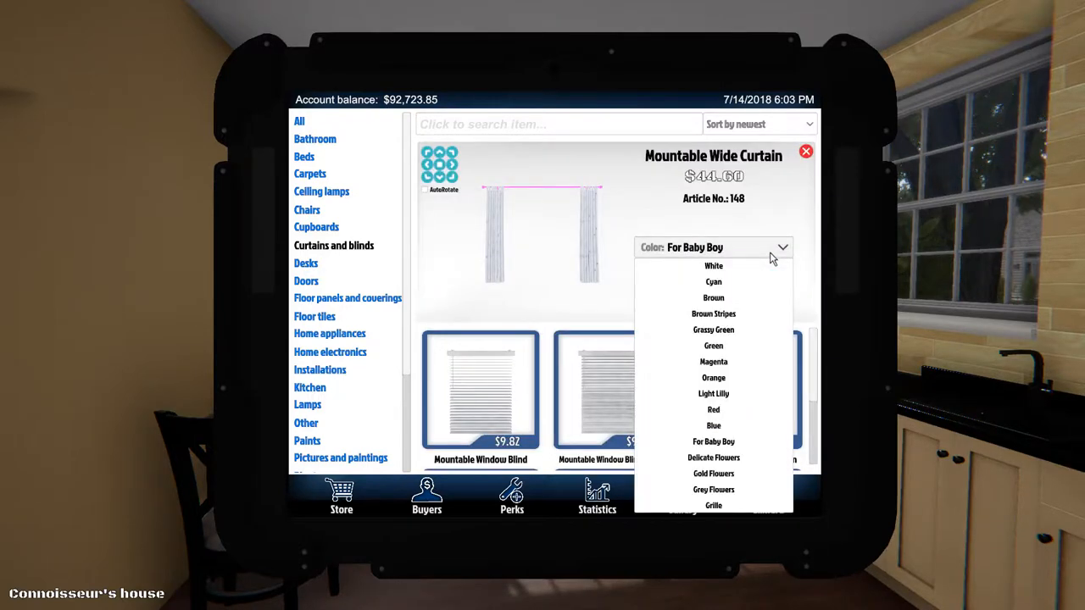
pyautogui.click(713, 265)
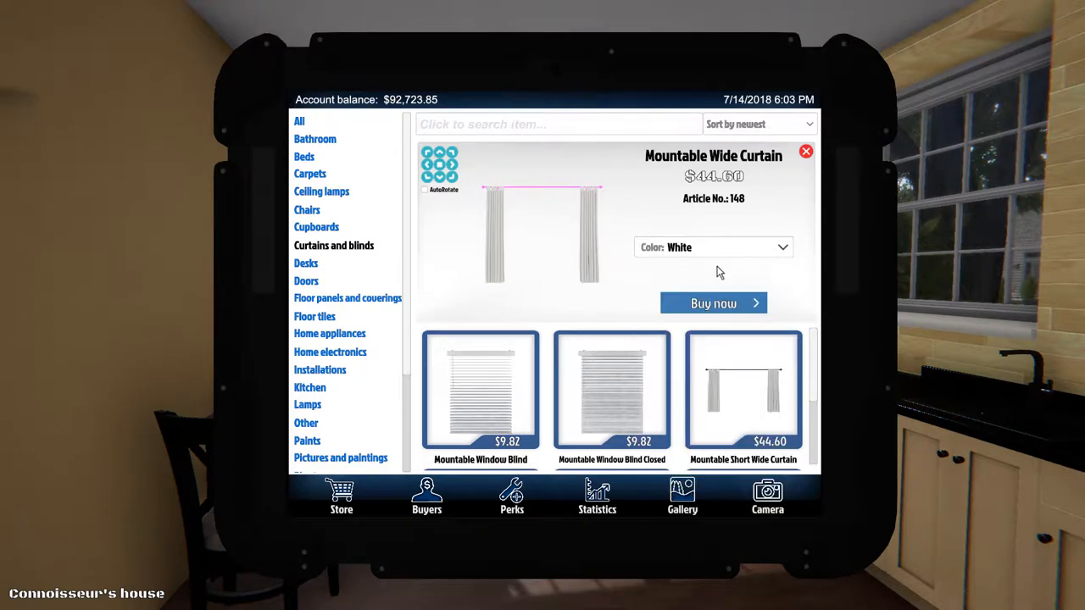
pyautogui.click(713, 302)
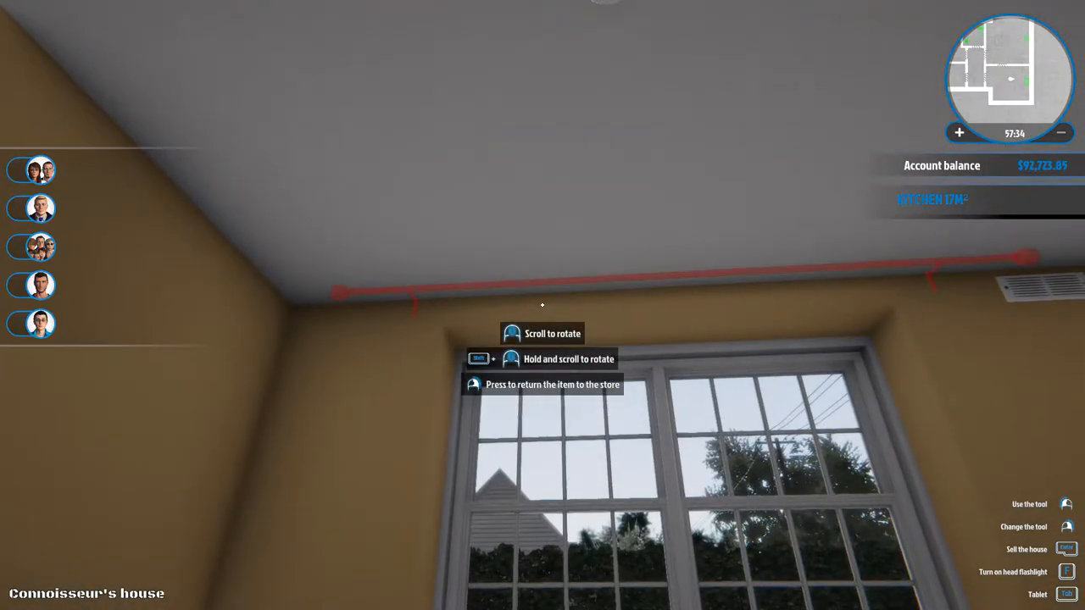
pyautogui.moveTo(542, 305)
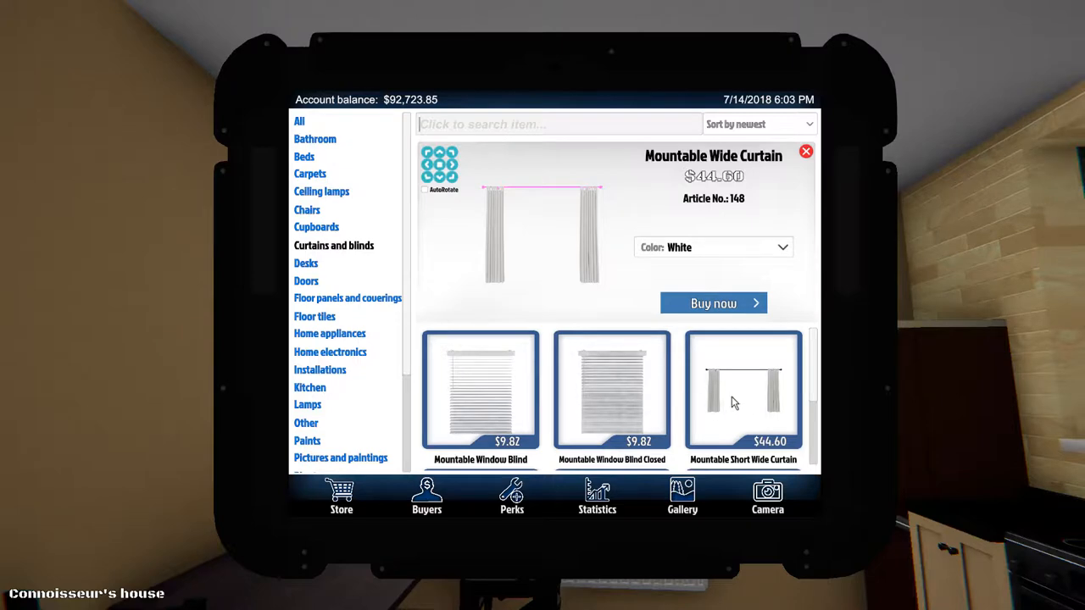
# - Preview the Mountable Short Wide Curtain in Brown and Grille, then buy it in White
pyautogui.click(743, 391)
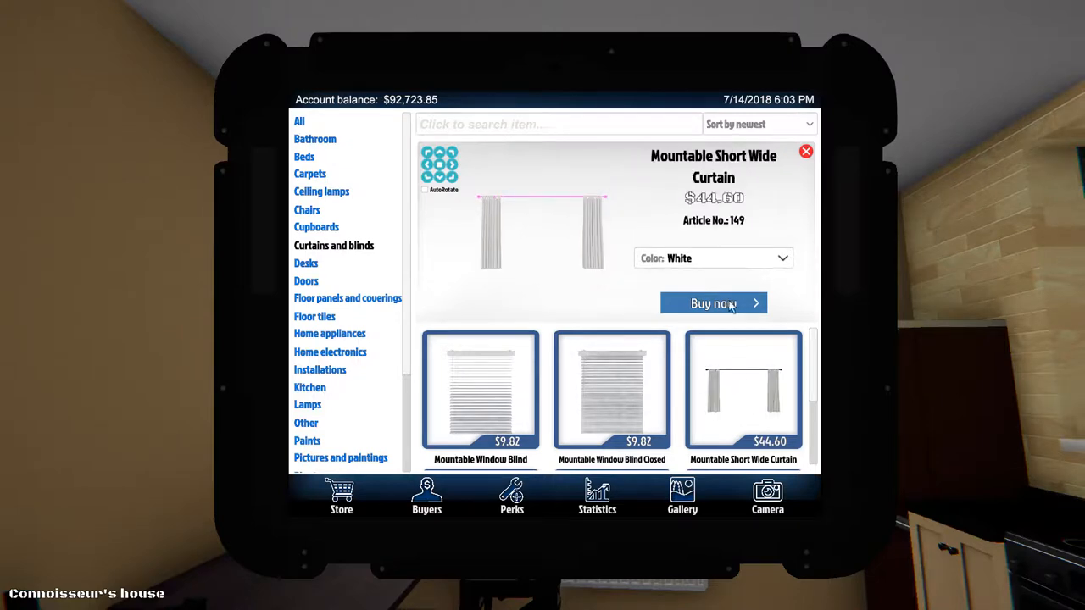
pyautogui.click(713, 257)
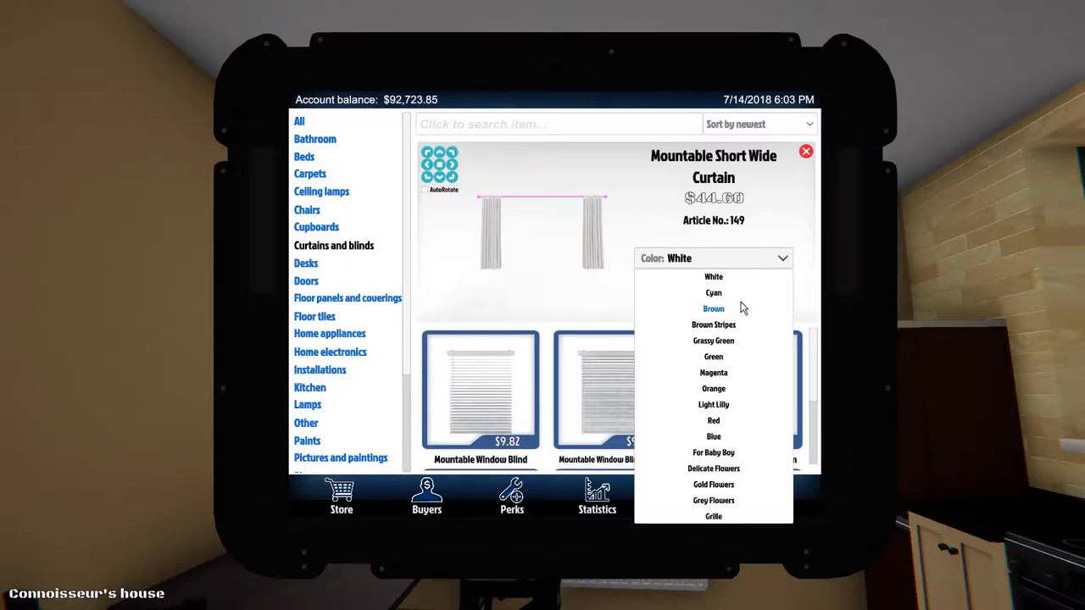
pyautogui.moveTo(739, 498)
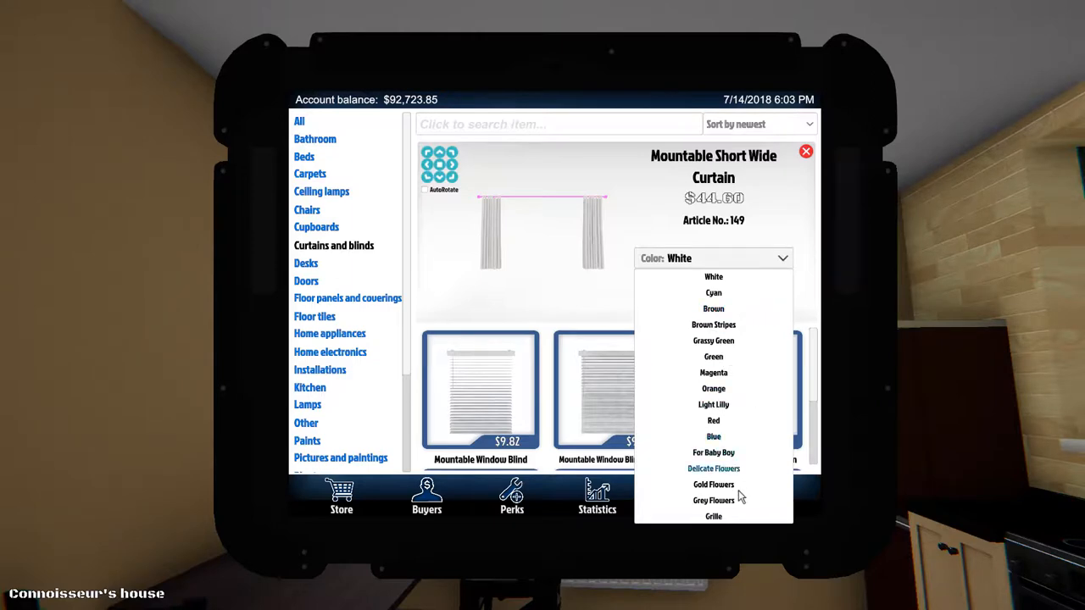
pyautogui.moveTo(729, 379)
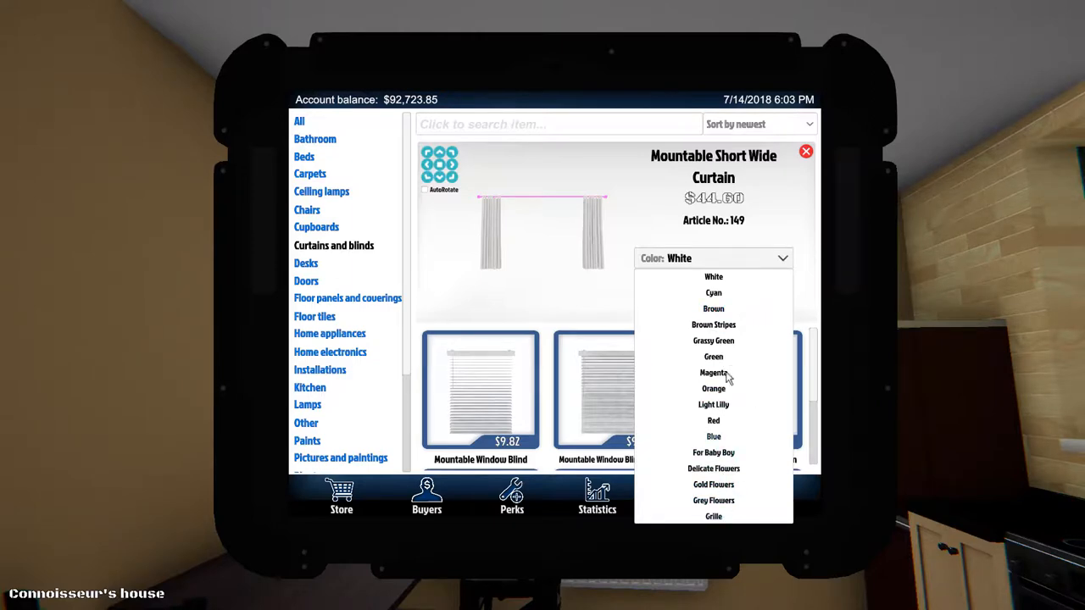
pyautogui.click(713, 309)
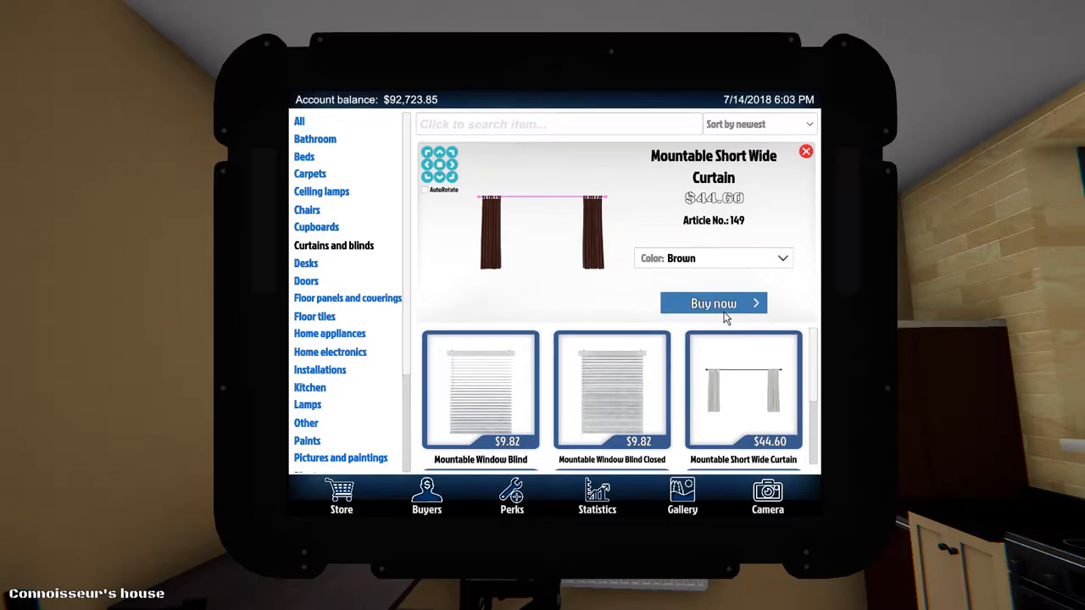
pyautogui.click(713, 303)
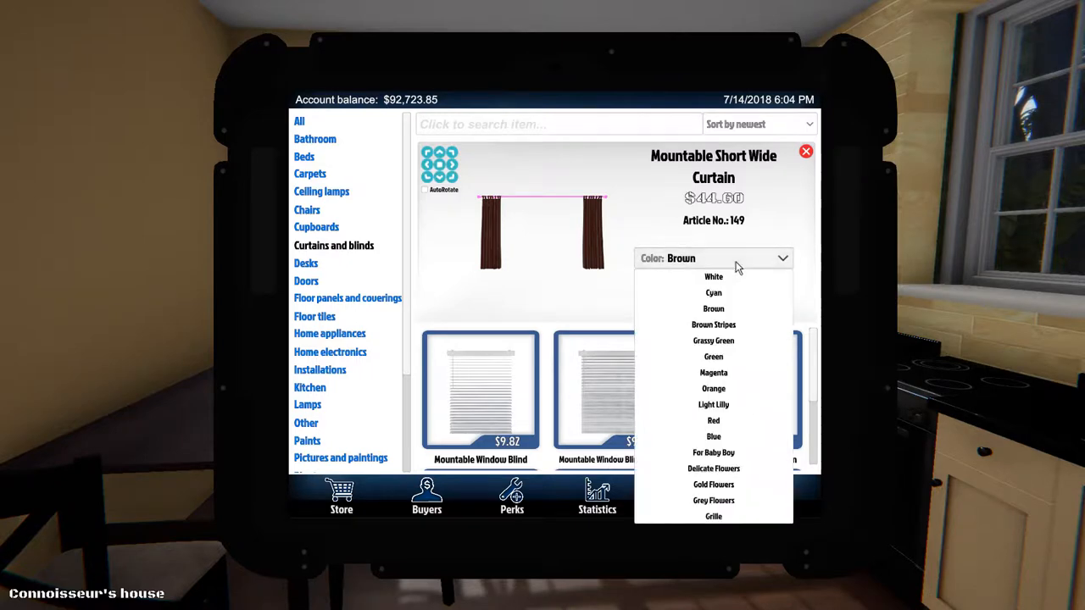
pyautogui.moveTo(713, 373)
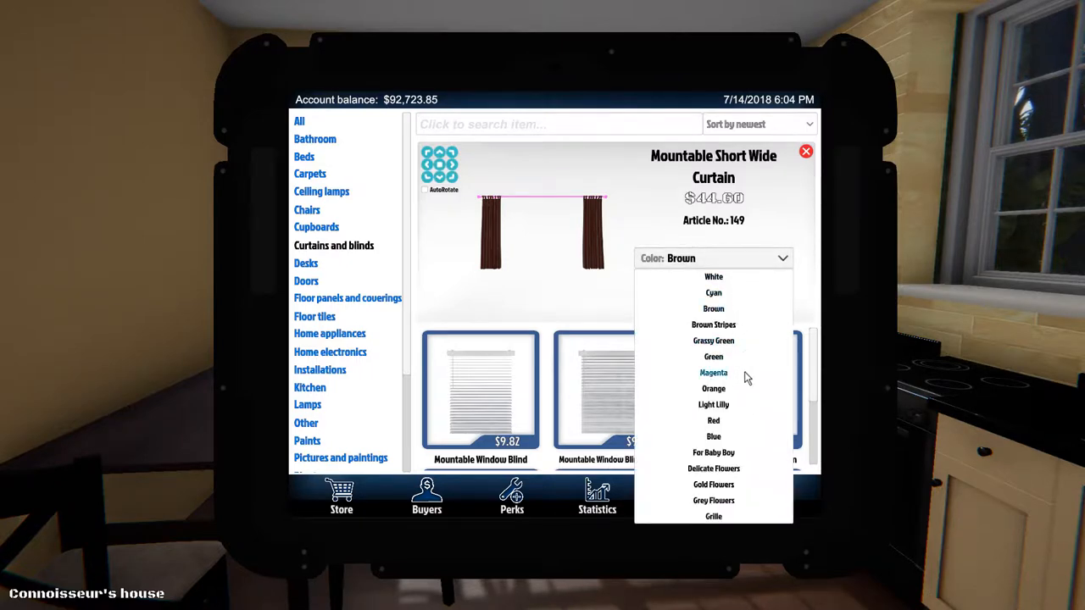
pyautogui.moveTo(736, 484)
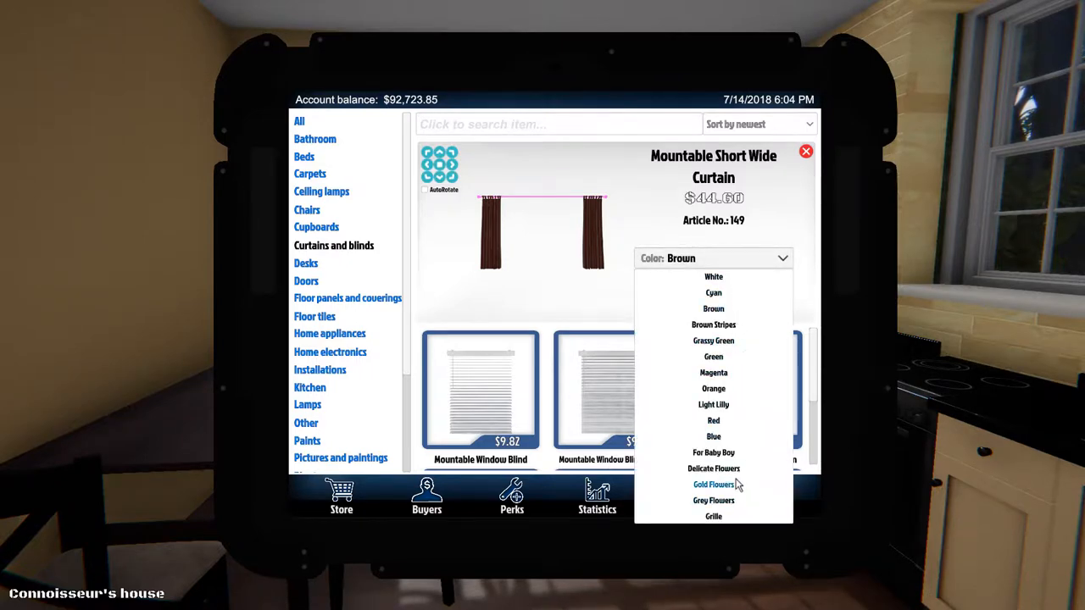
pyautogui.moveTo(713, 516)
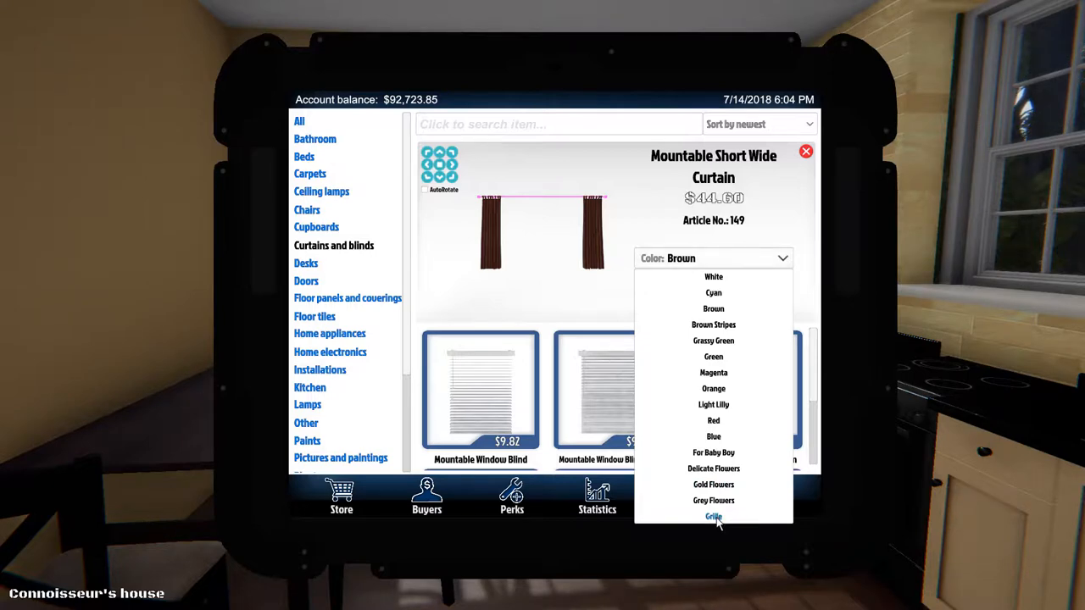
pyautogui.click(713, 516)
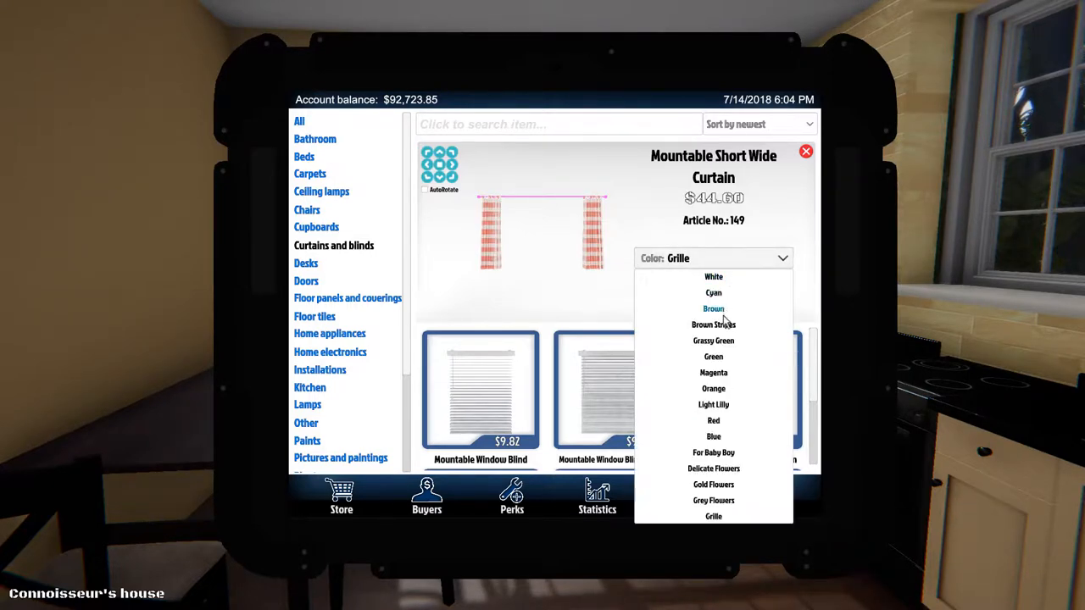
pyautogui.click(713, 276)
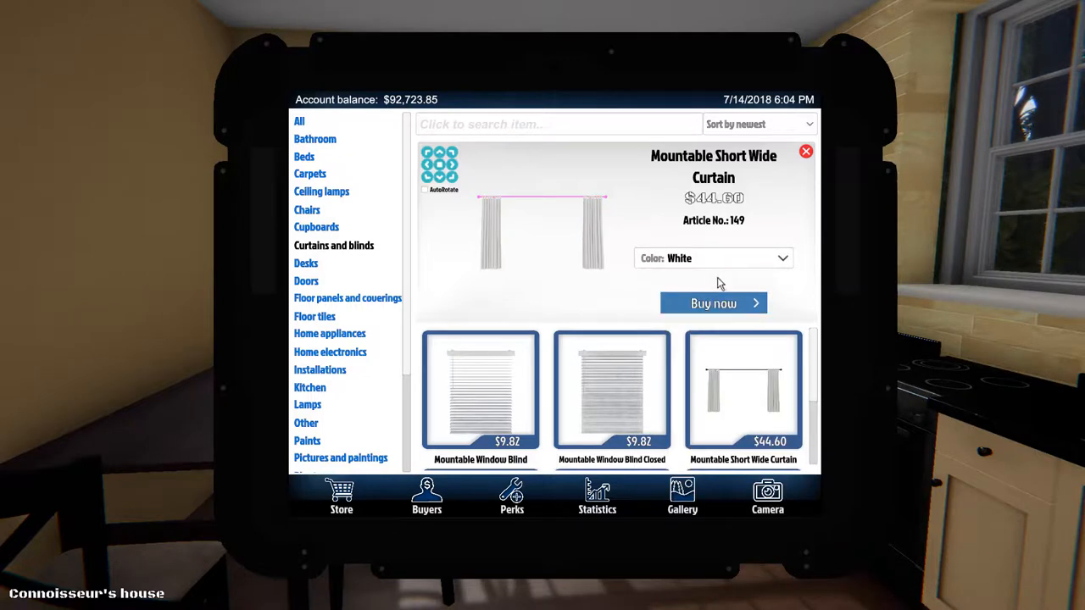
pyautogui.click(713, 304)
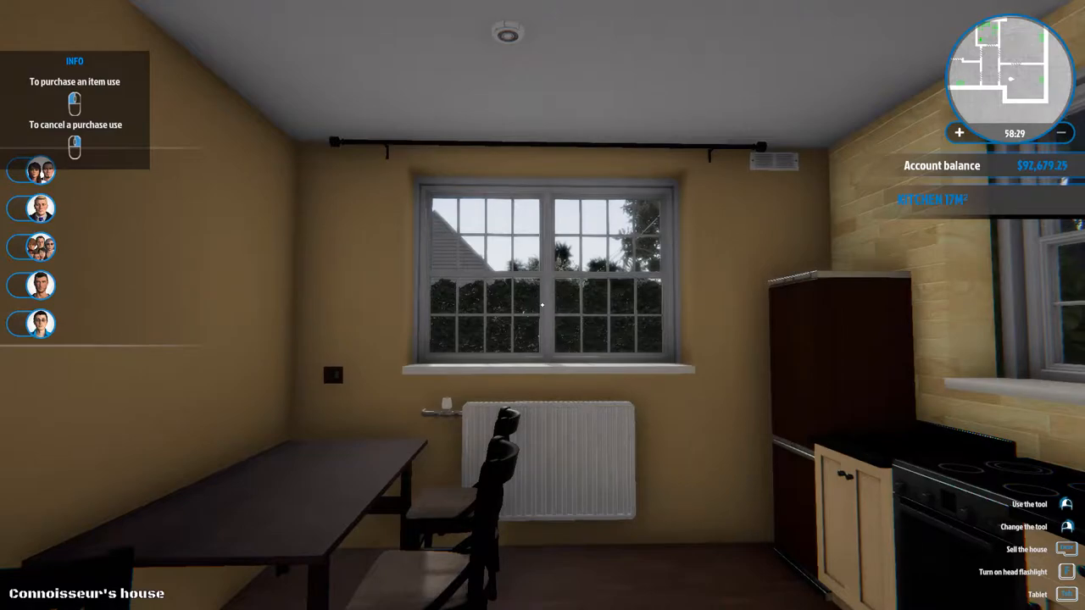
pyautogui.moveTo(543, 305)
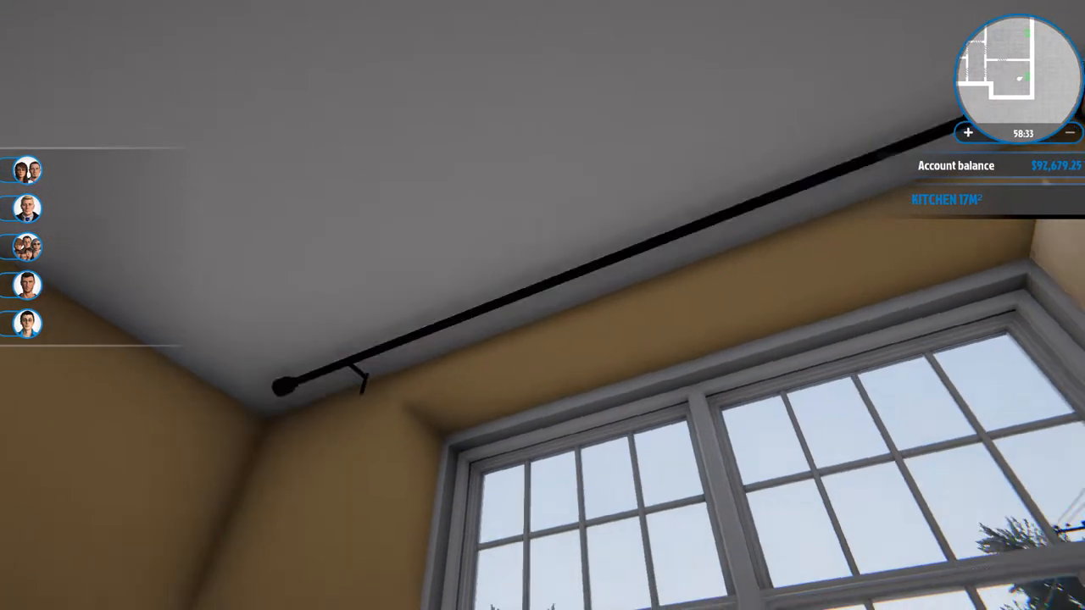
pyautogui.moveTo(549, 202)
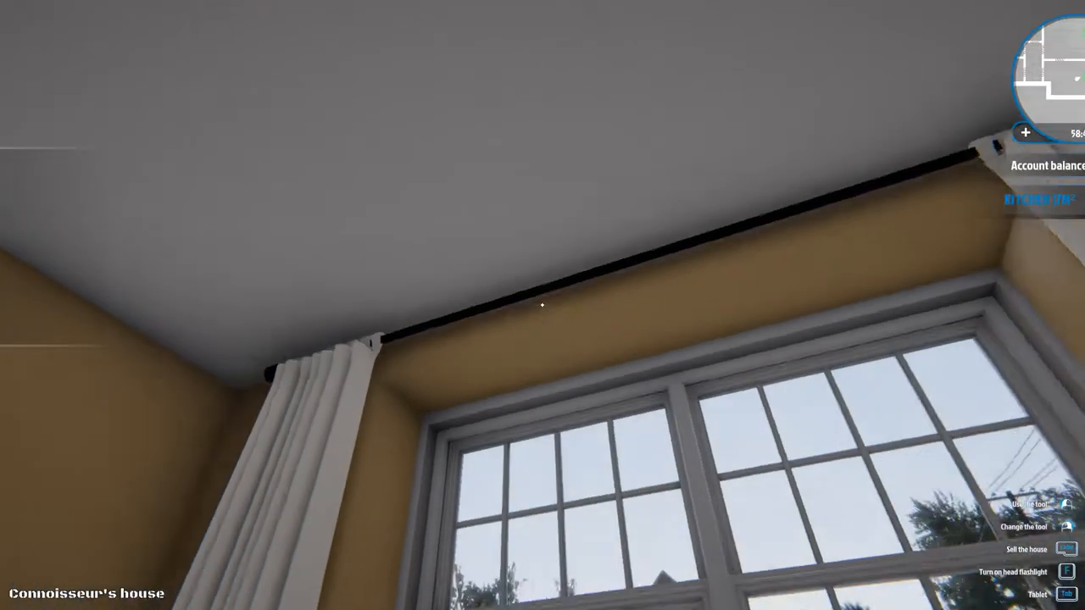
pyautogui.moveTo(543, 305)
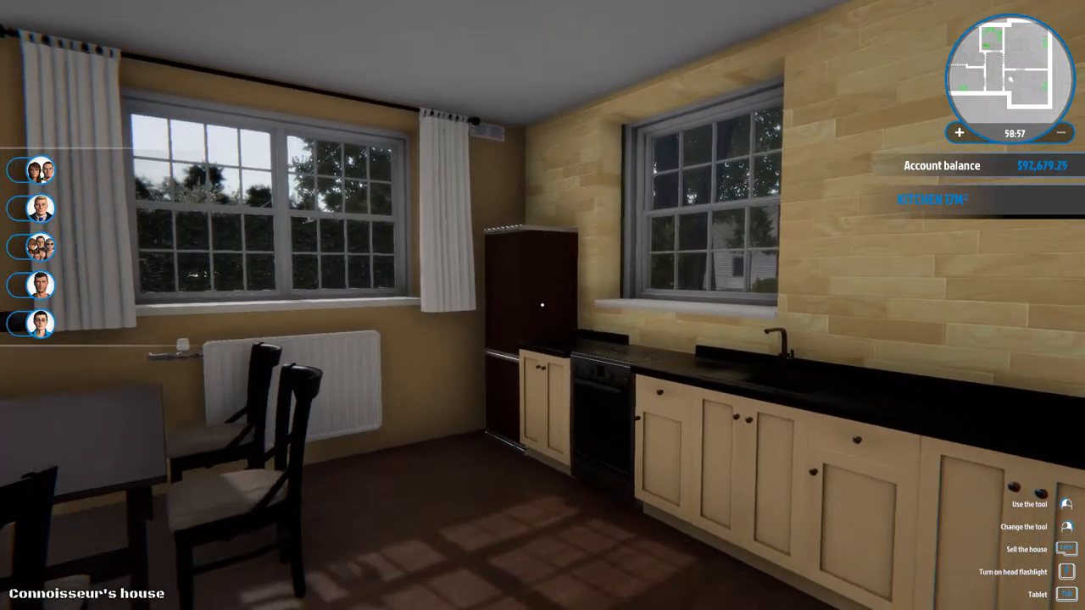
# - Browse the Home electronics, Kitchen and Other store categories
pyautogui.click(1036, 594)
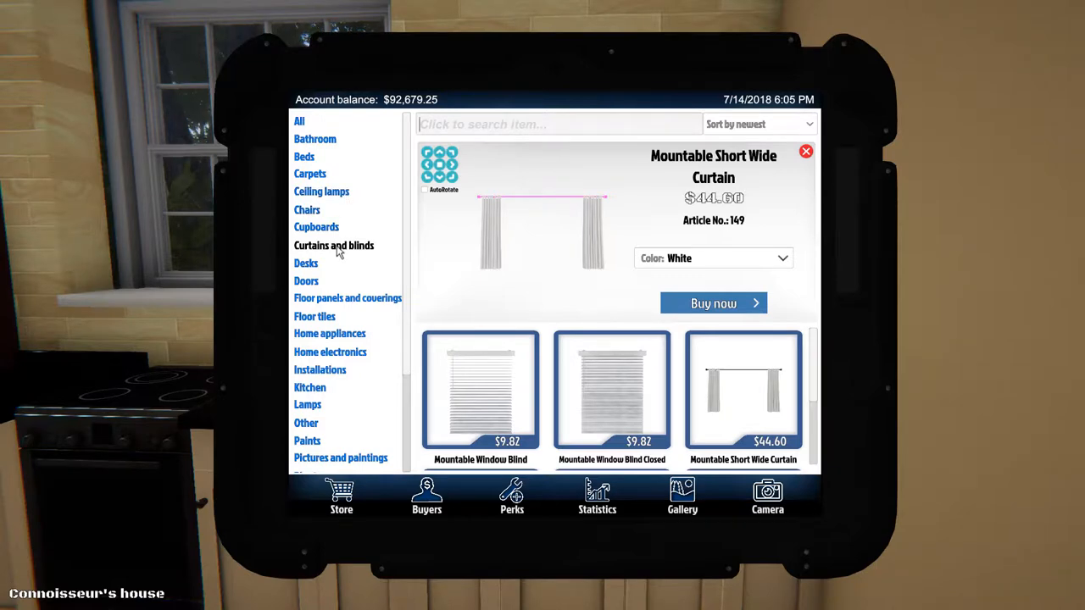
pyautogui.moveTo(329, 351)
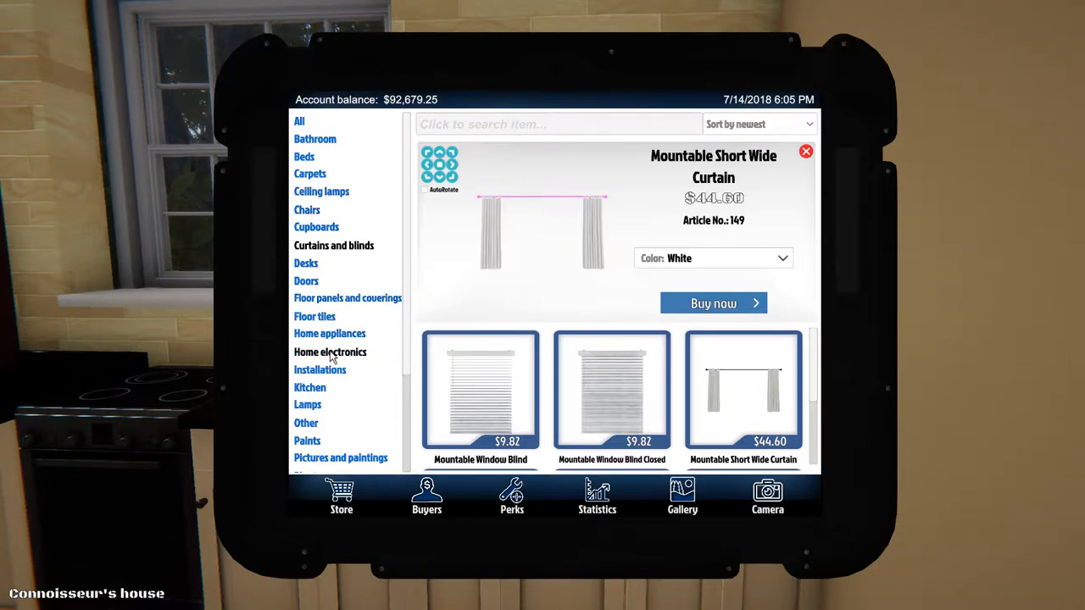
pyautogui.click(329, 351)
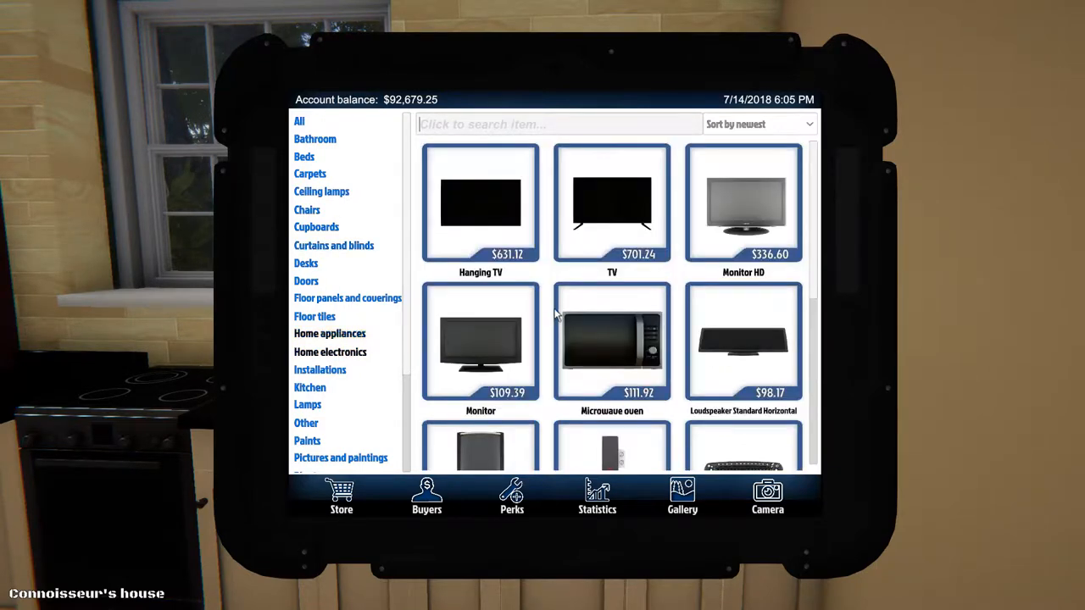
pyautogui.scroll(-3)
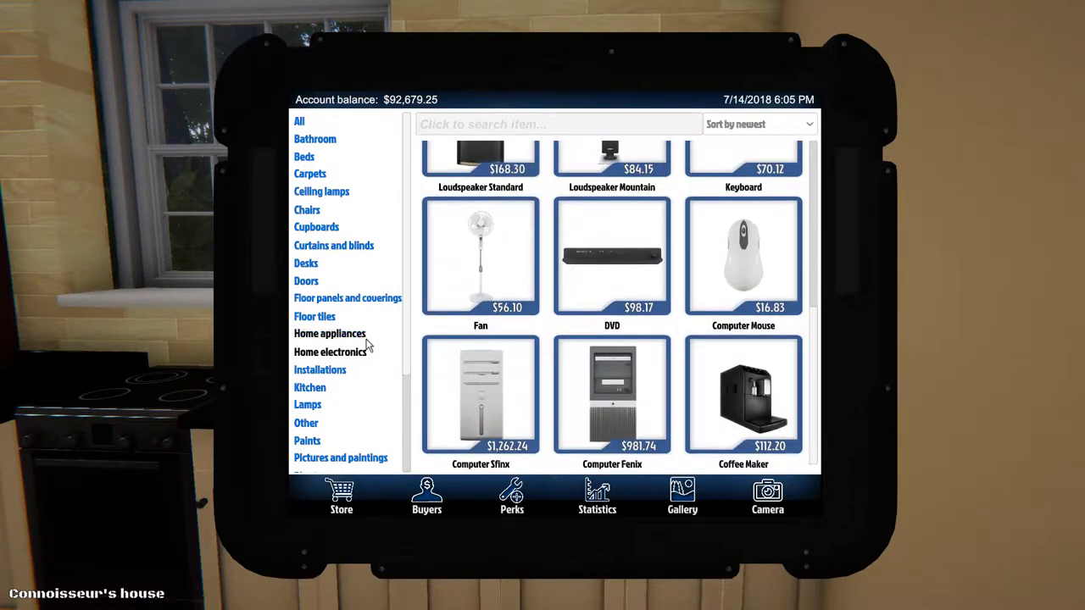
pyautogui.click(309, 387)
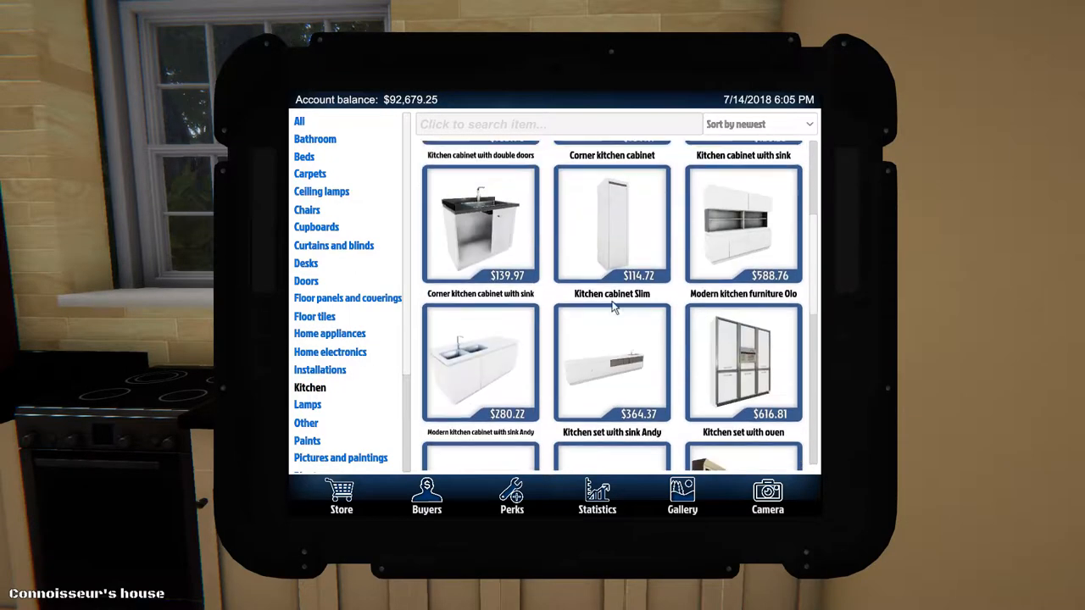
pyautogui.scroll(-3)
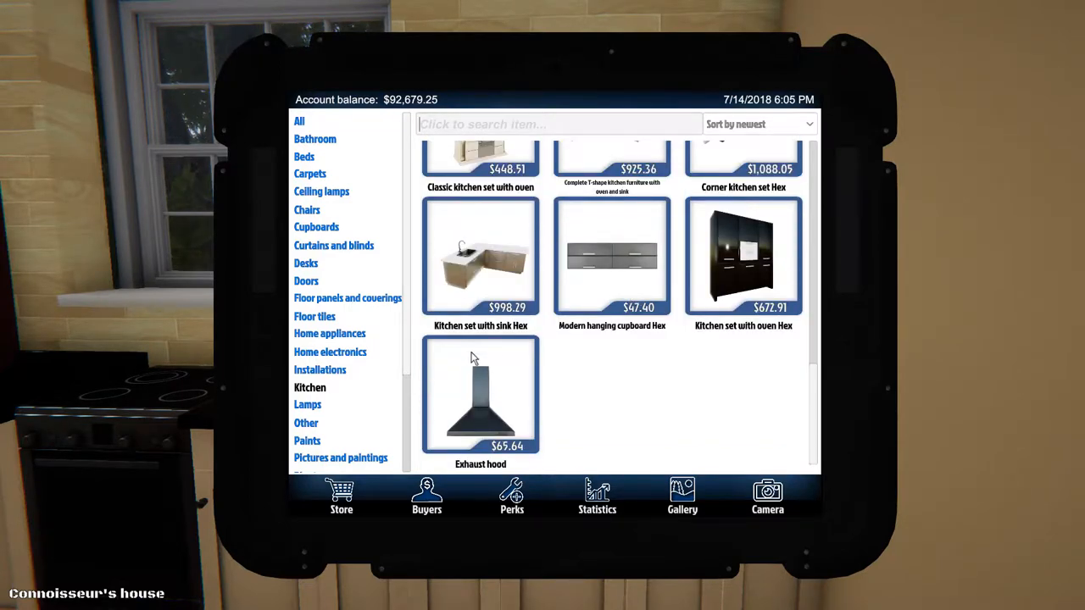
pyautogui.moveTo(319, 370)
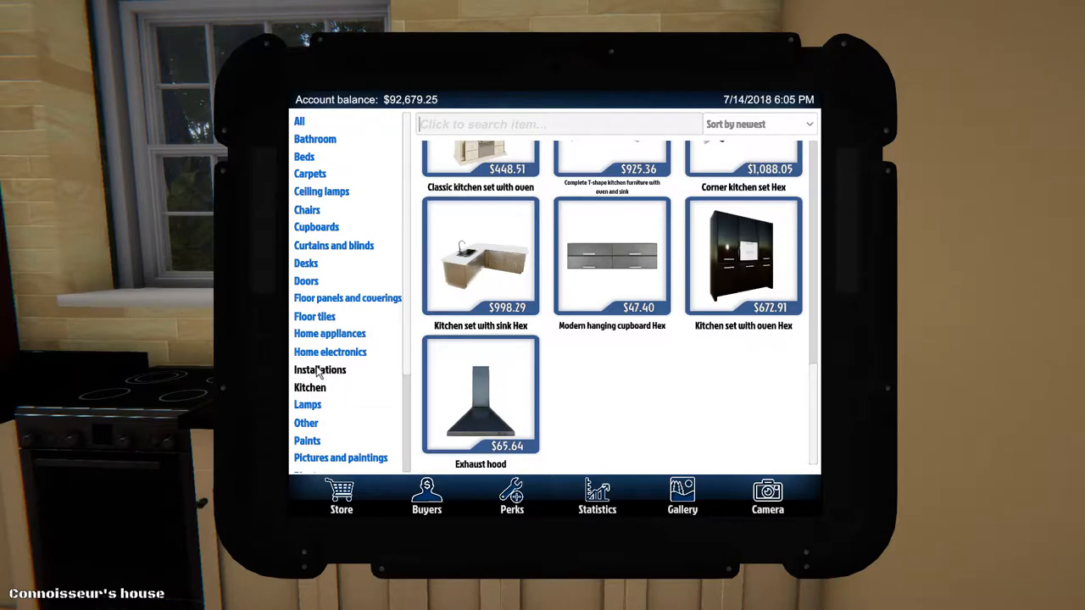
pyautogui.moveTo(379, 320)
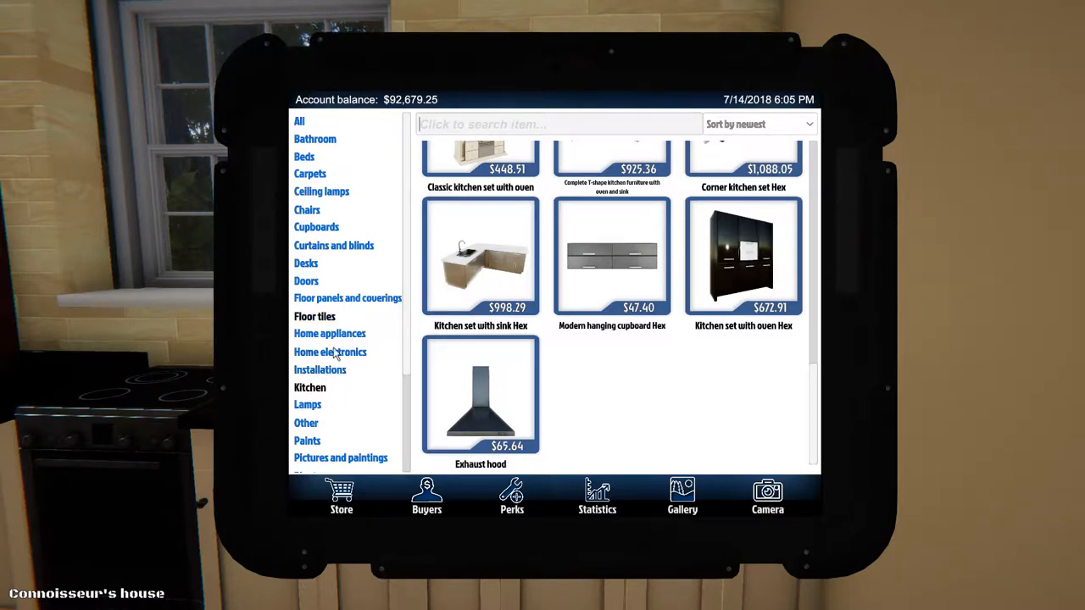
pyautogui.click(305, 422)
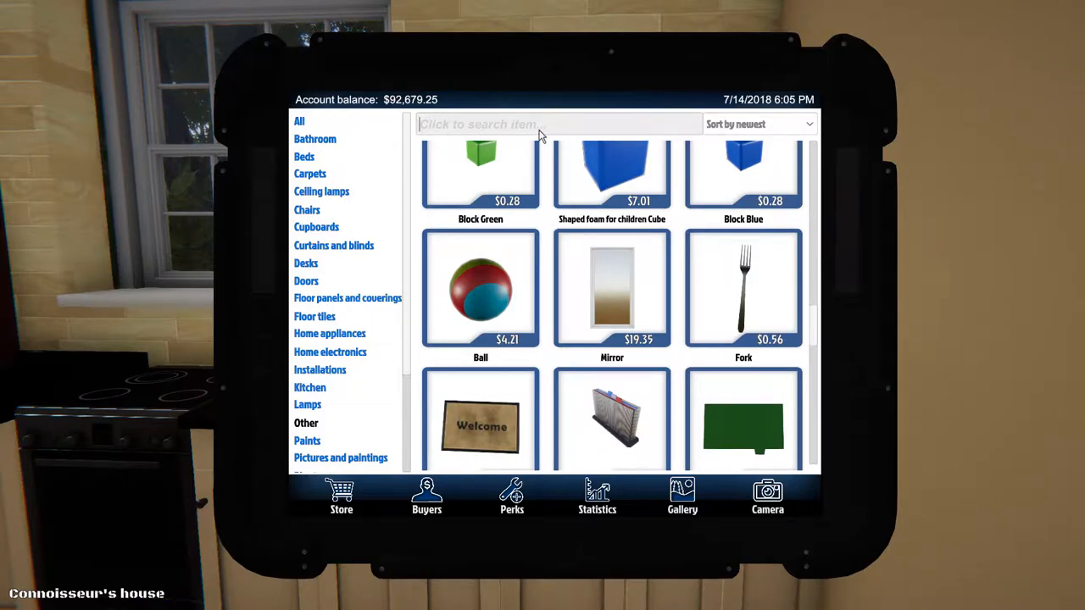
pyautogui.click(314, 316)
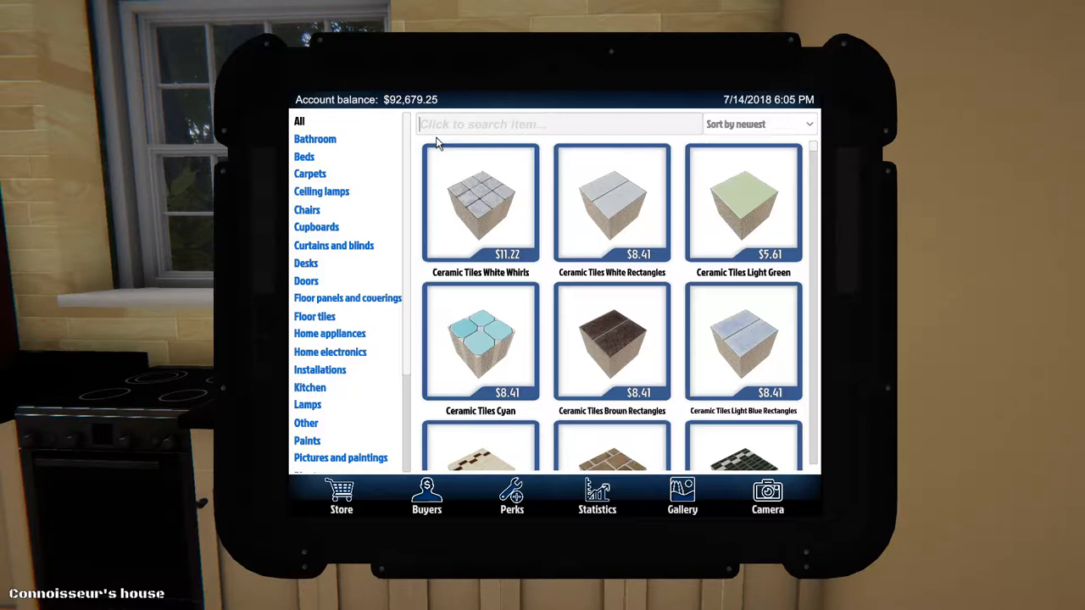
# - Search 'clock' and buy the Clock in orange
pyautogui.write('clock')
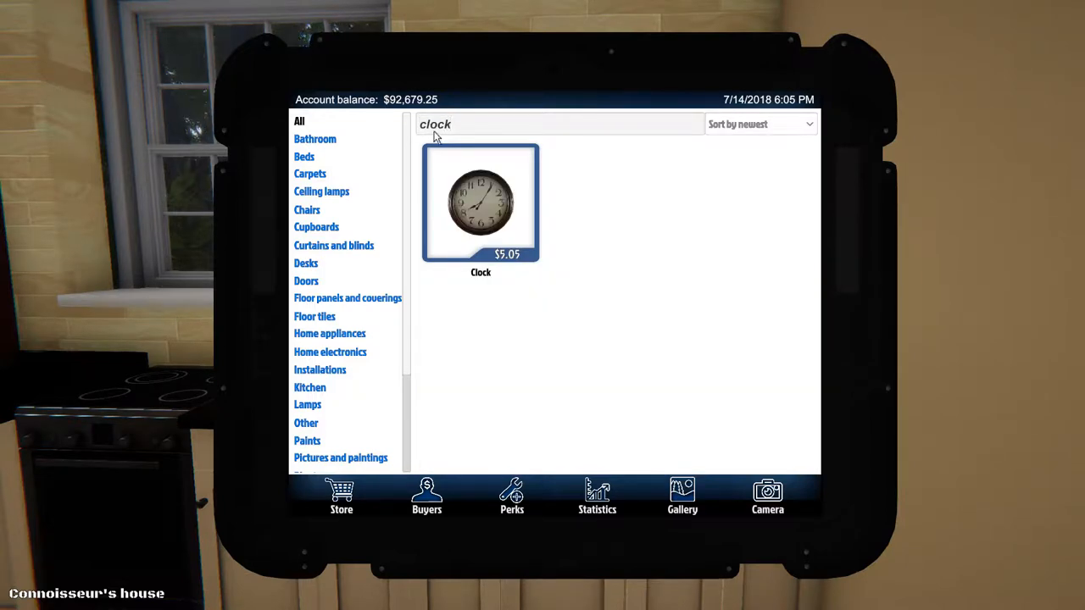
pyautogui.click(481, 204)
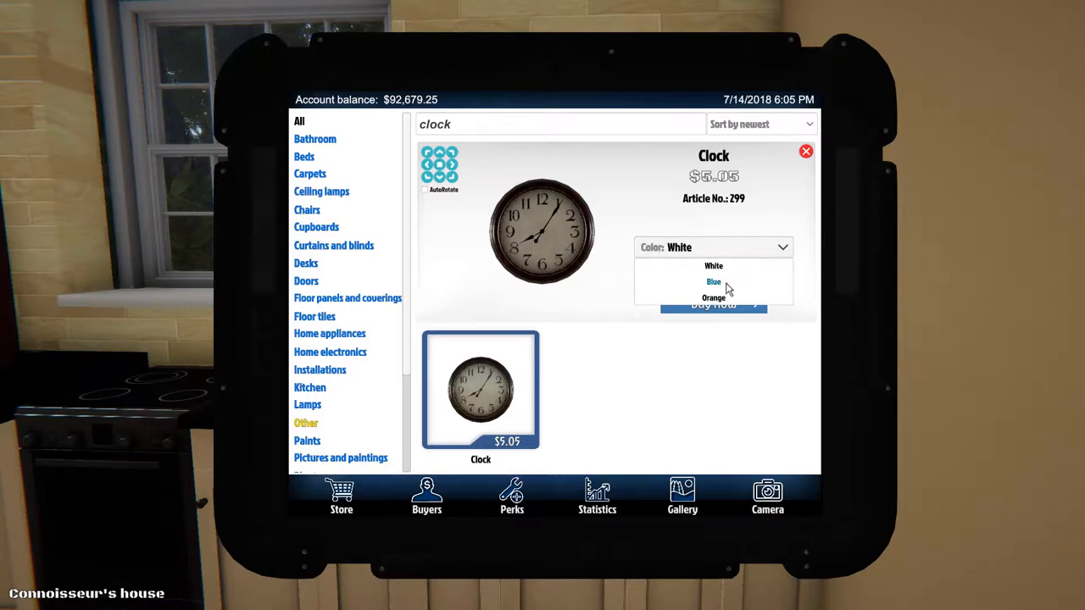
pyautogui.click(714, 297)
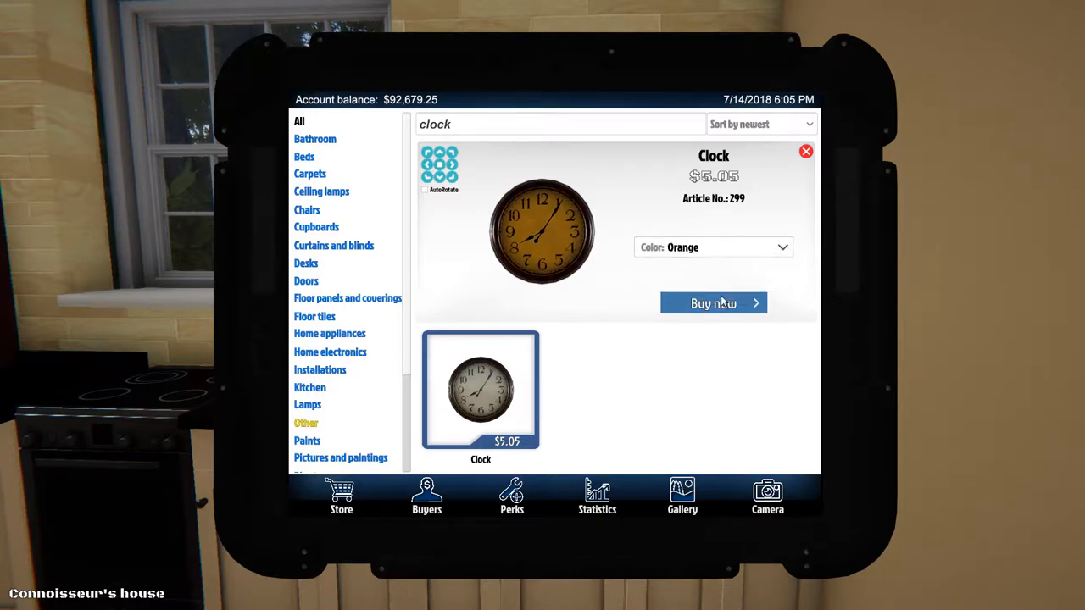
pyautogui.click(713, 302)
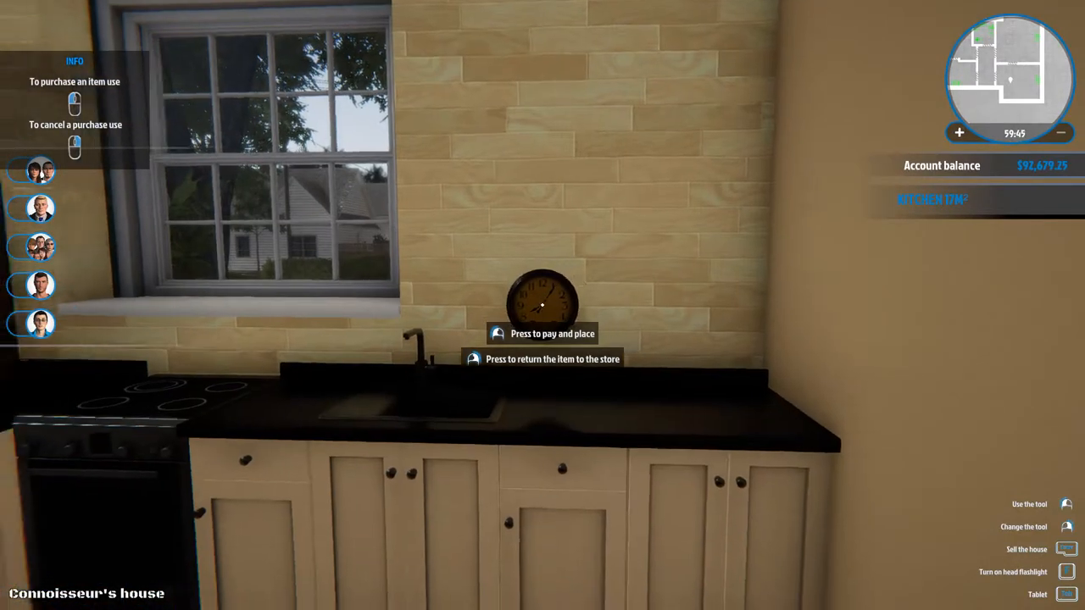
pyautogui.moveTo(542, 306)
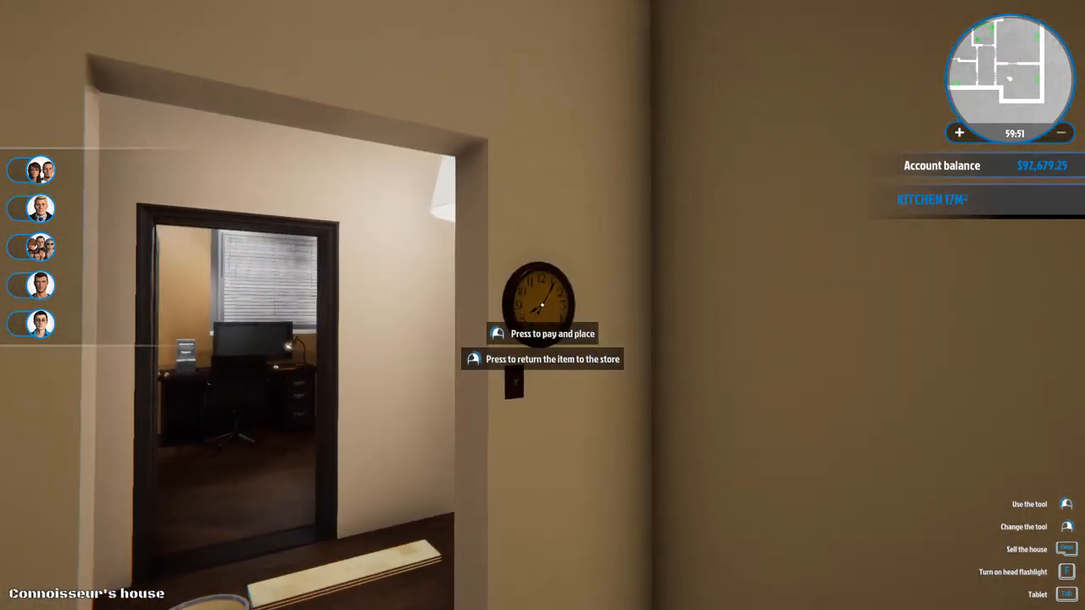
pyautogui.moveTo(543, 305)
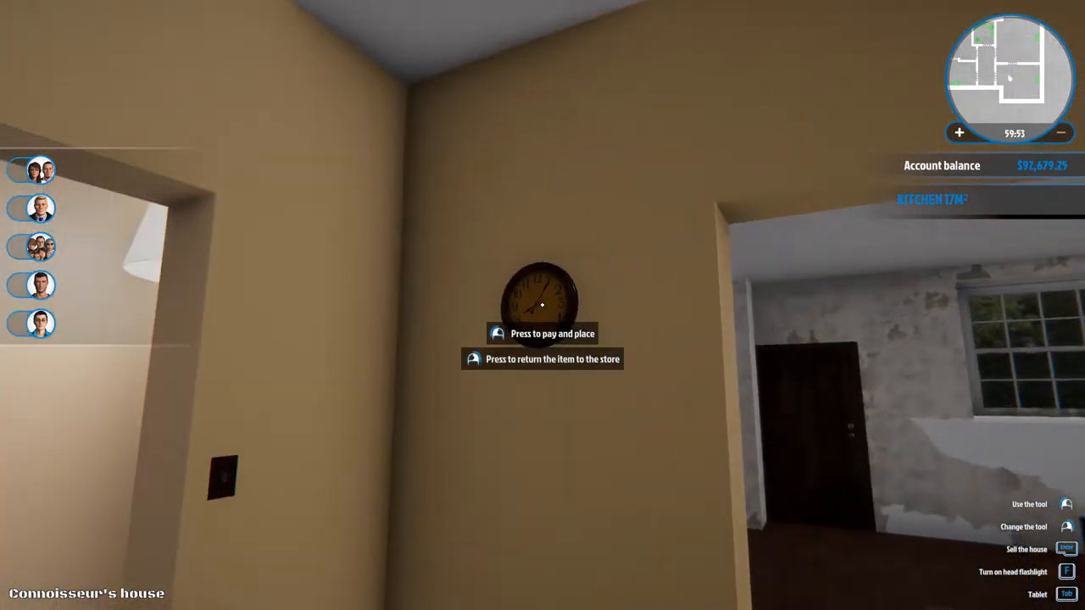
pyautogui.moveTo(542, 305)
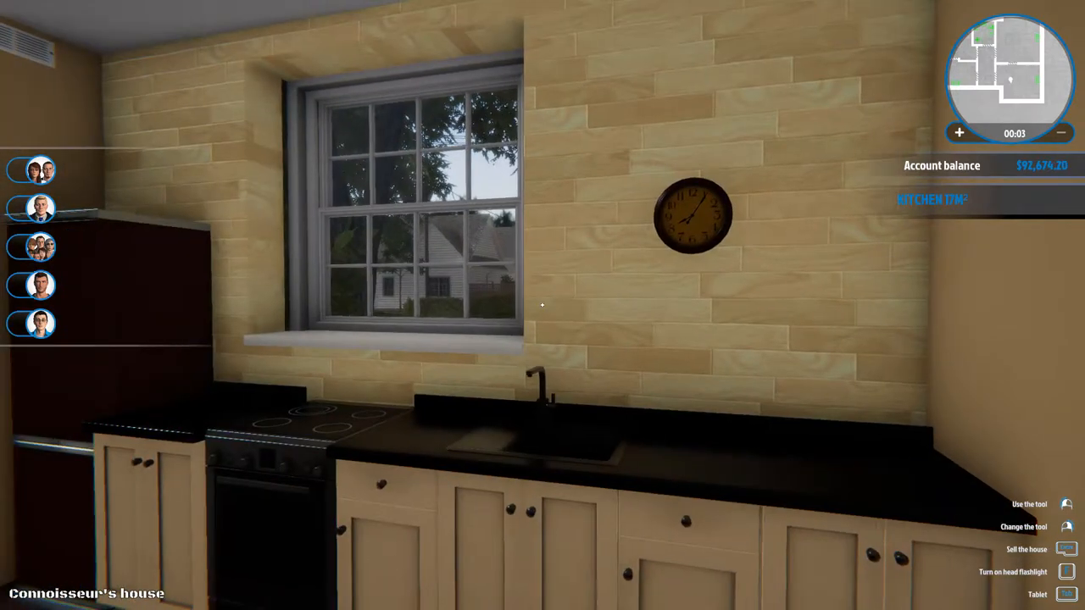
pyautogui.moveTo(542, 305)
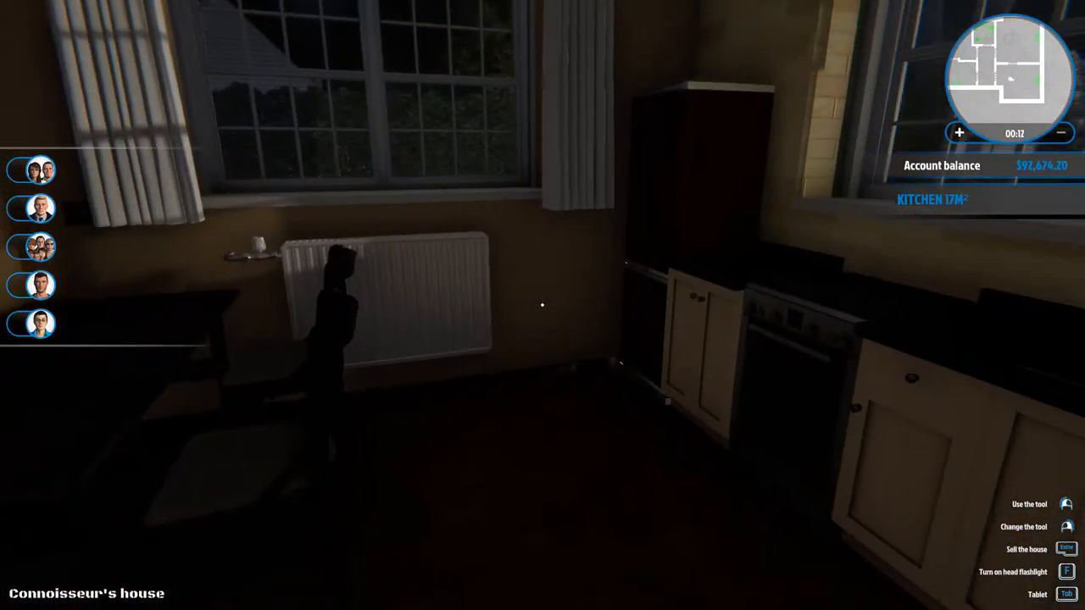
pyautogui.moveTo(543, 305)
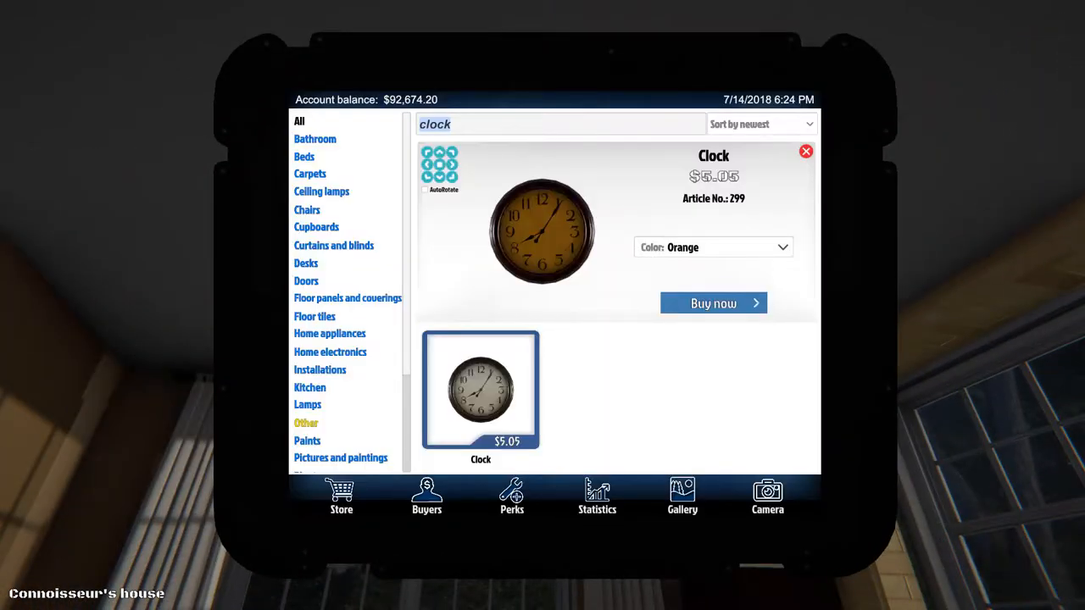
pyautogui.moveTo(368, 128)
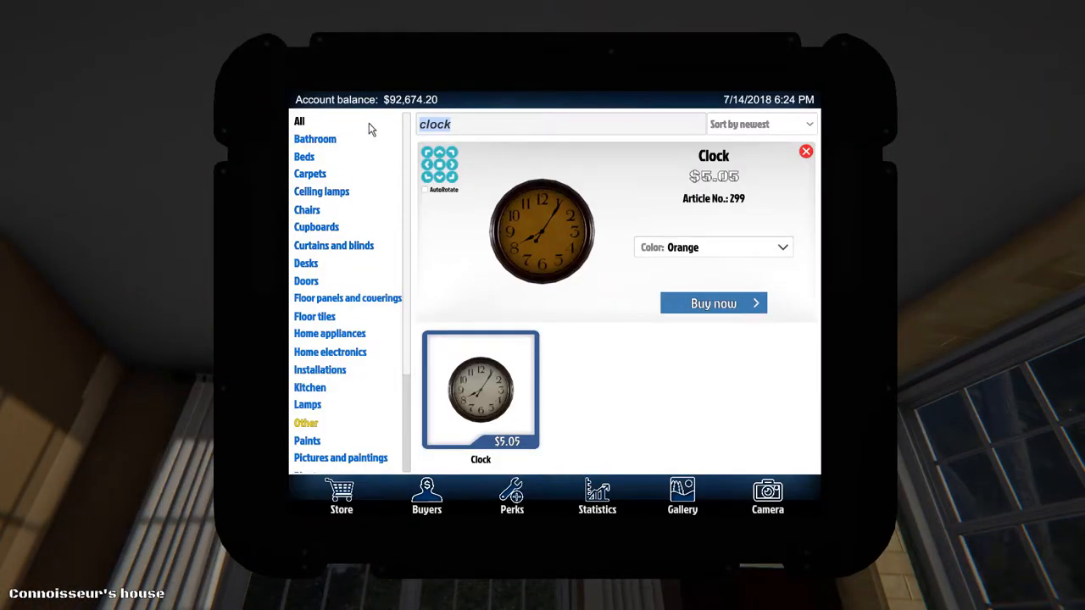
pyautogui.moveTo(314, 317)
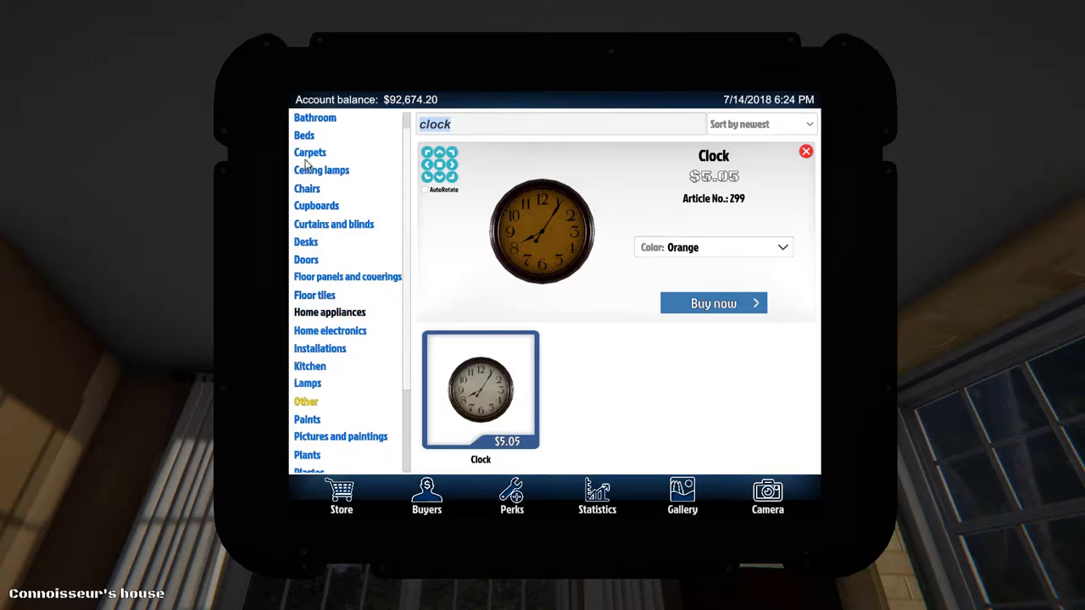
pyautogui.click(322, 169)
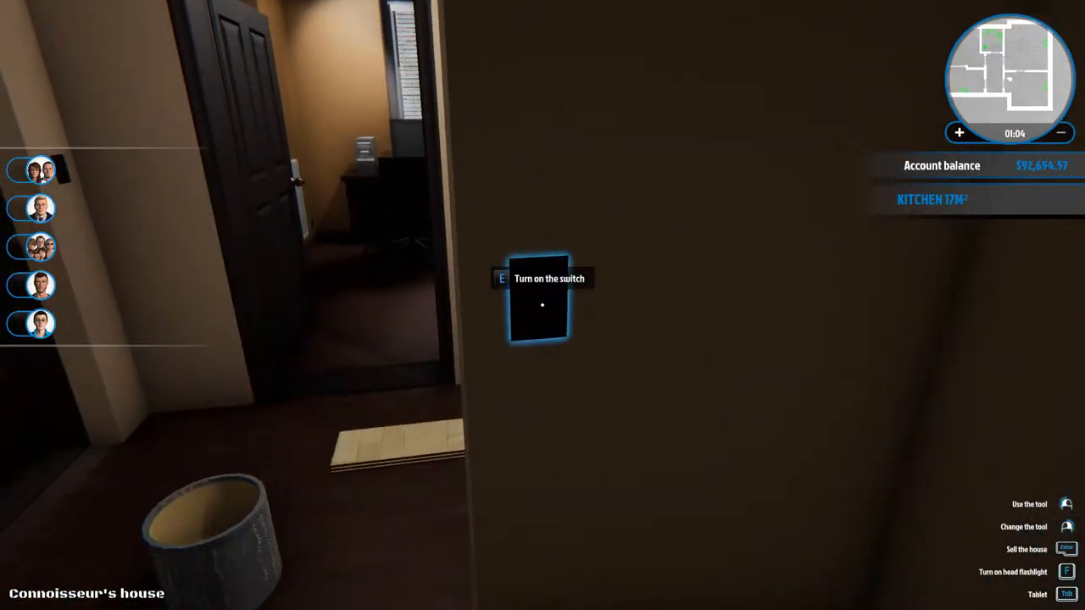
pyautogui.moveTo(542, 305)
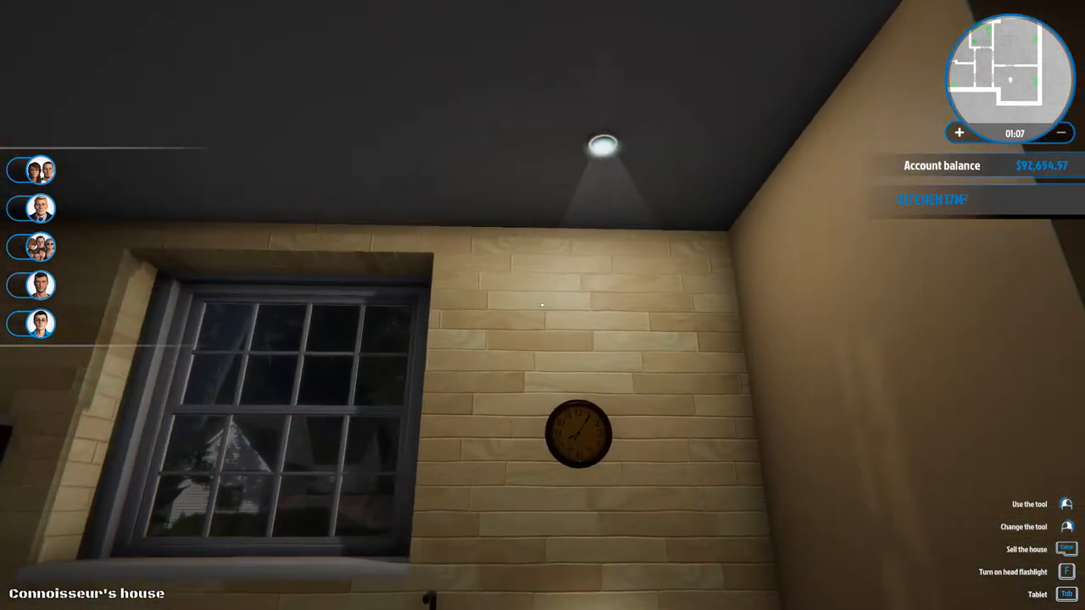
pyautogui.moveTo(542, 305)
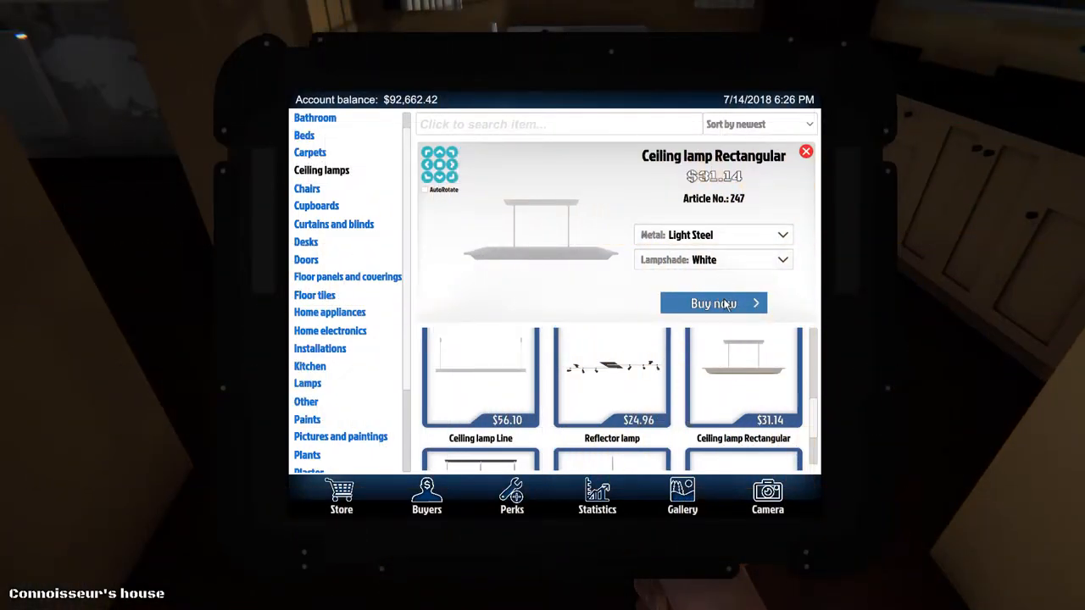
pyautogui.click(711, 259)
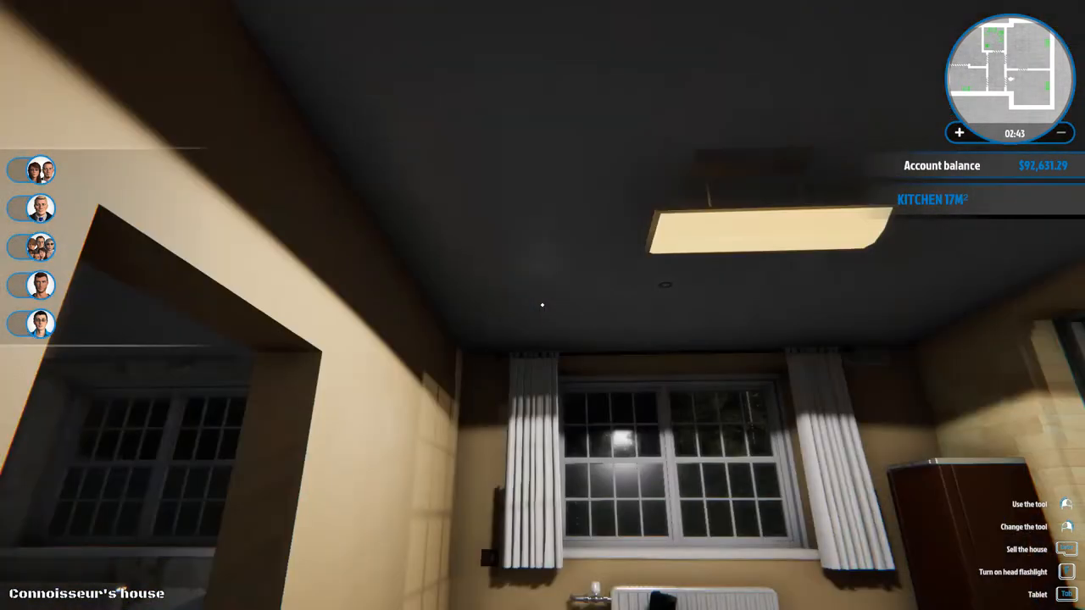
pyautogui.moveTo(542, 305)
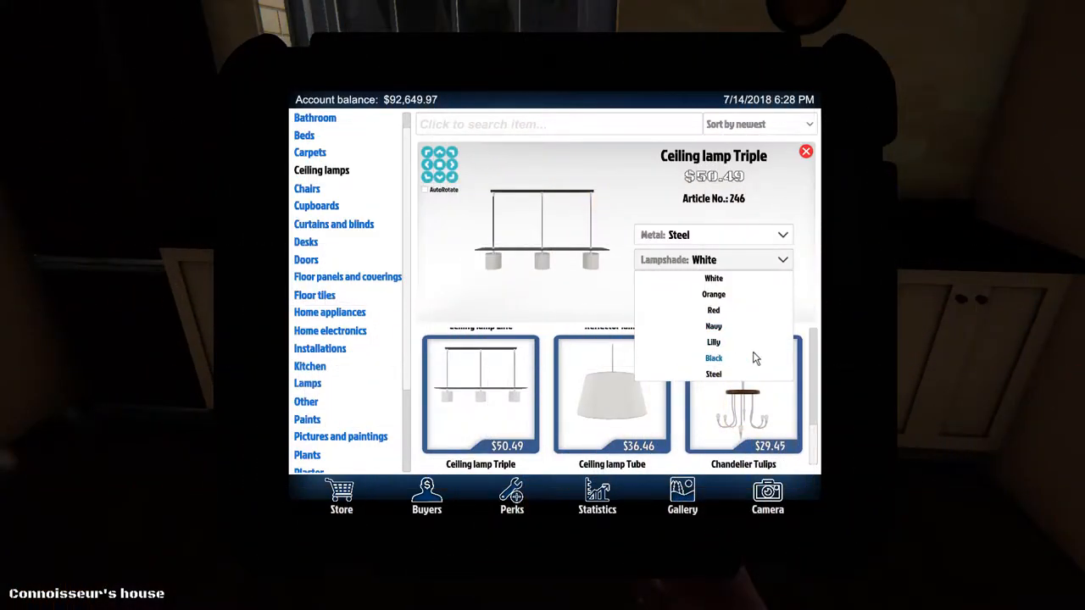
pyautogui.moveTo(714, 309)
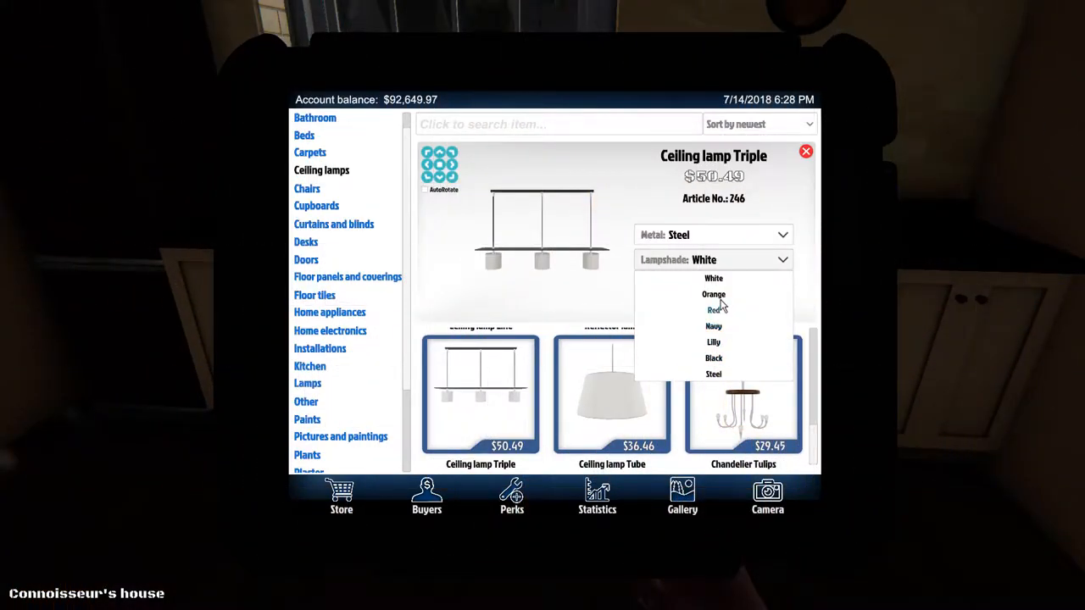
pyautogui.click(714, 294)
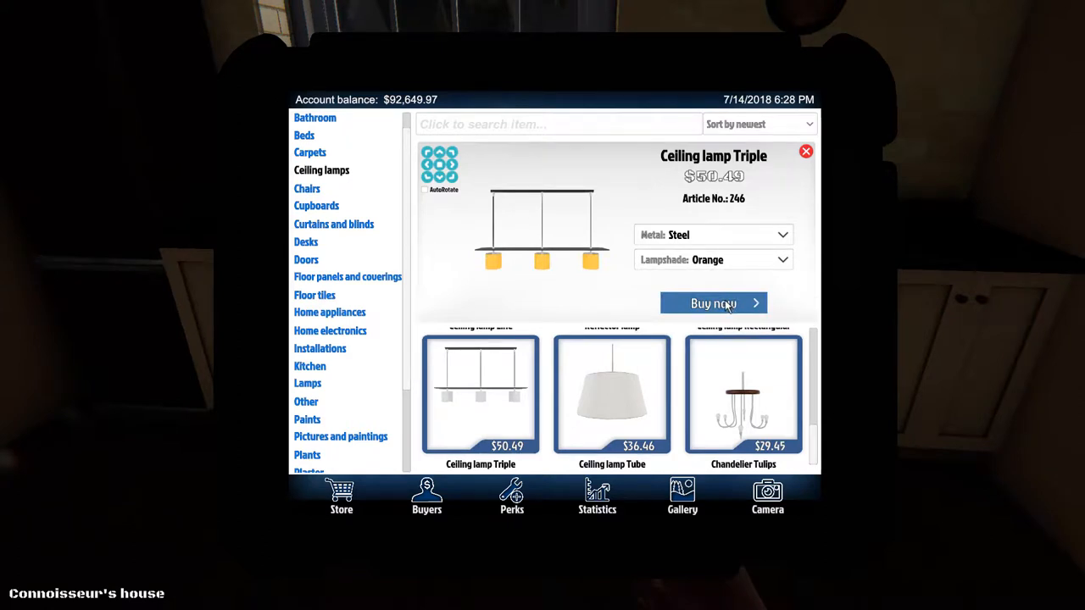
pyautogui.click(712, 260)
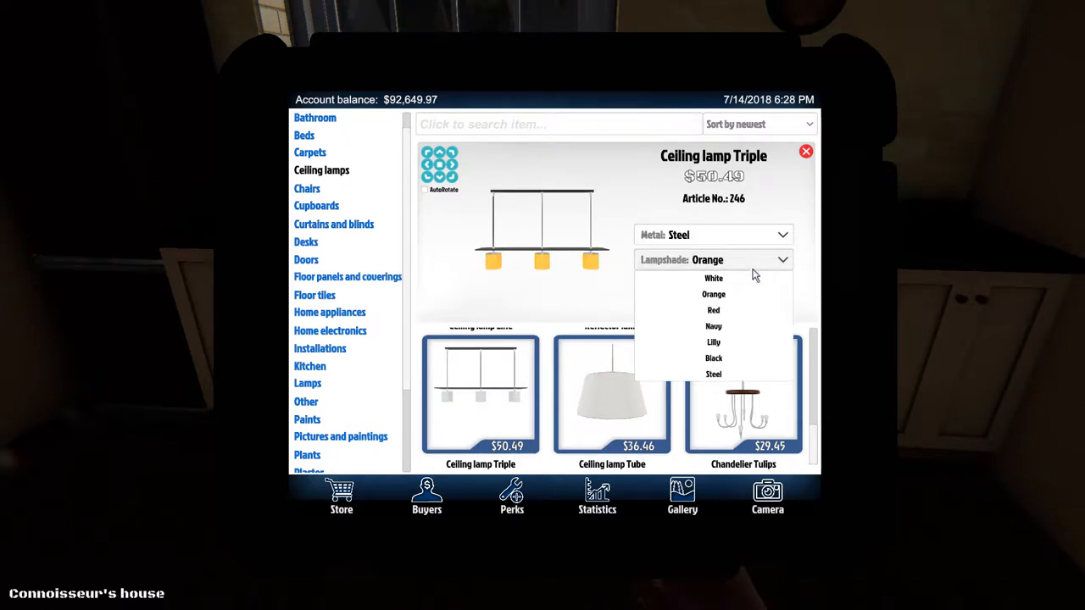
pyautogui.moveTo(727, 337)
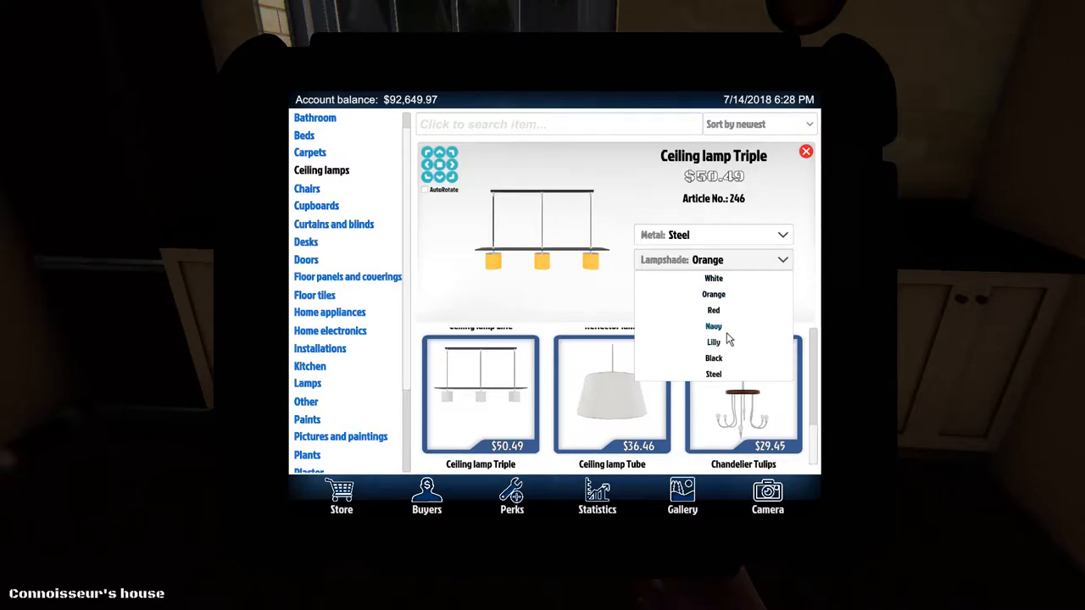
pyautogui.click(713, 342)
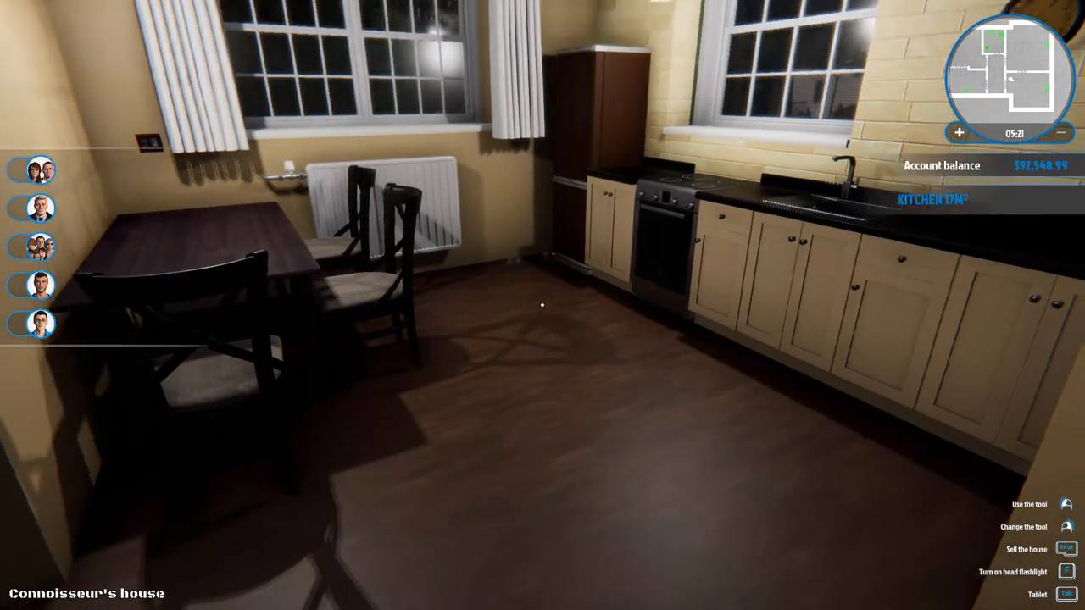
pyautogui.moveTo(543, 306)
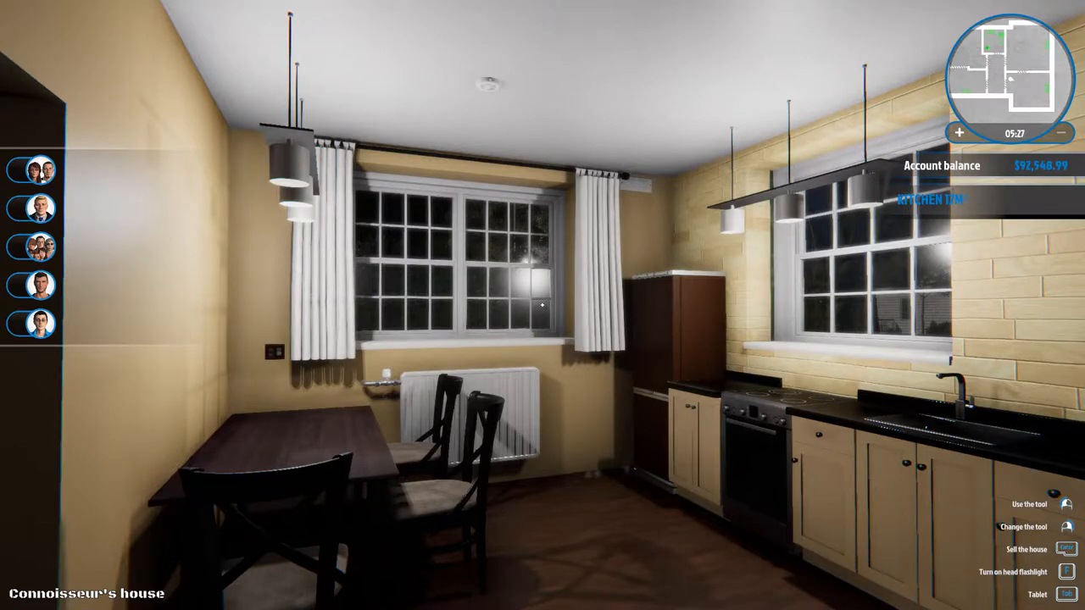
# - Open the store catalogue and buy the Zantedeschia in a pot
pyautogui.click(1038, 594)
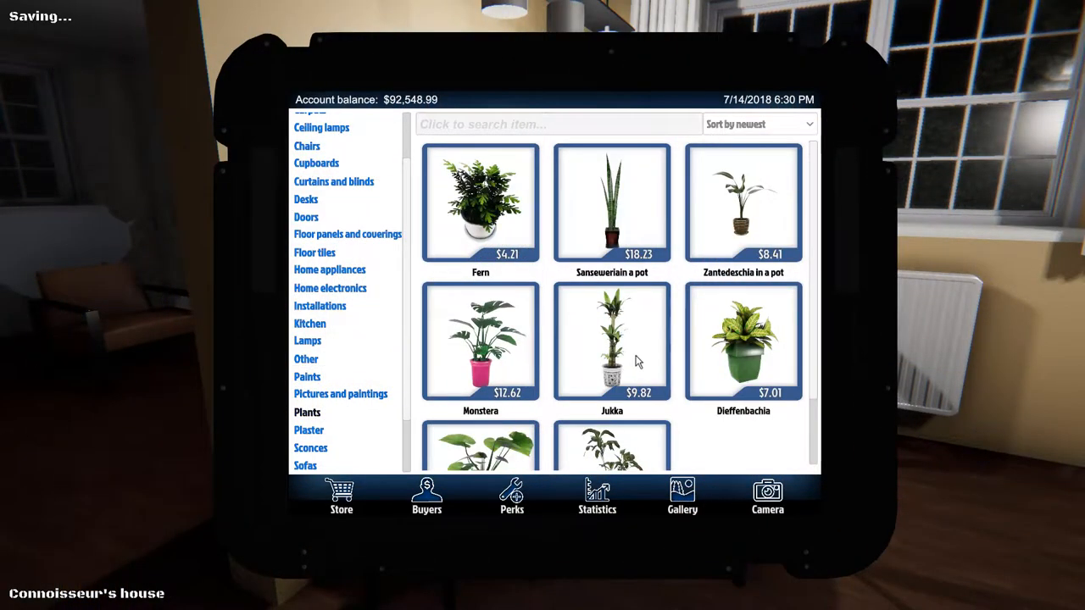
pyautogui.moveTo(672, 361)
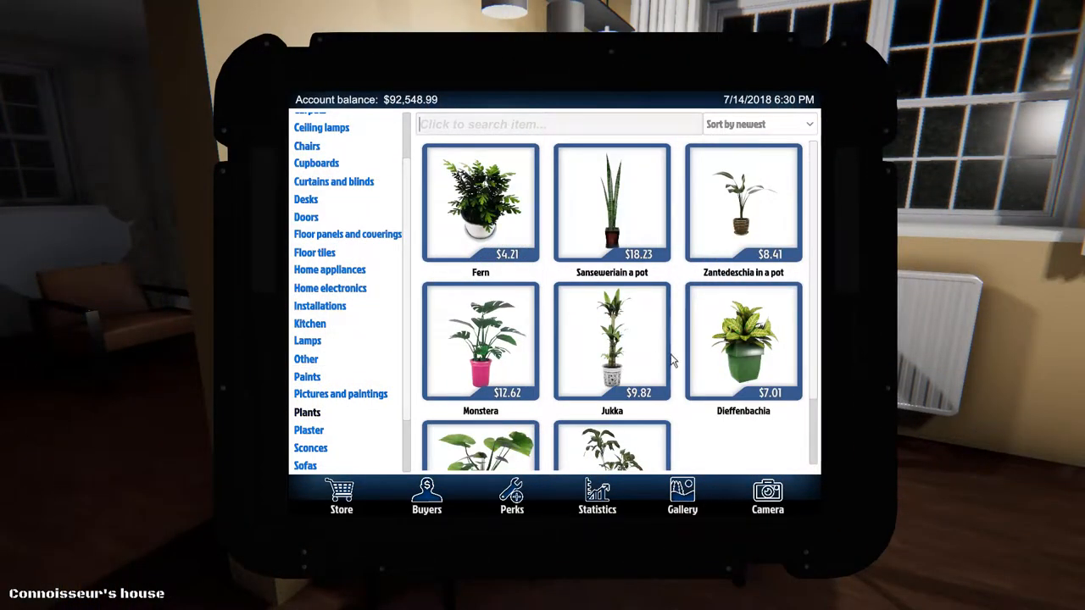
pyautogui.scroll(-3)
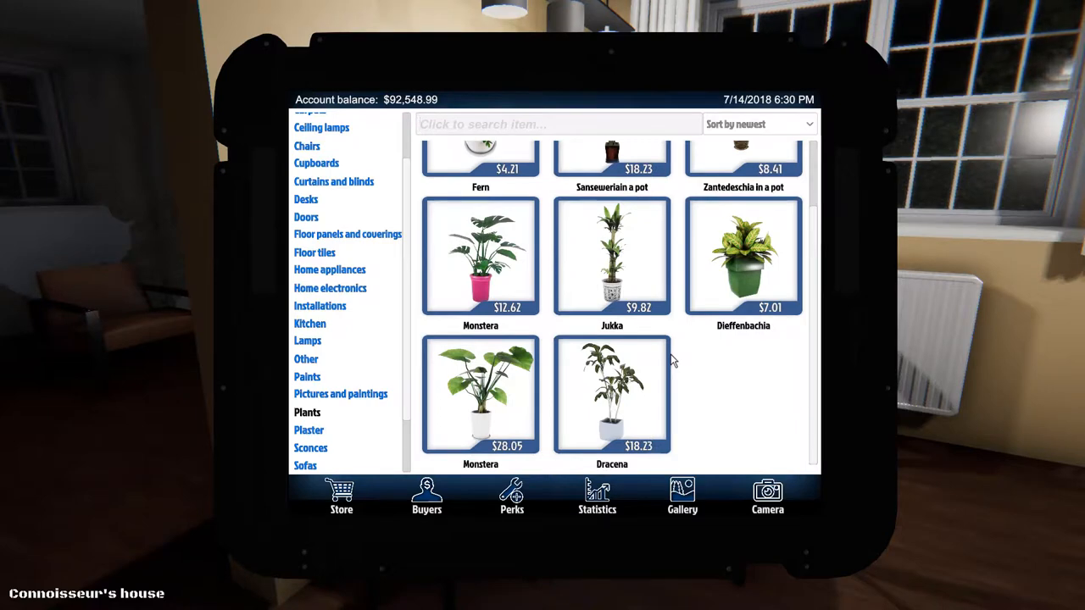
pyautogui.scroll(3)
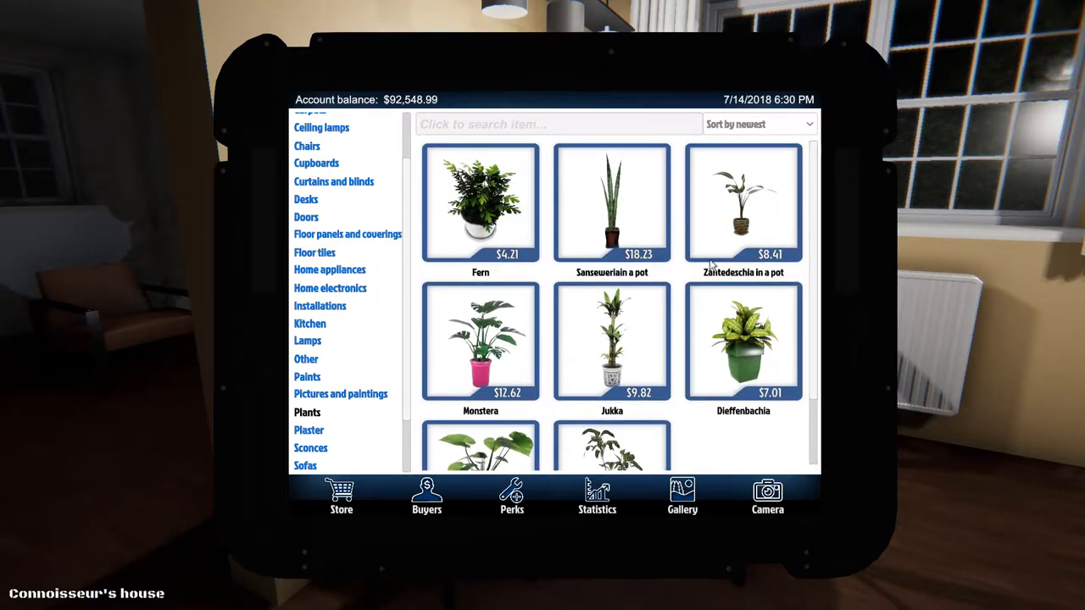
pyautogui.click(744, 204)
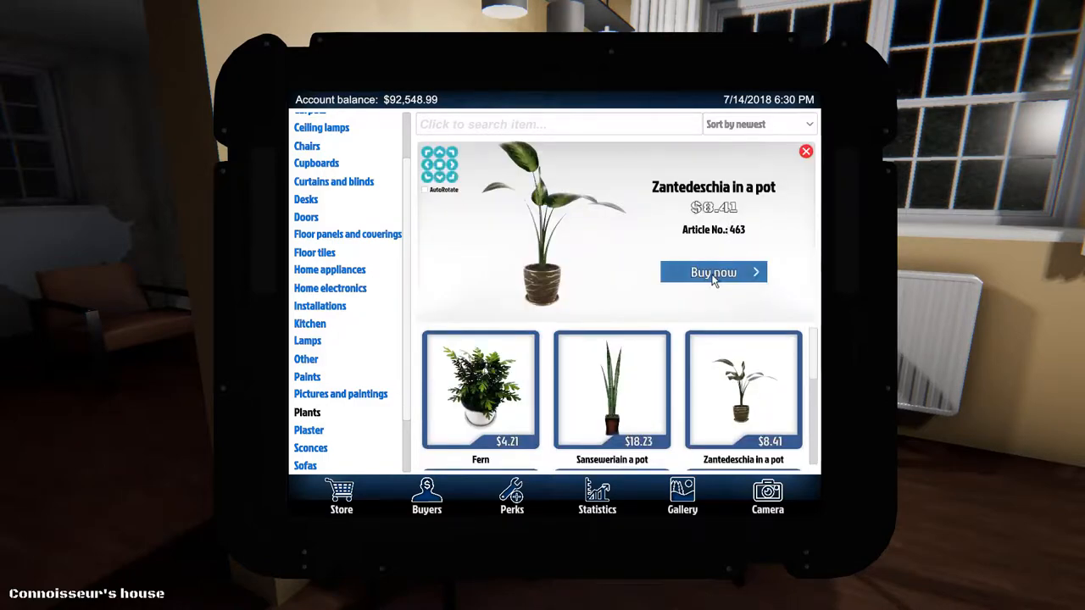
pyautogui.click(713, 272)
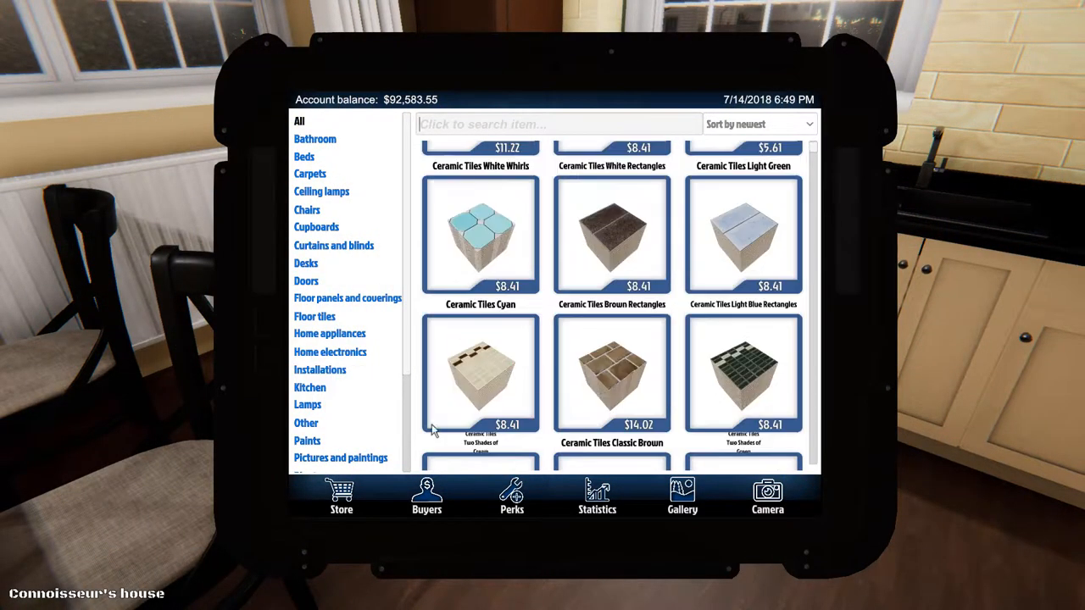
# - Buy Picture Autumn lake and hang it on the wall above the dining table
pyautogui.click(340, 458)
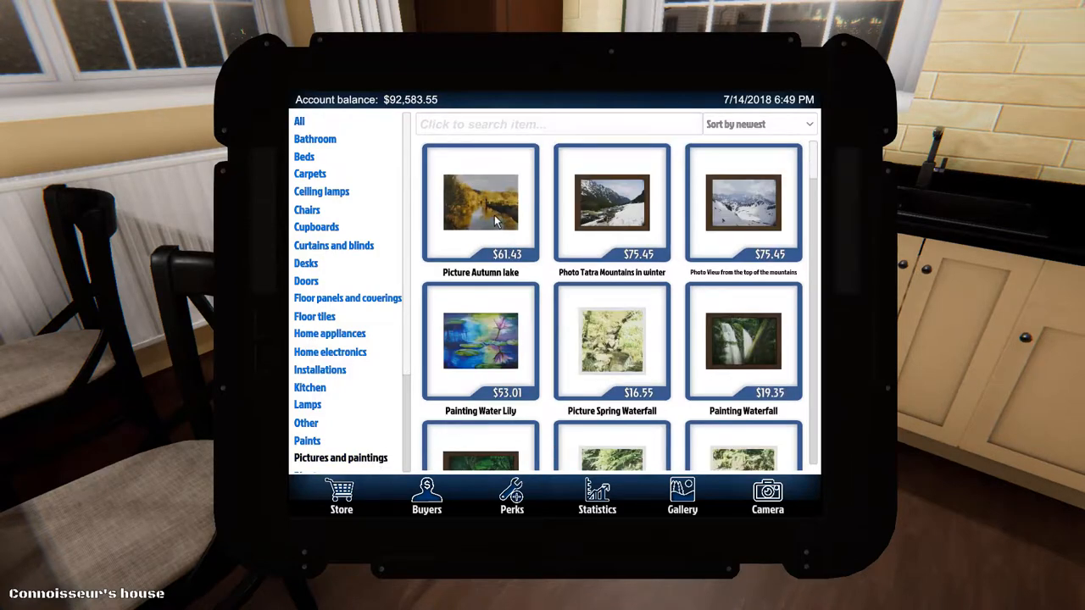
pyautogui.click(481, 202)
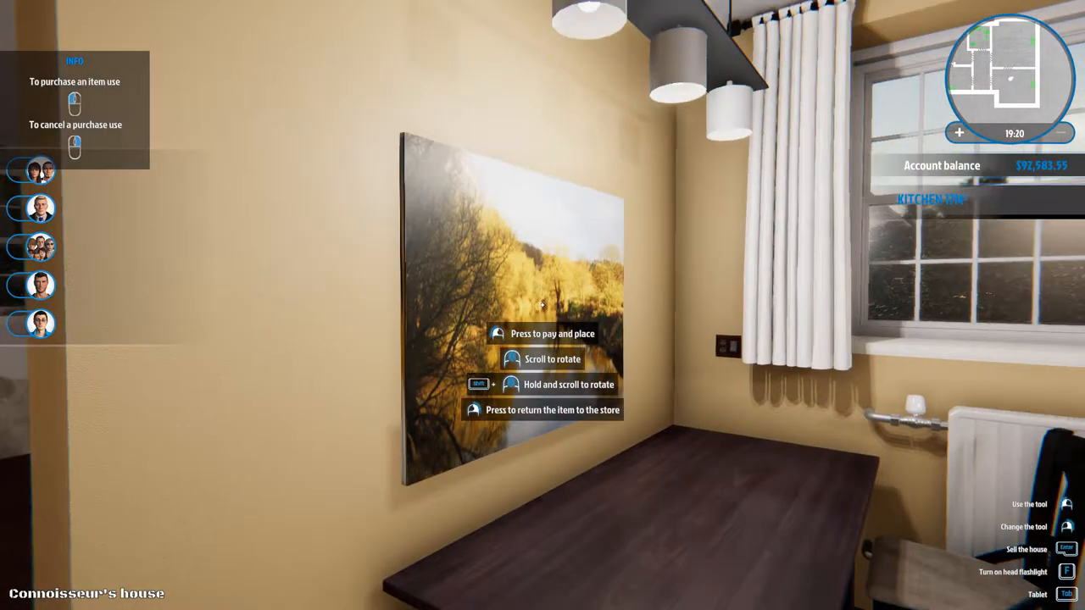
pyautogui.moveTo(542, 305)
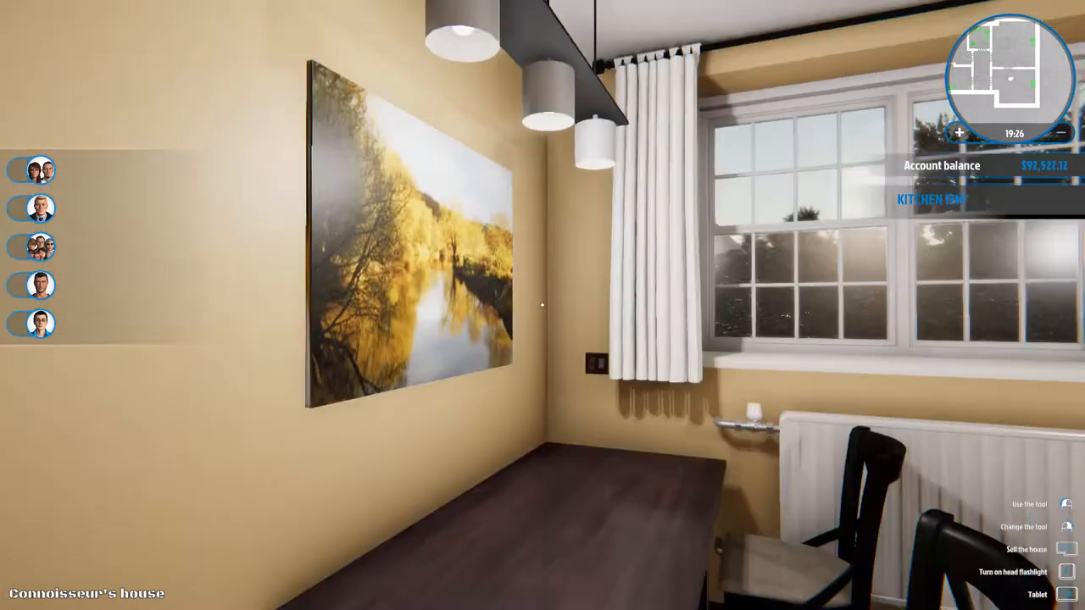
pyautogui.moveTo(542, 305)
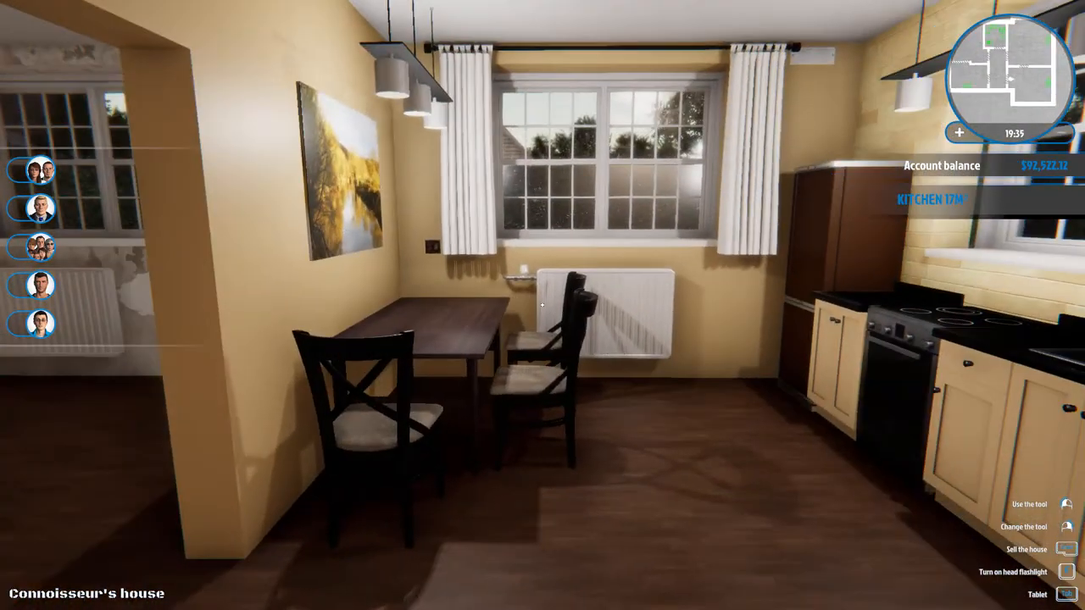
pyautogui.moveTo(542, 306)
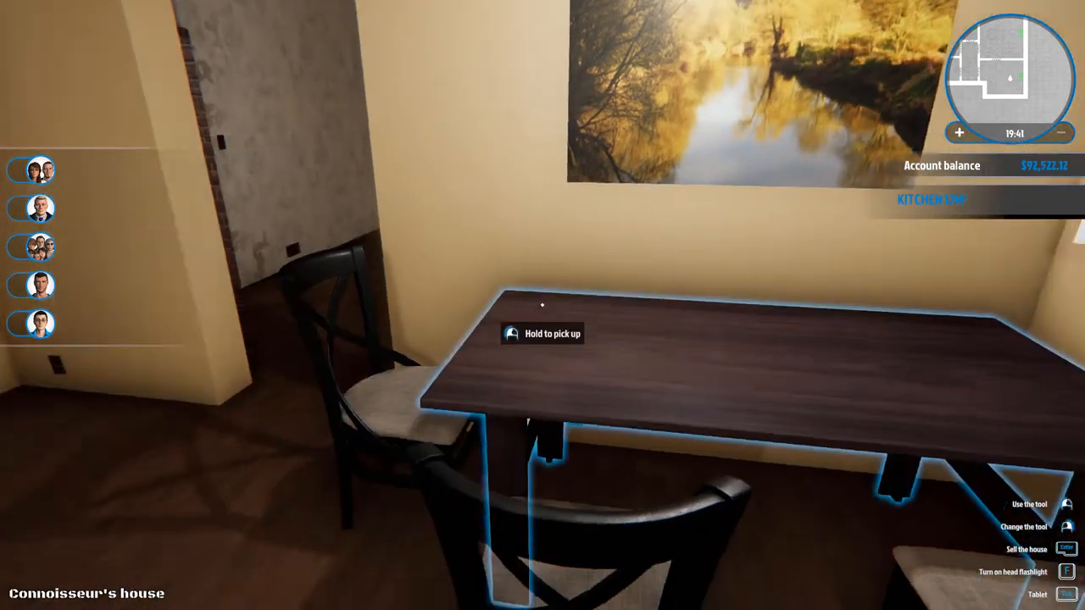
pyautogui.moveTo(543, 305)
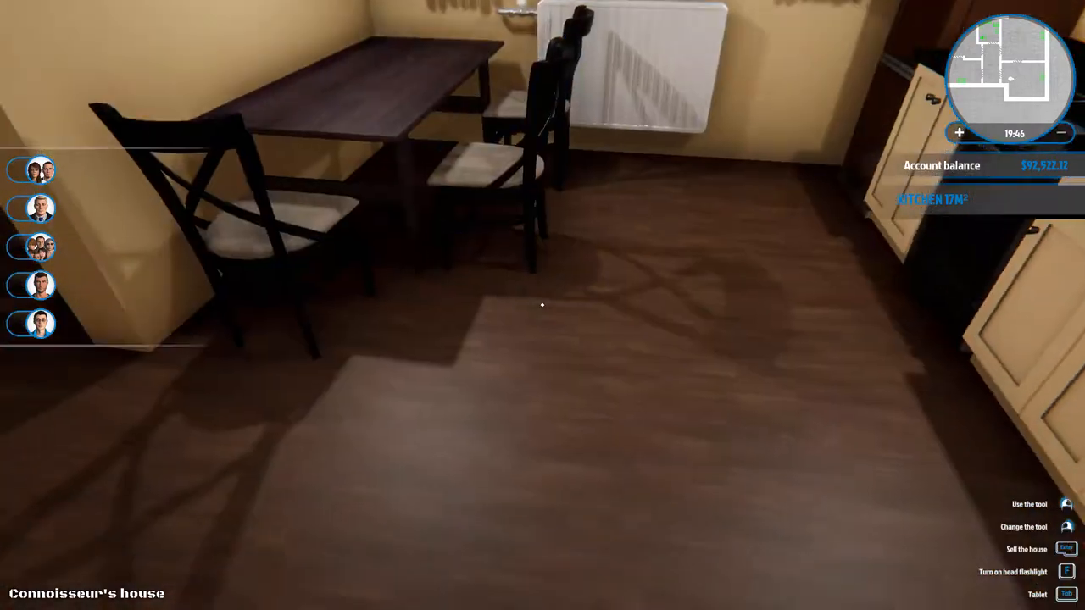
pyautogui.moveTo(542, 305)
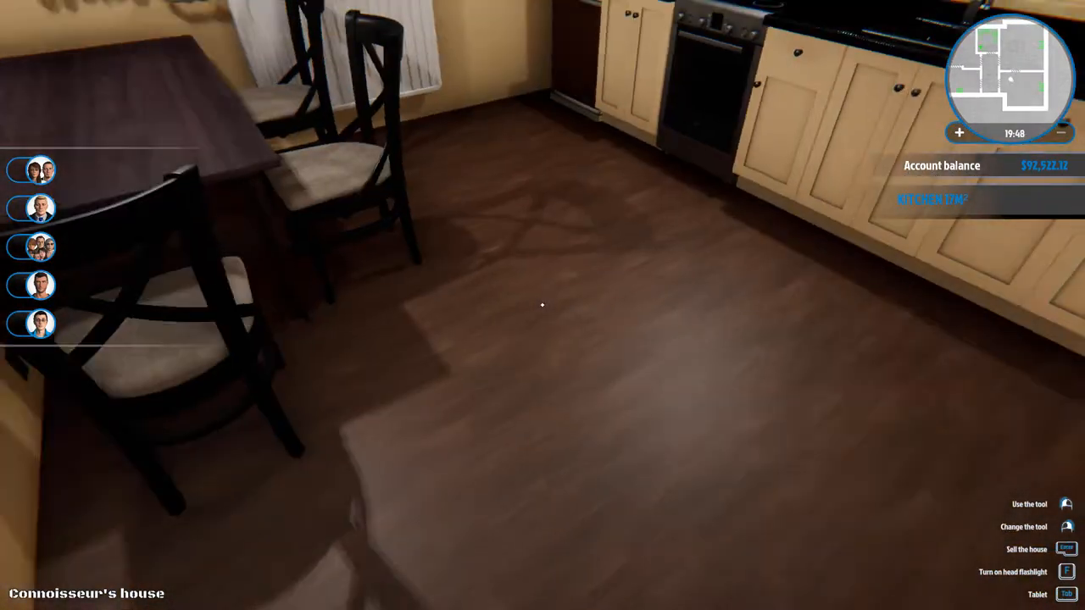
pyautogui.moveTo(542, 305)
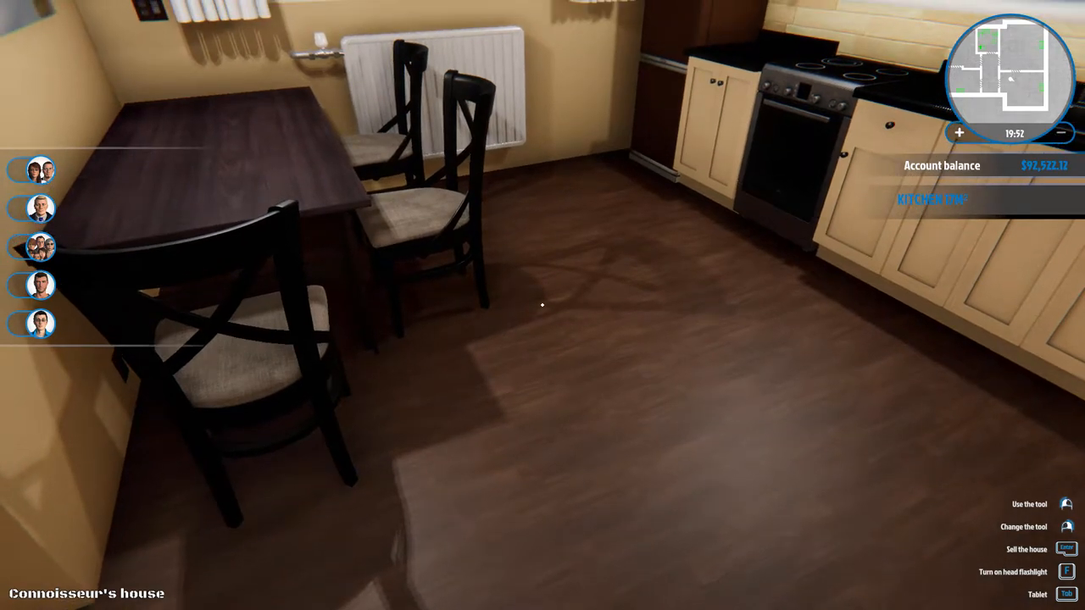
pyautogui.press('Tab')
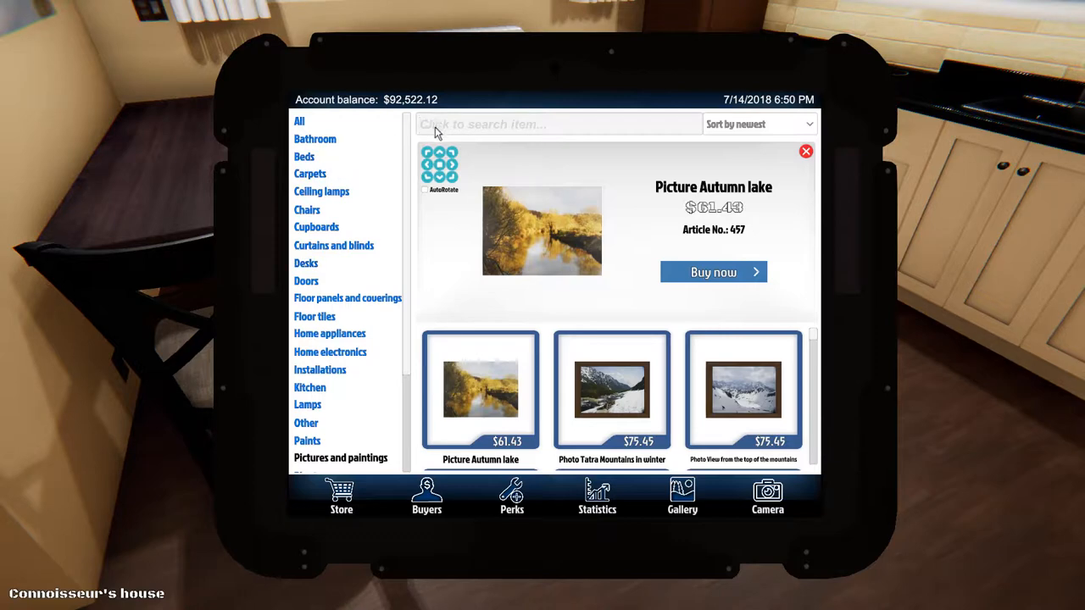
# - Search the store for 'car' and scroll through the carpet results
pyautogui.write('car')
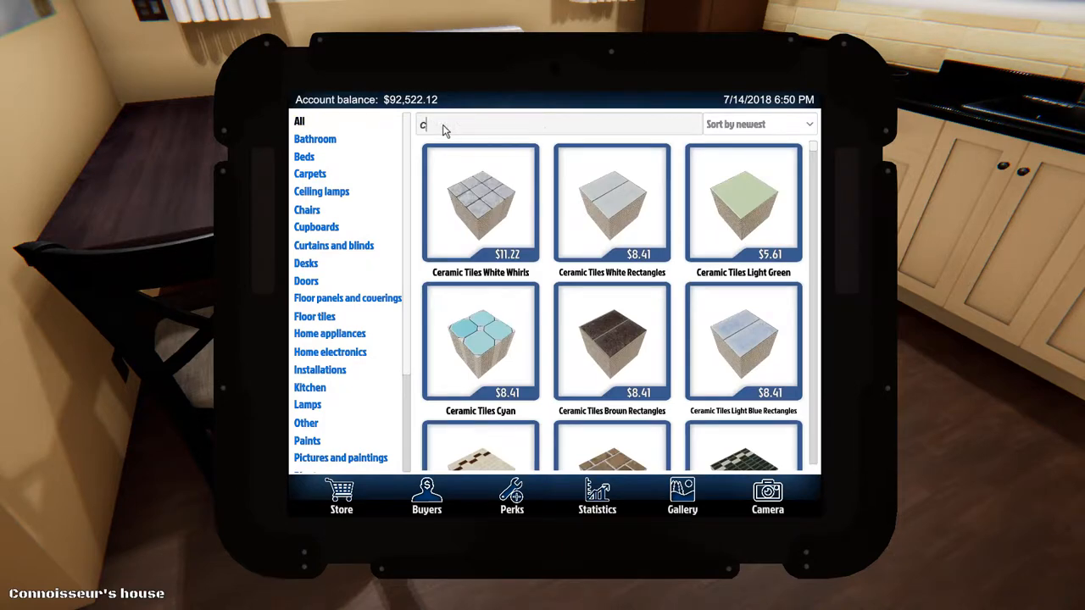
pyautogui.write('ar')
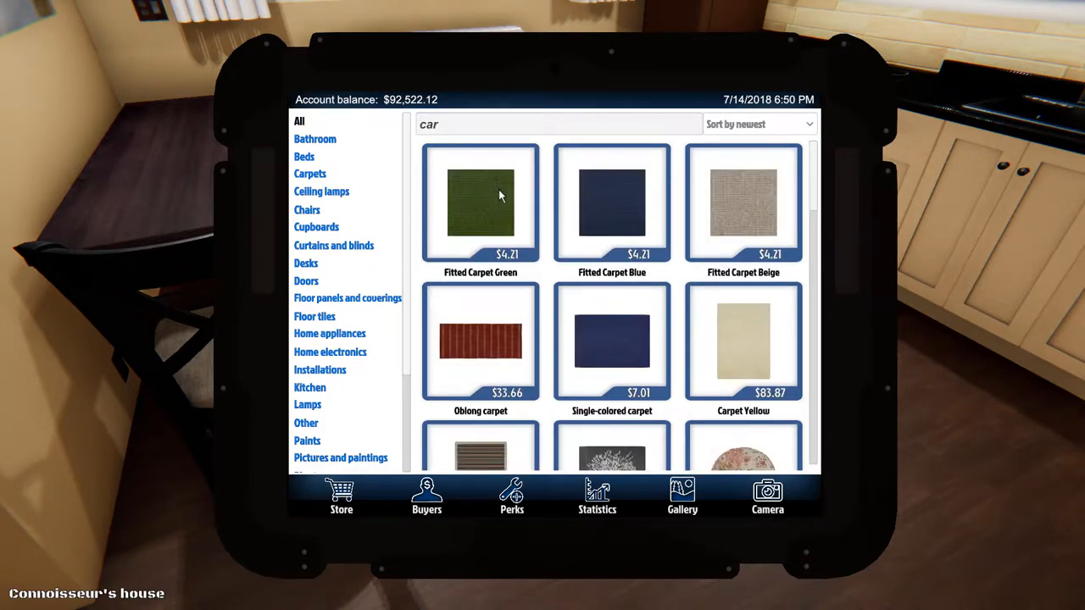
pyautogui.moveTo(733, 214)
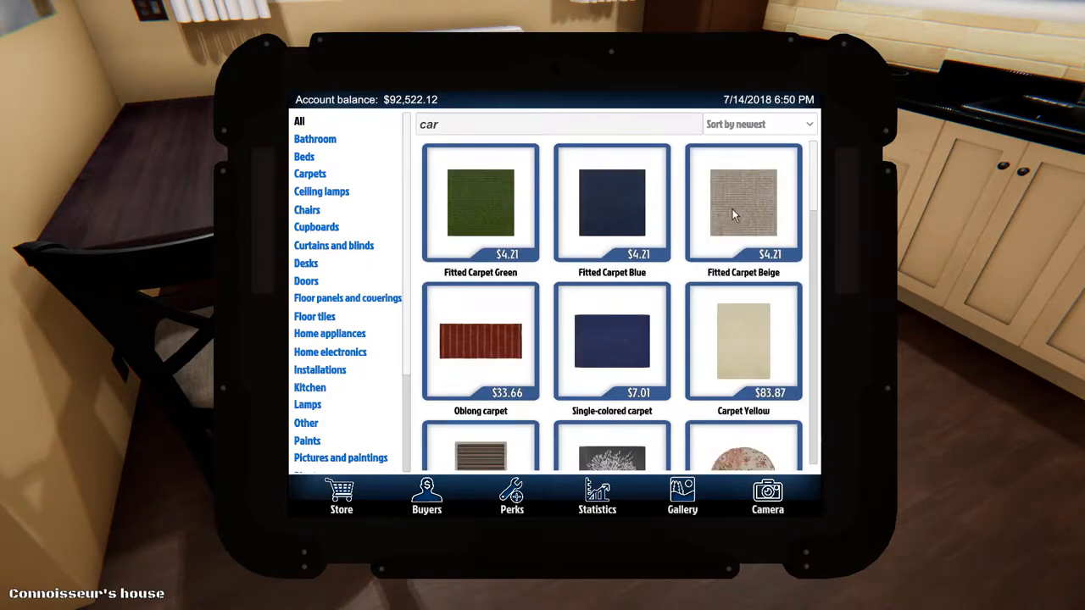
pyautogui.scroll(-3)
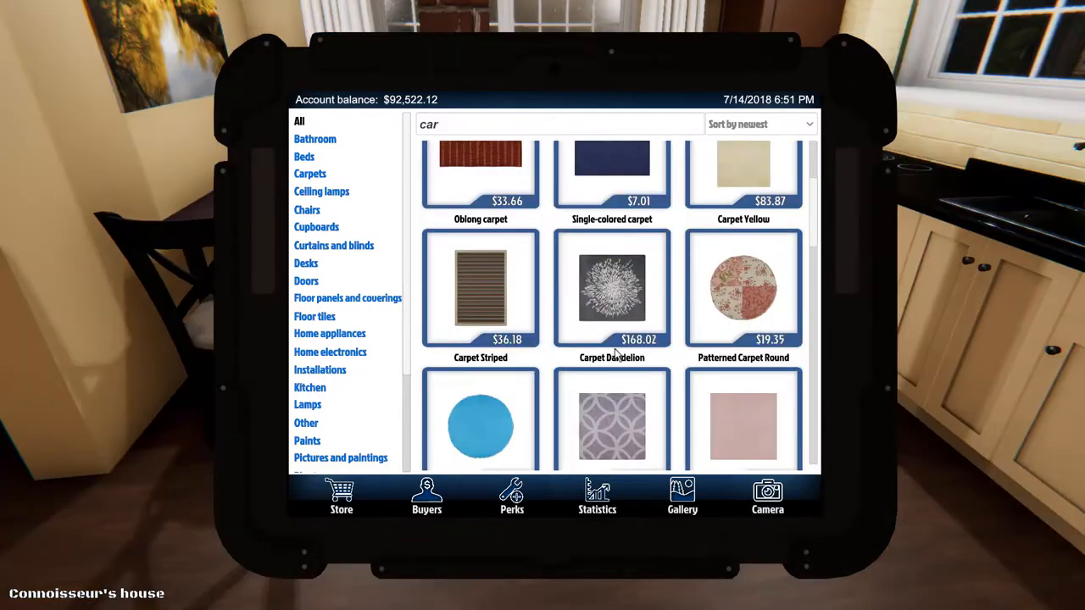
pyautogui.scroll(-3)
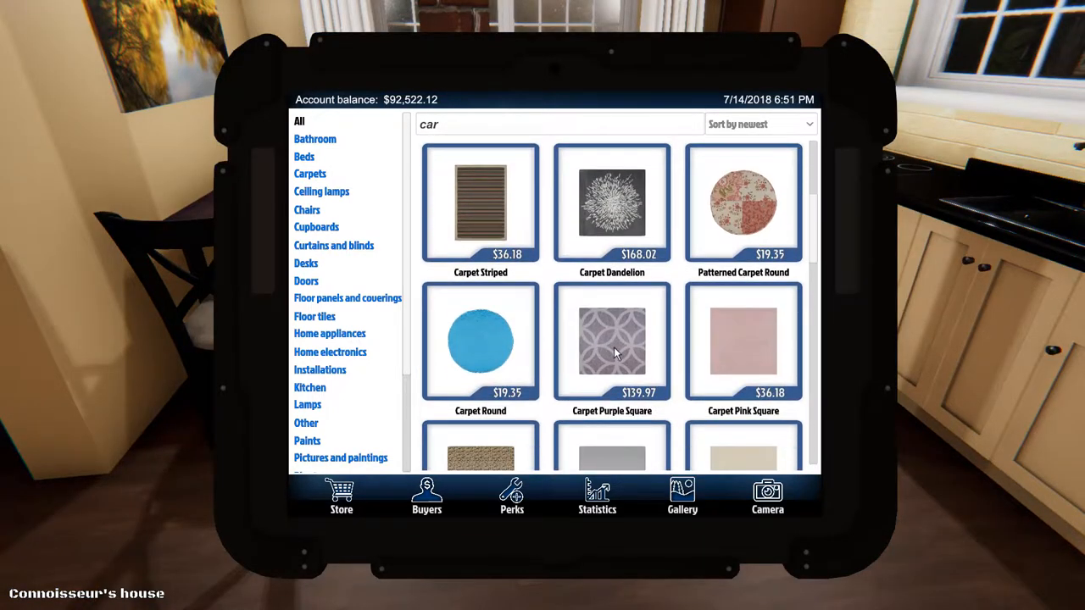
pyautogui.scroll(-3)
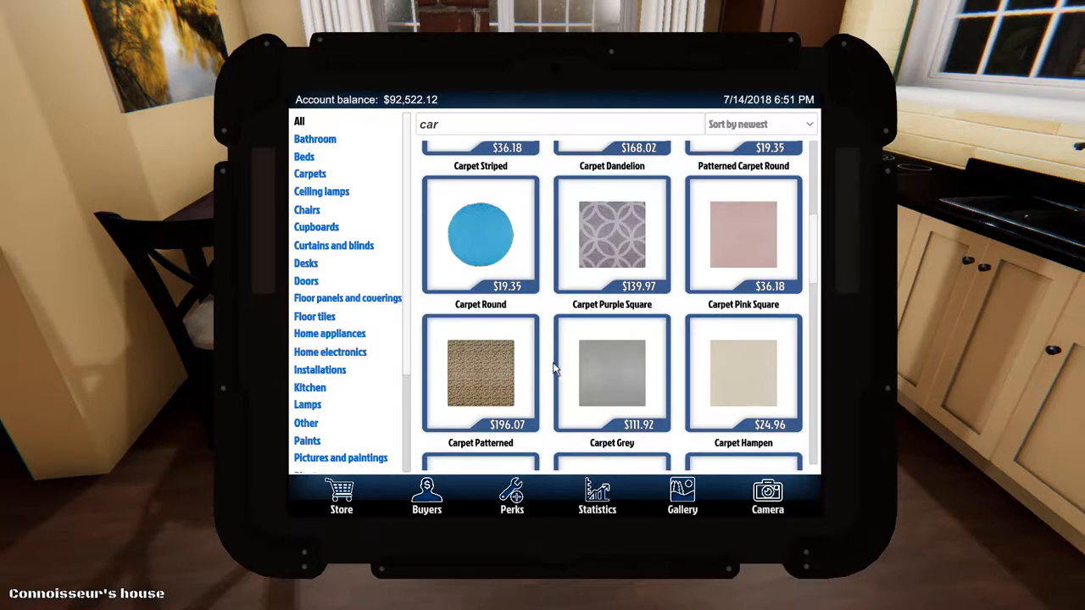
pyautogui.moveTo(496, 382)
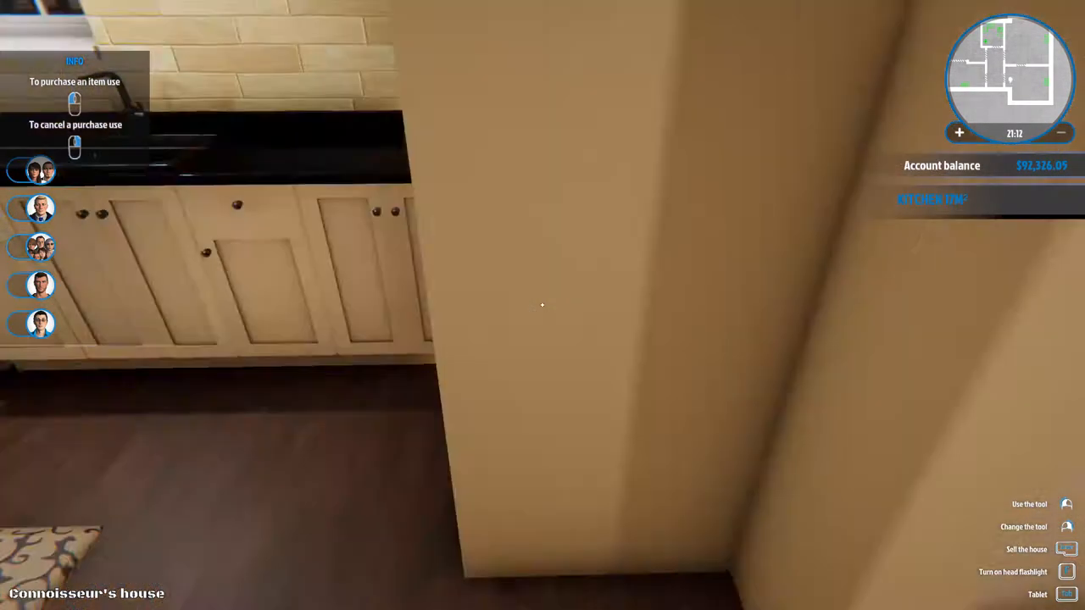
pyautogui.moveTo(543, 306)
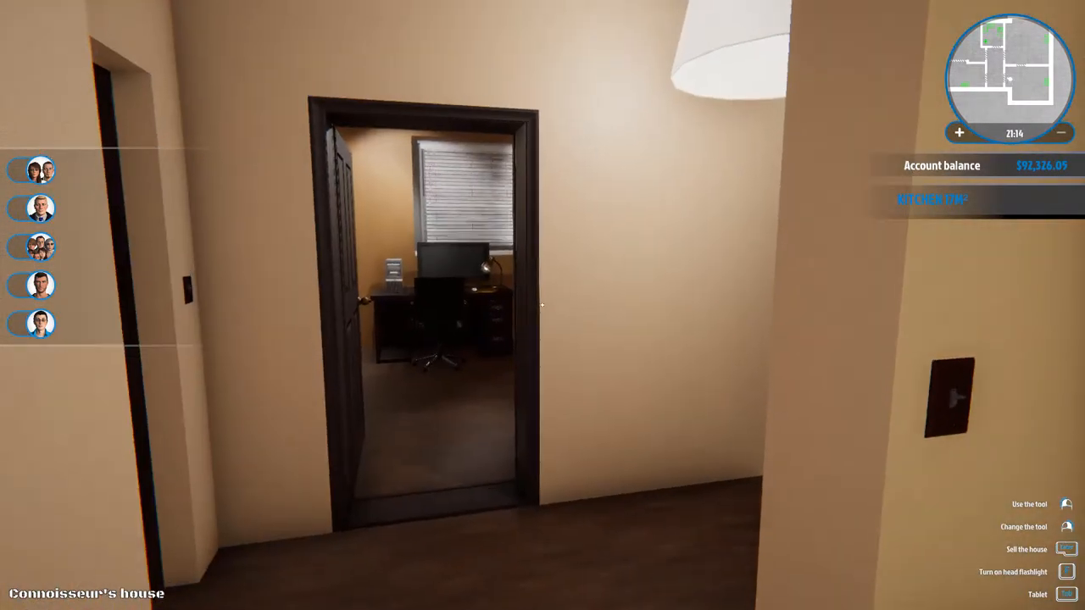
pyautogui.moveTo(542, 305)
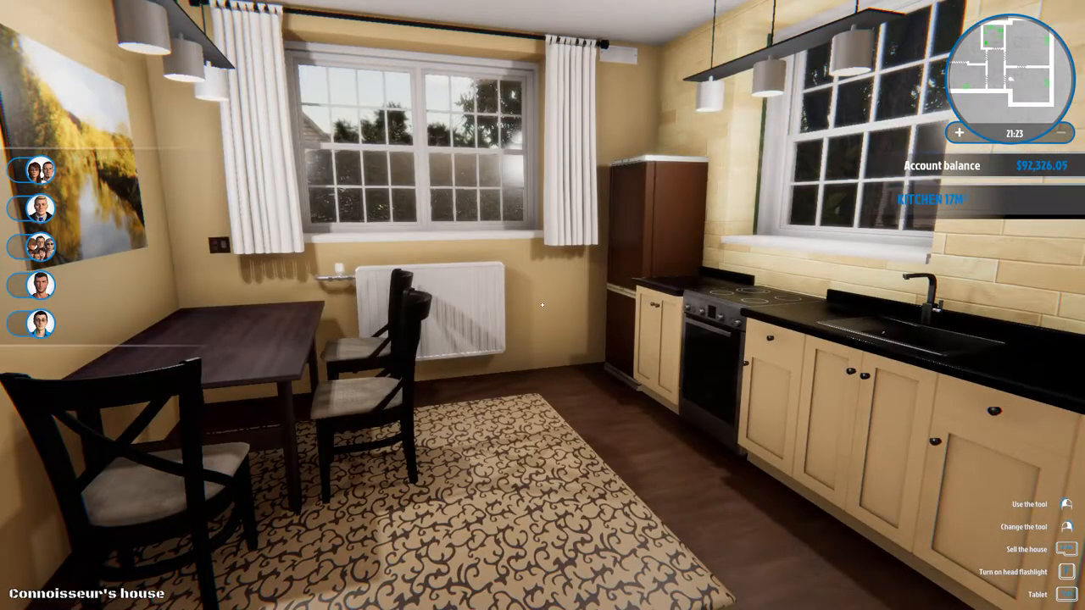
pyautogui.moveTo(543, 306)
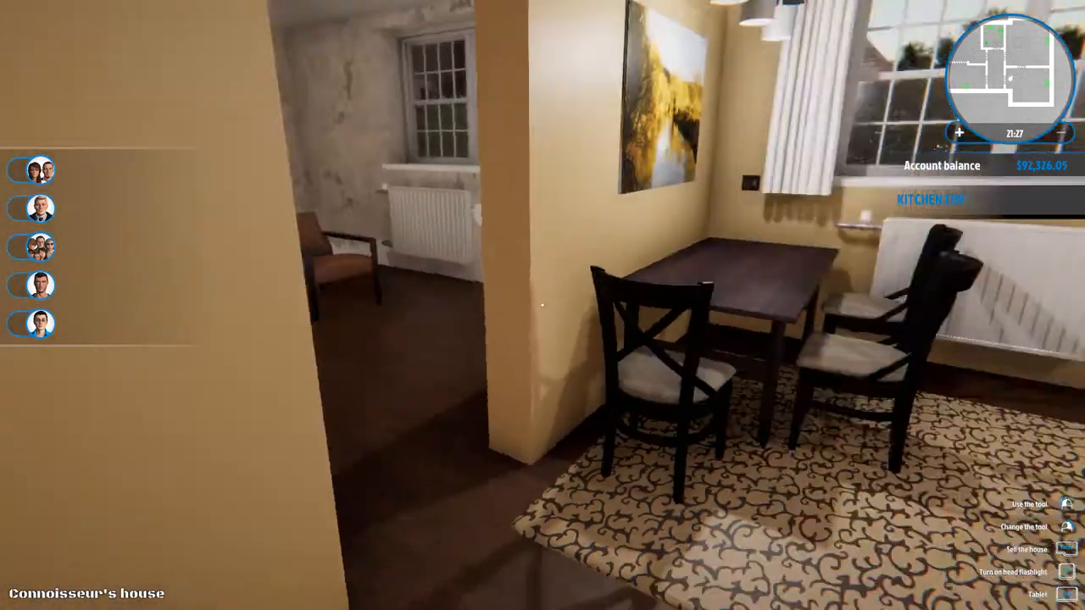
pyautogui.moveTo(542, 306)
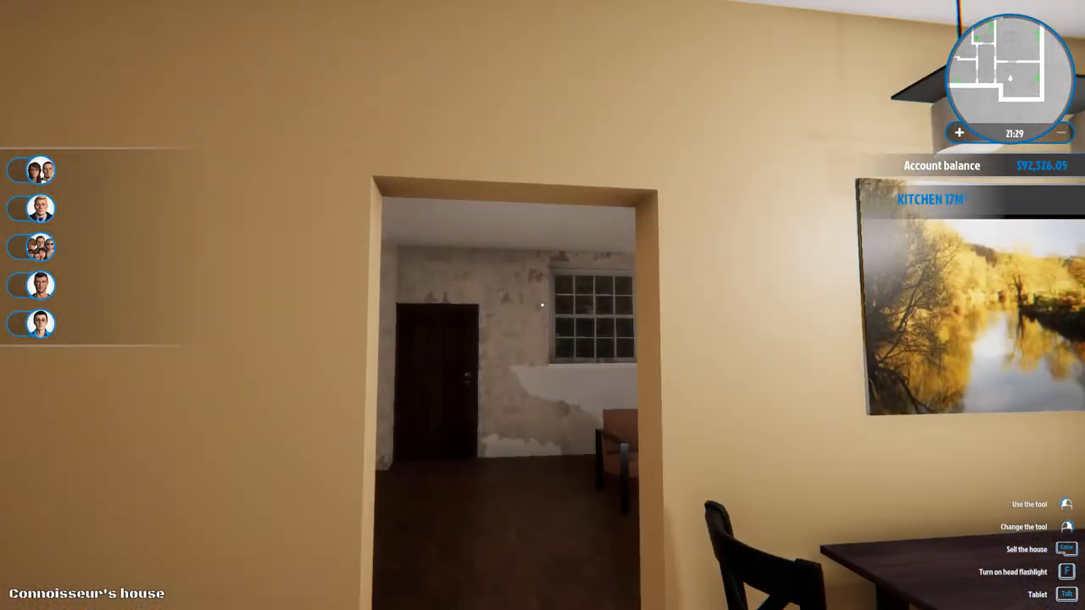
pyautogui.moveTo(543, 305)
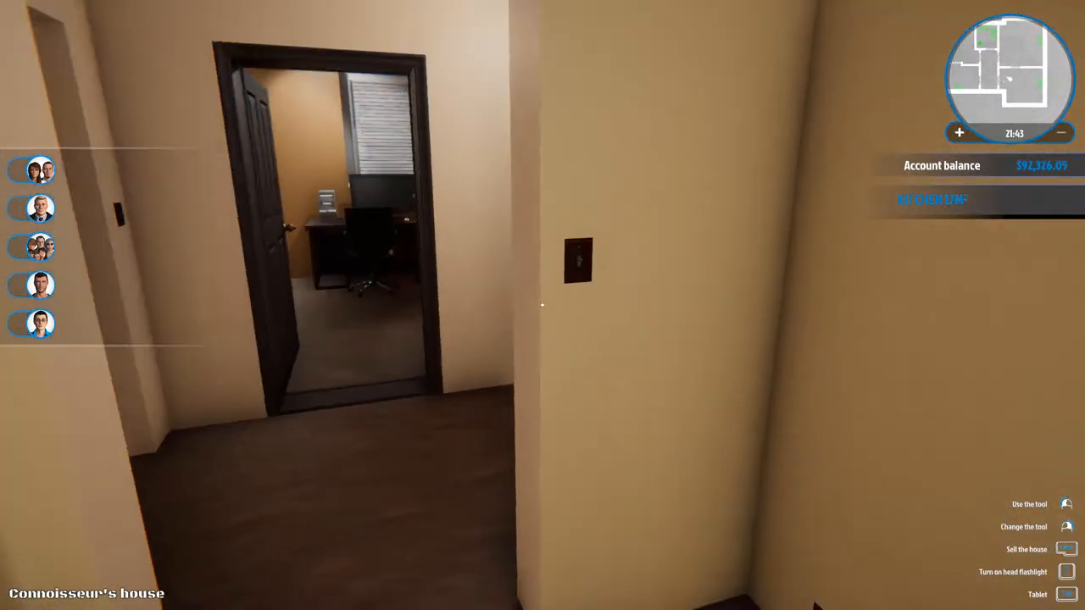
pyautogui.moveTo(542, 305)
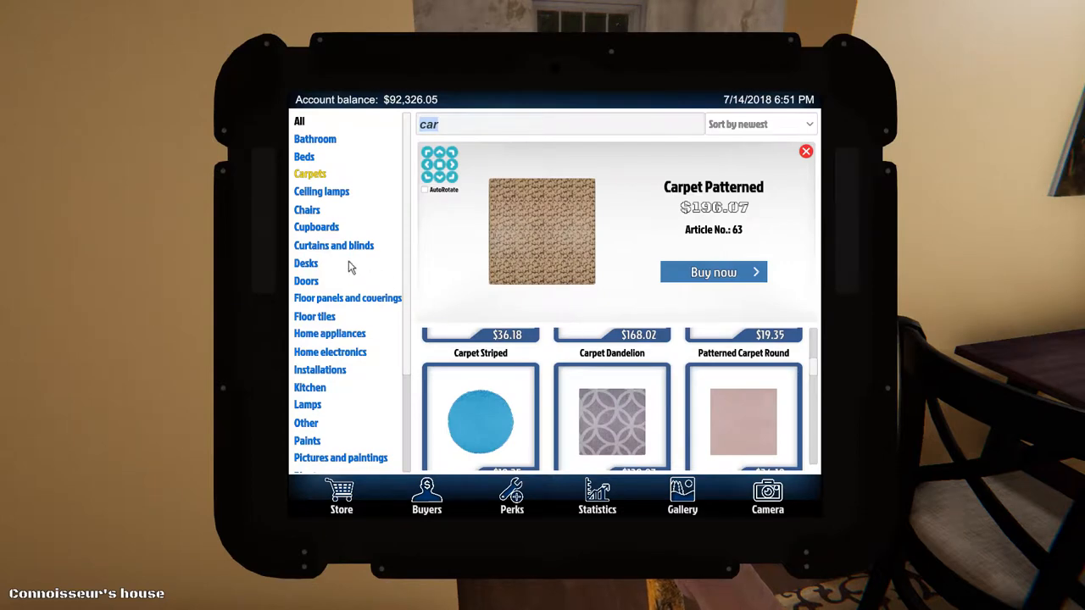
# - Buy the Modern Light Switch from the Installations category
pyautogui.click(320, 370)
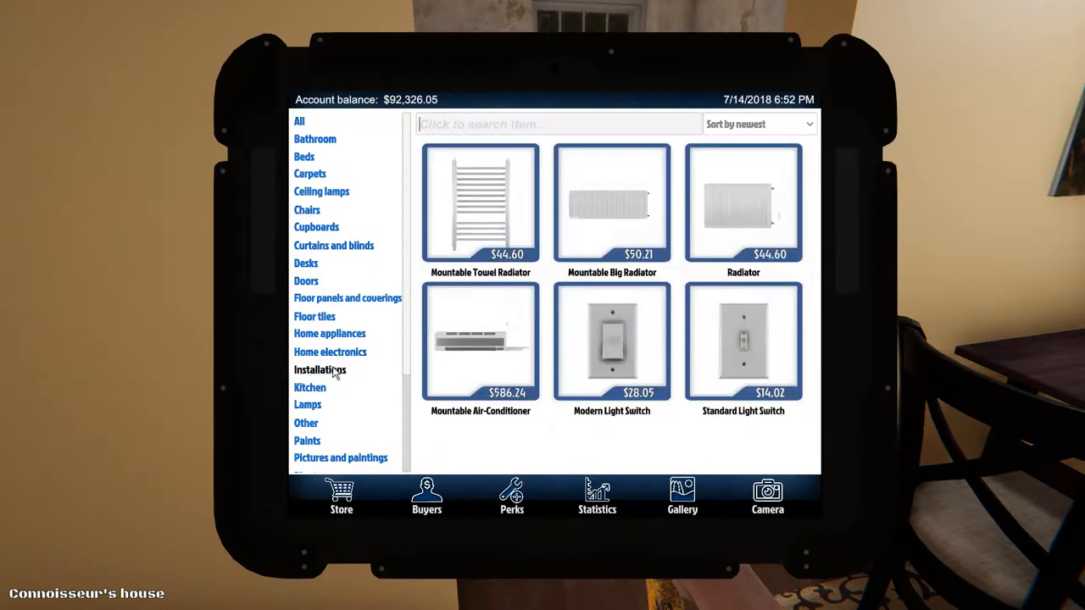
pyautogui.moveTo(346, 375)
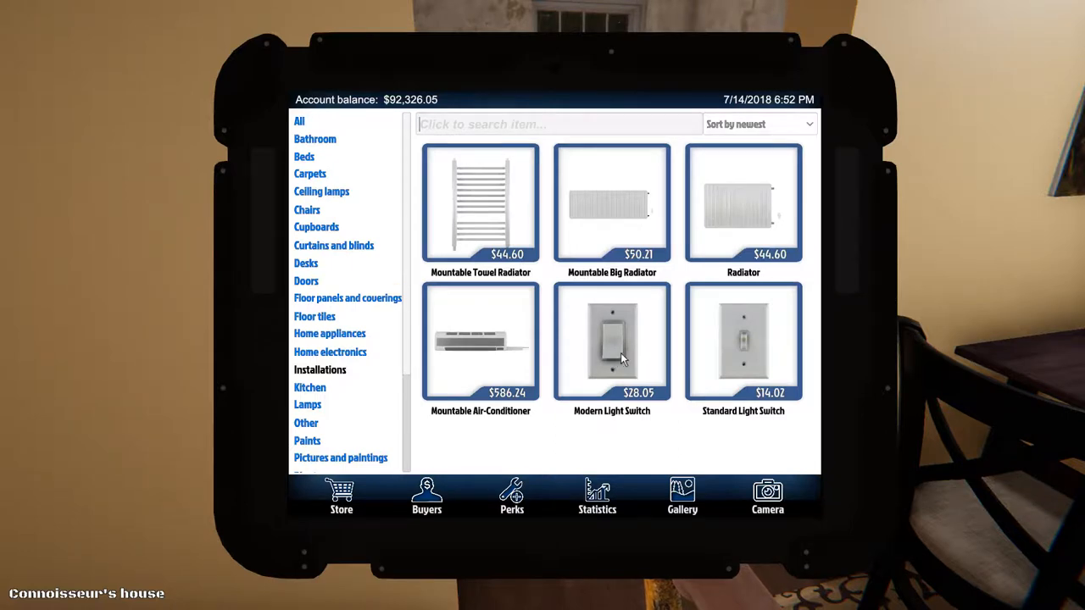
pyautogui.click(612, 341)
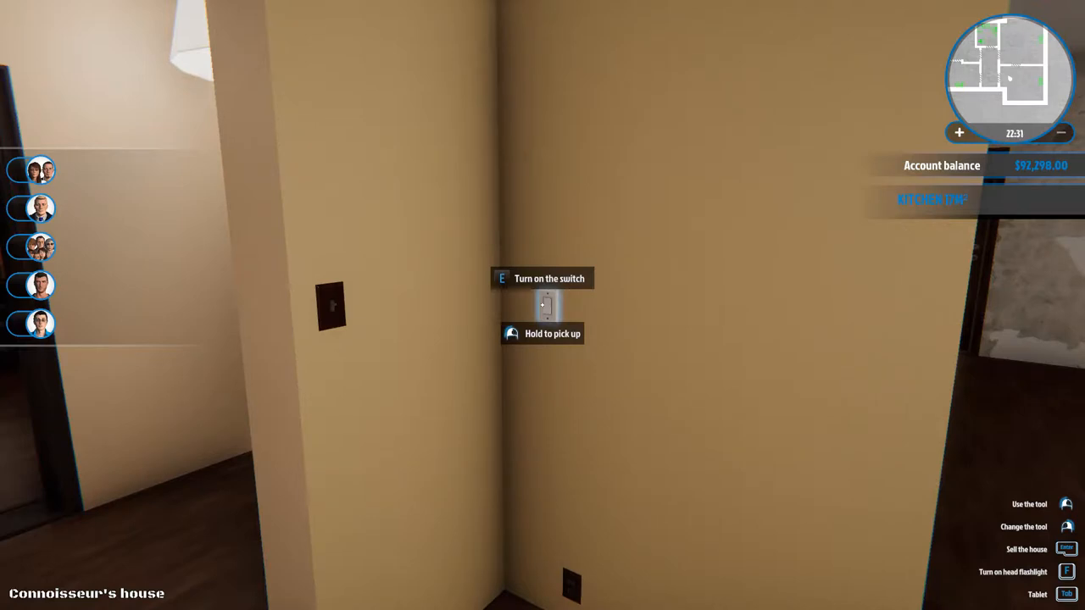
pyautogui.moveTo(543, 305)
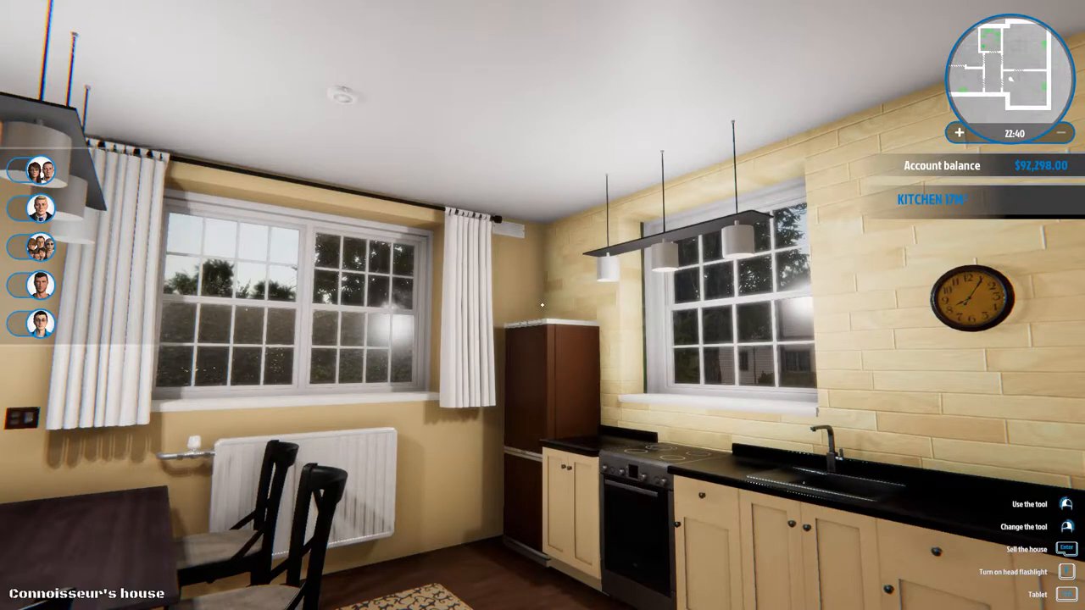
pyautogui.moveTo(543, 305)
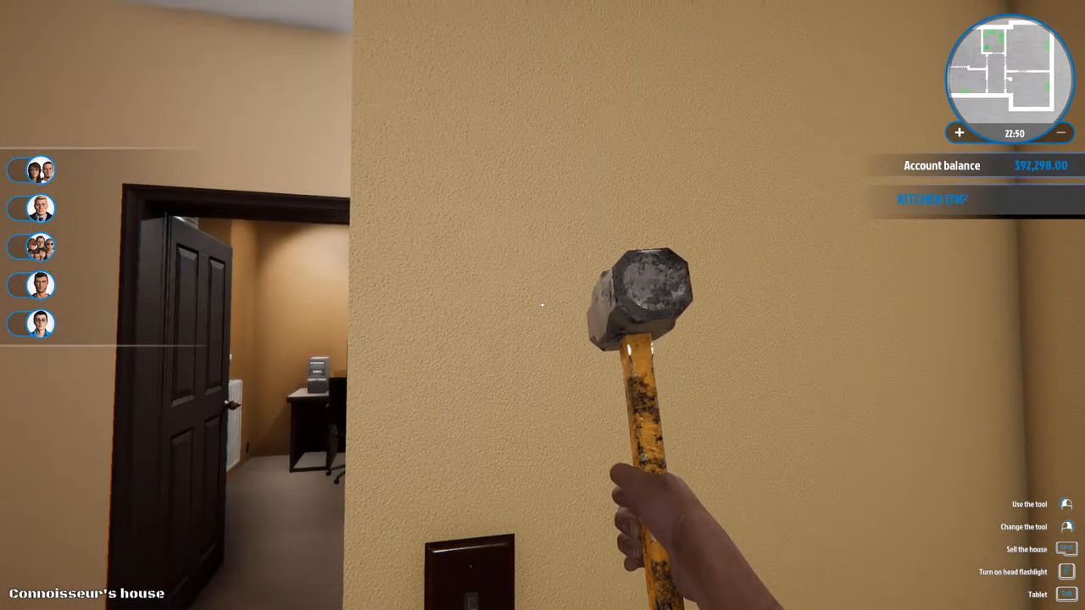
# - Sledgehammer the wall beside the kitchen down to the corner
pyautogui.click(542, 306)
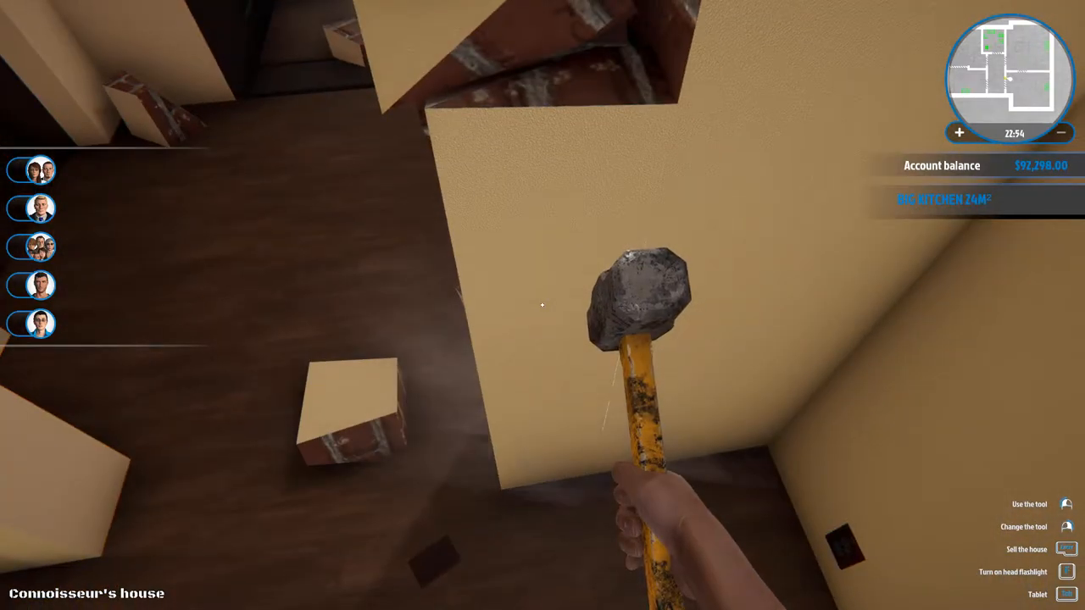
pyautogui.click(543, 305)
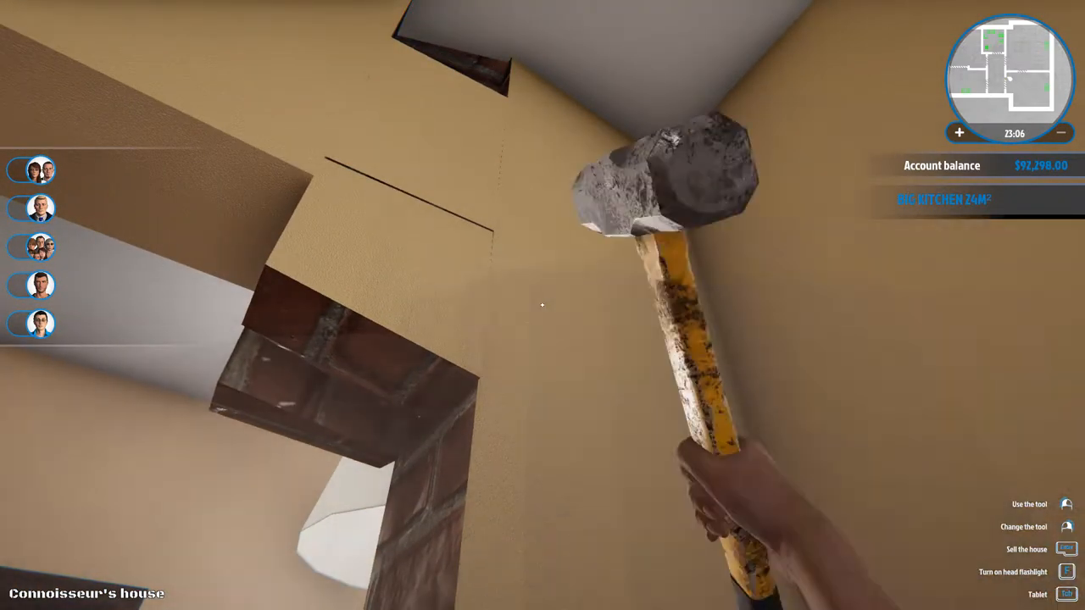
pyautogui.moveTo(542, 305)
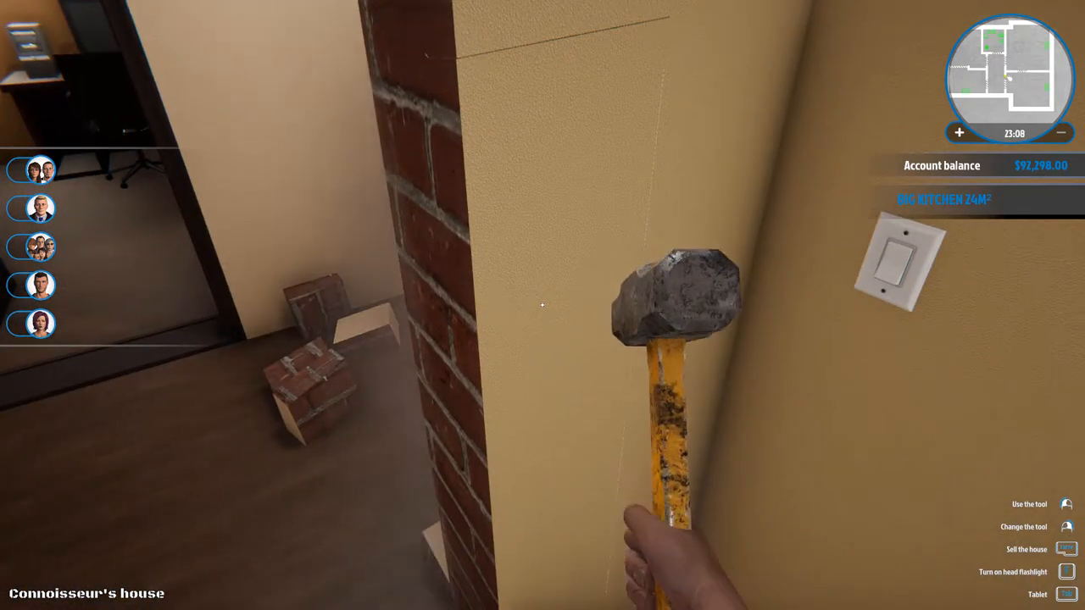
pyautogui.moveTo(543, 305)
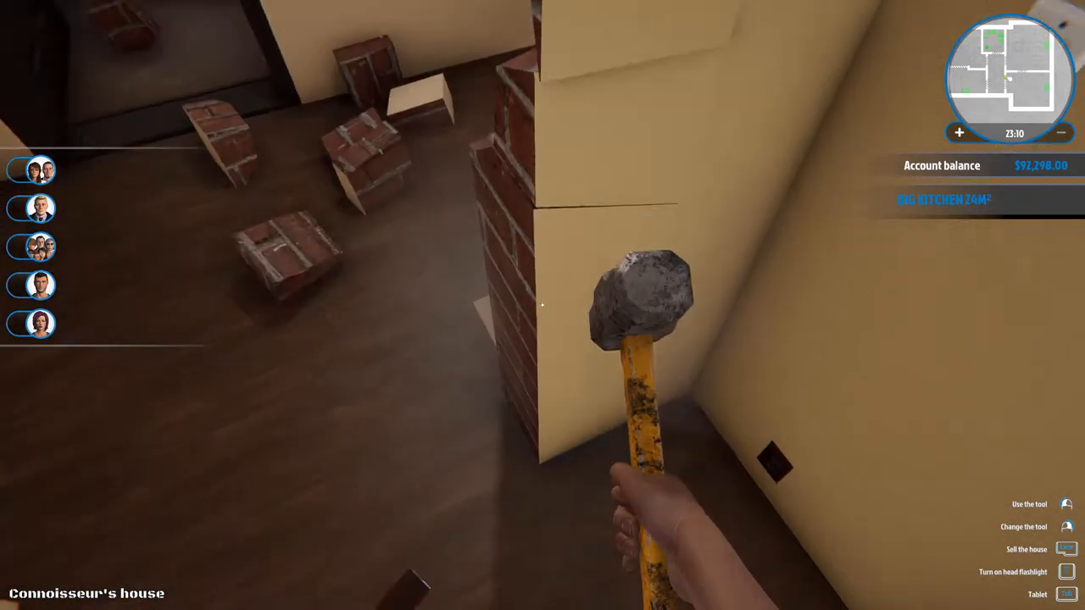
pyautogui.click(543, 305)
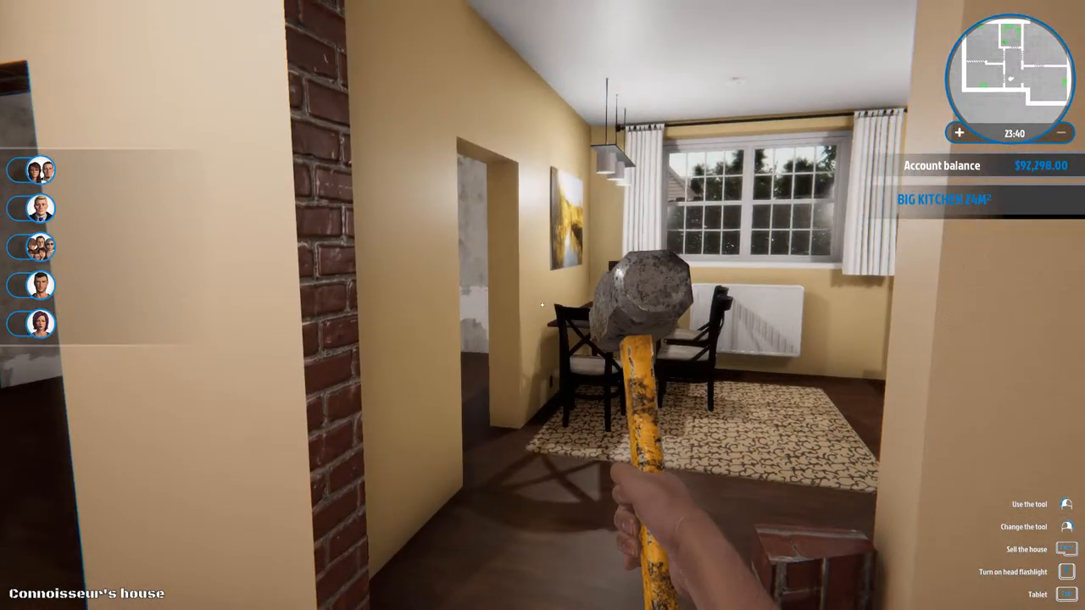
pyautogui.moveTo(543, 305)
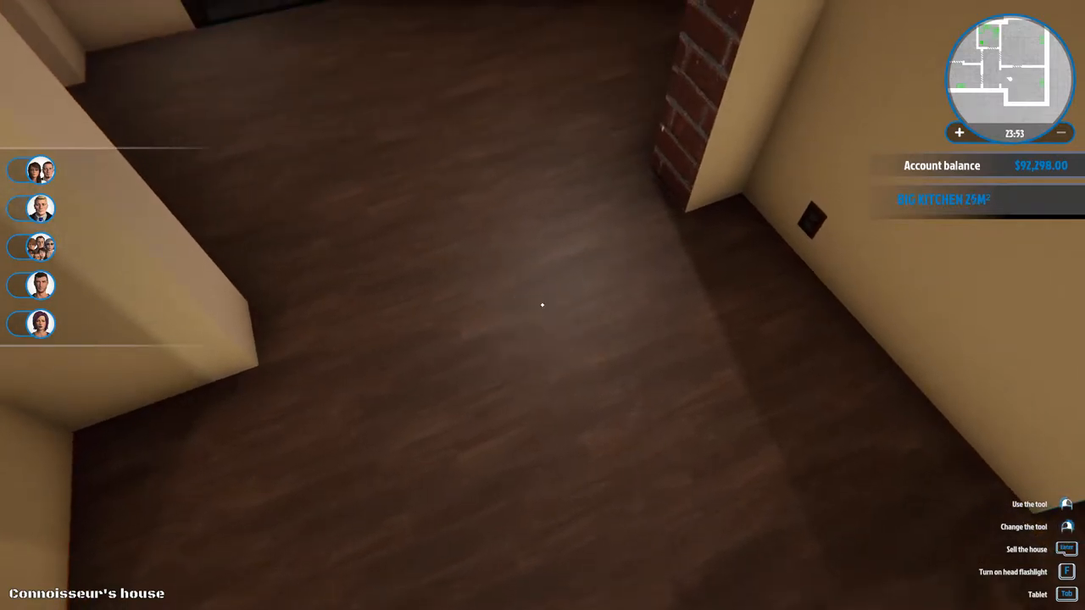
pyautogui.moveTo(543, 305)
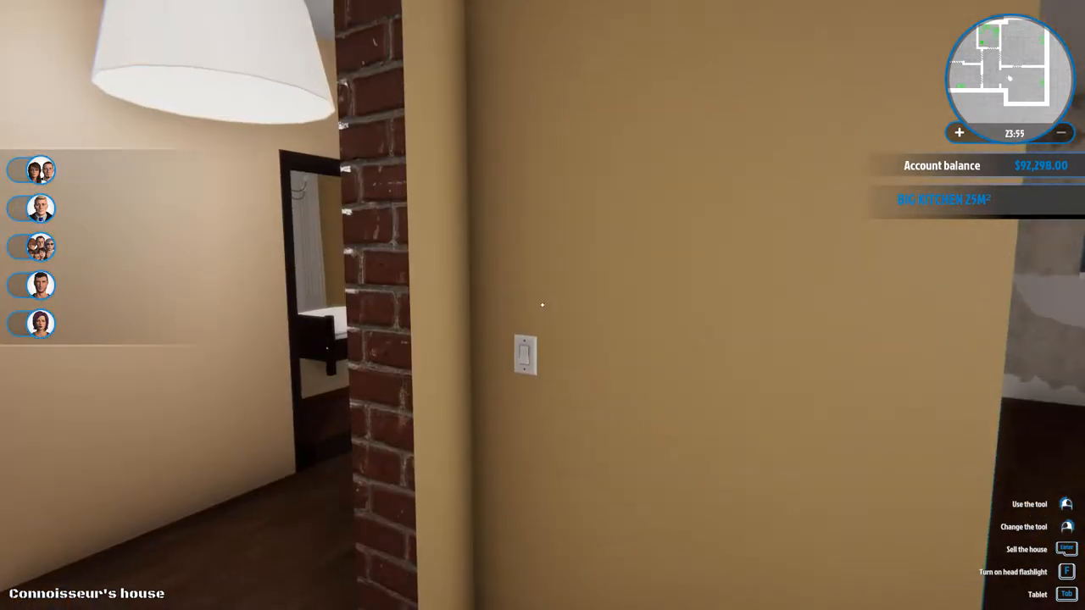
pyautogui.moveTo(543, 305)
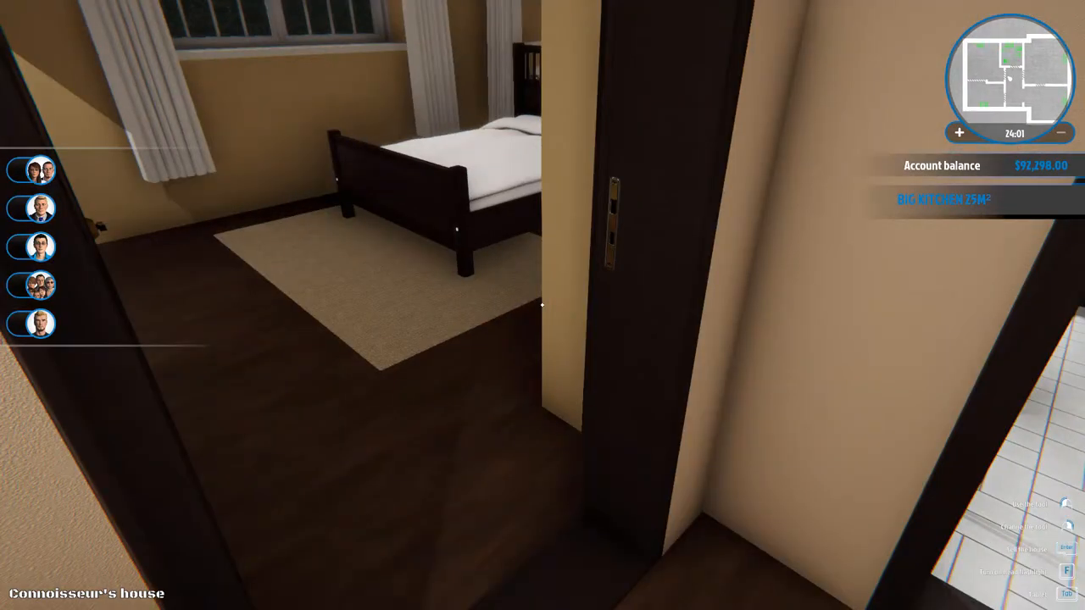
pyautogui.moveTo(542, 305)
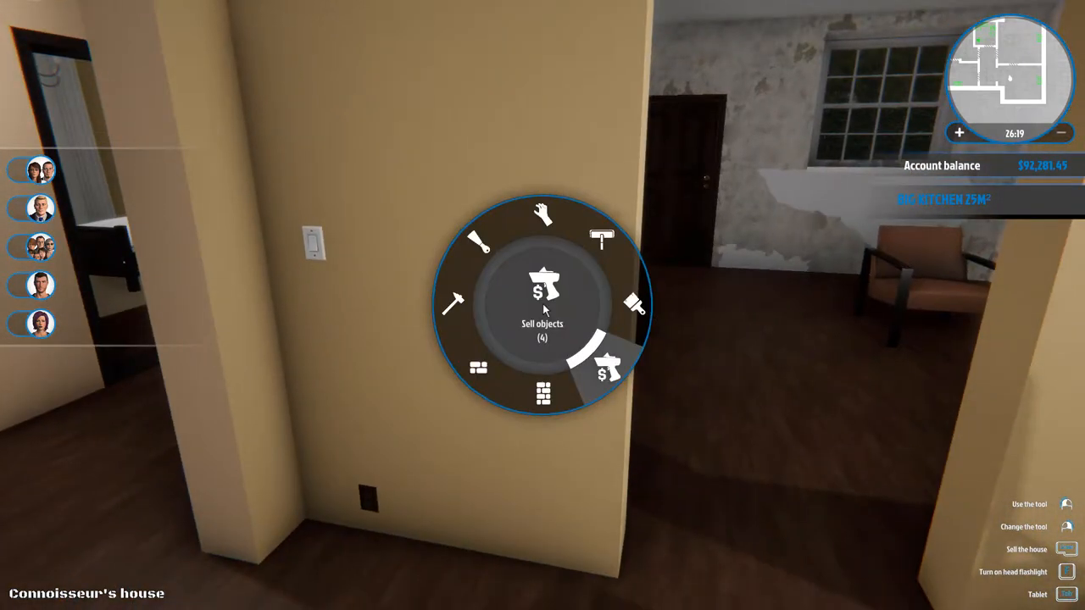
pyautogui.moveTo(458, 301)
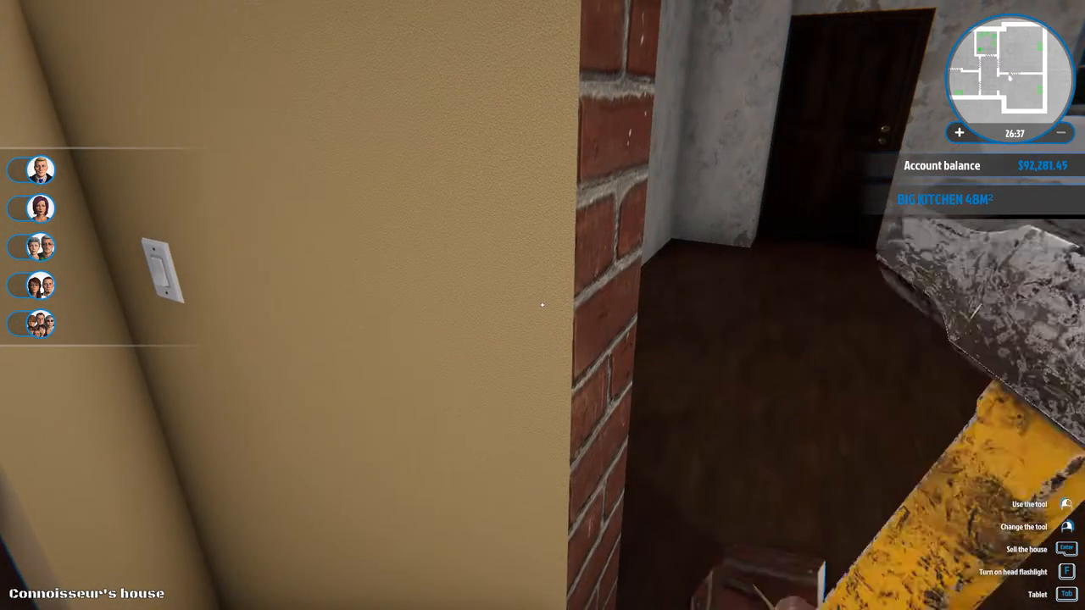
pyautogui.moveTo(543, 305)
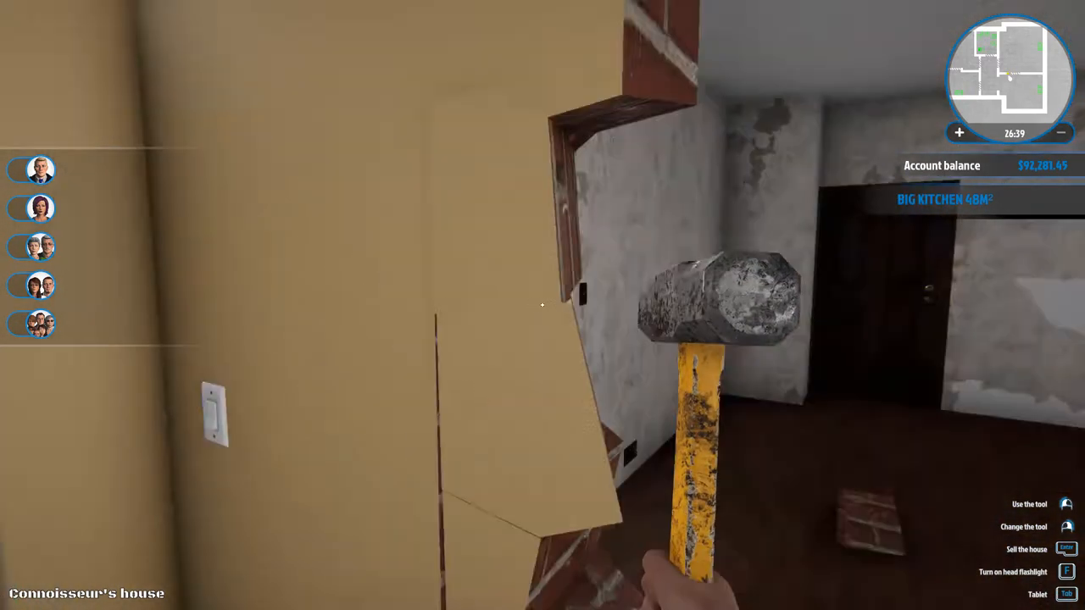
pyautogui.moveTo(542, 305)
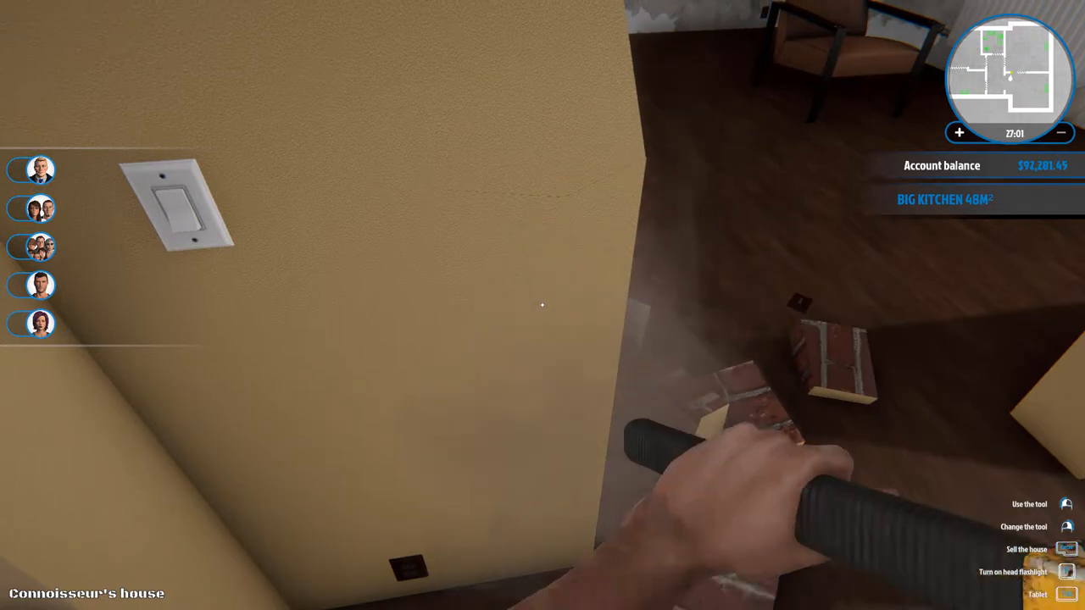
# - Smash the dividing wall beside the light switch, merging kitchen and living area
pyautogui.click(543, 306)
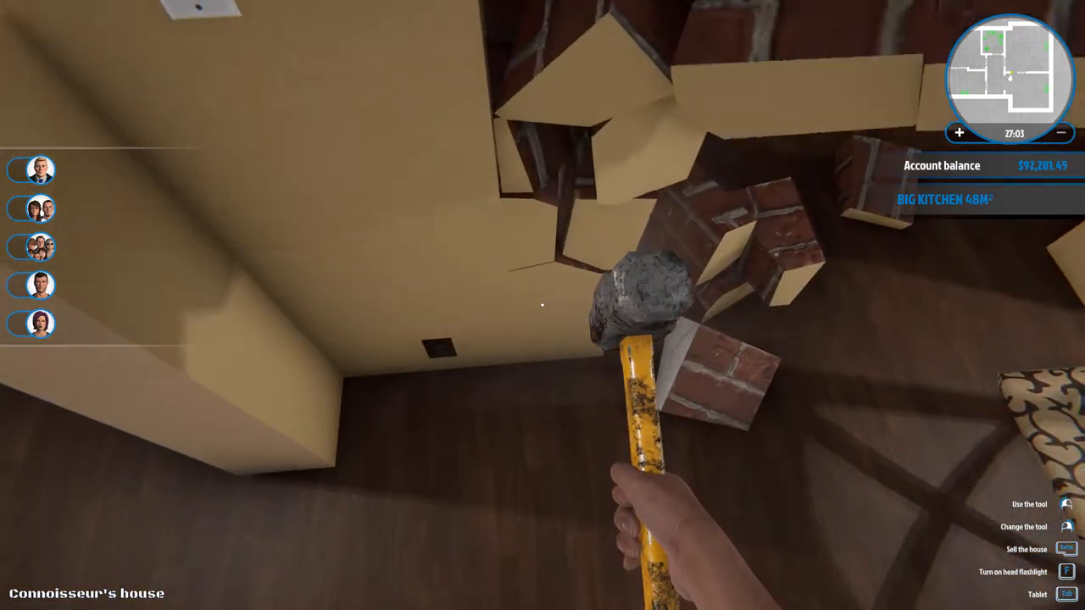
pyautogui.click(542, 306)
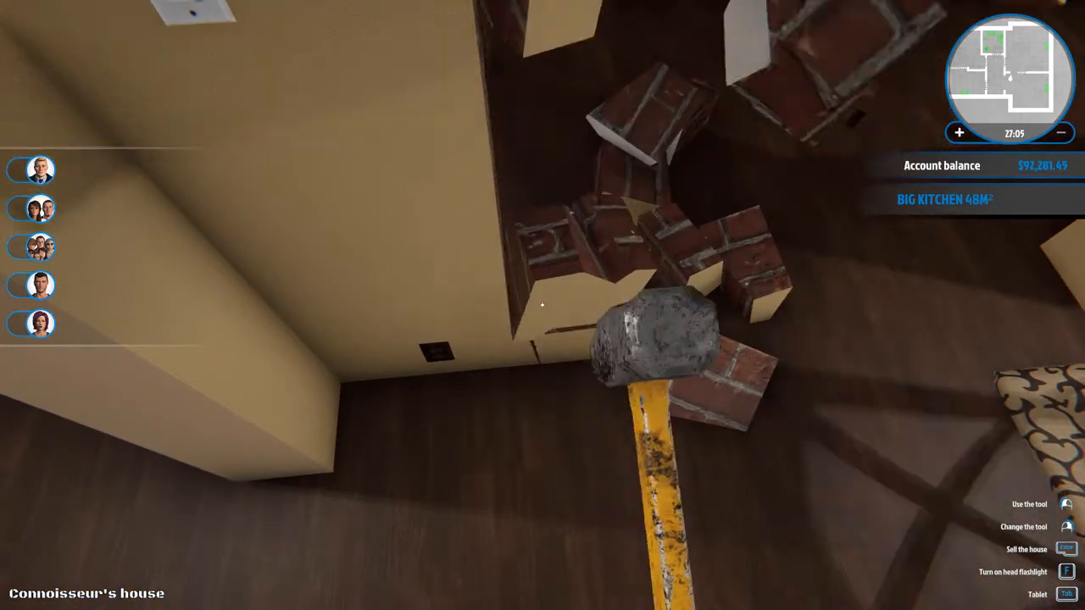
pyautogui.moveTo(542, 305)
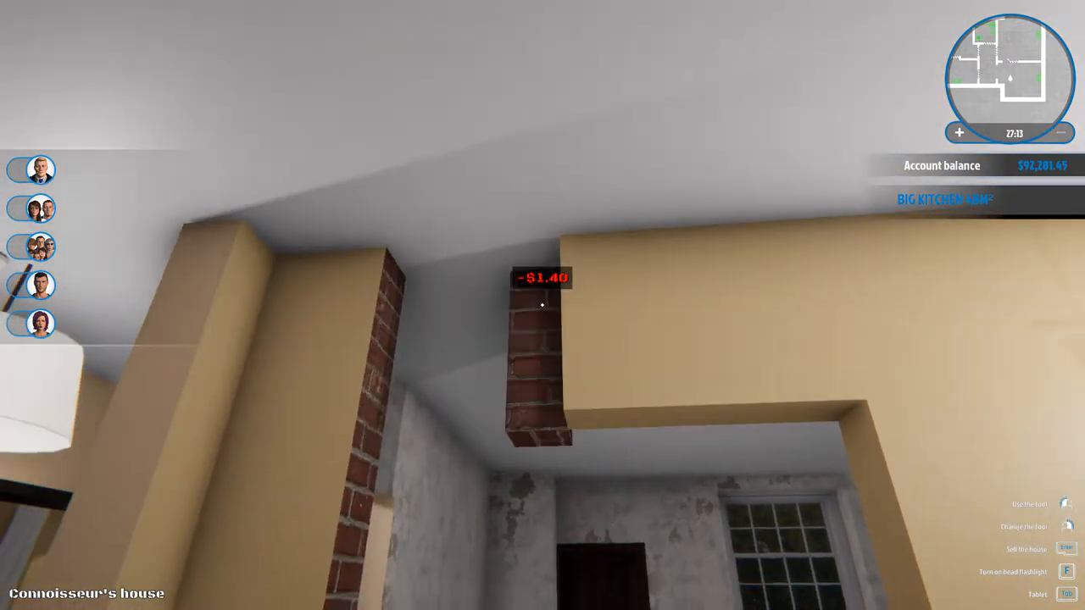
pyautogui.moveTo(543, 305)
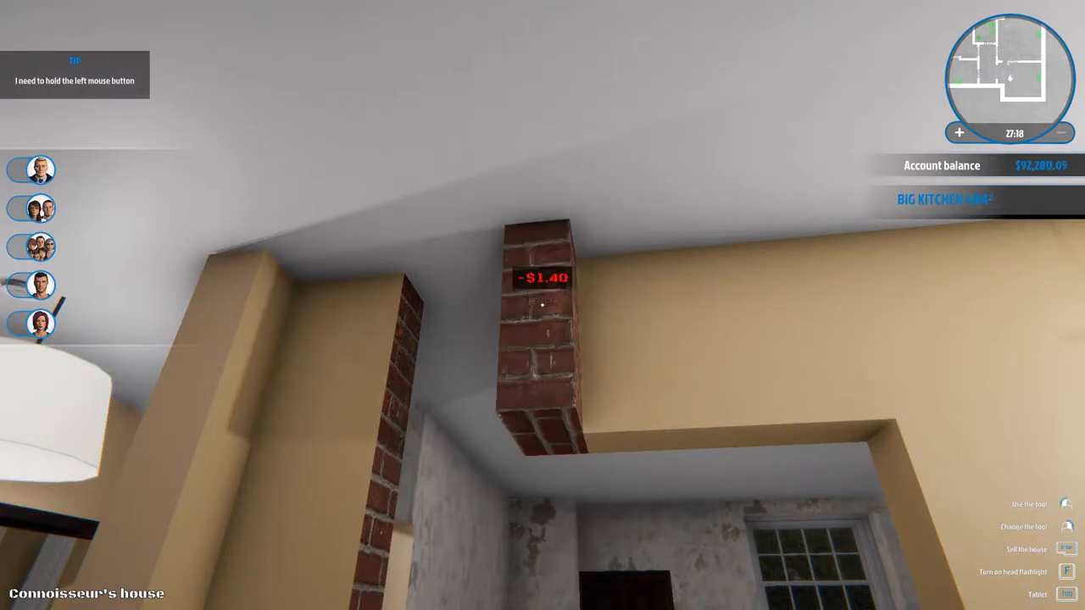
pyautogui.moveTo(542, 305)
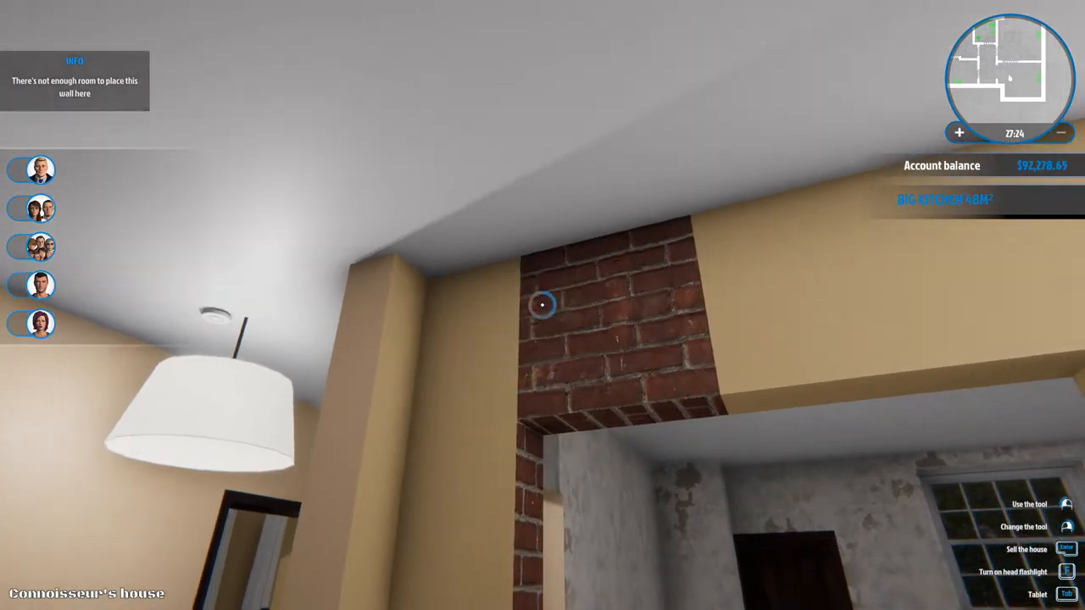
pyautogui.moveTo(543, 305)
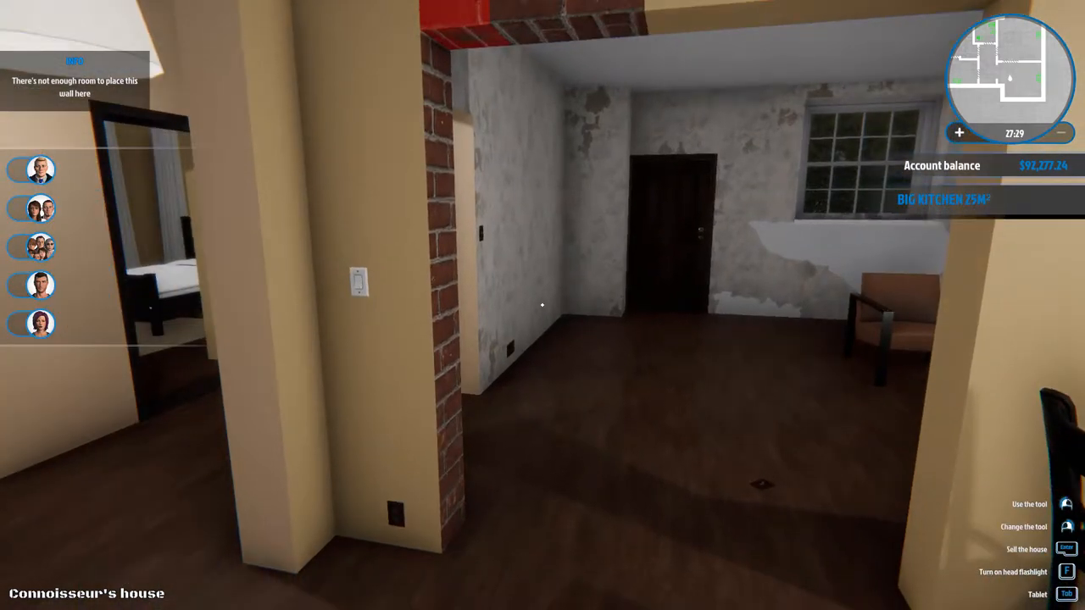
pyautogui.moveTo(543, 305)
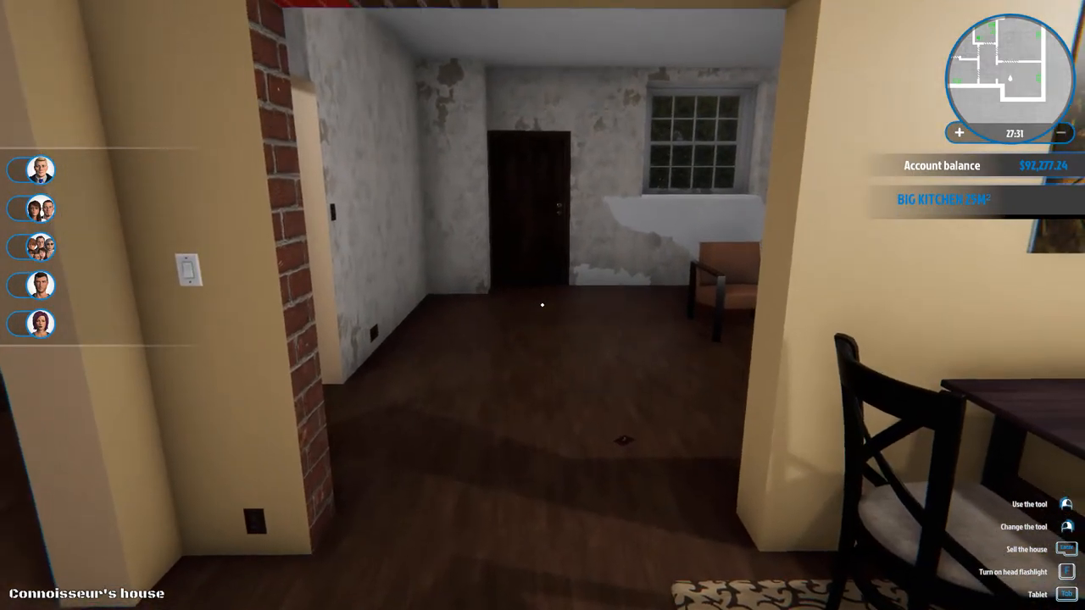
pyautogui.moveTo(543, 305)
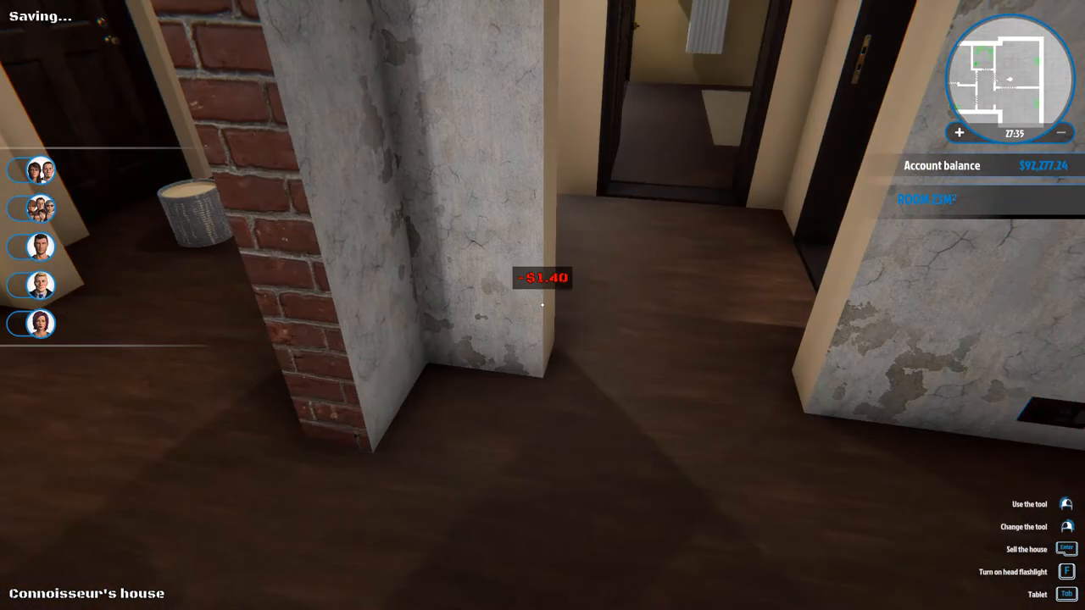
pyautogui.moveTo(542, 305)
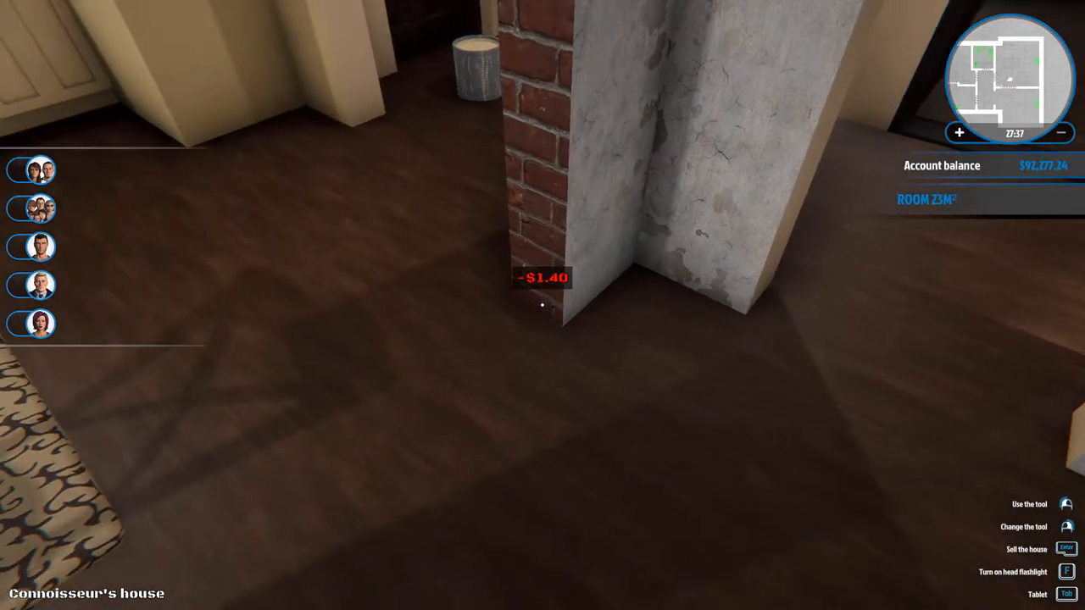
pyautogui.moveTo(542, 305)
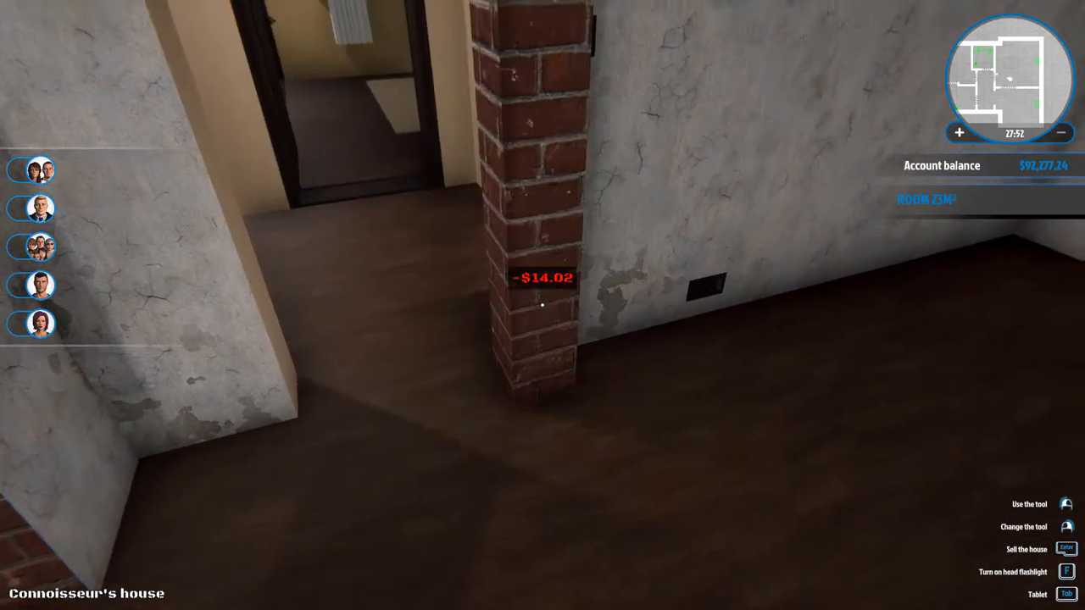
pyautogui.moveTo(542, 306)
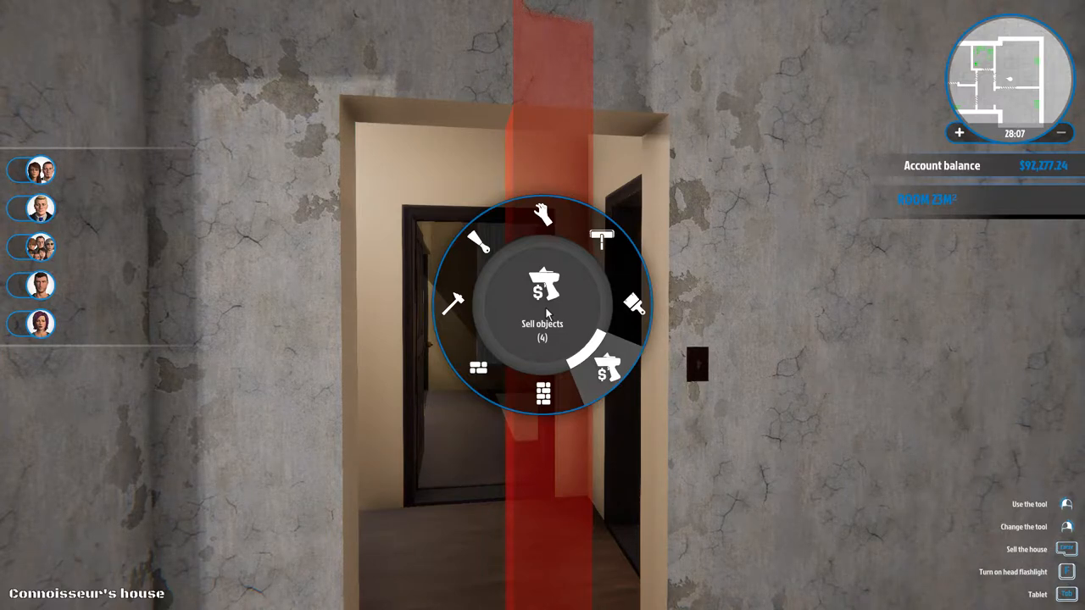
pyautogui.moveTo(453, 301)
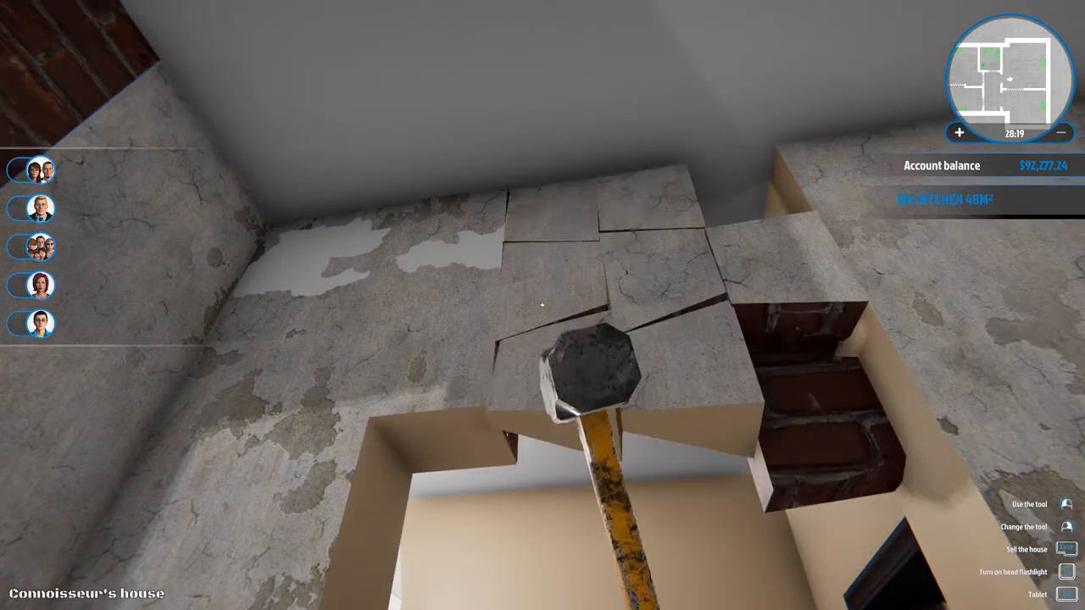
pyautogui.moveTo(542, 305)
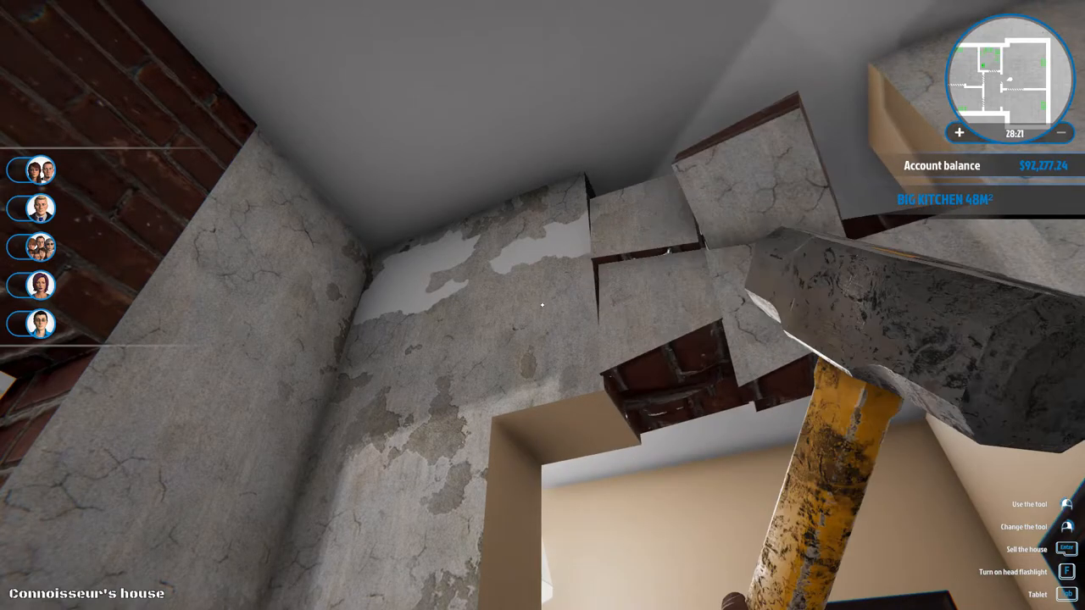
pyautogui.moveTo(543, 305)
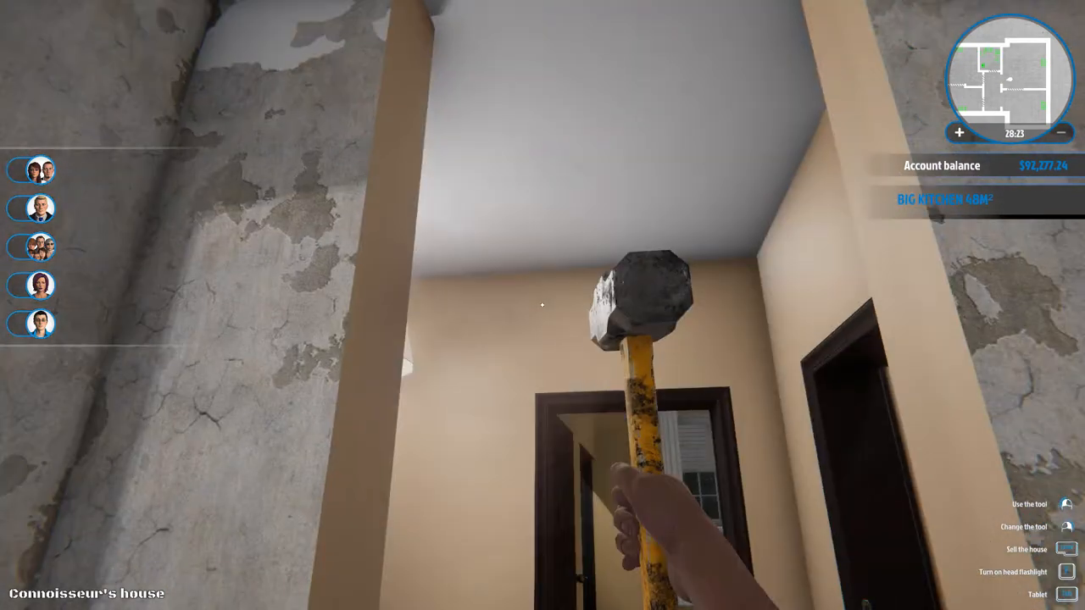
pyautogui.moveTo(542, 305)
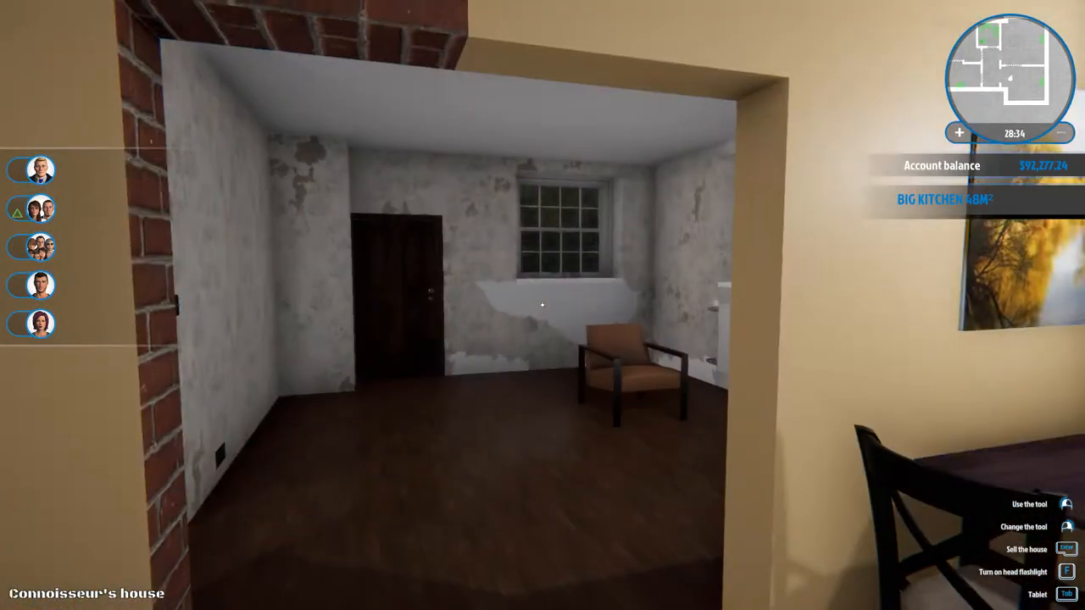
pyautogui.moveTo(542, 305)
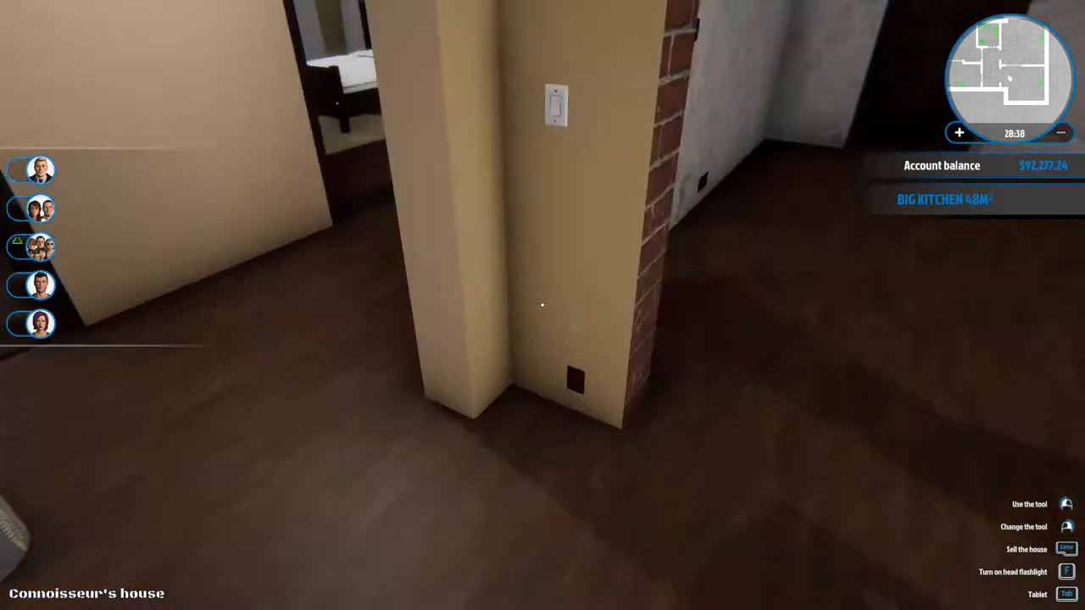
pyautogui.moveTo(543, 305)
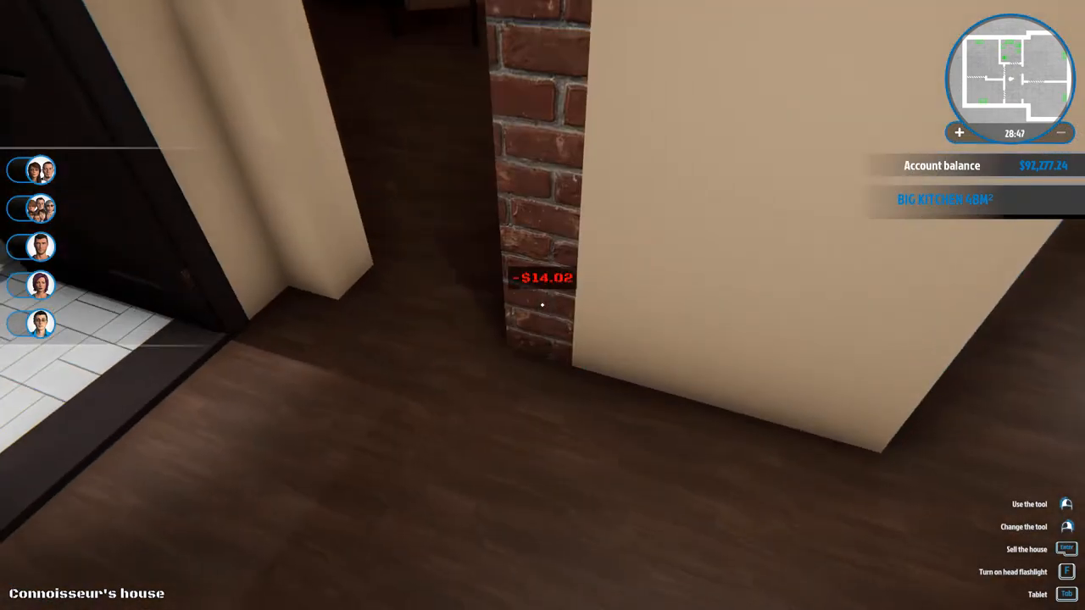
pyautogui.moveTo(543, 305)
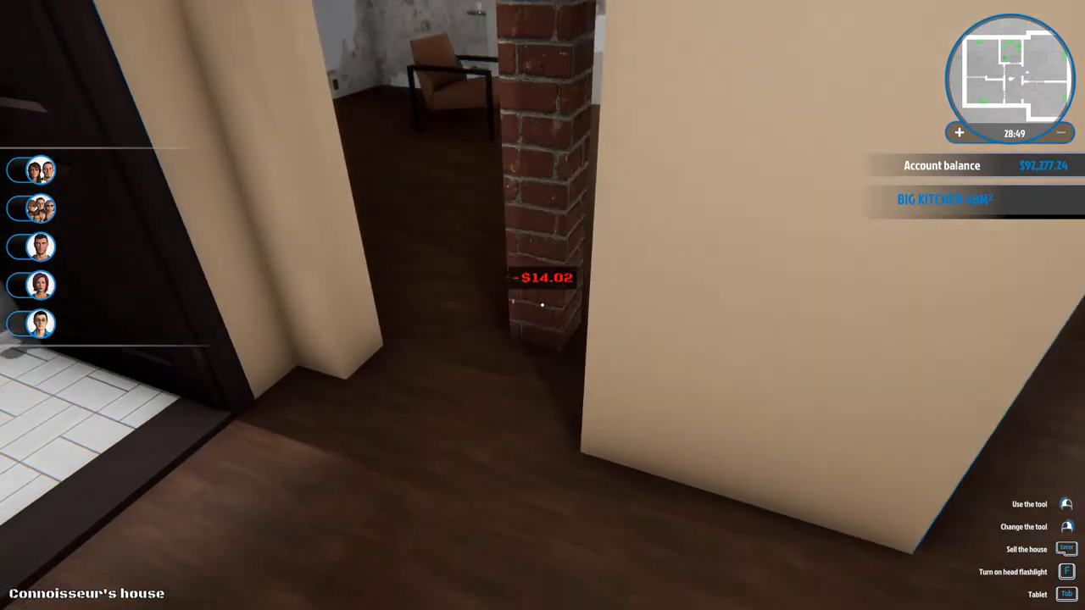
pyautogui.moveTo(543, 305)
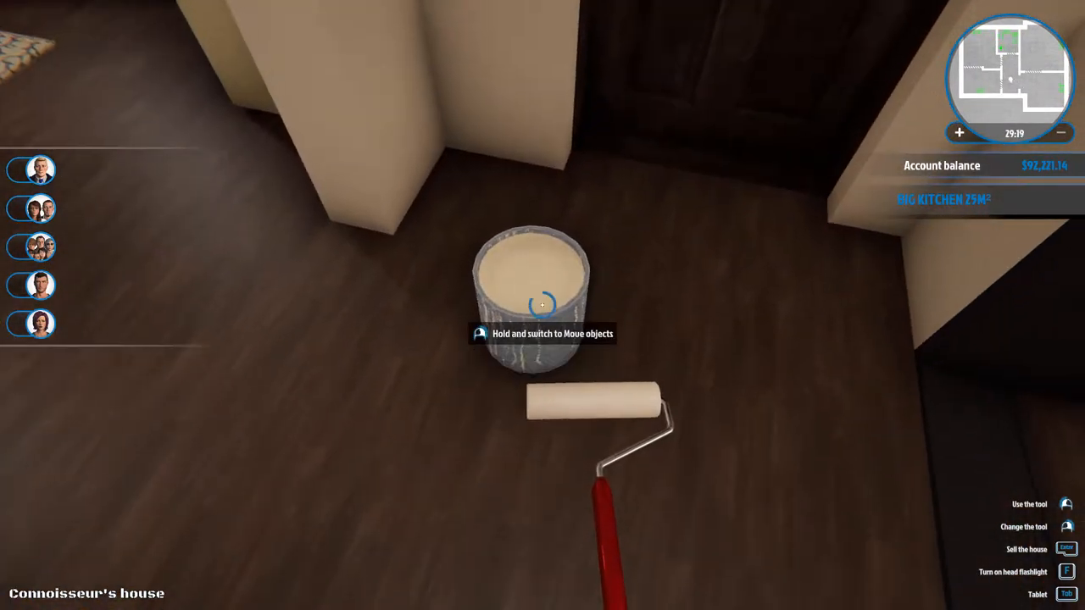
pyautogui.moveTo(543, 305)
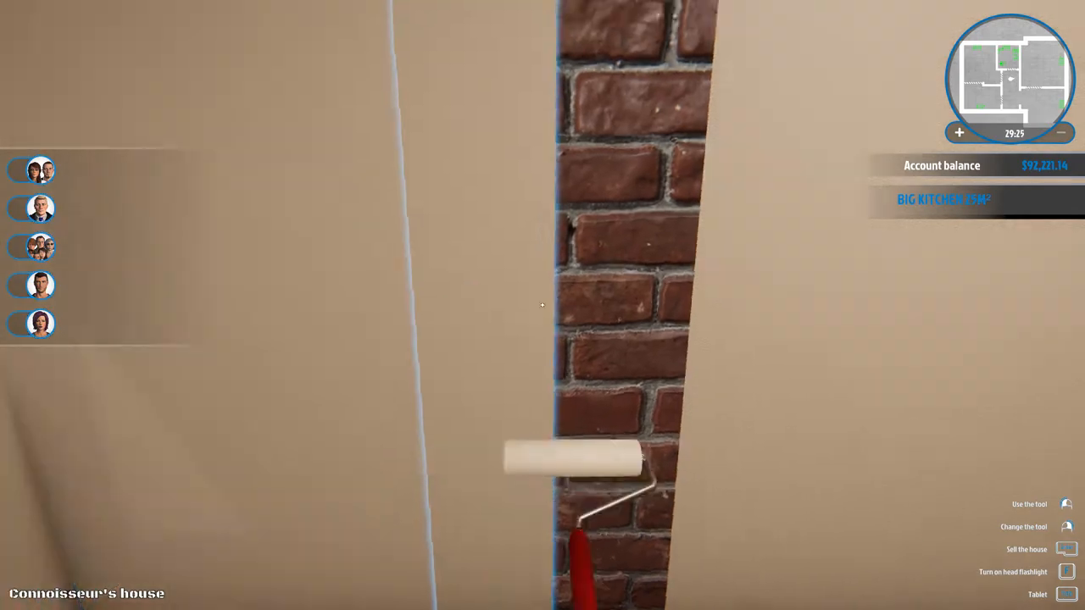
pyautogui.moveTo(543, 305)
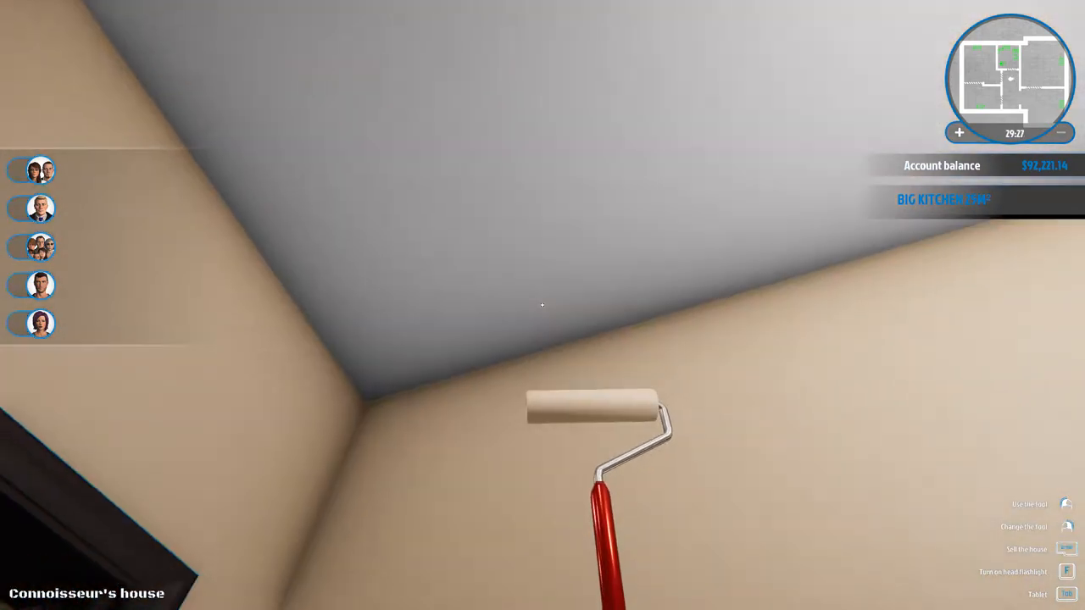
pyautogui.moveTo(543, 305)
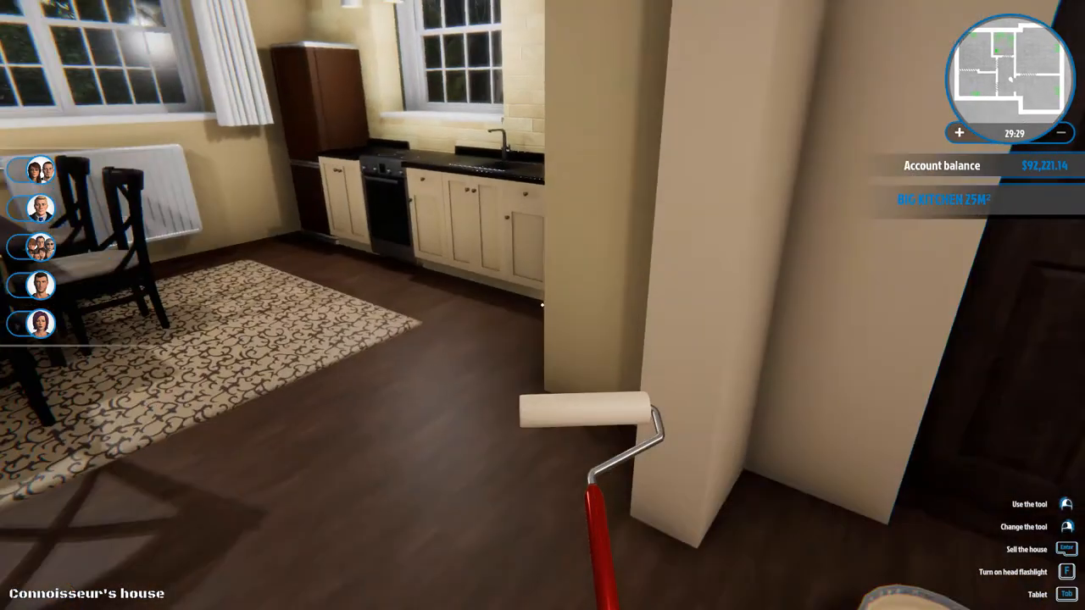
pyautogui.moveTo(543, 305)
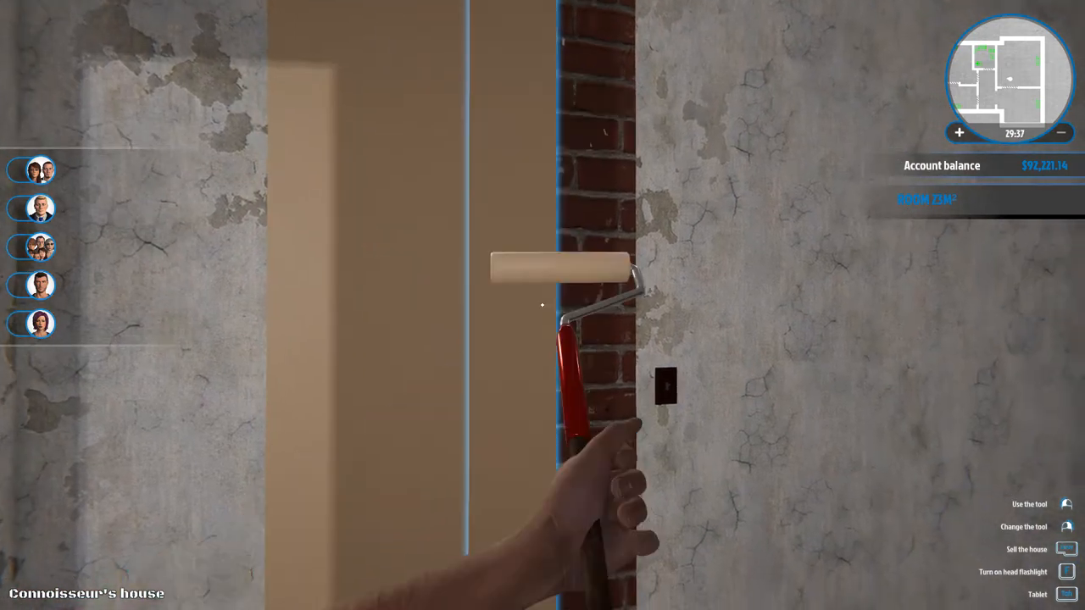
pyautogui.moveTo(542, 305)
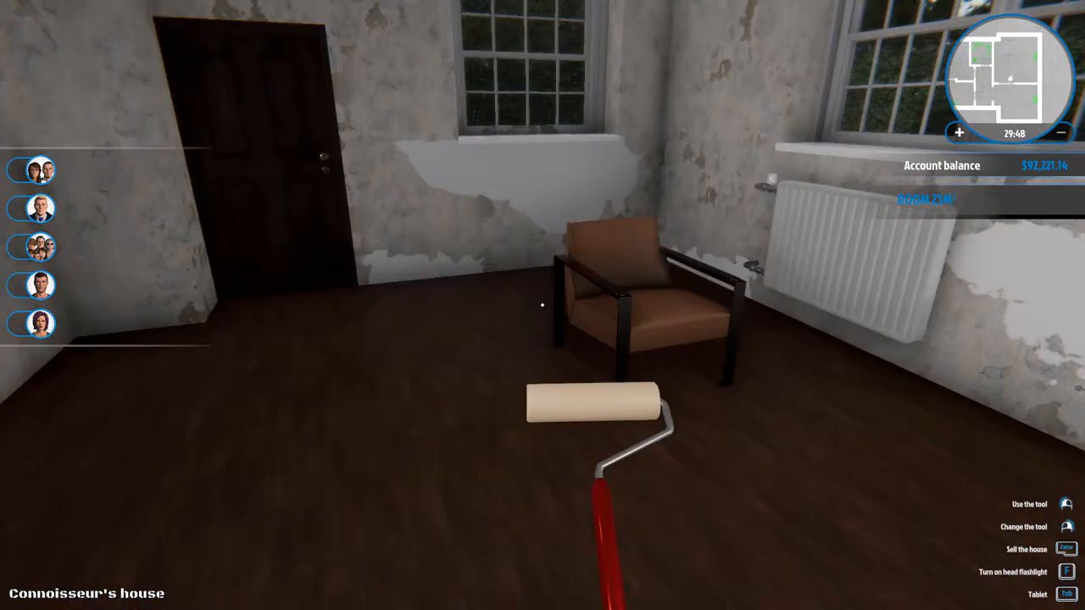
pyautogui.moveTo(543, 305)
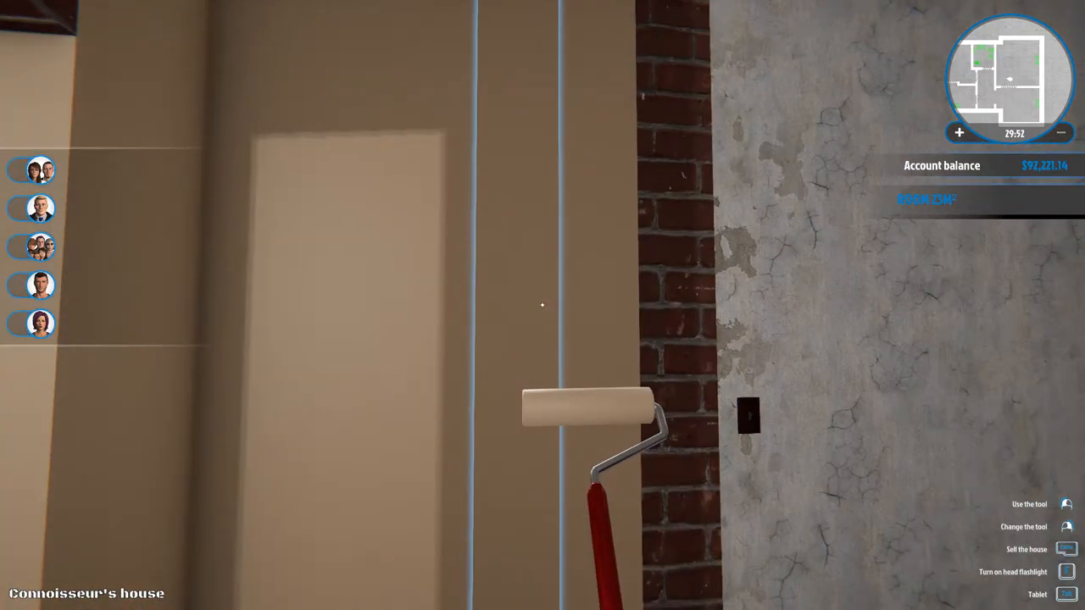
pyautogui.moveTo(543, 305)
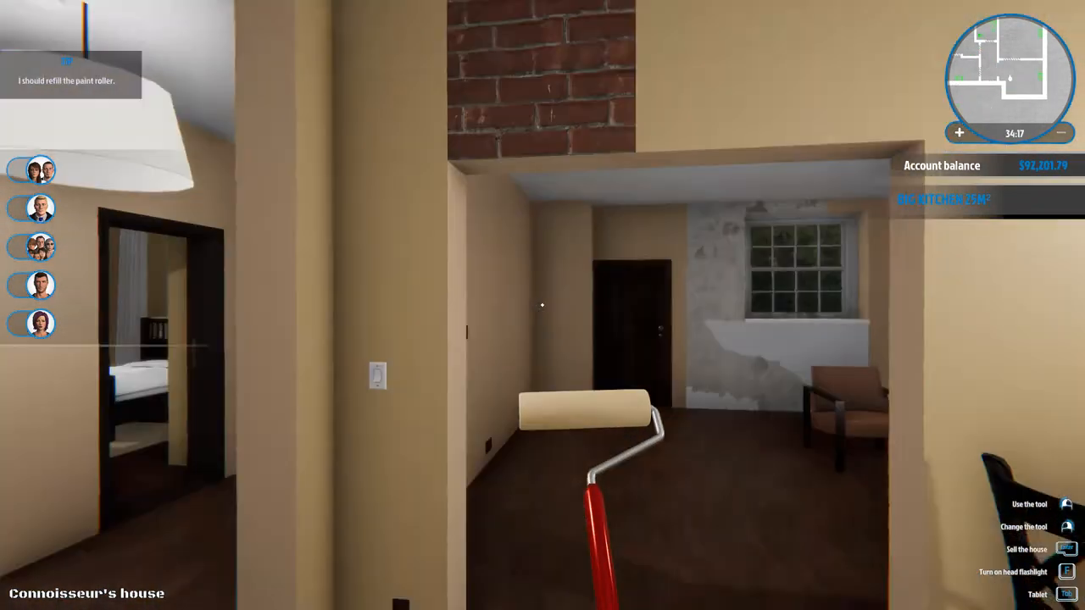
pyautogui.moveTo(543, 305)
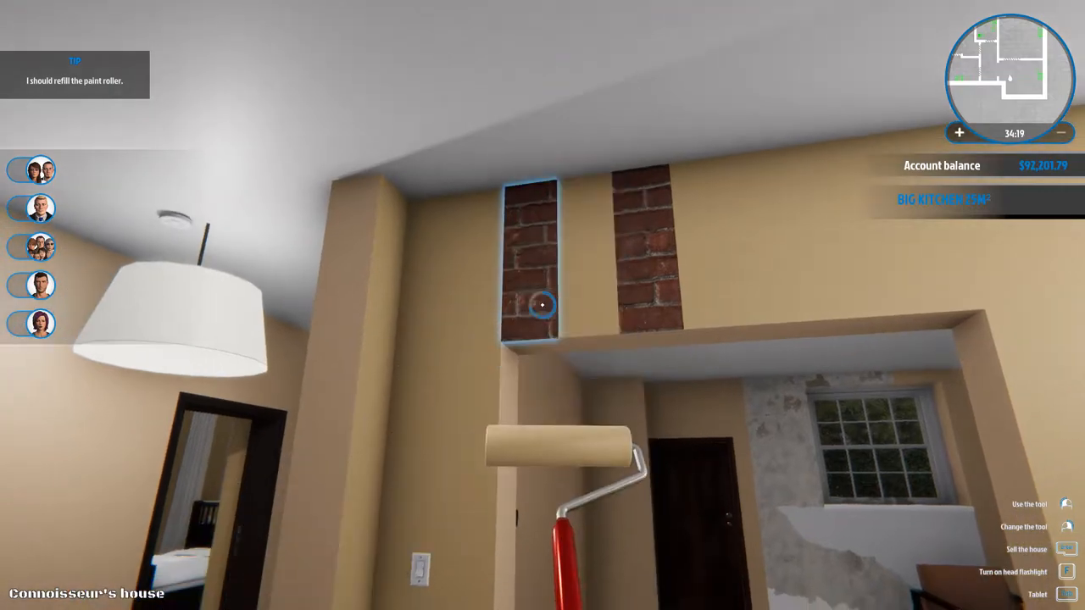
pyautogui.moveTo(542, 306)
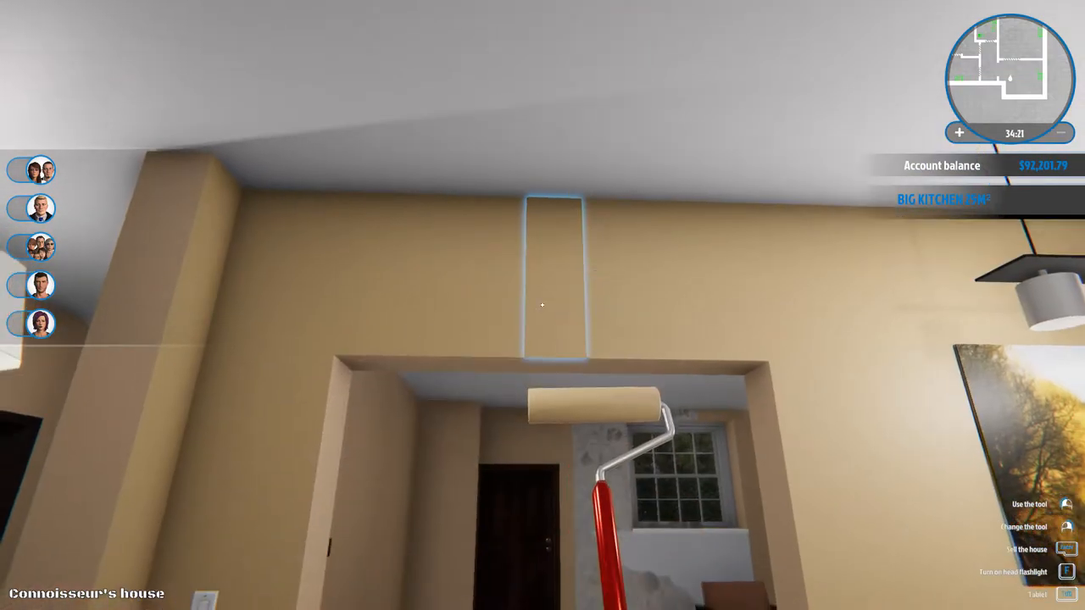
pyautogui.moveTo(542, 306)
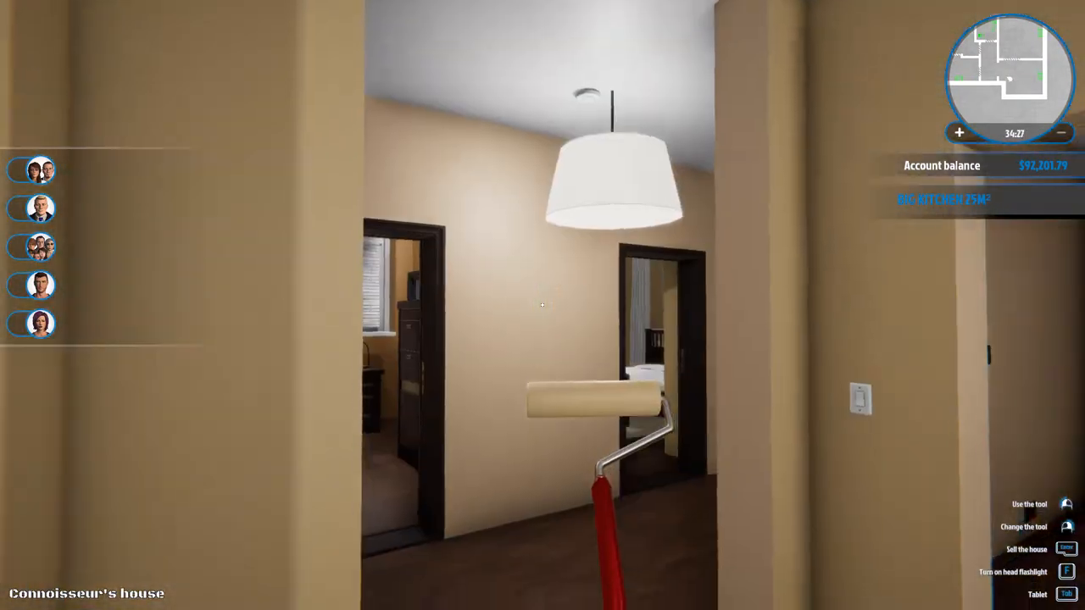
pyautogui.moveTo(543, 305)
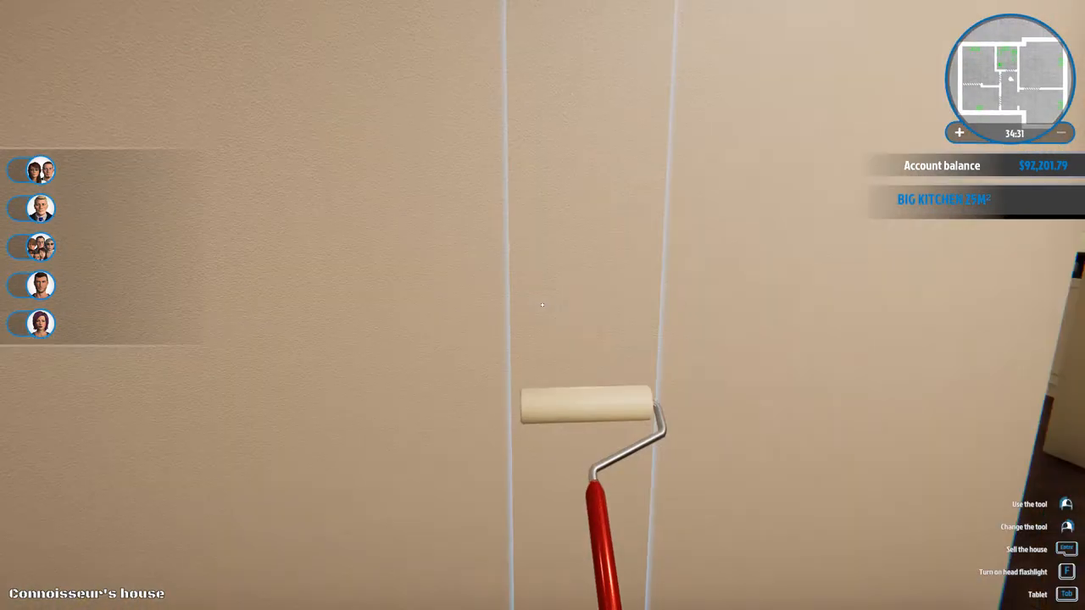
pyautogui.moveTo(542, 305)
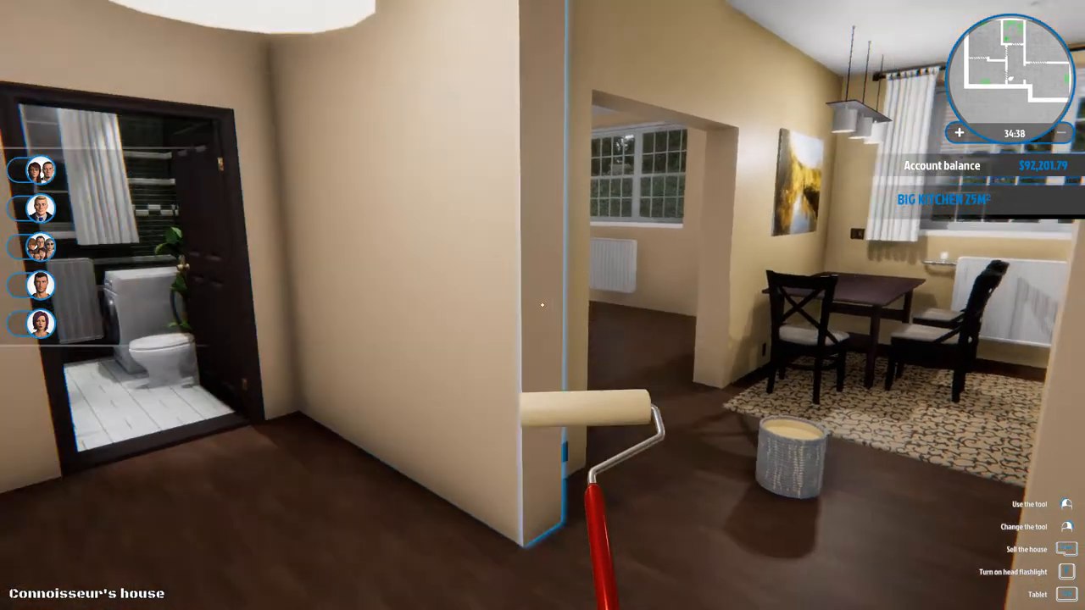
pyautogui.moveTo(543, 305)
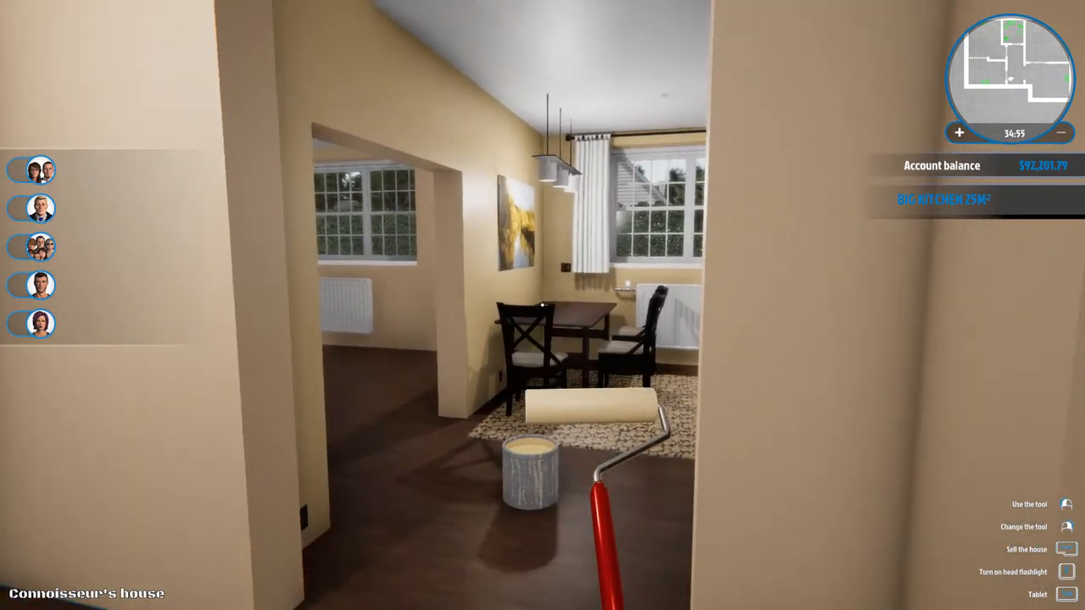
pyautogui.moveTo(542, 305)
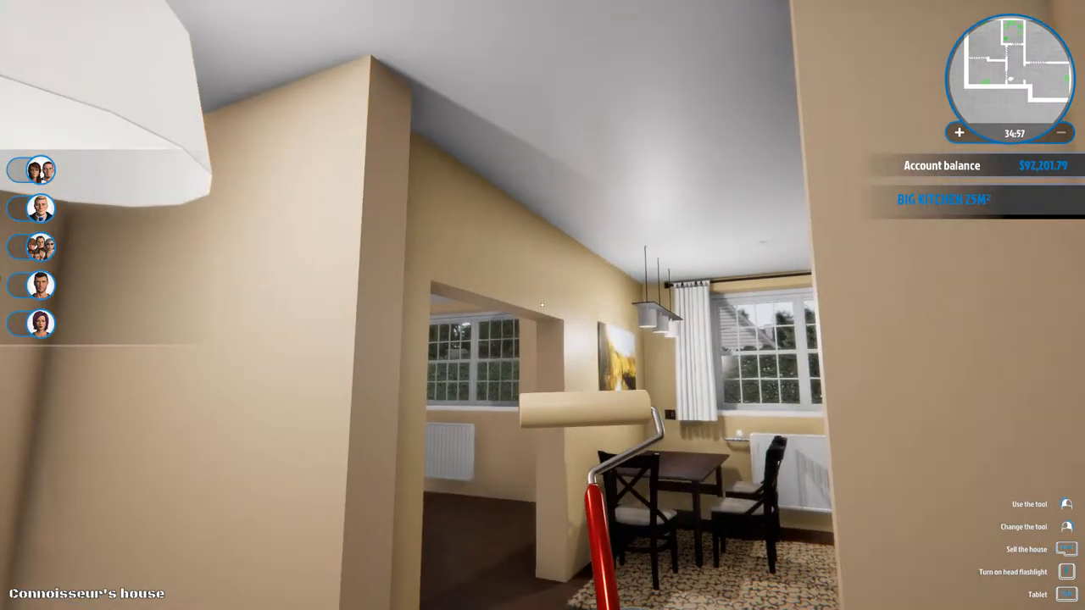
pyautogui.moveTo(542, 305)
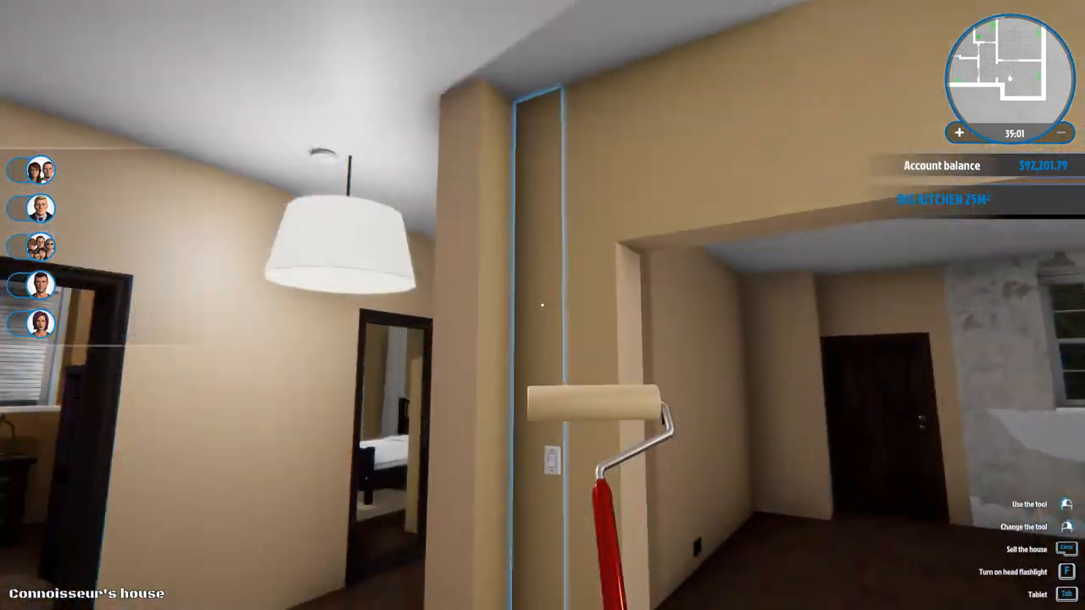
pyautogui.moveTo(542, 306)
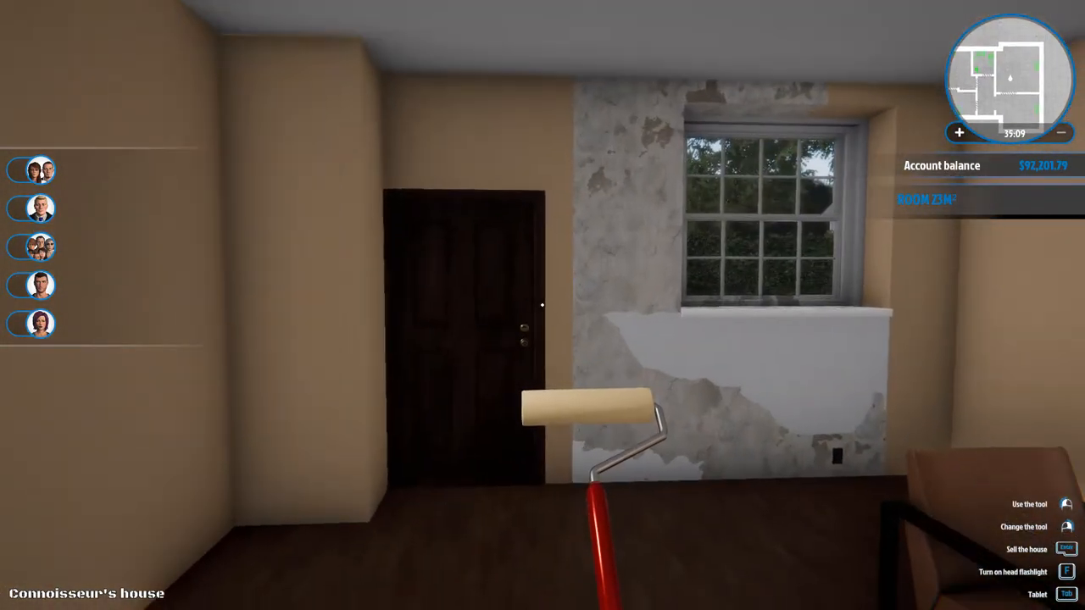
pyautogui.moveTo(543, 305)
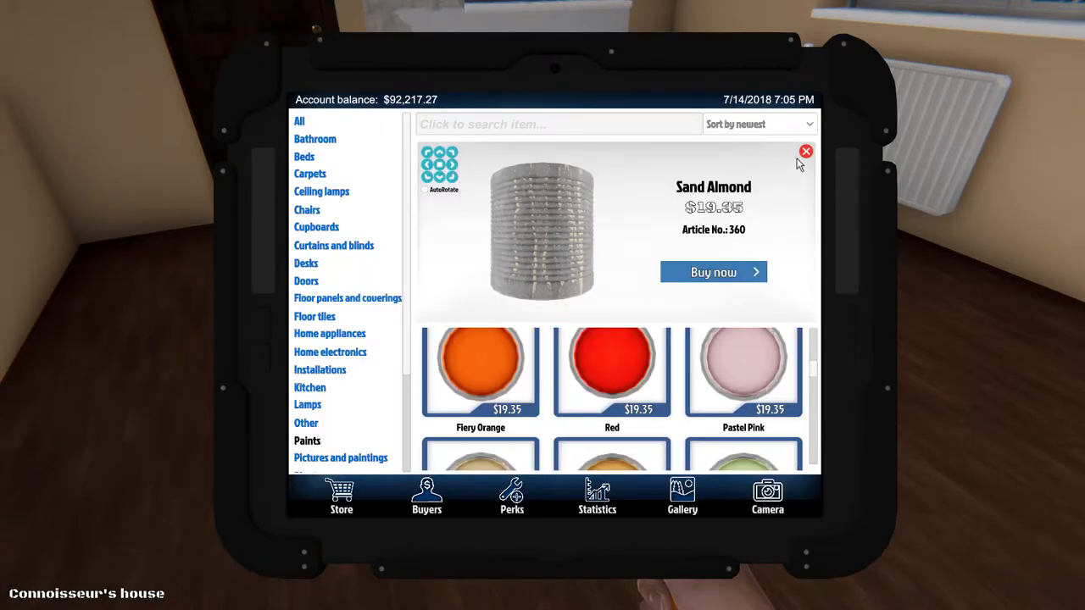
# - Close Sand Almond details and buy the Bright Peach paint
pyautogui.click(805, 151)
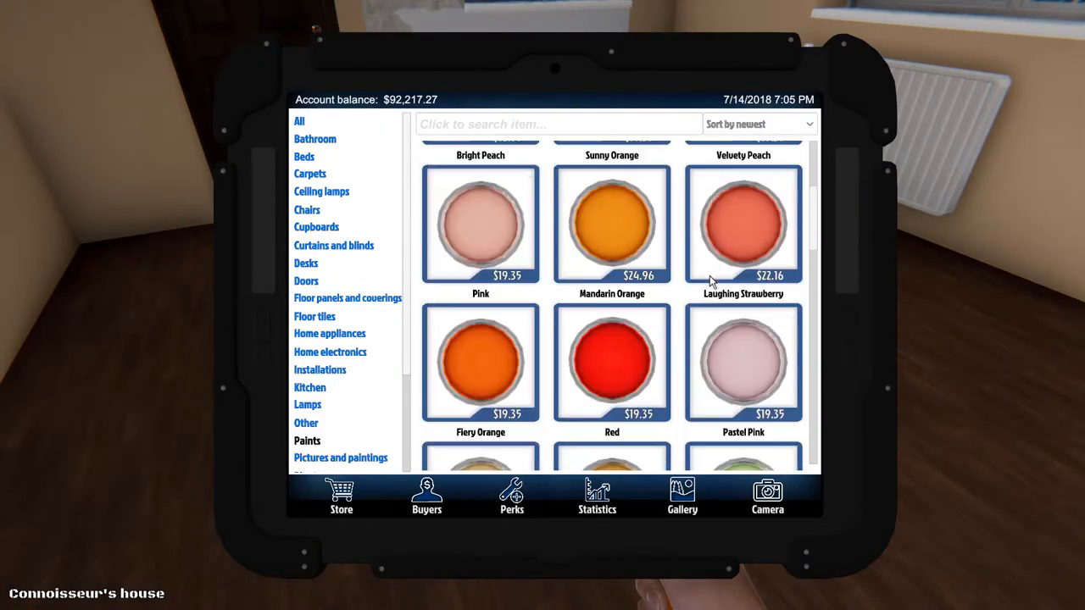
pyautogui.scroll(3)
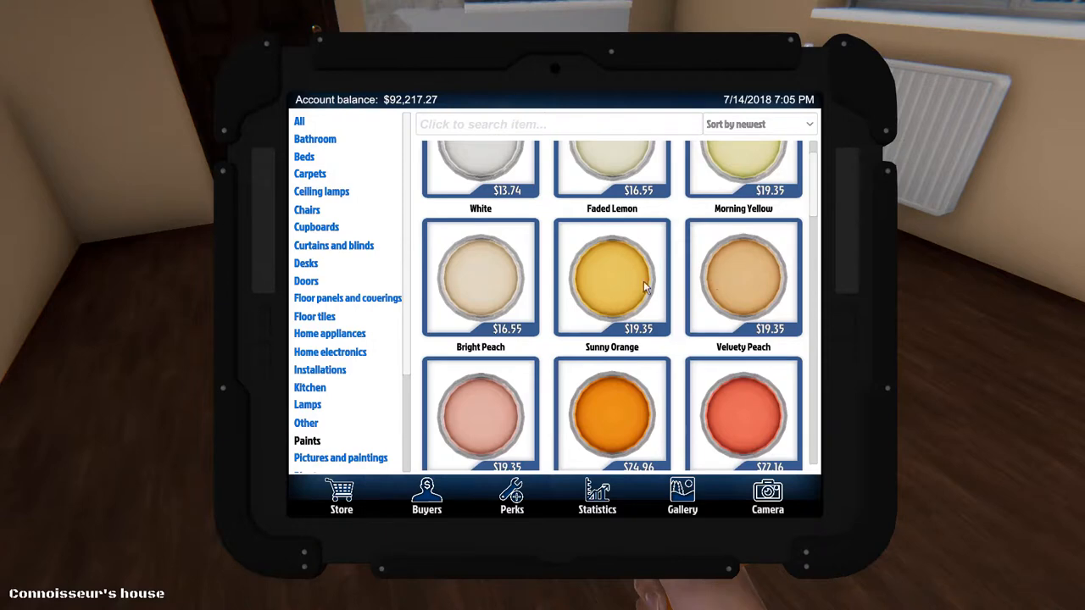
pyautogui.click(481, 277)
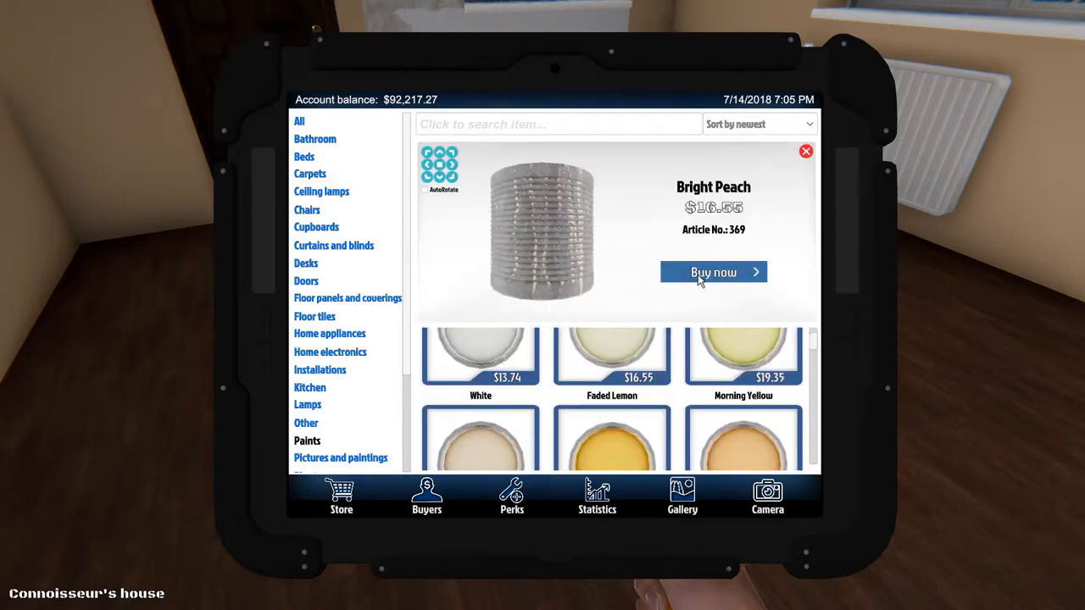
pyautogui.click(713, 272)
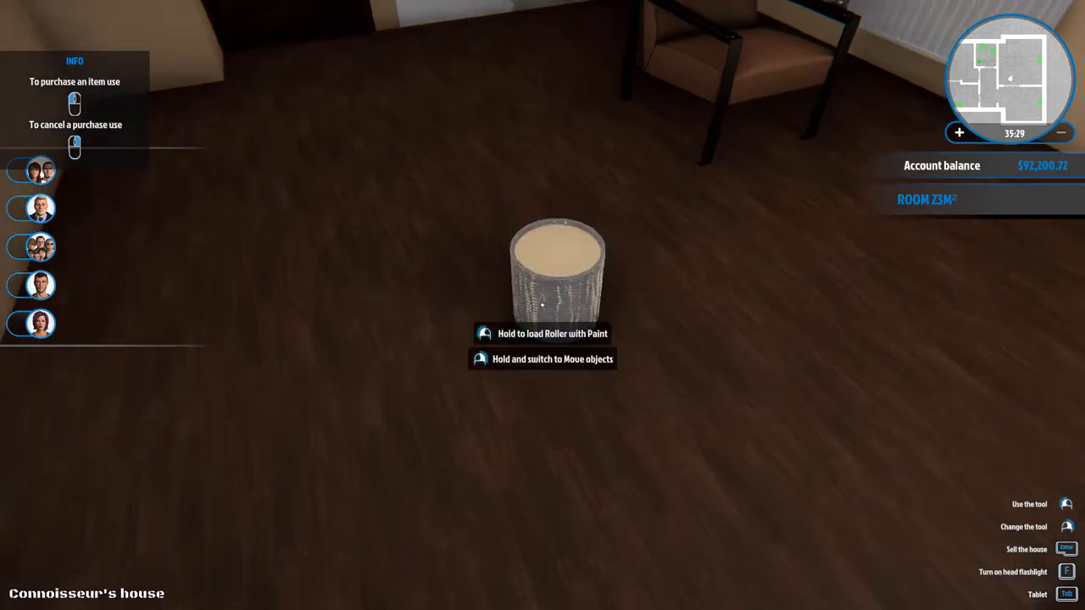
# - Set the bought paint tin down on the room floor
pyautogui.click(542, 305)
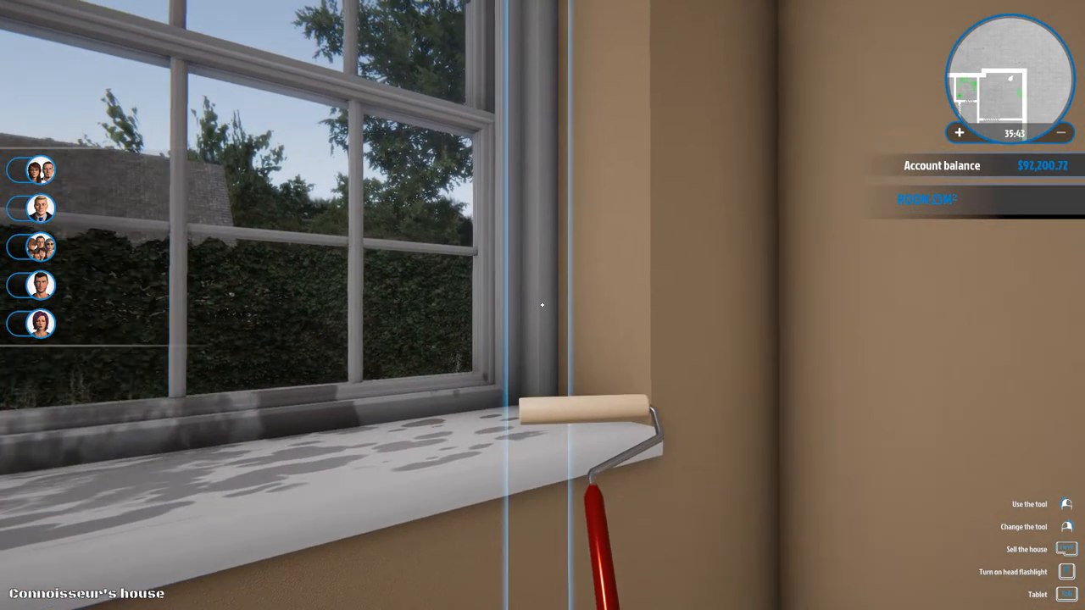
pyautogui.moveTo(542, 305)
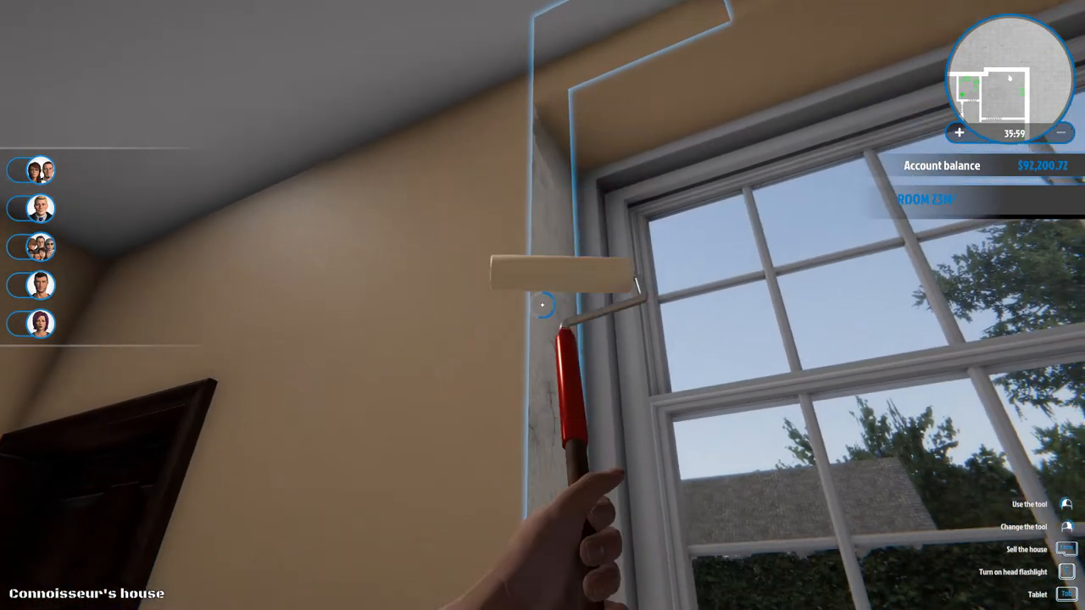
pyautogui.moveTo(542, 305)
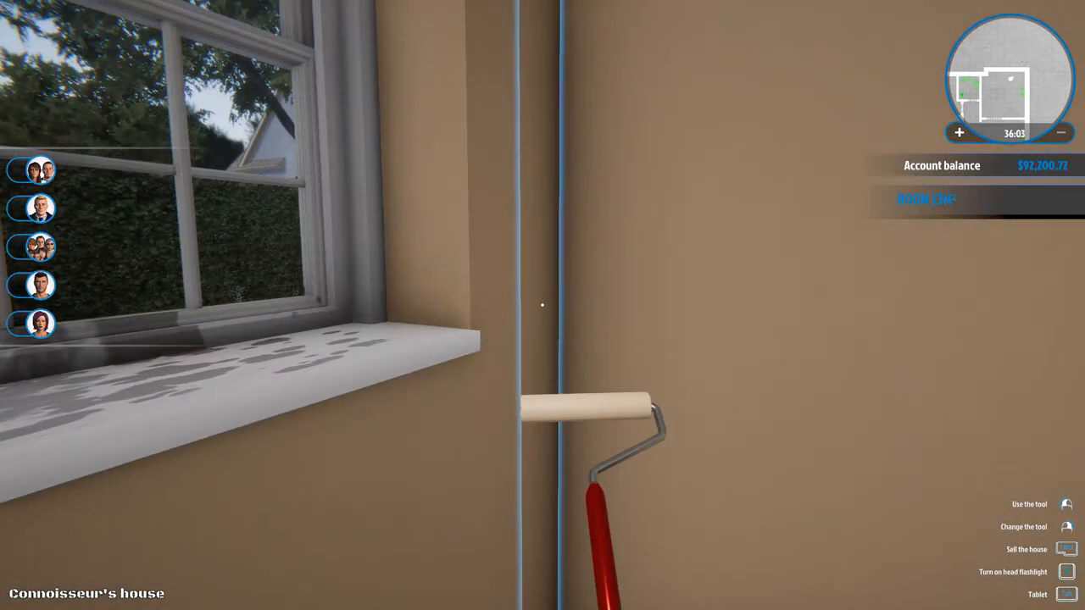
pyautogui.moveTo(542, 305)
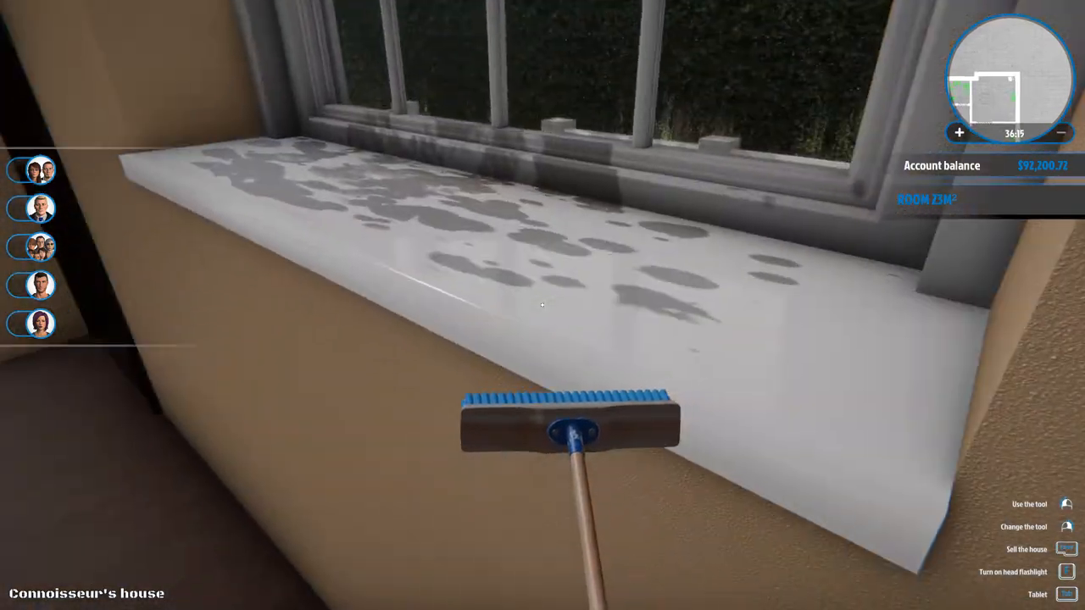
pyautogui.moveTo(543, 305)
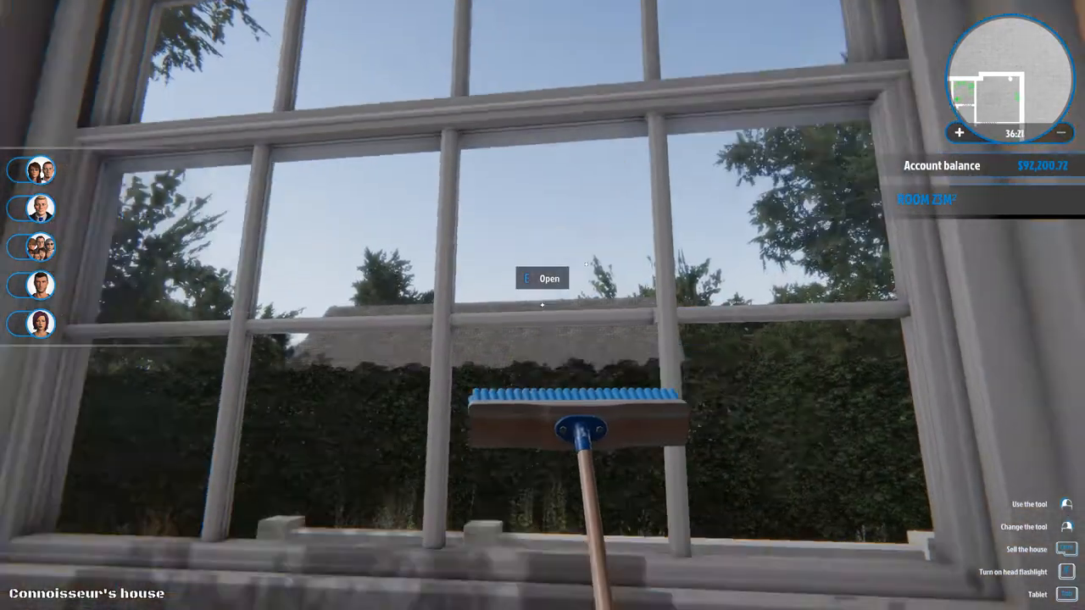
pyautogui.moveTo(542, 305)
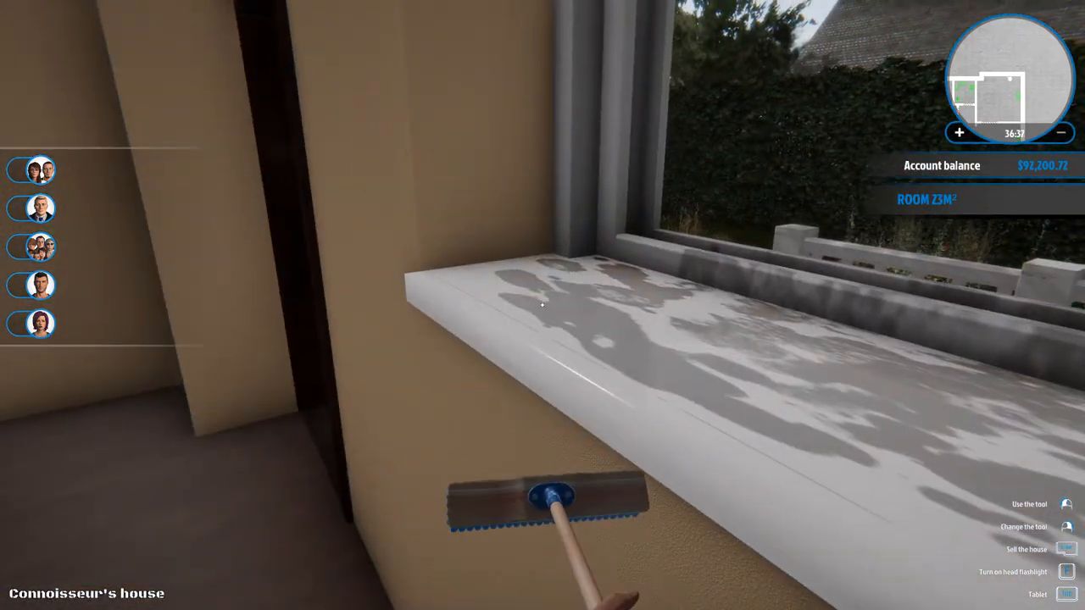
pyautogui.moveTo(542, 306)
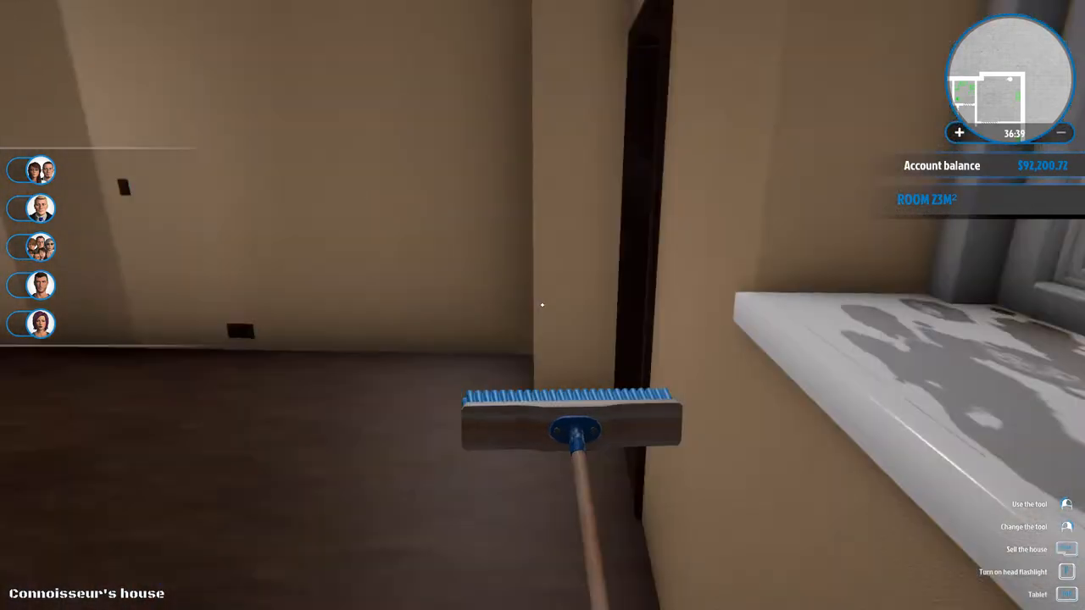
pyautogui.moveTo(542, 305)
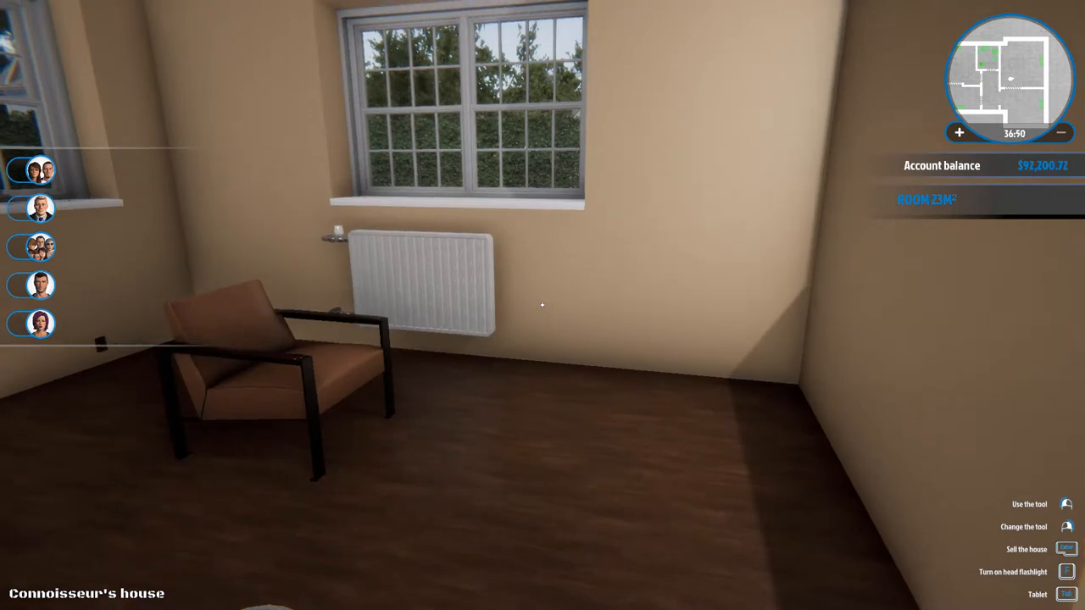
pyautogui.click(1067, 593)
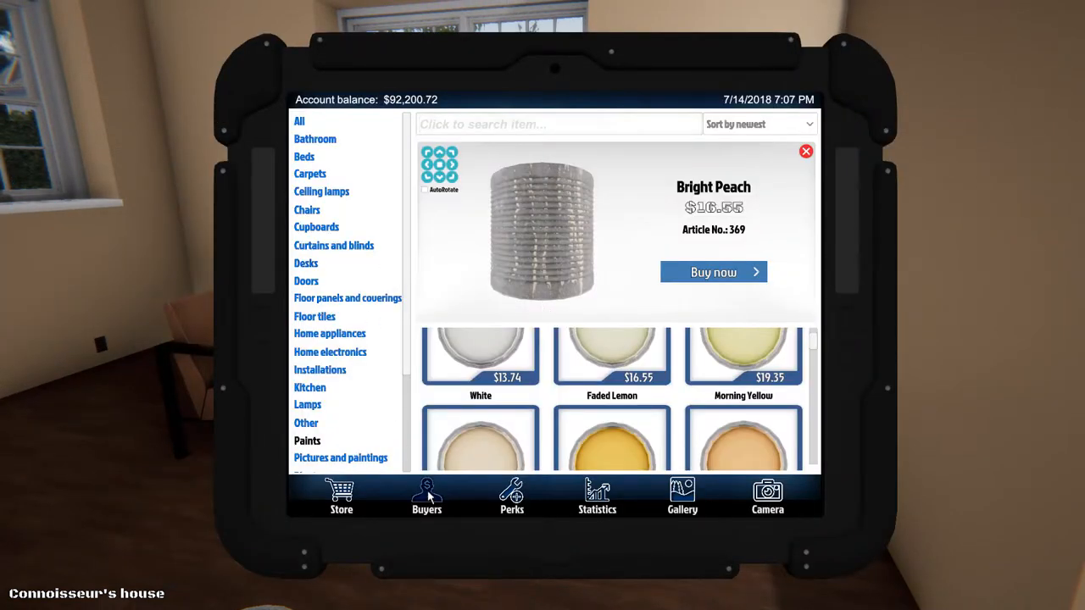
pyautogui.click(426, 497)
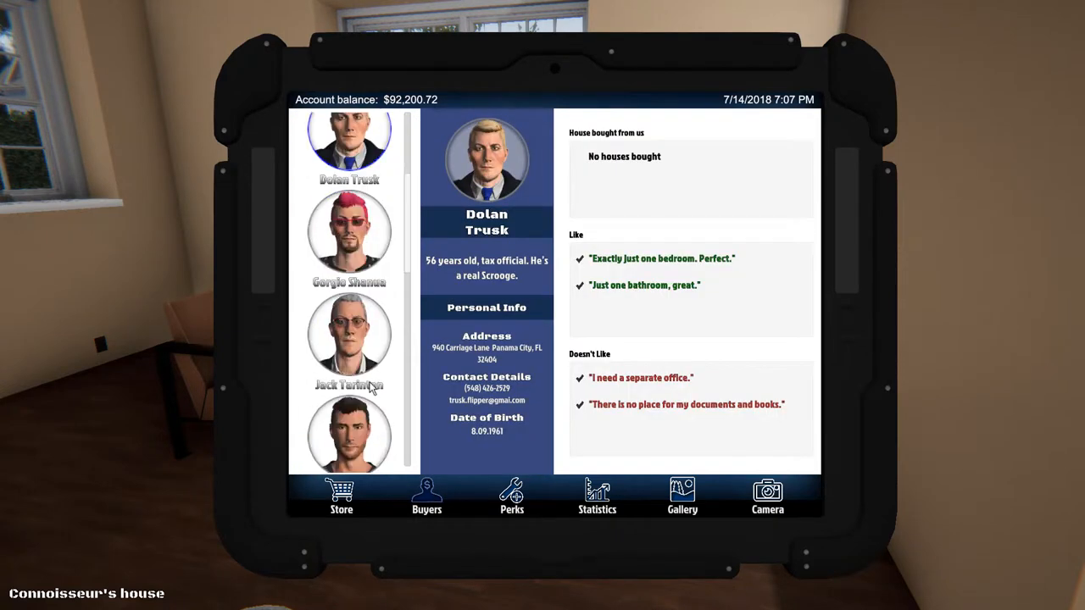
pyautogui.scroll(-3)
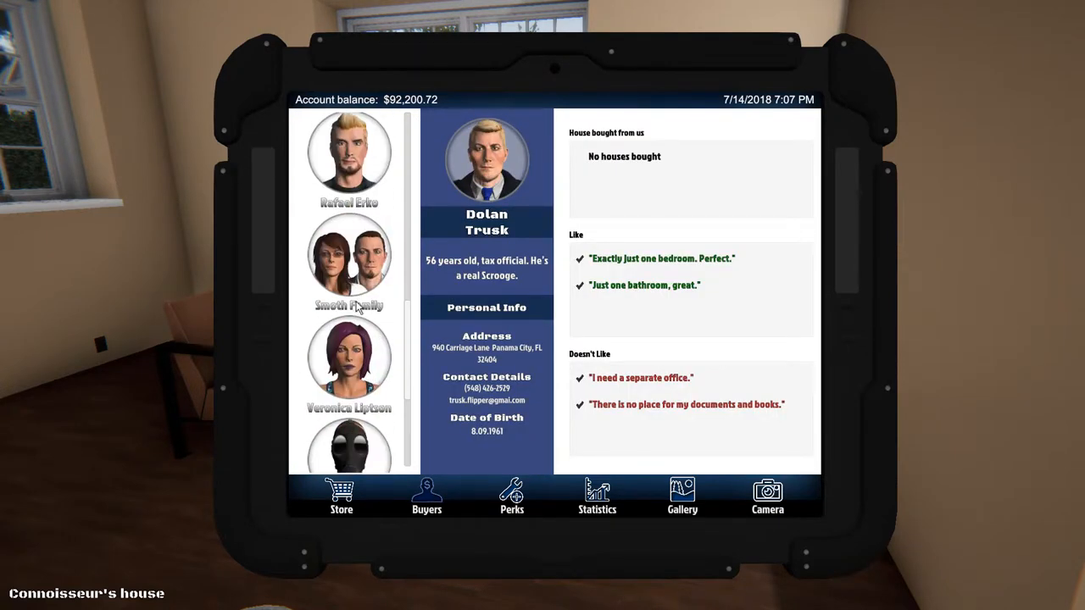
pyautogui.click(348, 254)
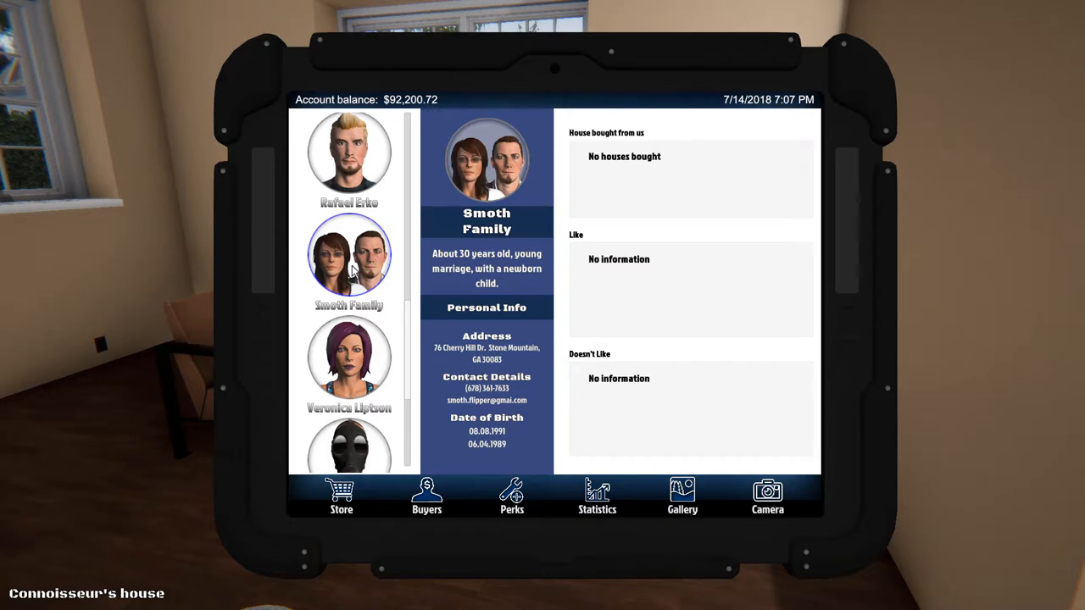
pyautogui.moveTo(705, 138)
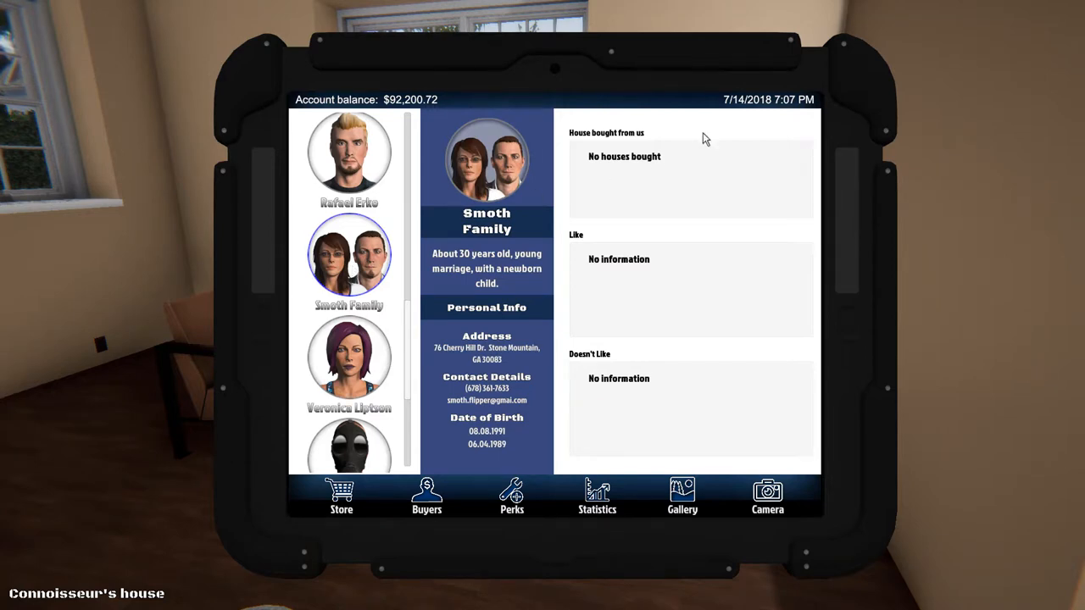
pyautogui.moveTo(753, 117)
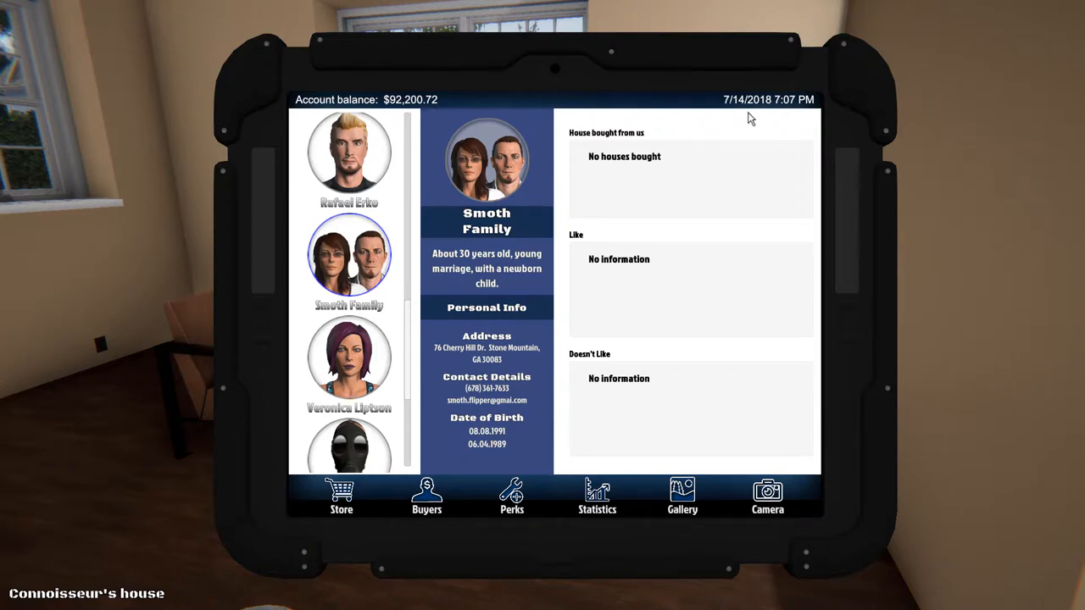
pyautogui.moveTo(928, 133)
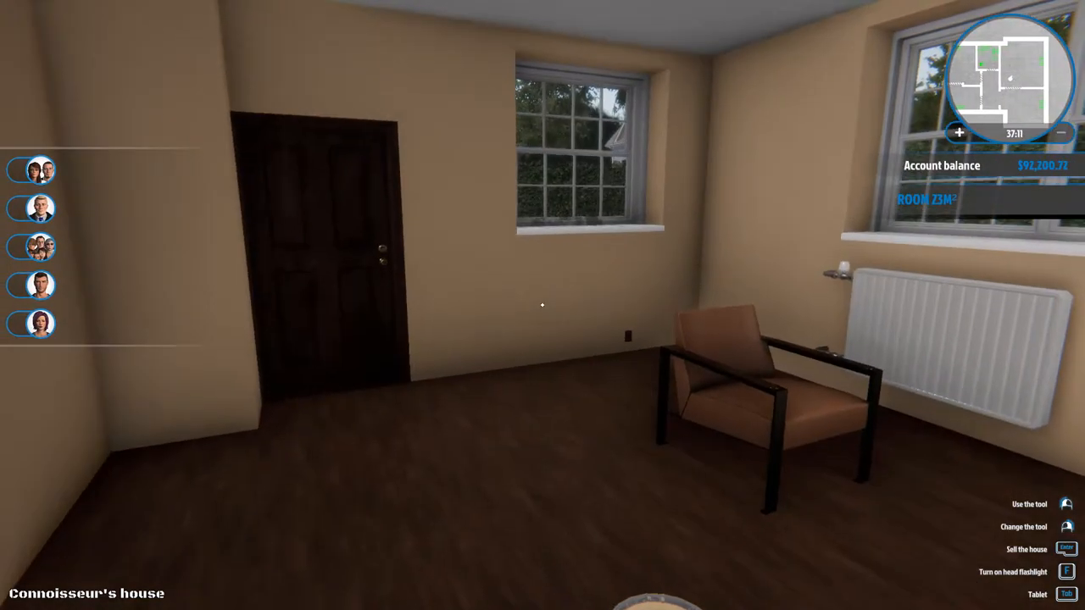
pyautogui.moveTo(542, 305)
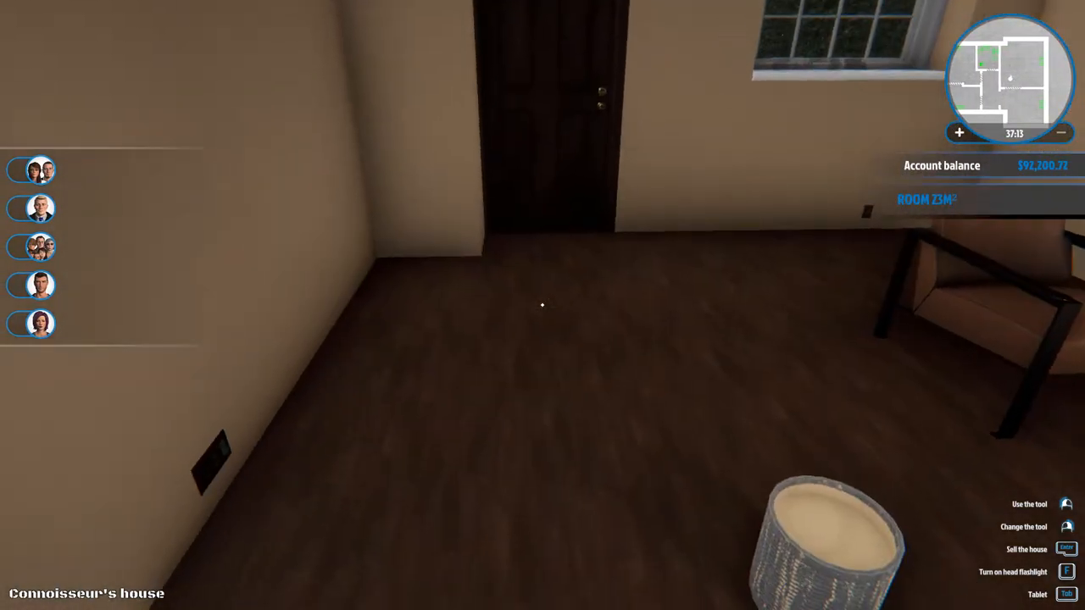
pyautogui.moveTo(542, 305)
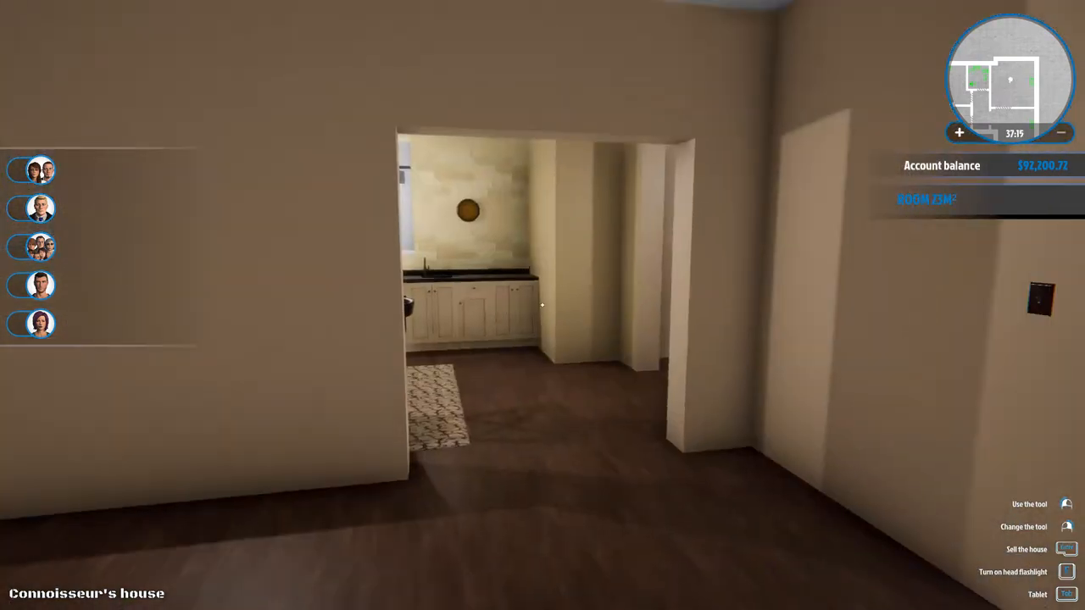
pyautogui.moveTo(543, 305)
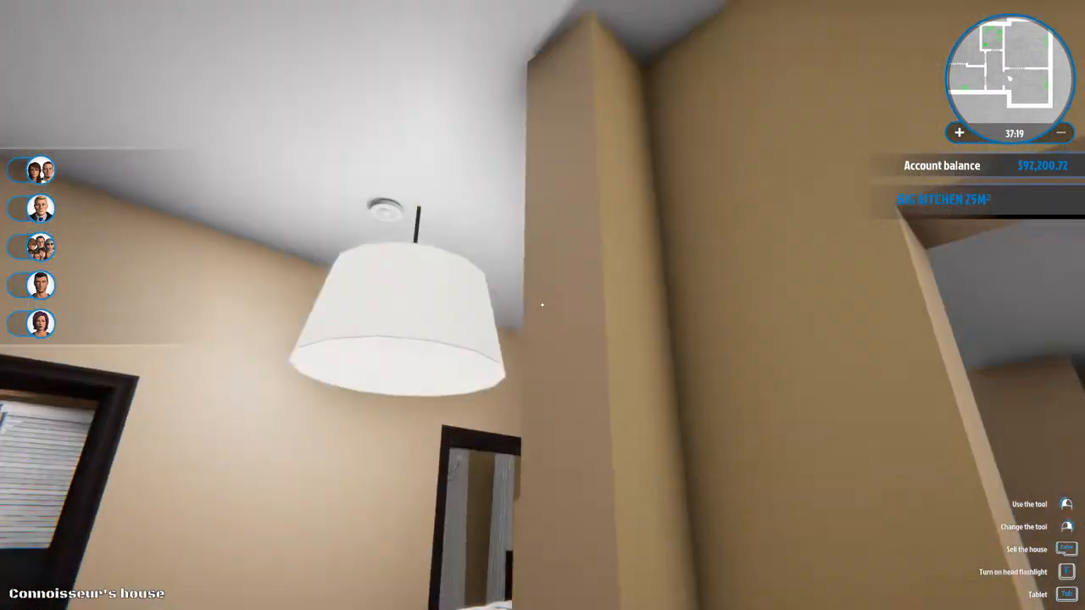
pyautogui.moveTo(542, 305)
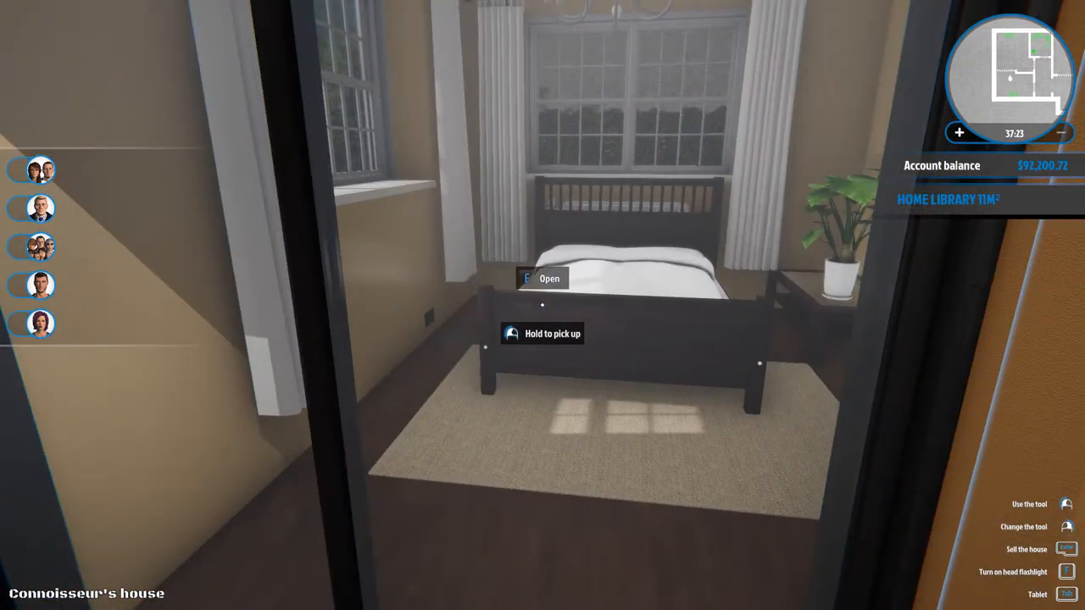
pyautogui.moveTo(543, 305)
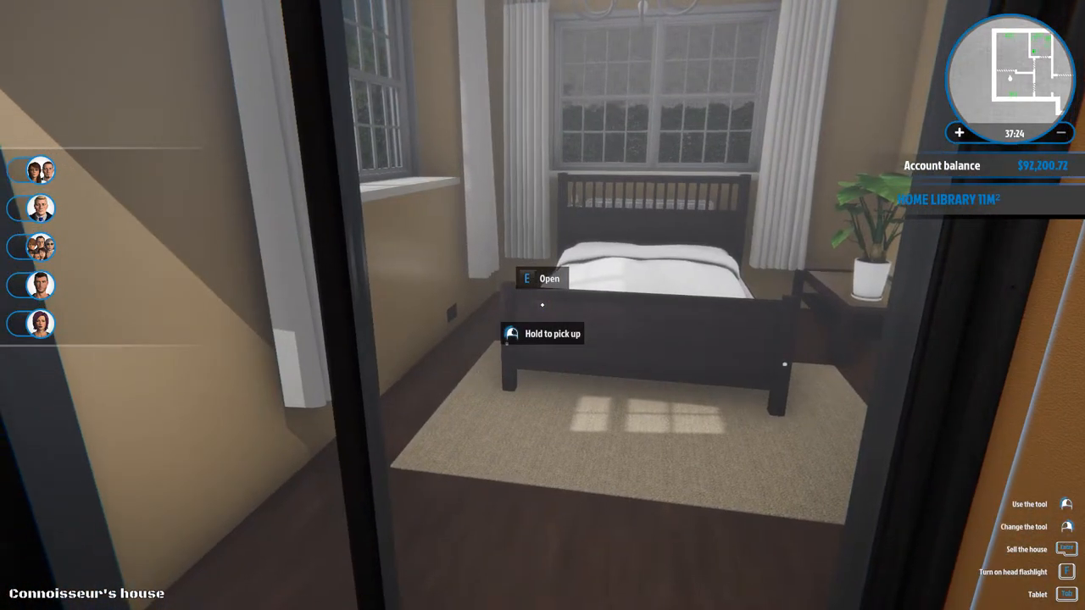
# - Interact at the back and sell the old dark back door
pyautogui.press('e')
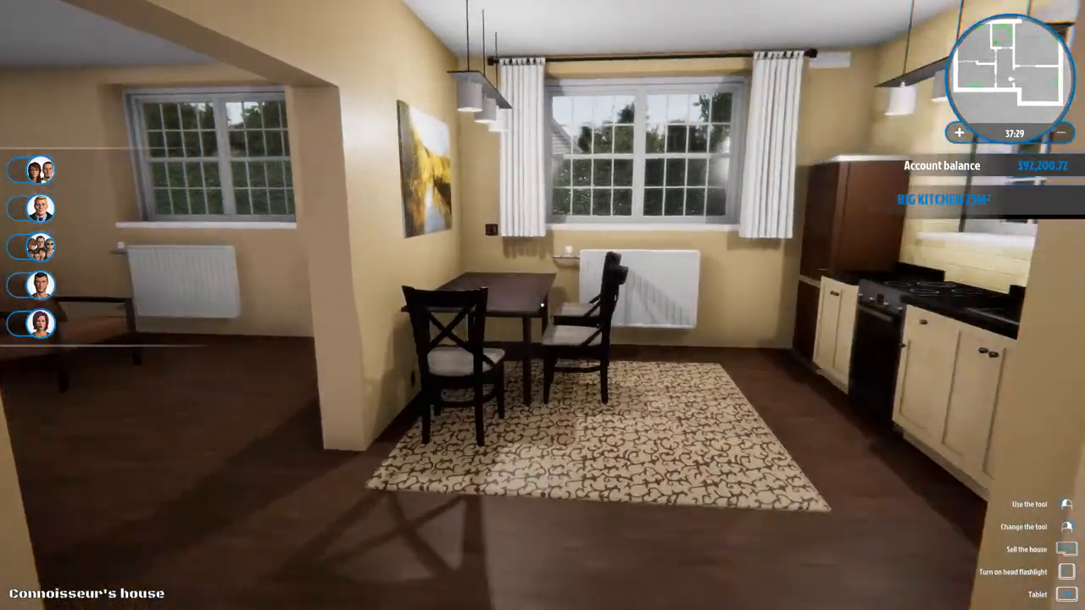
pyautogui.moveTo(543, 306)
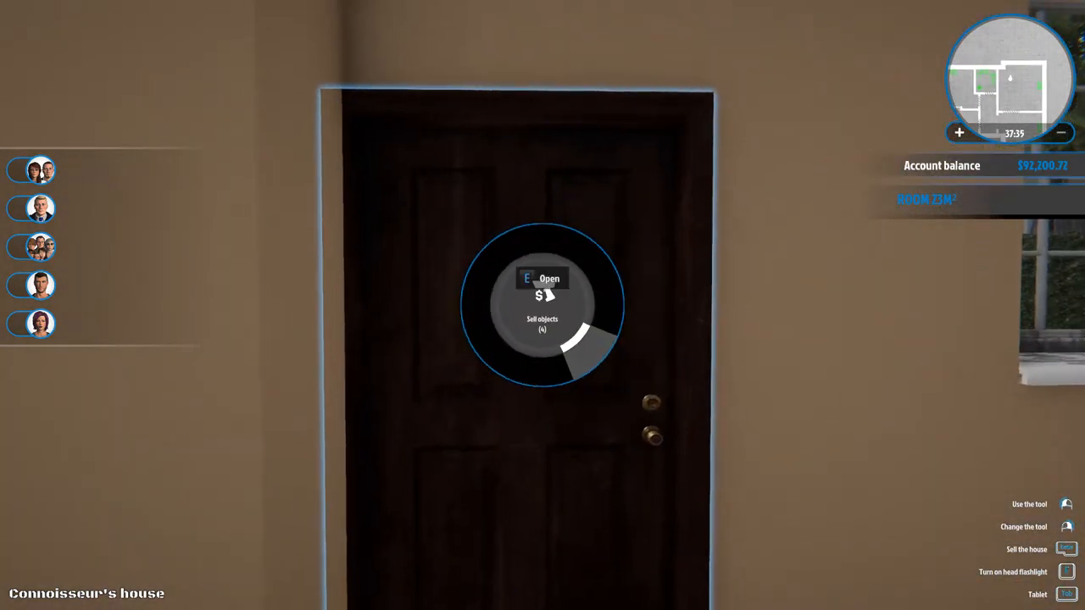
pyautogui.press('e')
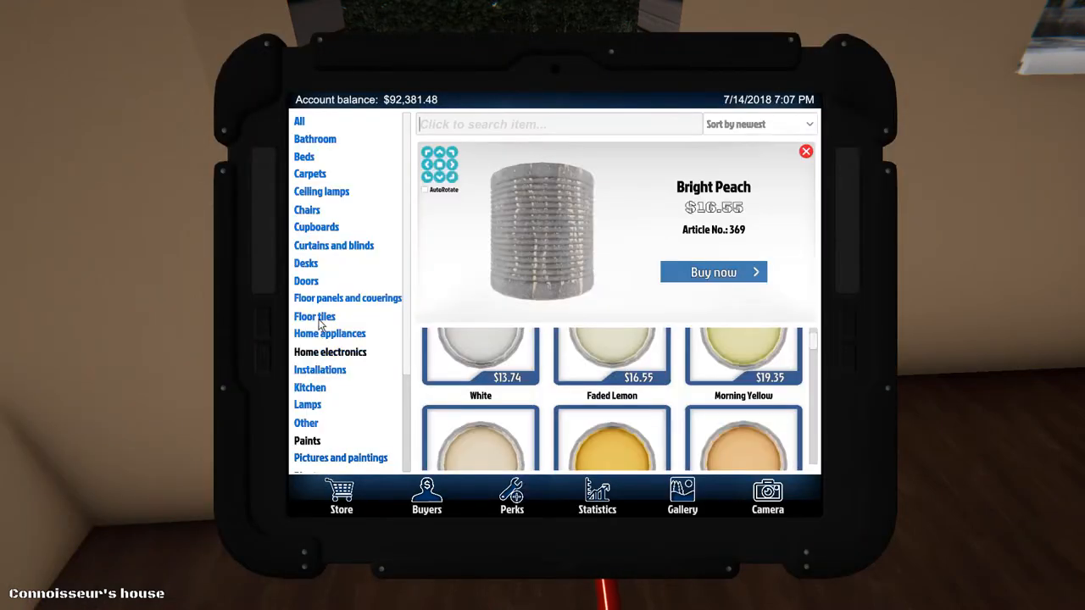
# - Browse the Doors catalogue and pick an internal door to buy
pyautogui.click(306, 281)
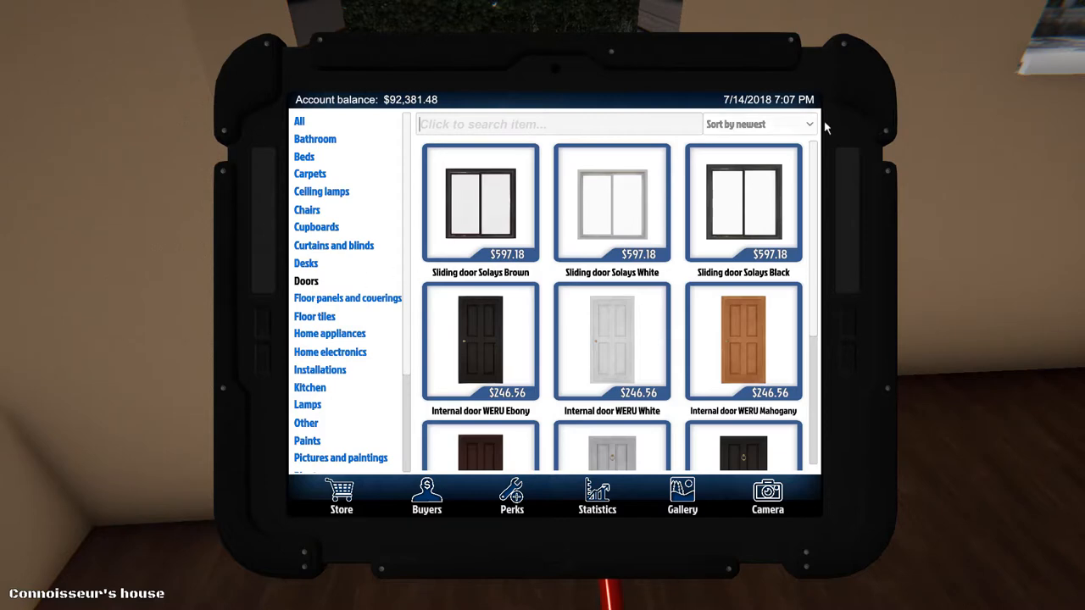
pyautogui.scroll(-3)
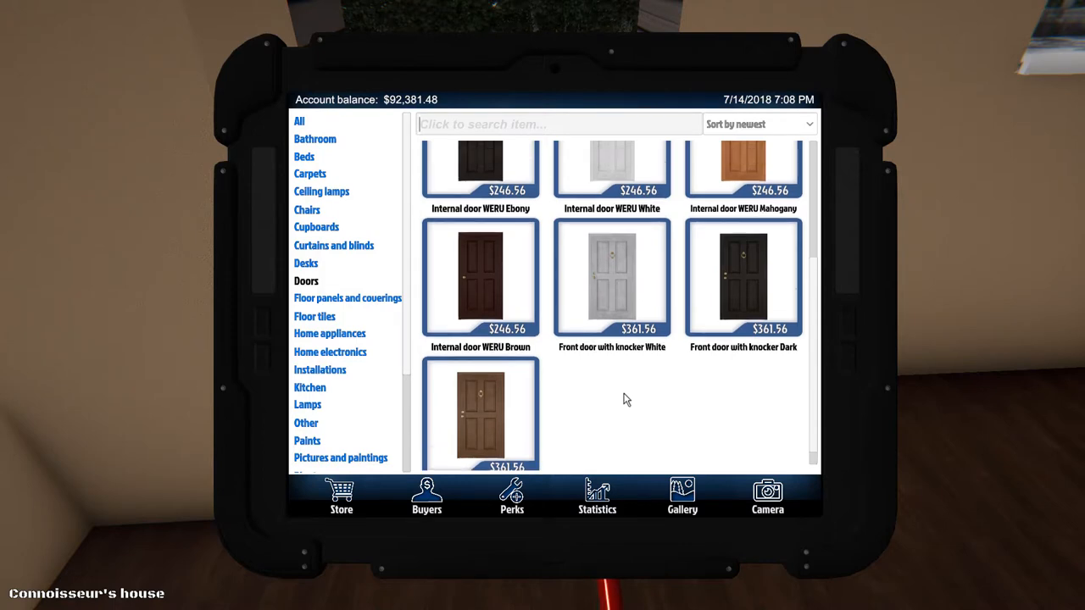
pyautogui.scroll(3)
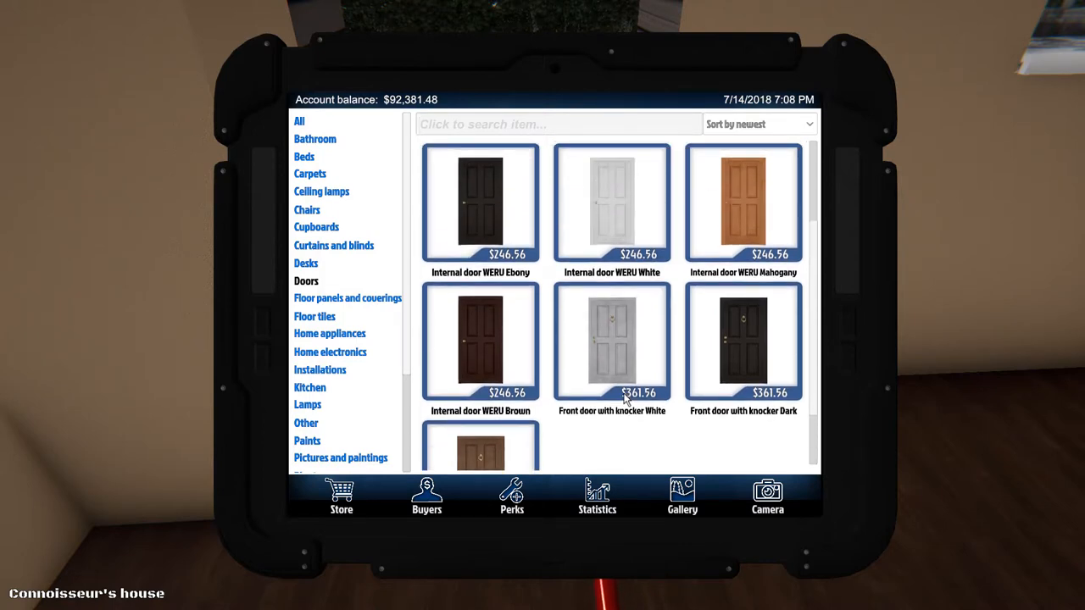
pyautogui.scroll(3)
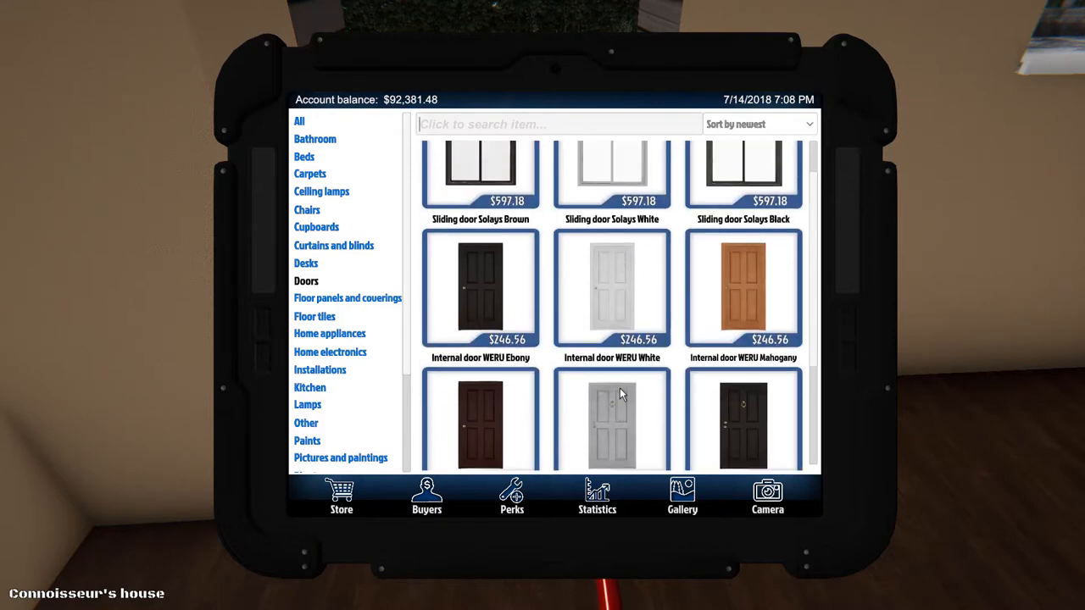
pyautogui.click(481, 288)
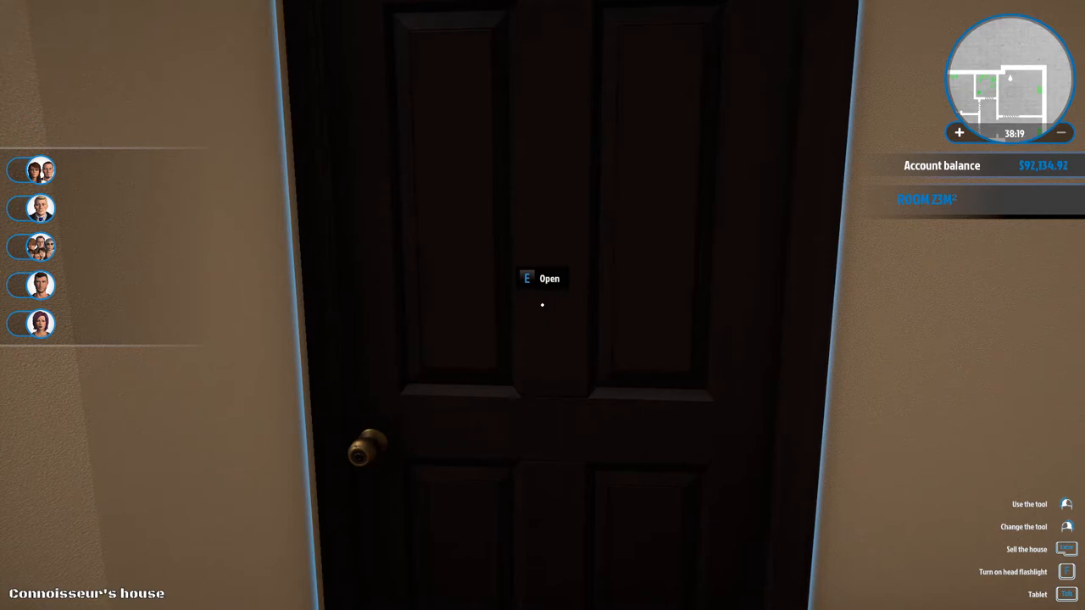
# - Open and then close the new back door to test it
pyautogui.press('e')
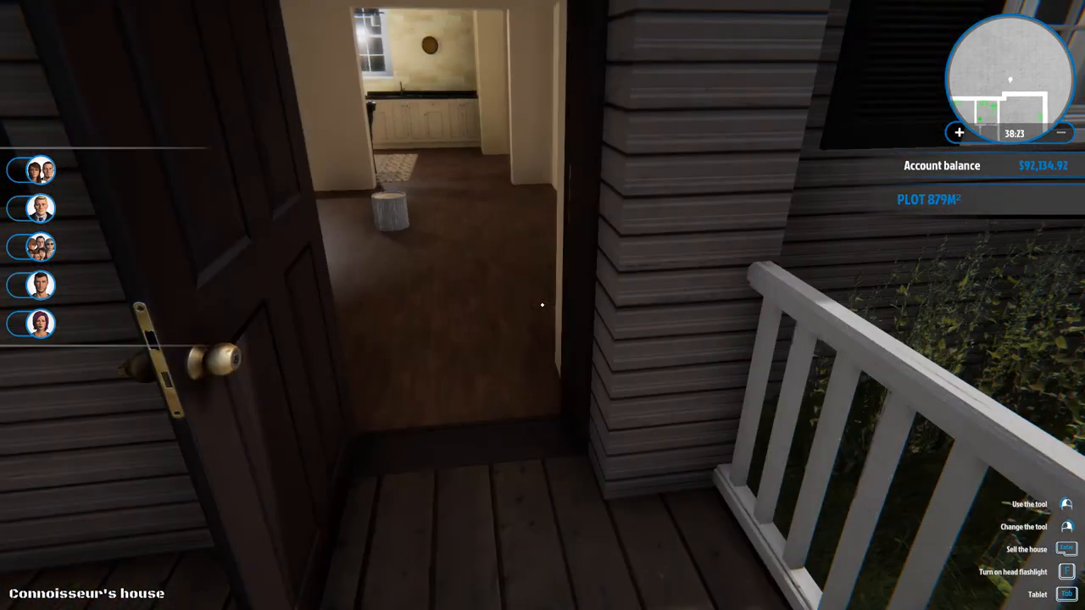
pyautogui.moveTo(542, 305)
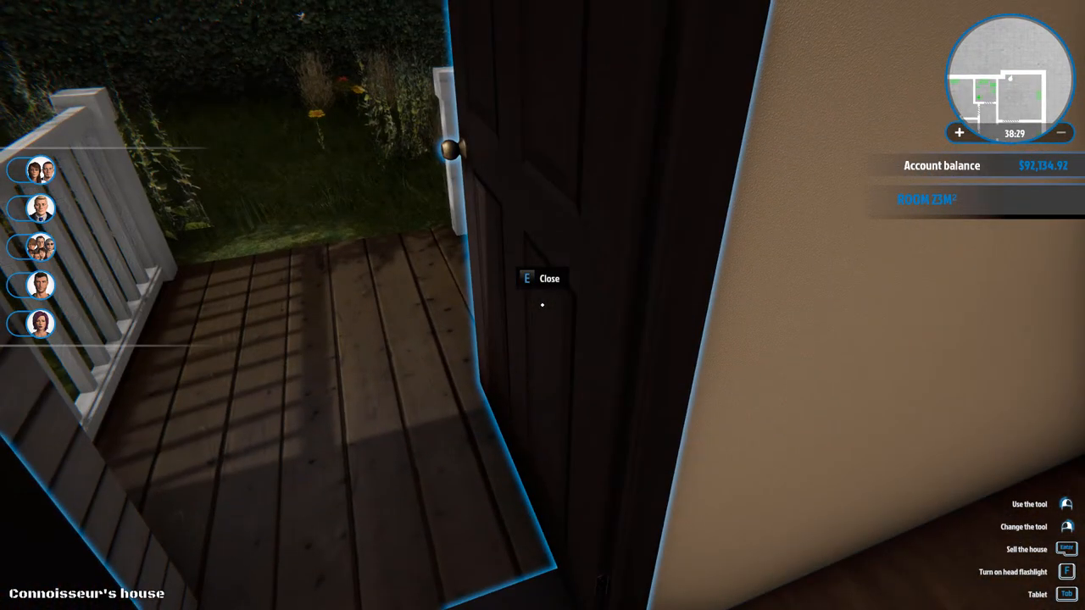
pyautogui.press('e')
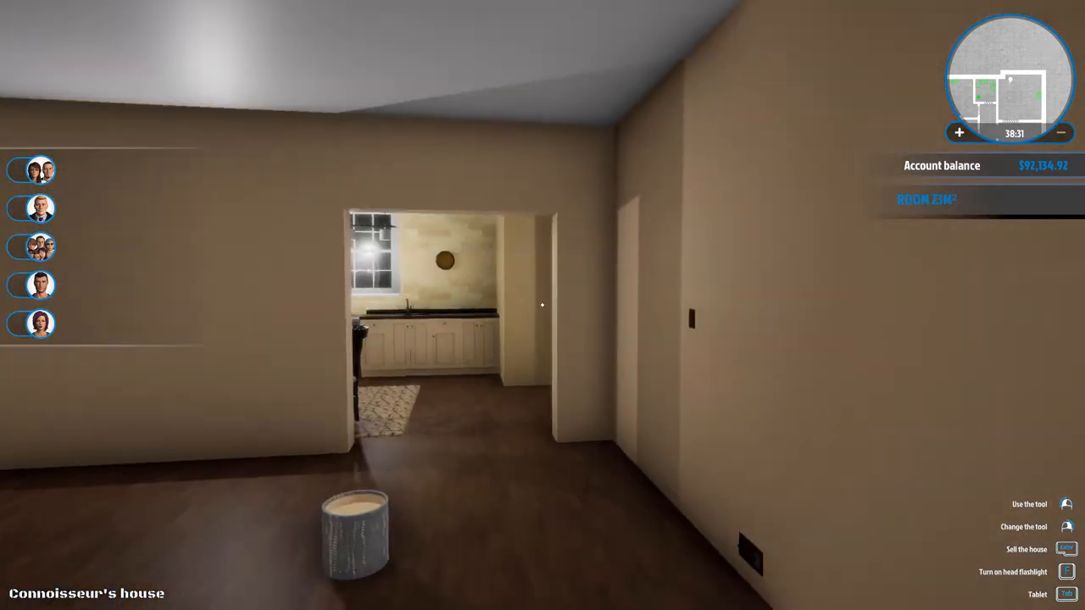